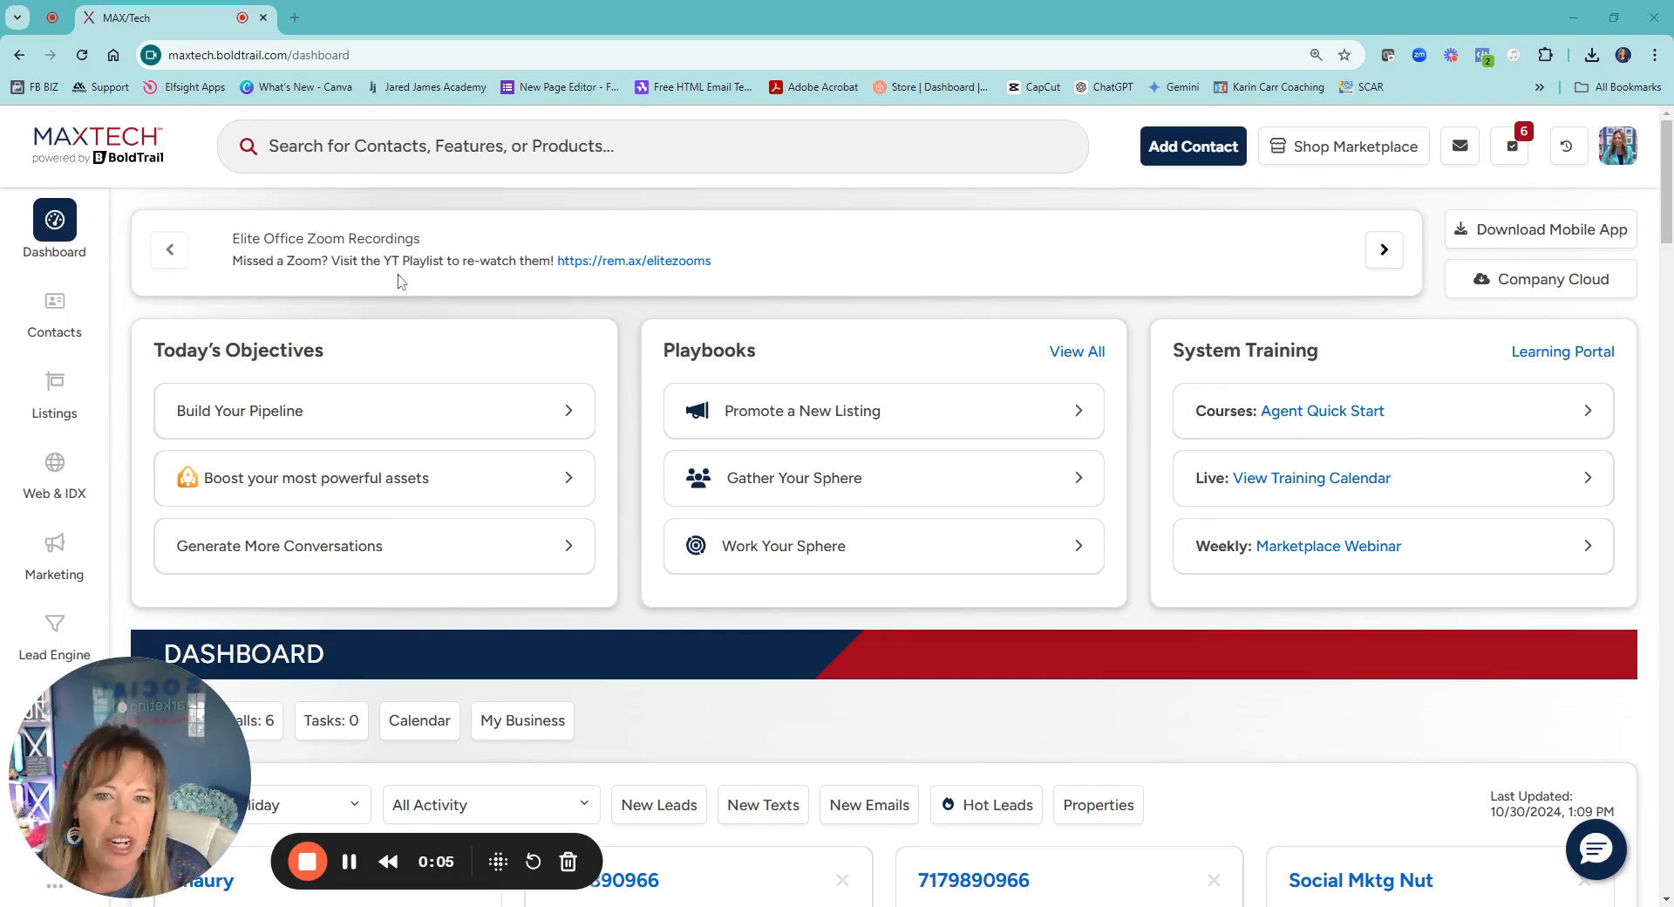
{"action": "mouse_move", "coordinate": [144, 319]}
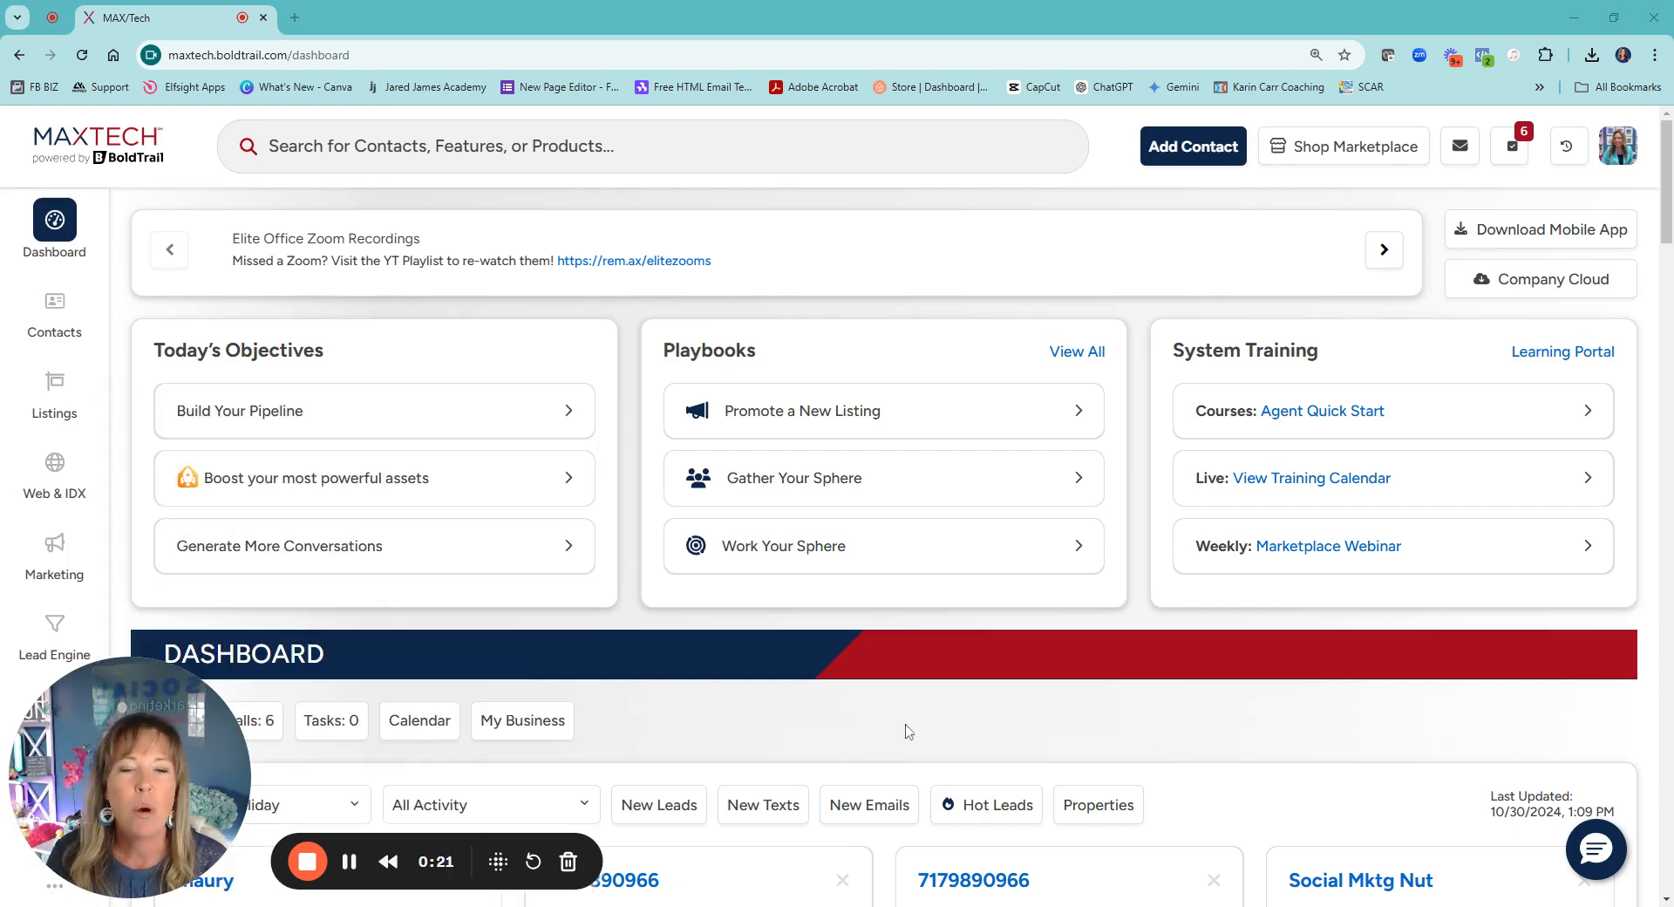
{"action": "mouse_move", "coordinate": [1322, 410]}
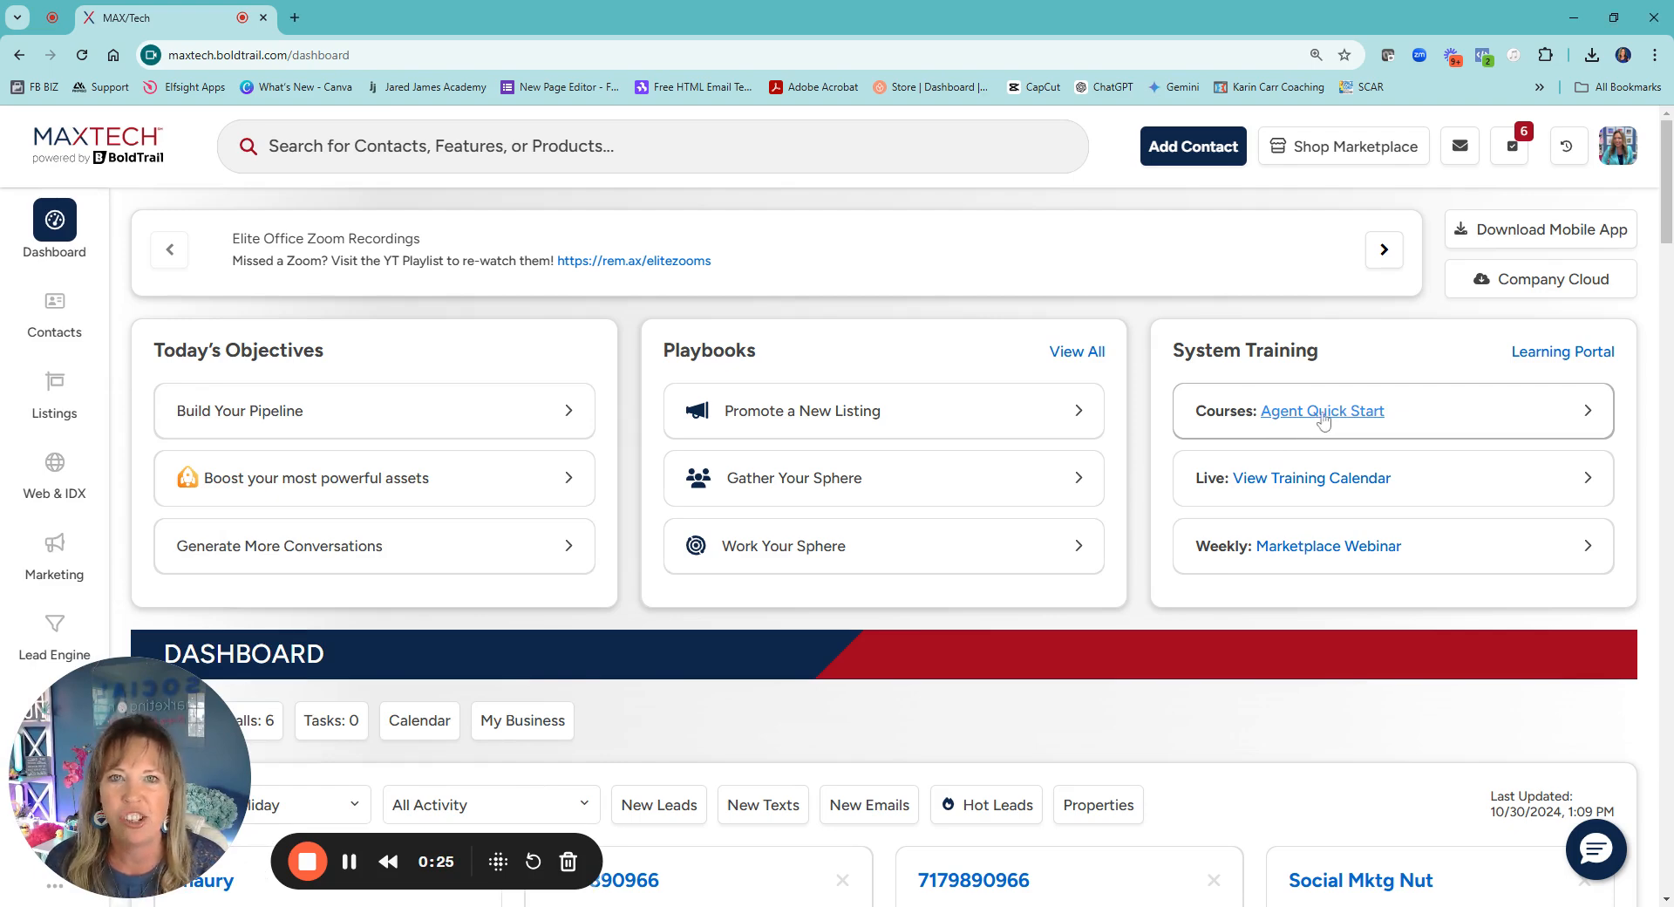
- Open the Agent Quick Start course and expand Setting Up BoldTrail to reveal its nine lessons
{"action": "left_click", "coordinate": [1322, 410]}
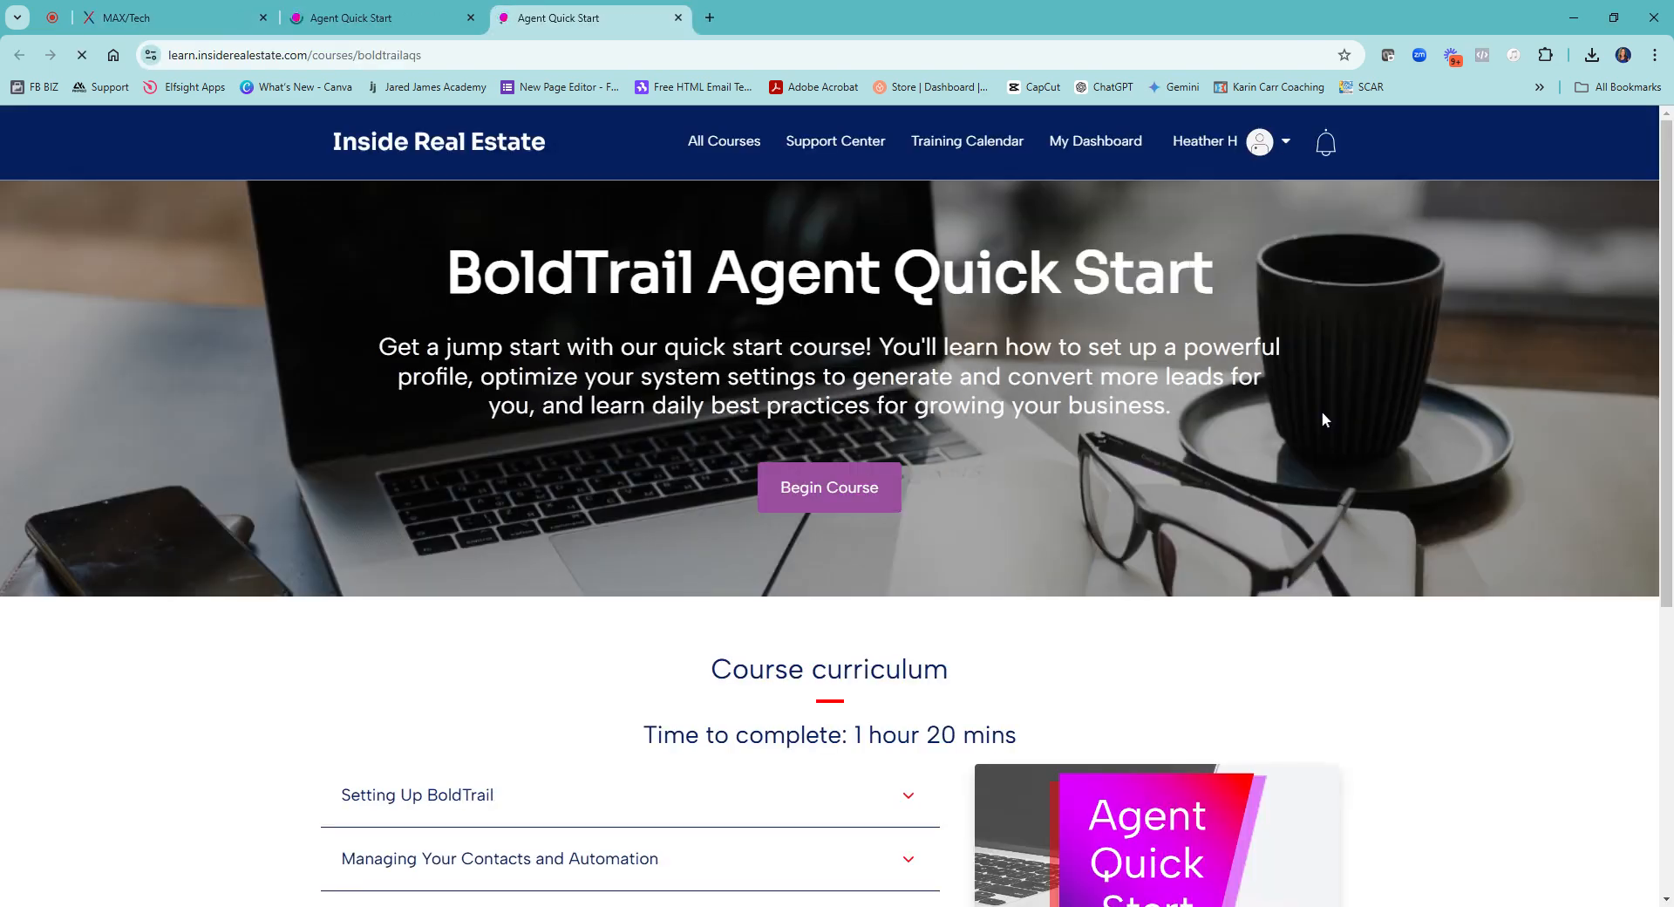
{"action": "scroll", "scroll_direction": "down", "scroll_amount": 3}
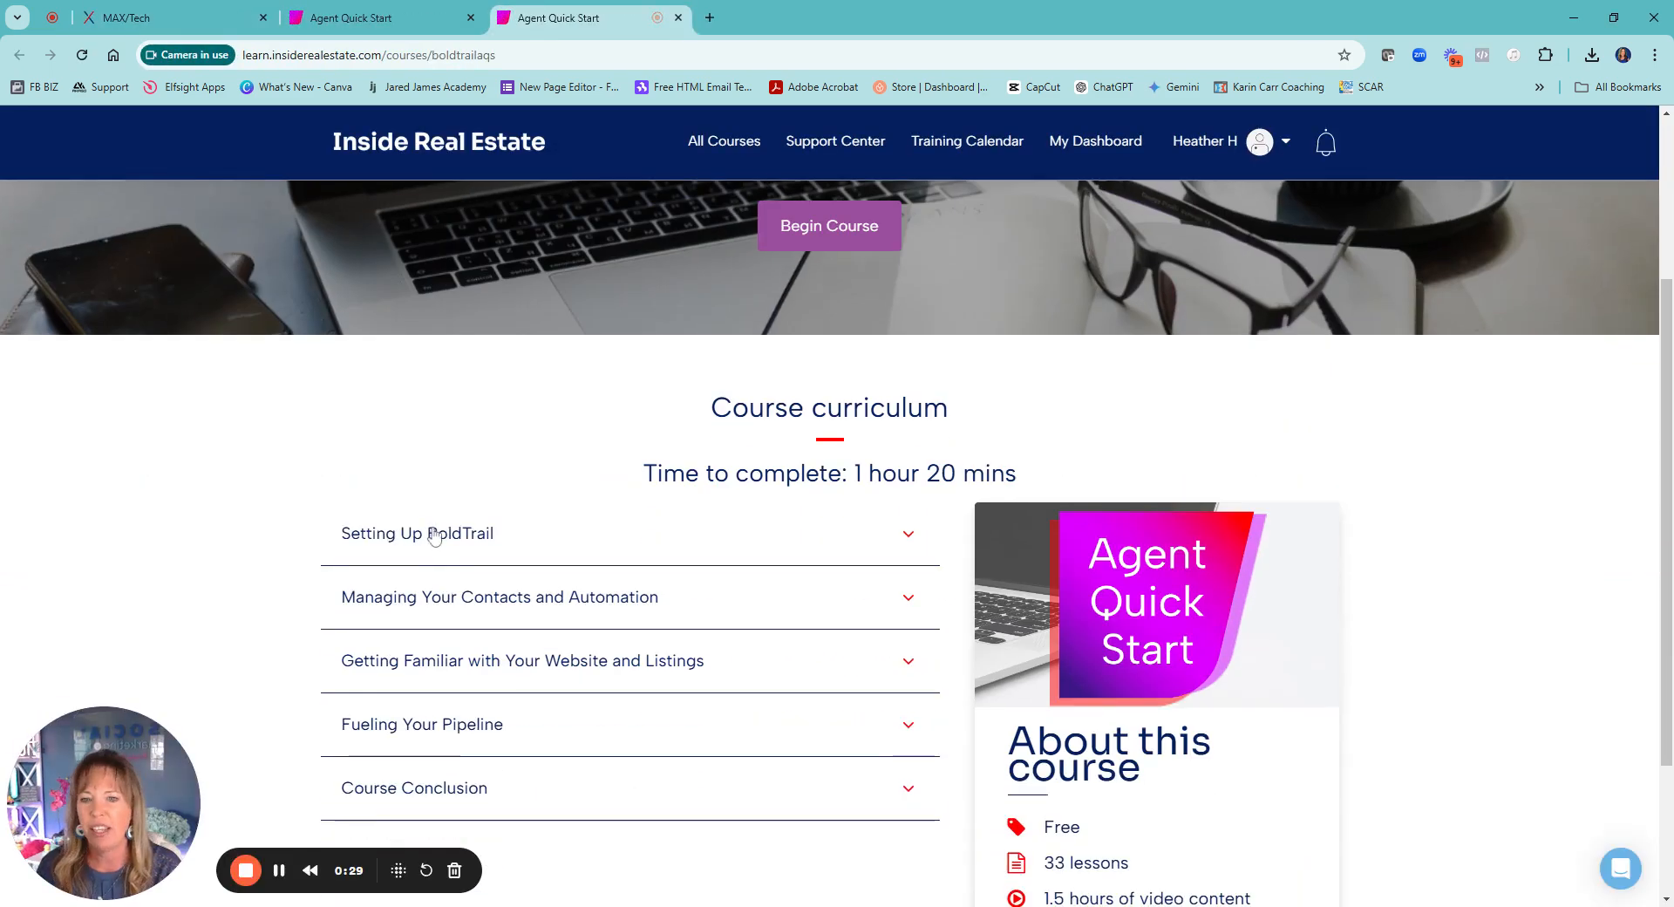
{"action": "scroll", "scroll_direction": "down", "scroll_amount": 3}
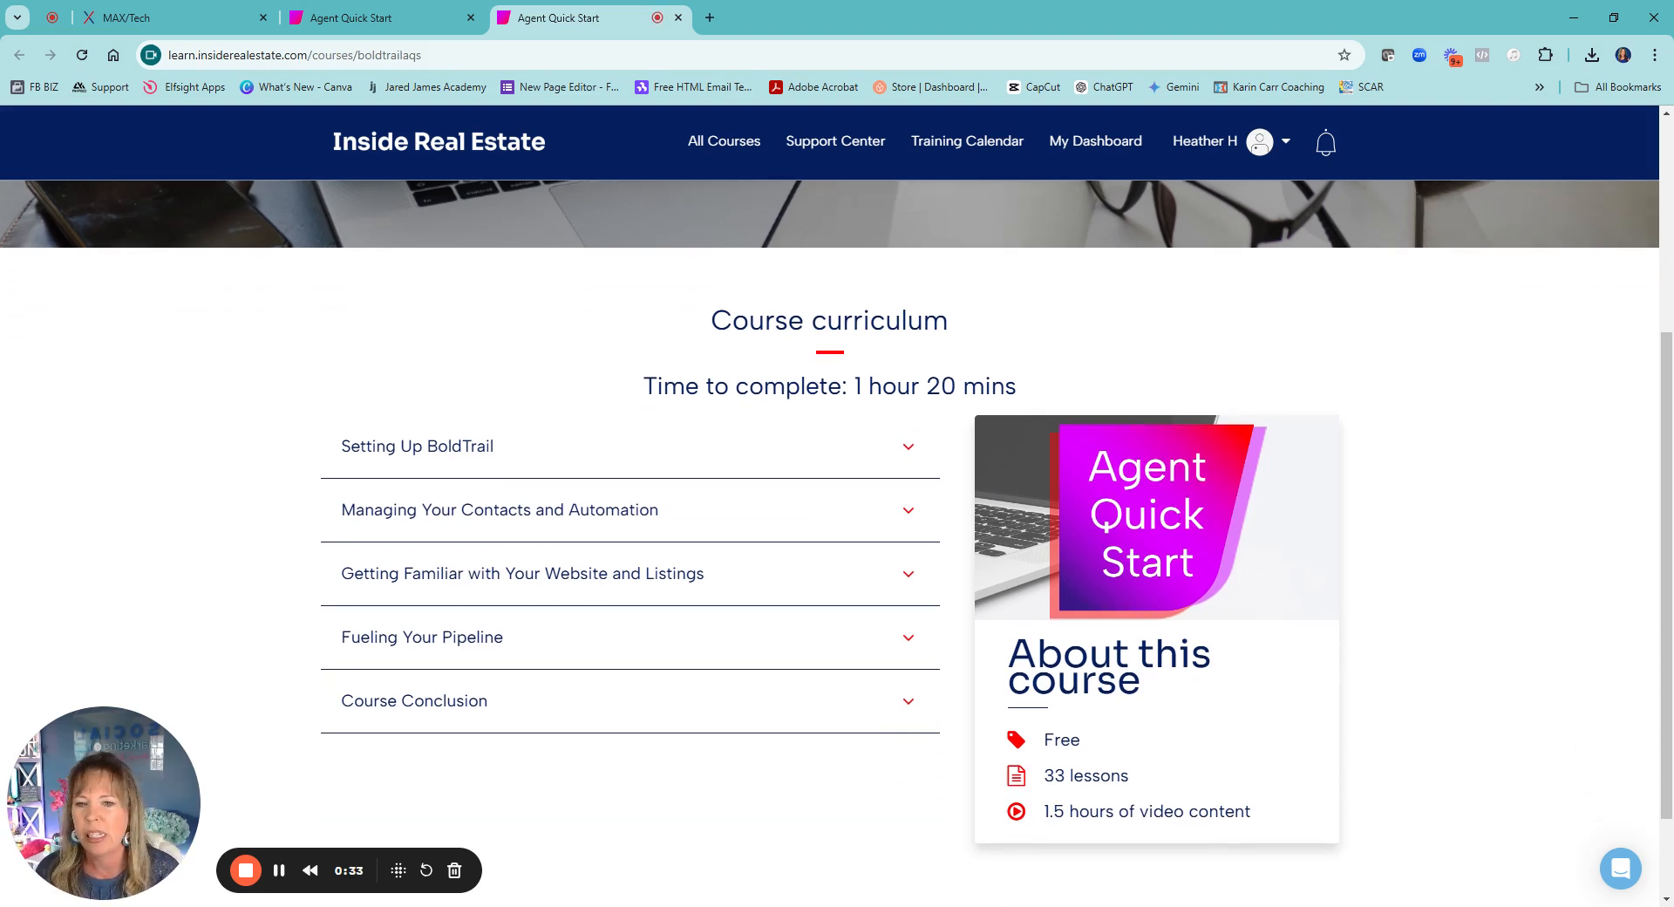
{"action": "left_click", "coordinate": [417, 445]}
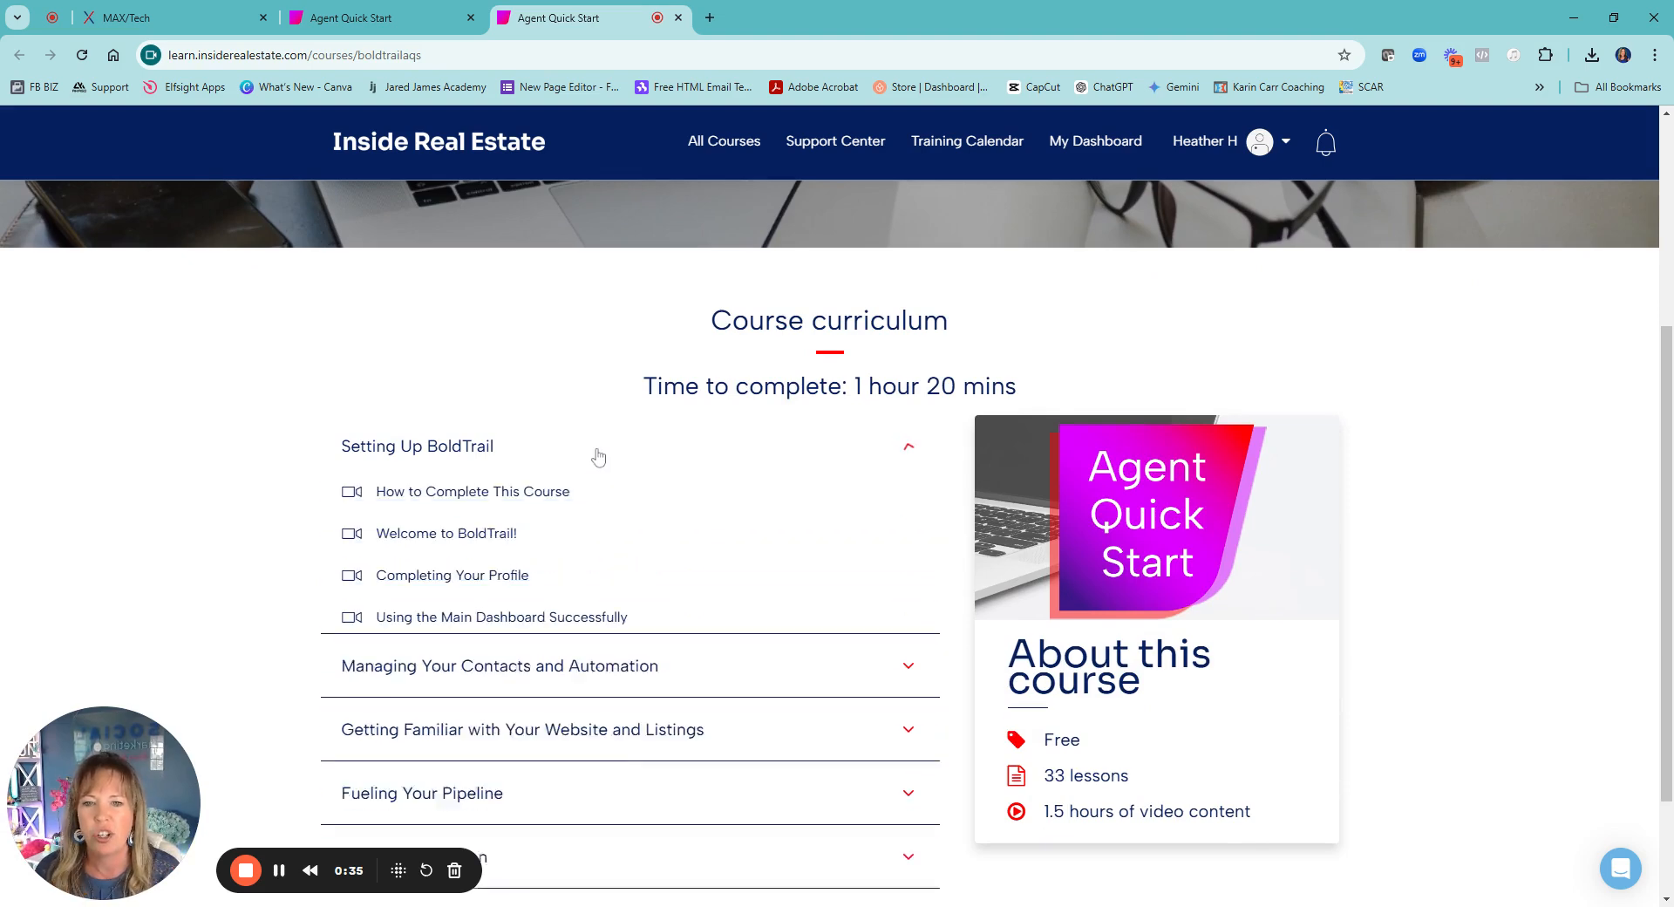
{"action": "scroll", "scroll_direction": "down", "scroll_amount": 3}
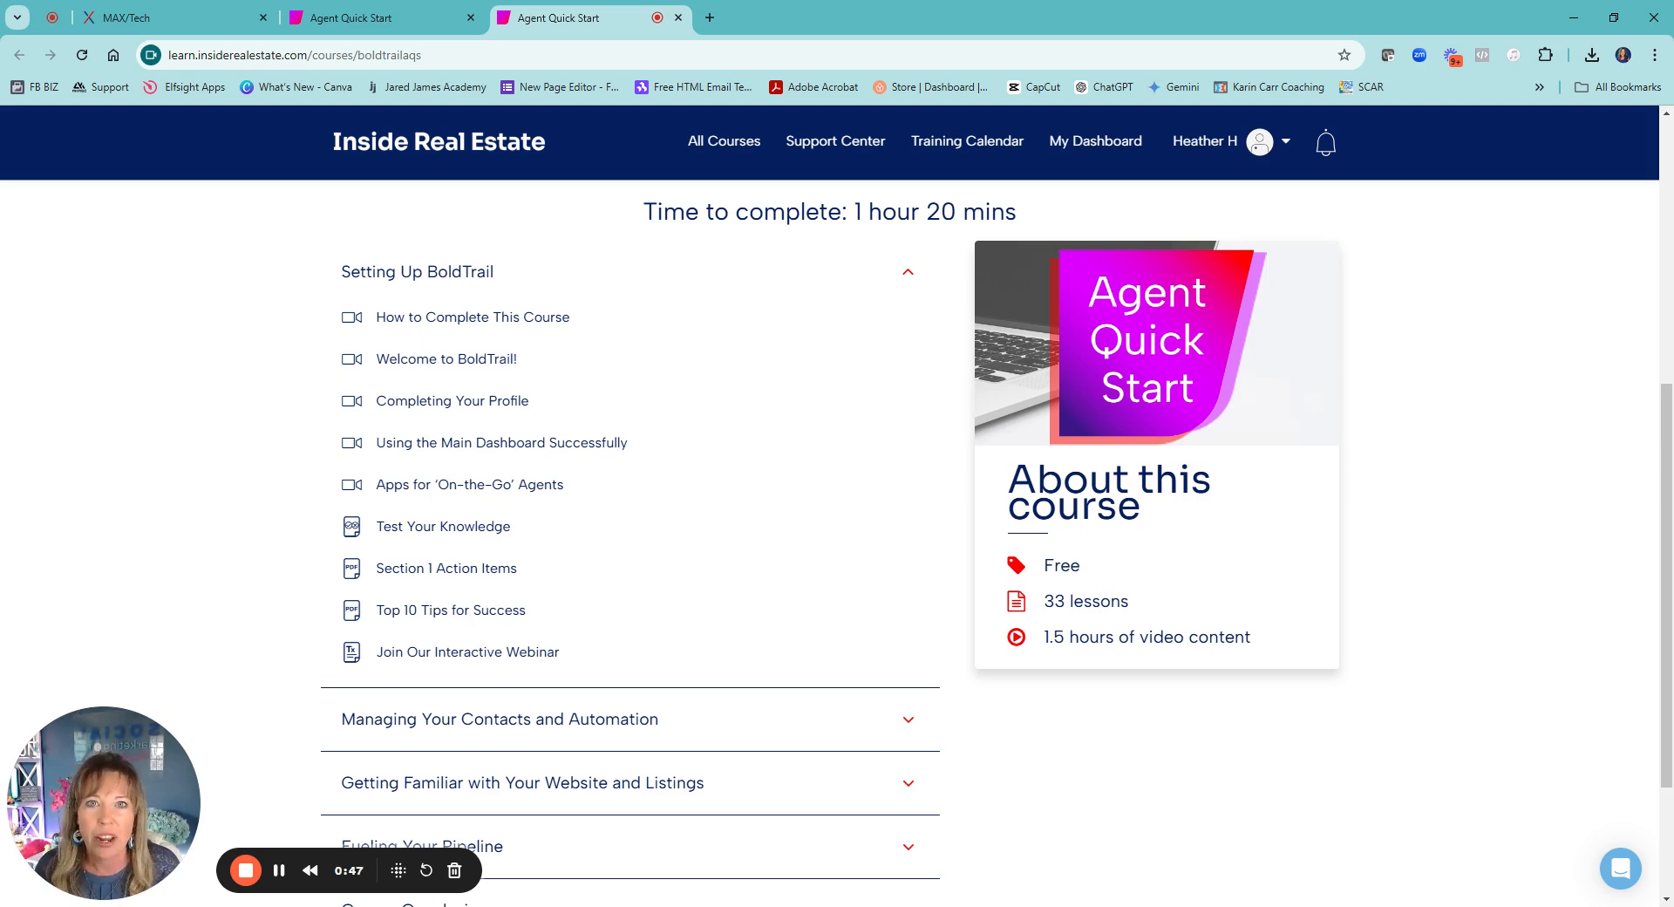
{"action": "mouse_move", "coordinate": [574, 375]}
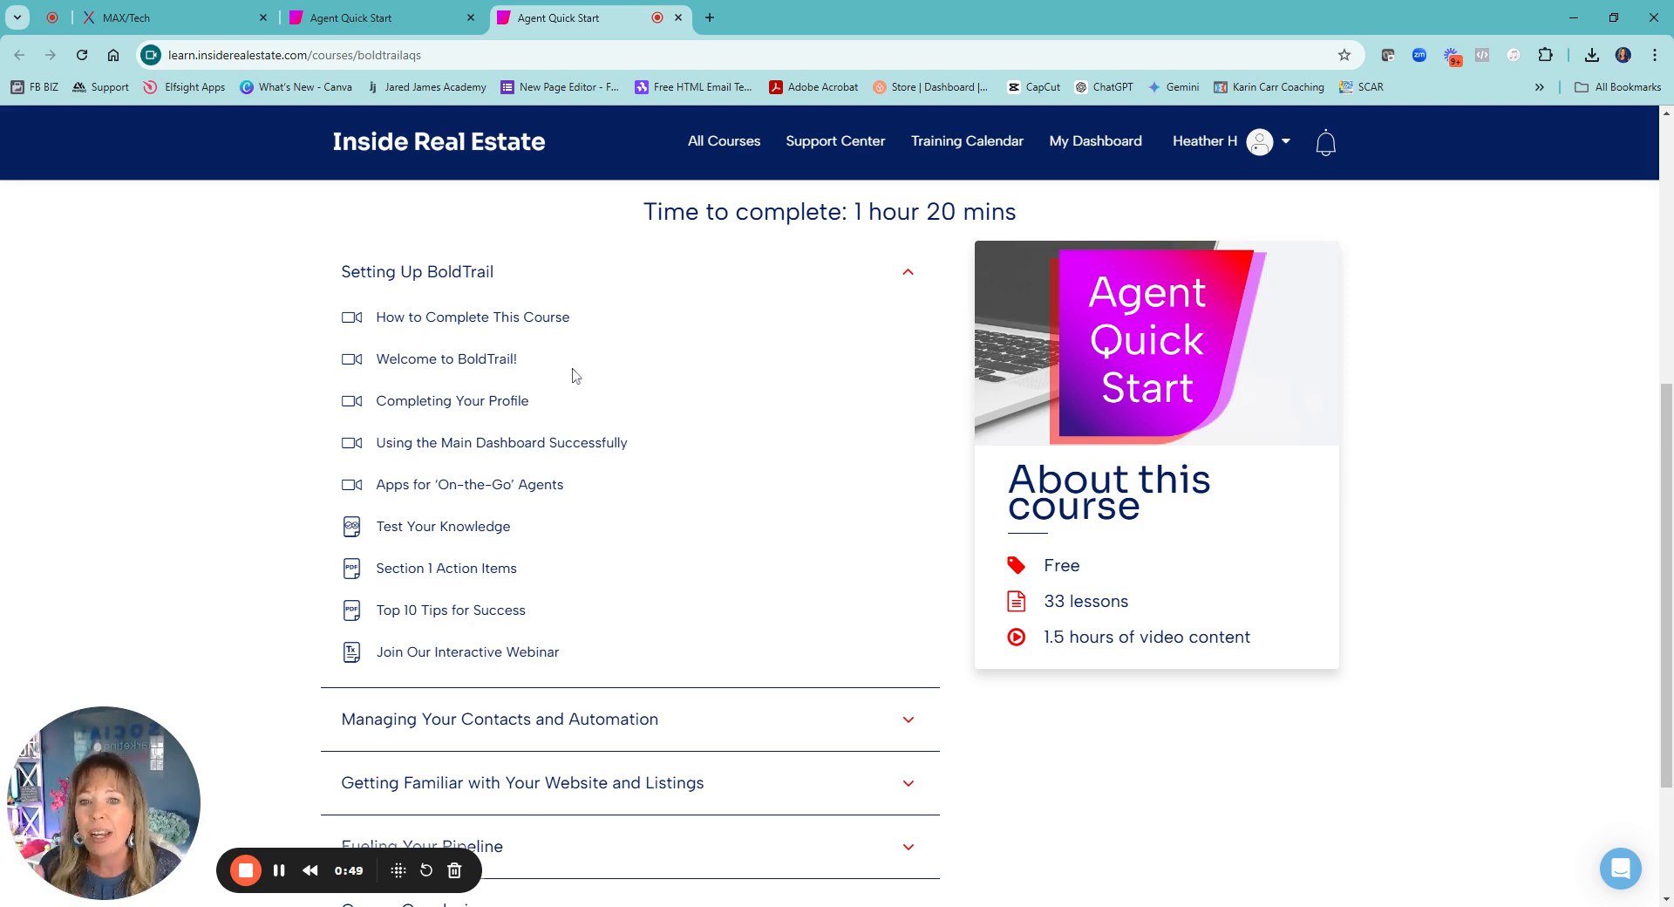
{"action": "scroll", "scroll_direction": "down", "scroll_amount": 3}
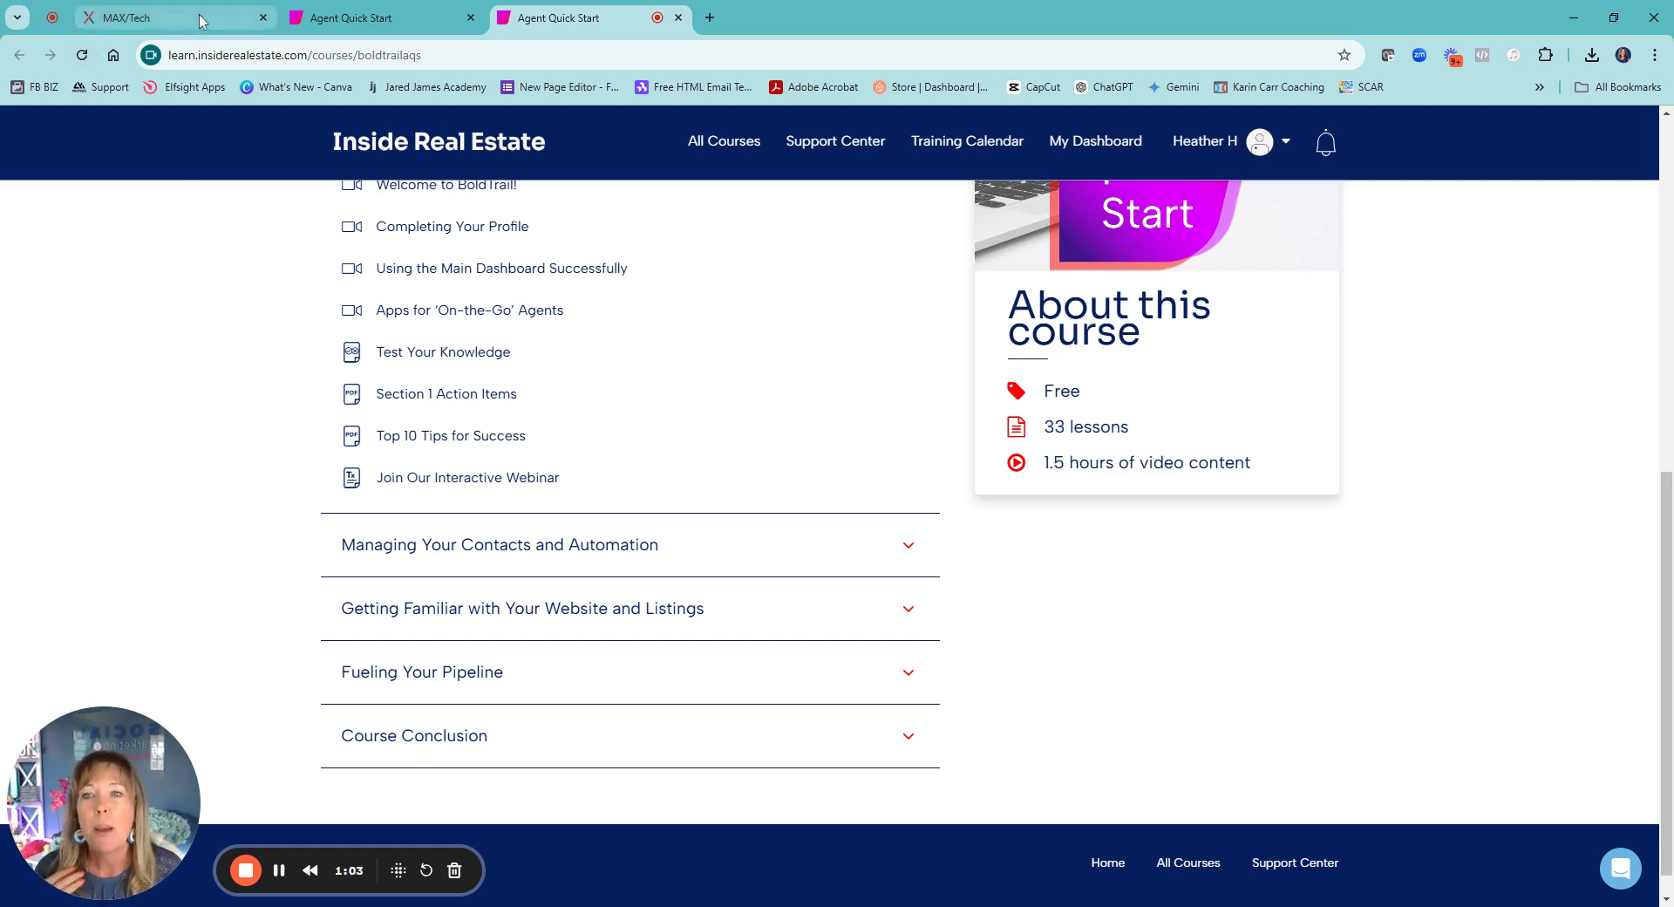
- From the avatar menu open My Profile and put it in edit mode, showing contact and social fields
{"action": "left_click", "coordinate": [161, 18]}
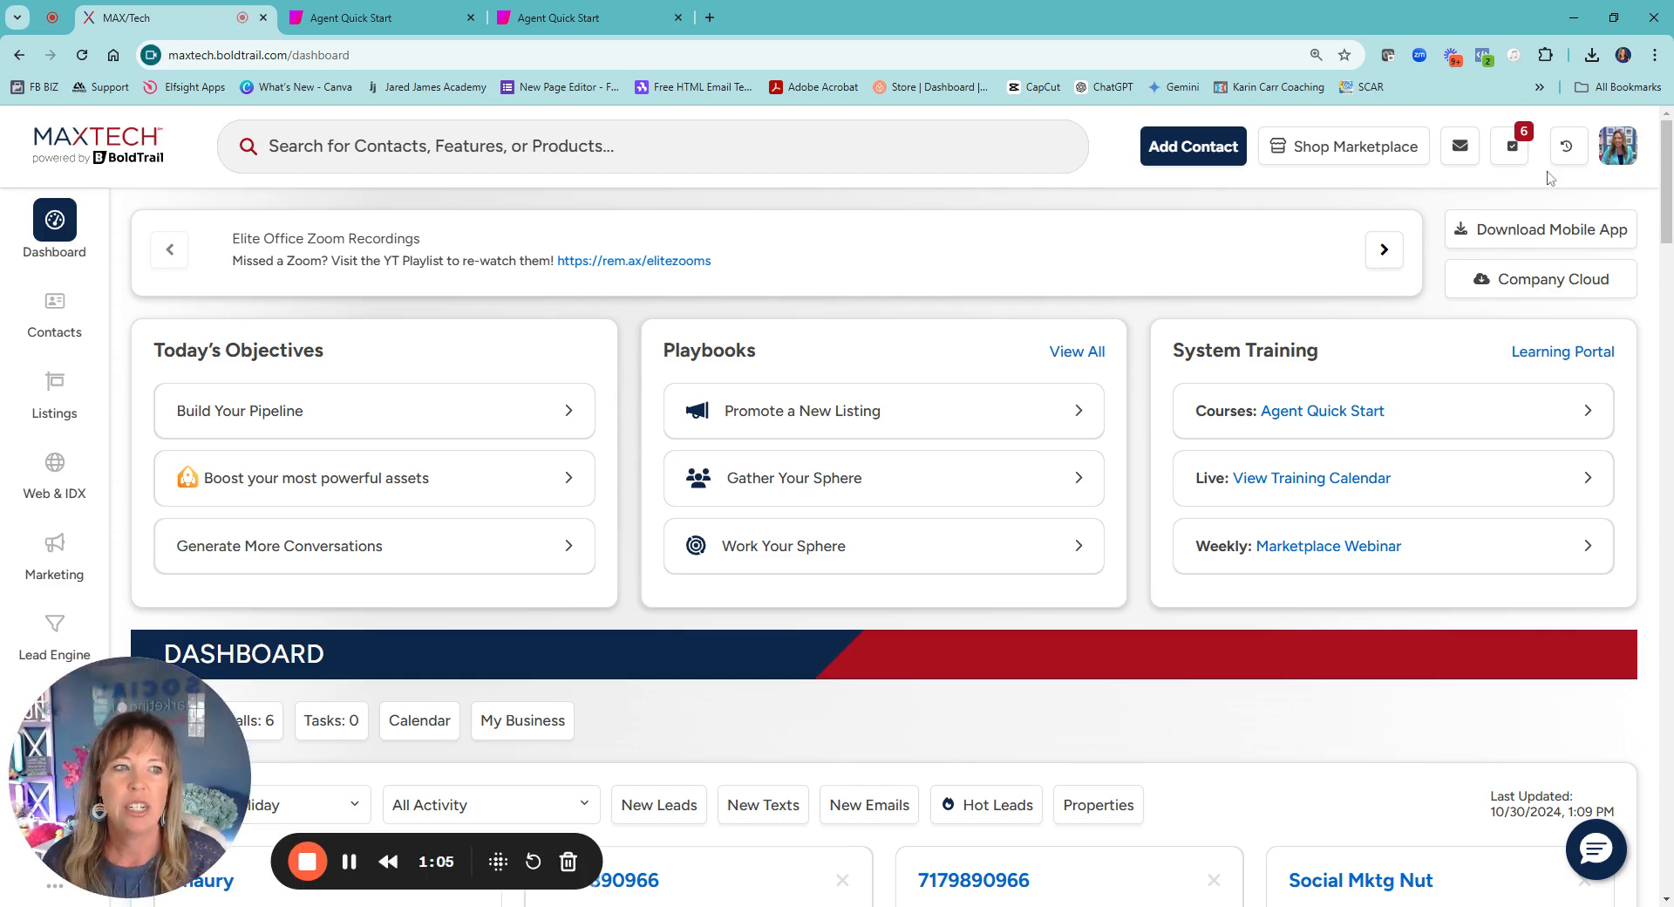
{"action": "mouse_move", "coordinate": [1466, 197]}
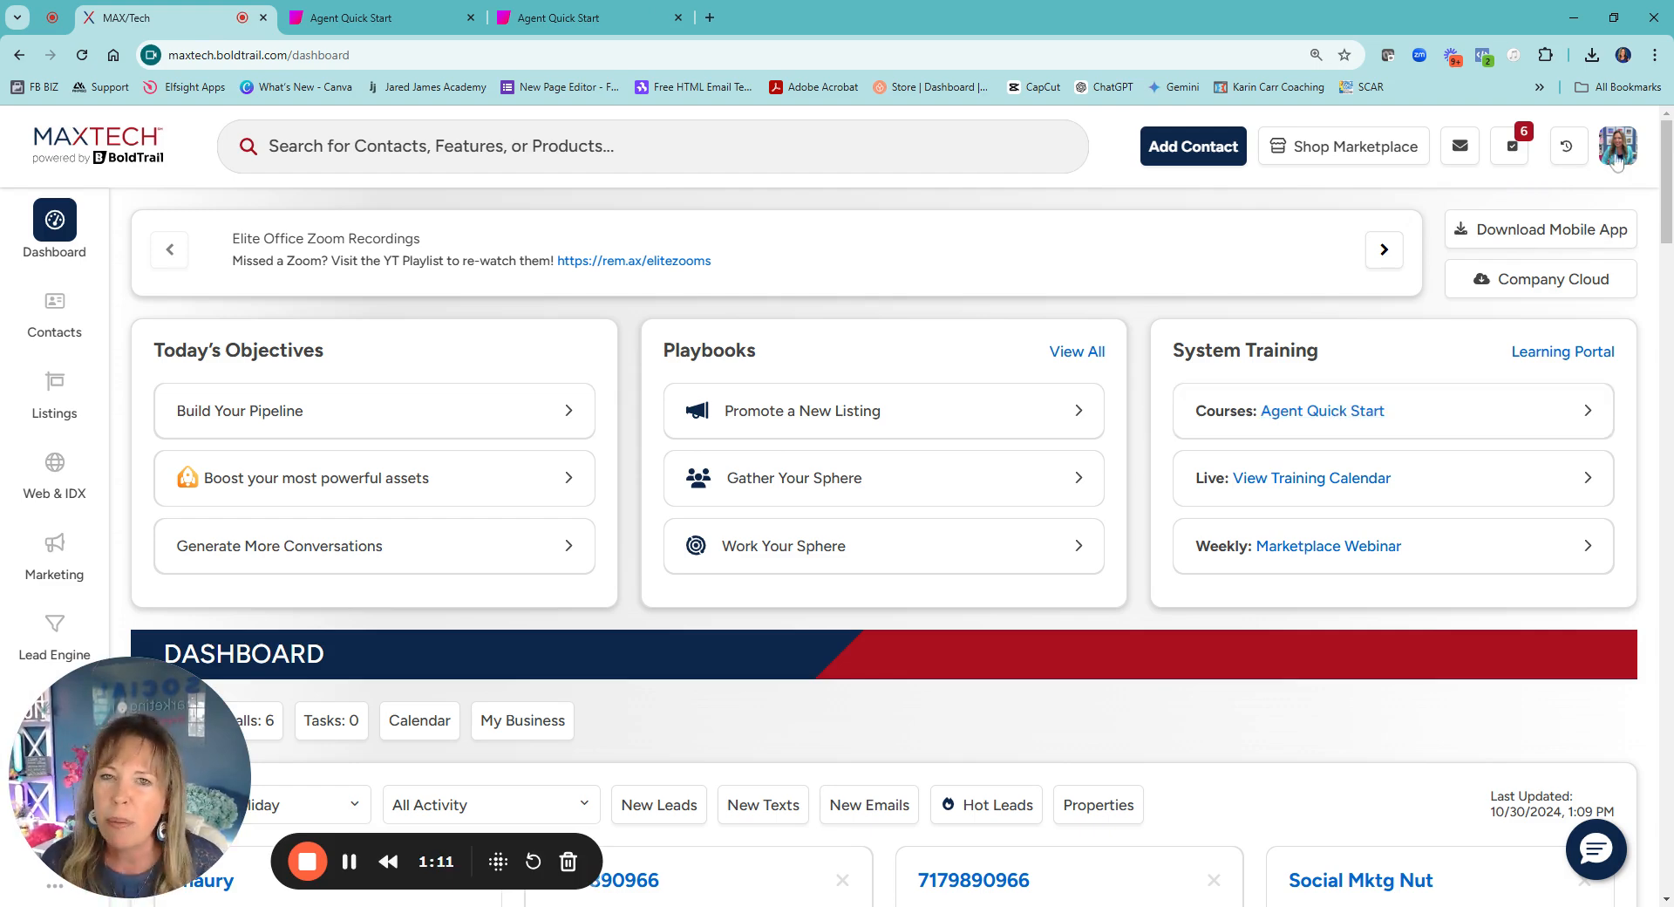
{"action": "left_click", "coordinate": [1618, 147]}
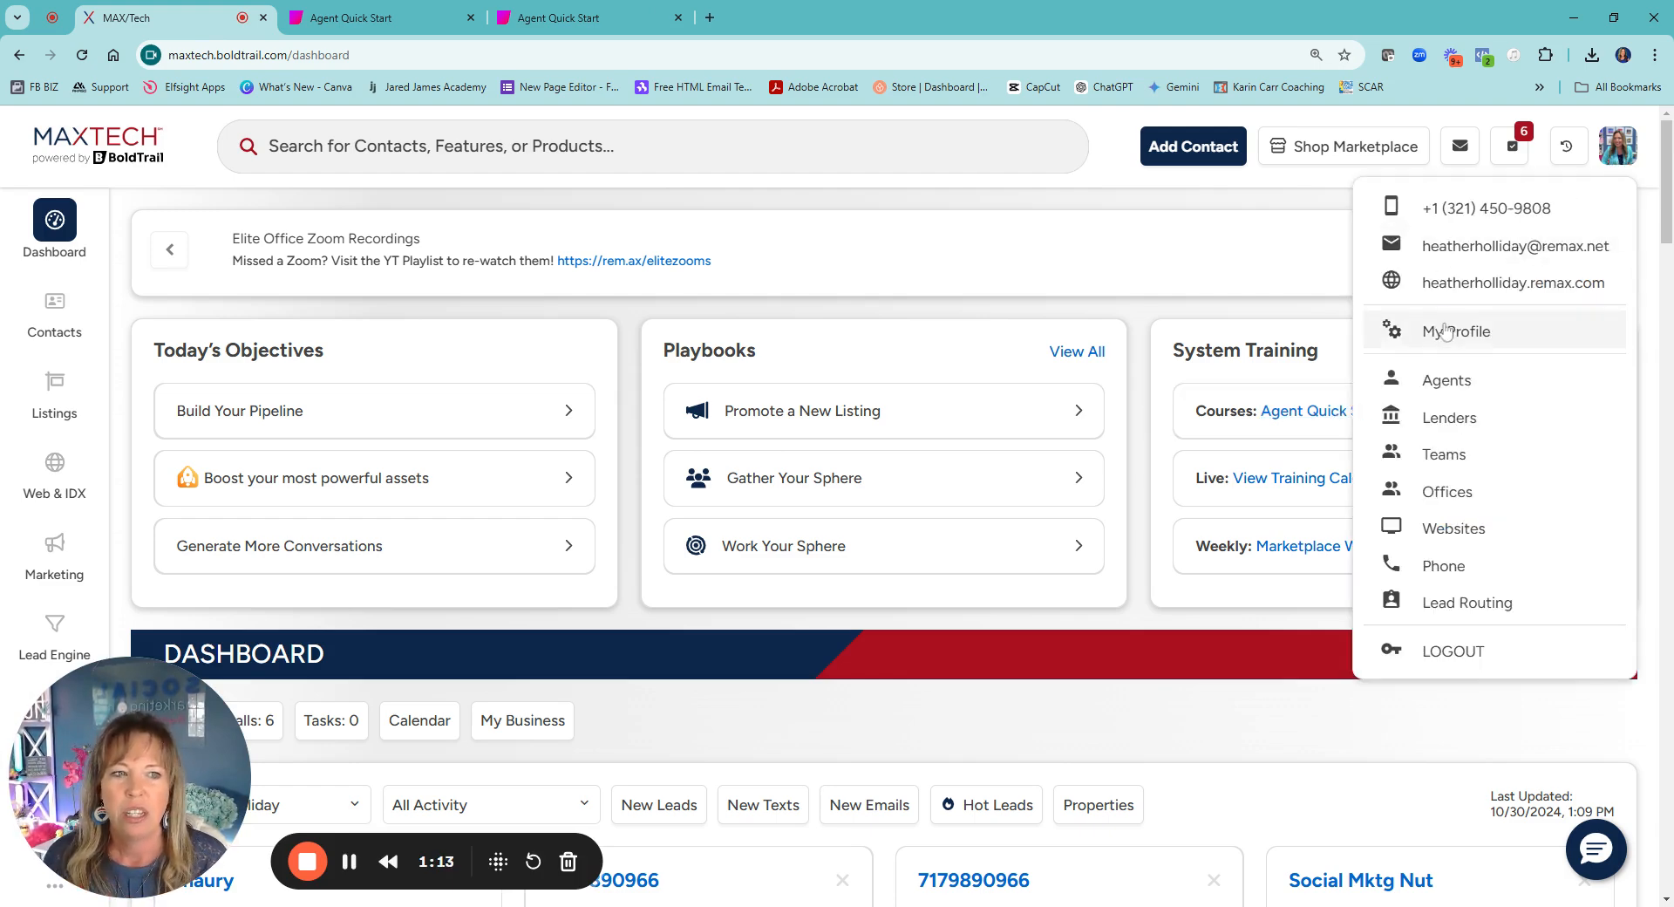
{"action": "left_click", "coordinate": [1456, 329]}
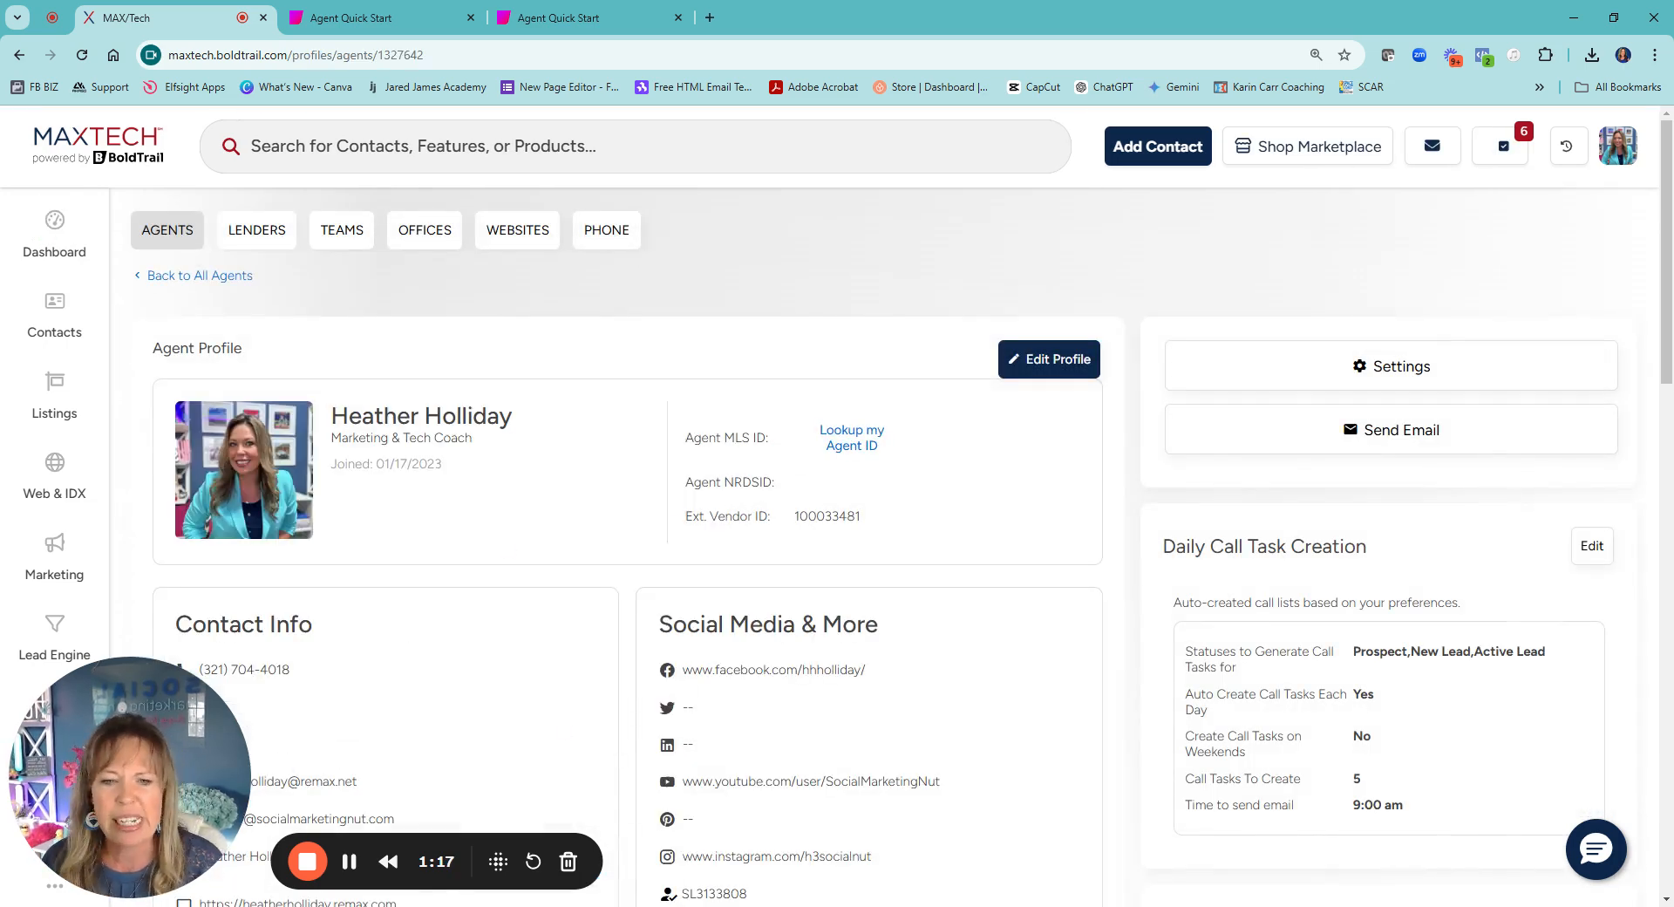
{"action": "left_click", "coordinate": [1048, 359]}
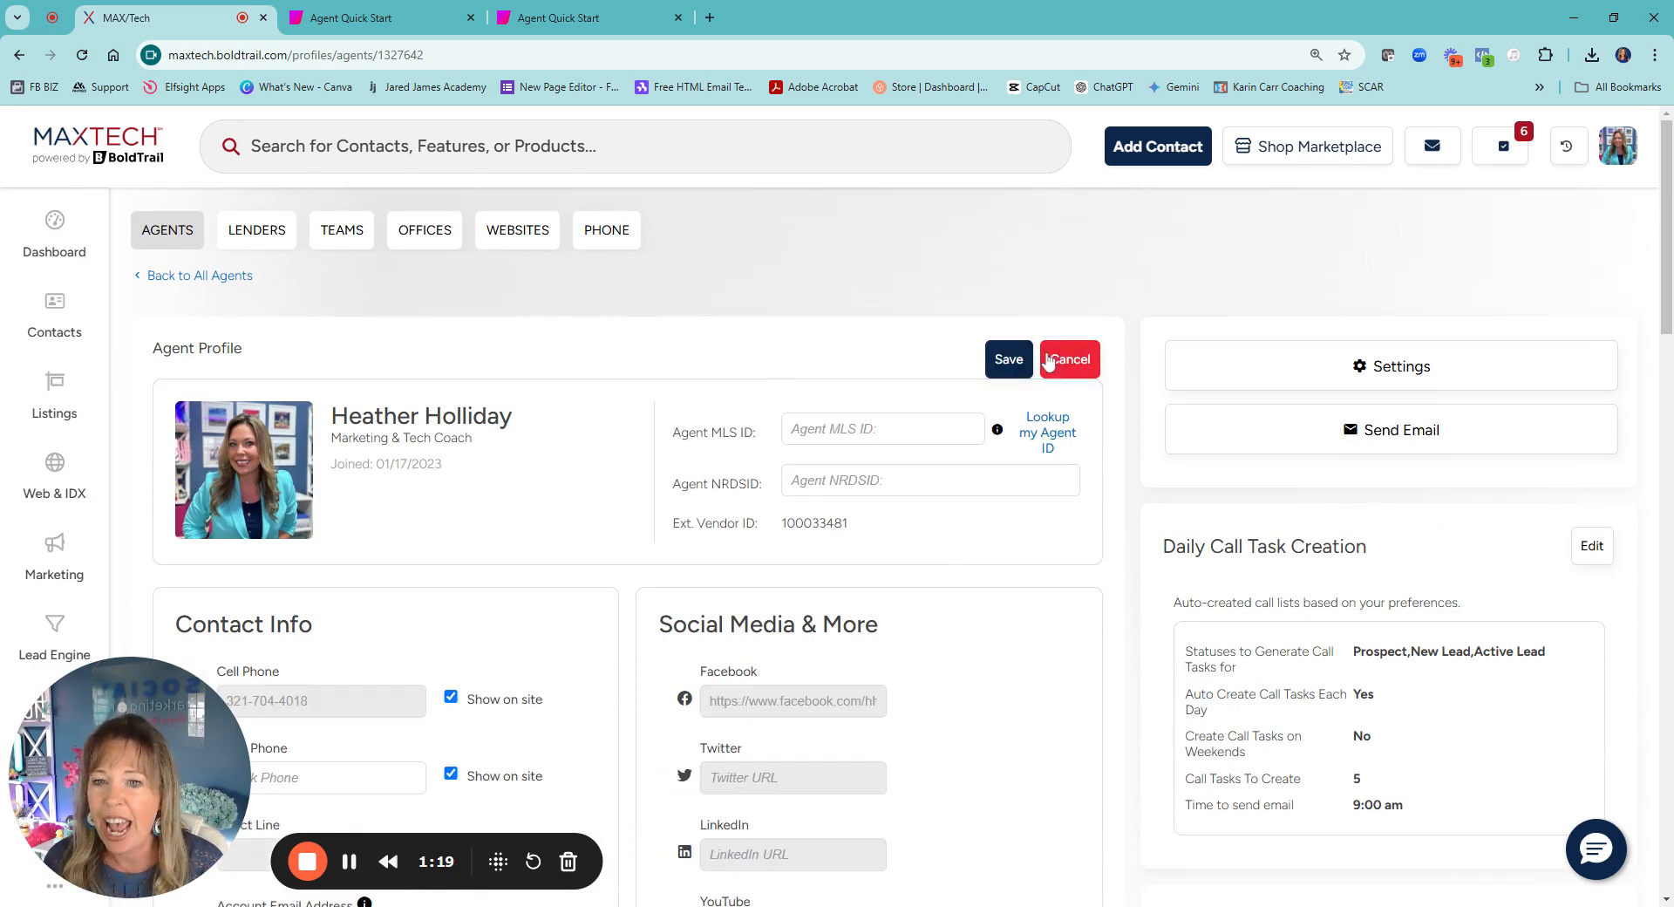
{"action": "scroll", "scroll_direction": "down", "scroll_amount": 3}
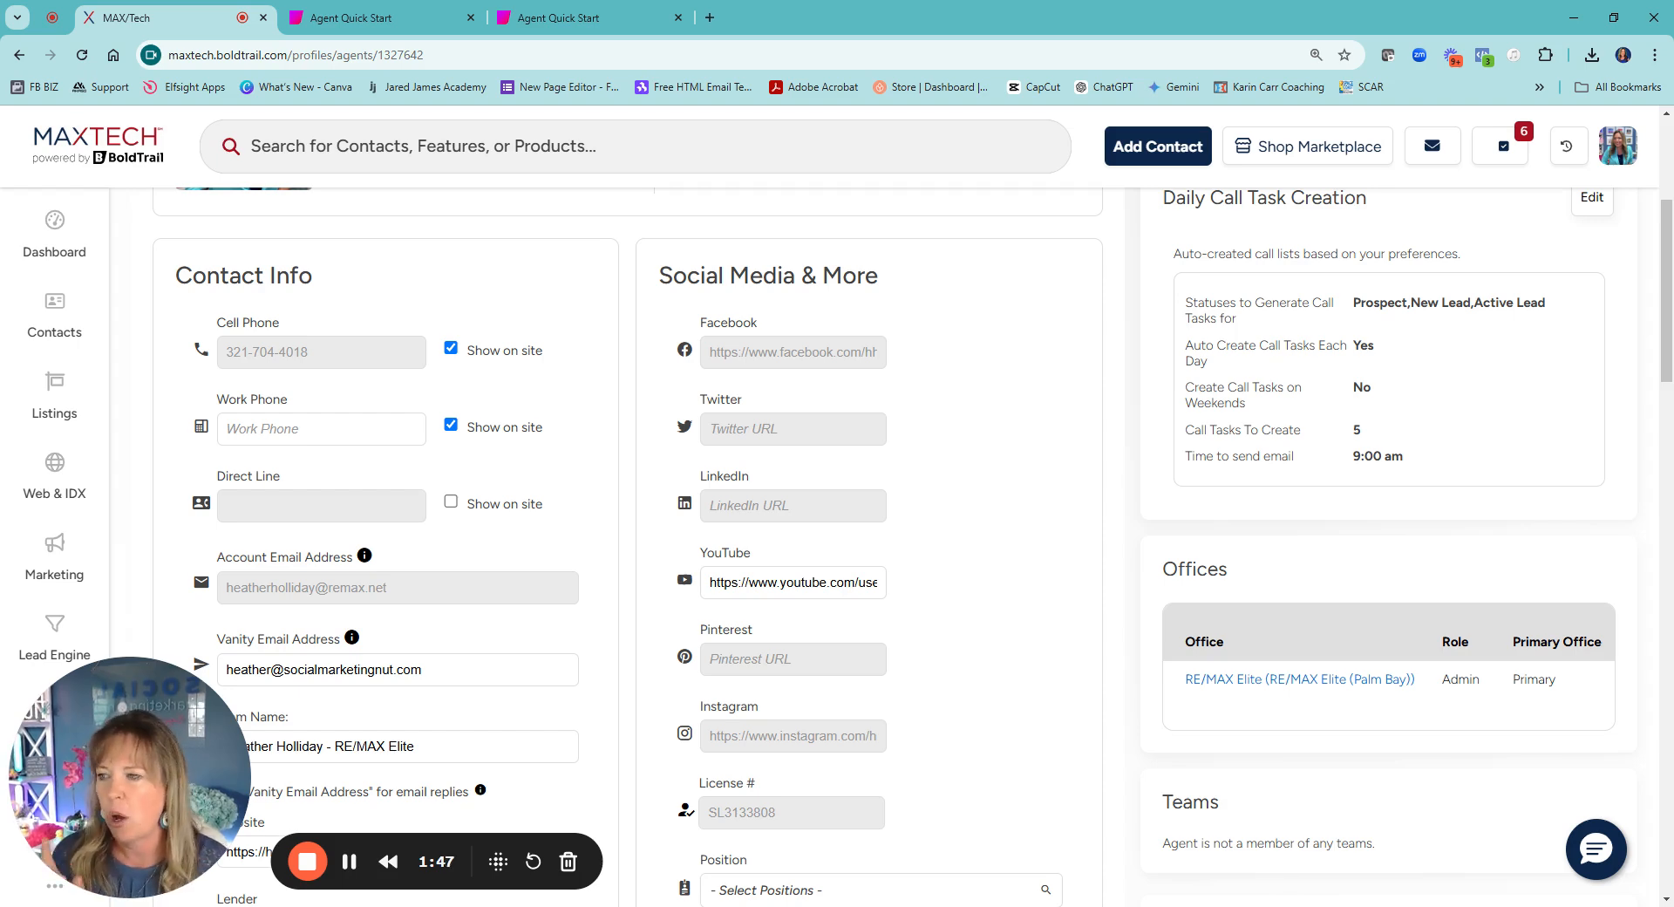
- Open the MAX/Center Profile Overview and go to its General Info page with name and demographics
{"action": "left_click", "coordinate": [799, 18]}
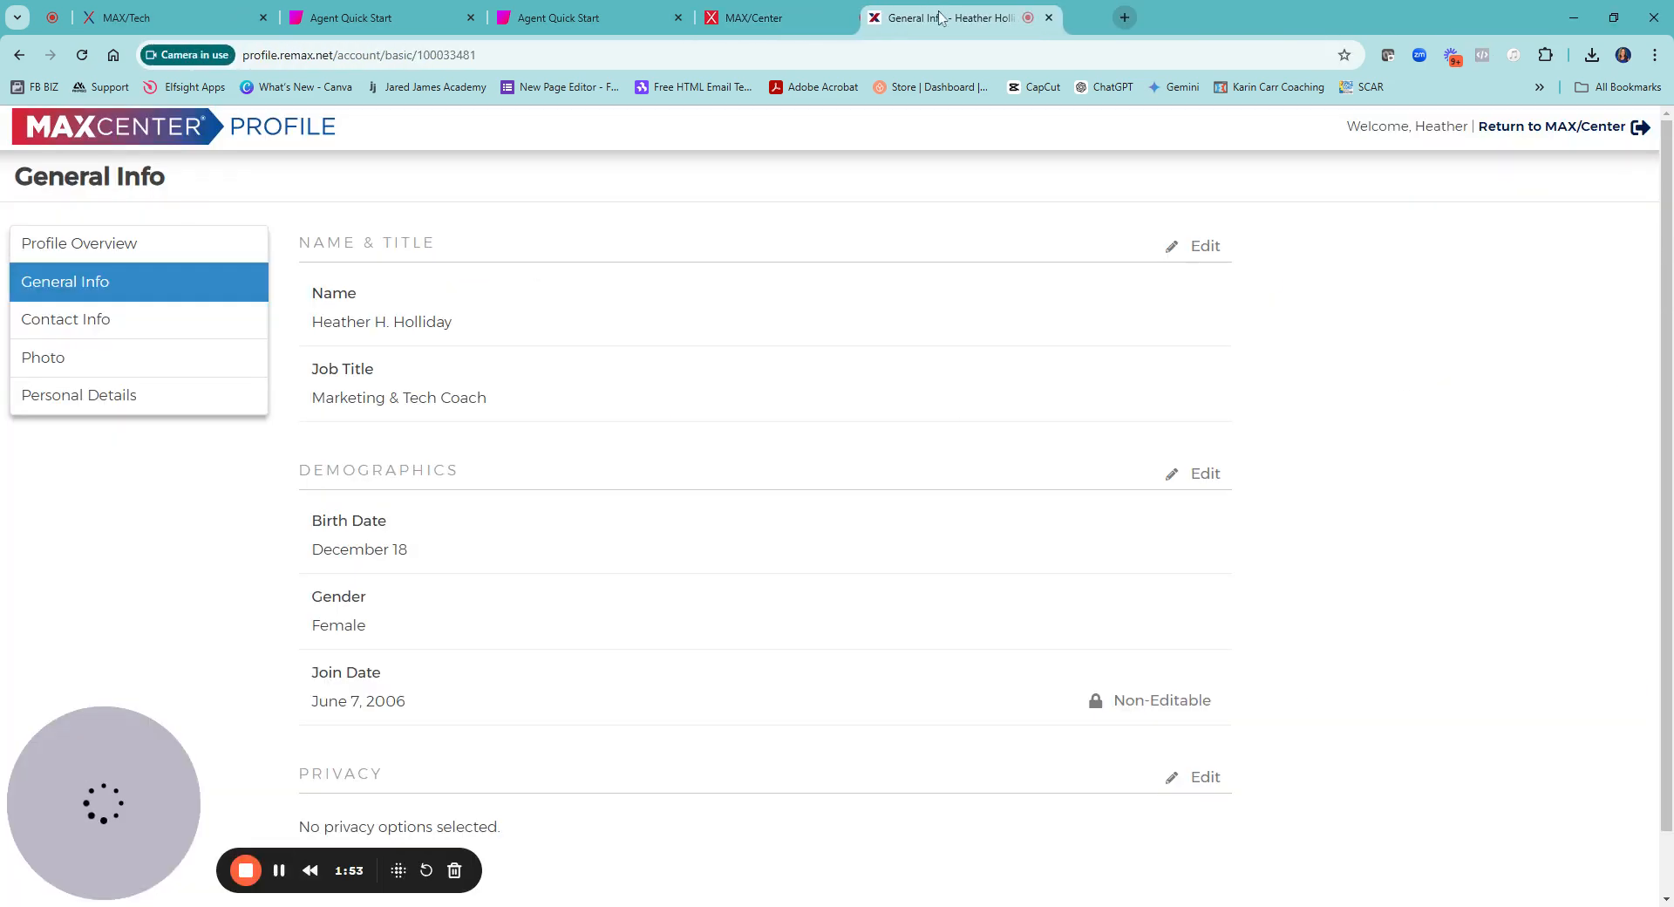
{"action": "left_click", "coordinate": [754, 17]}
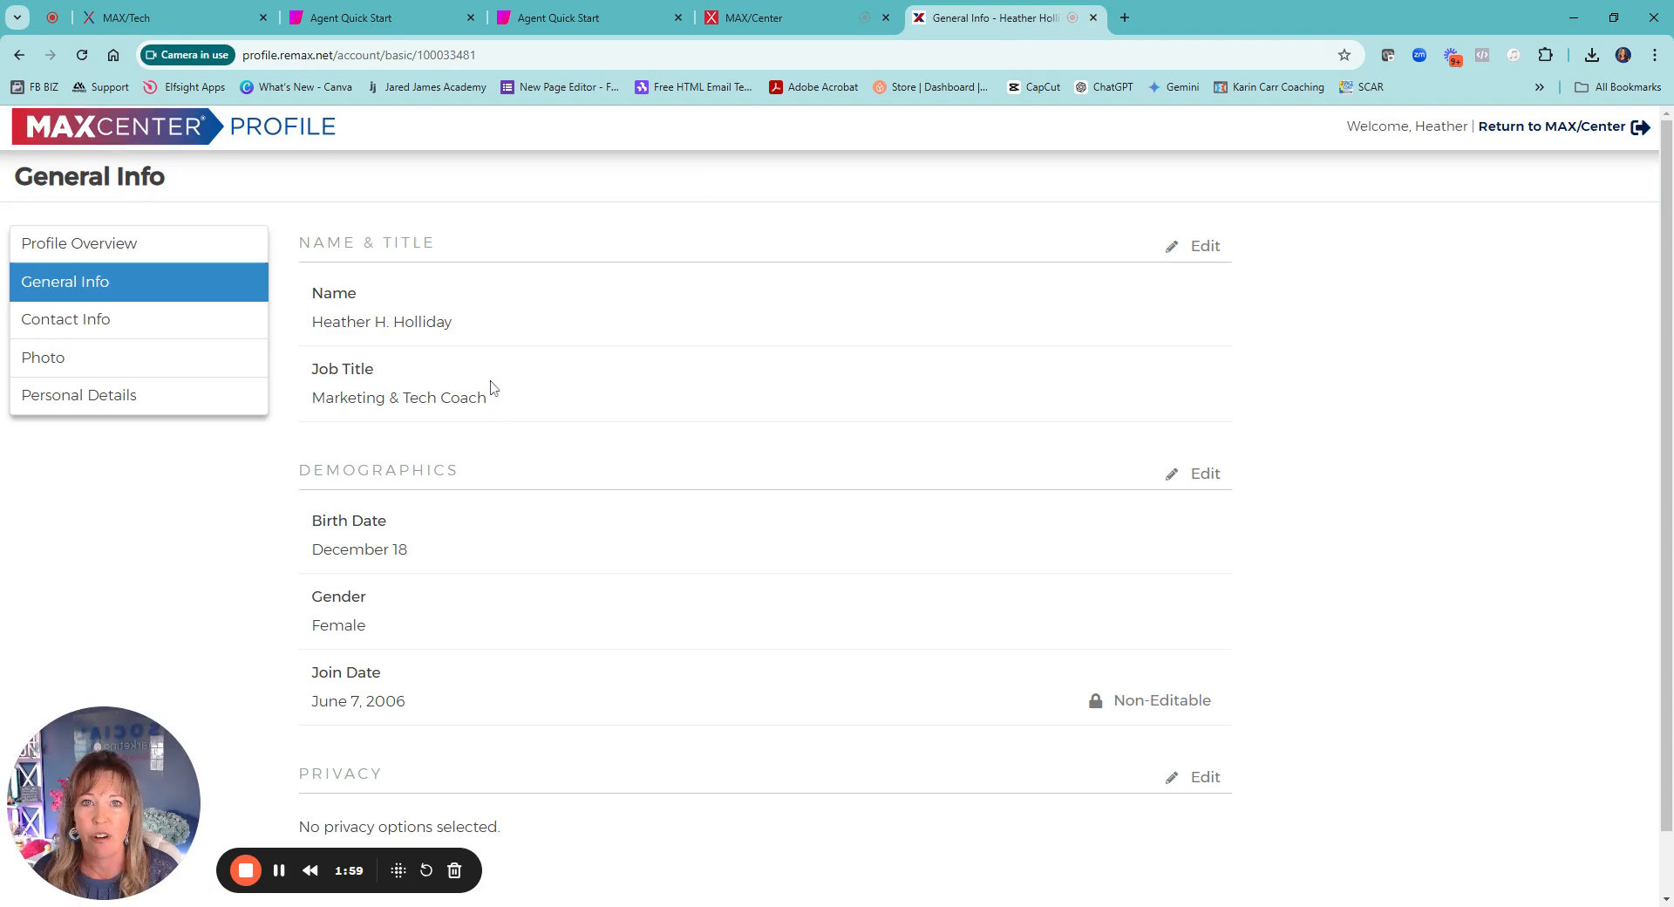
{"action": "left_click", "coordinate": [78, 243]}
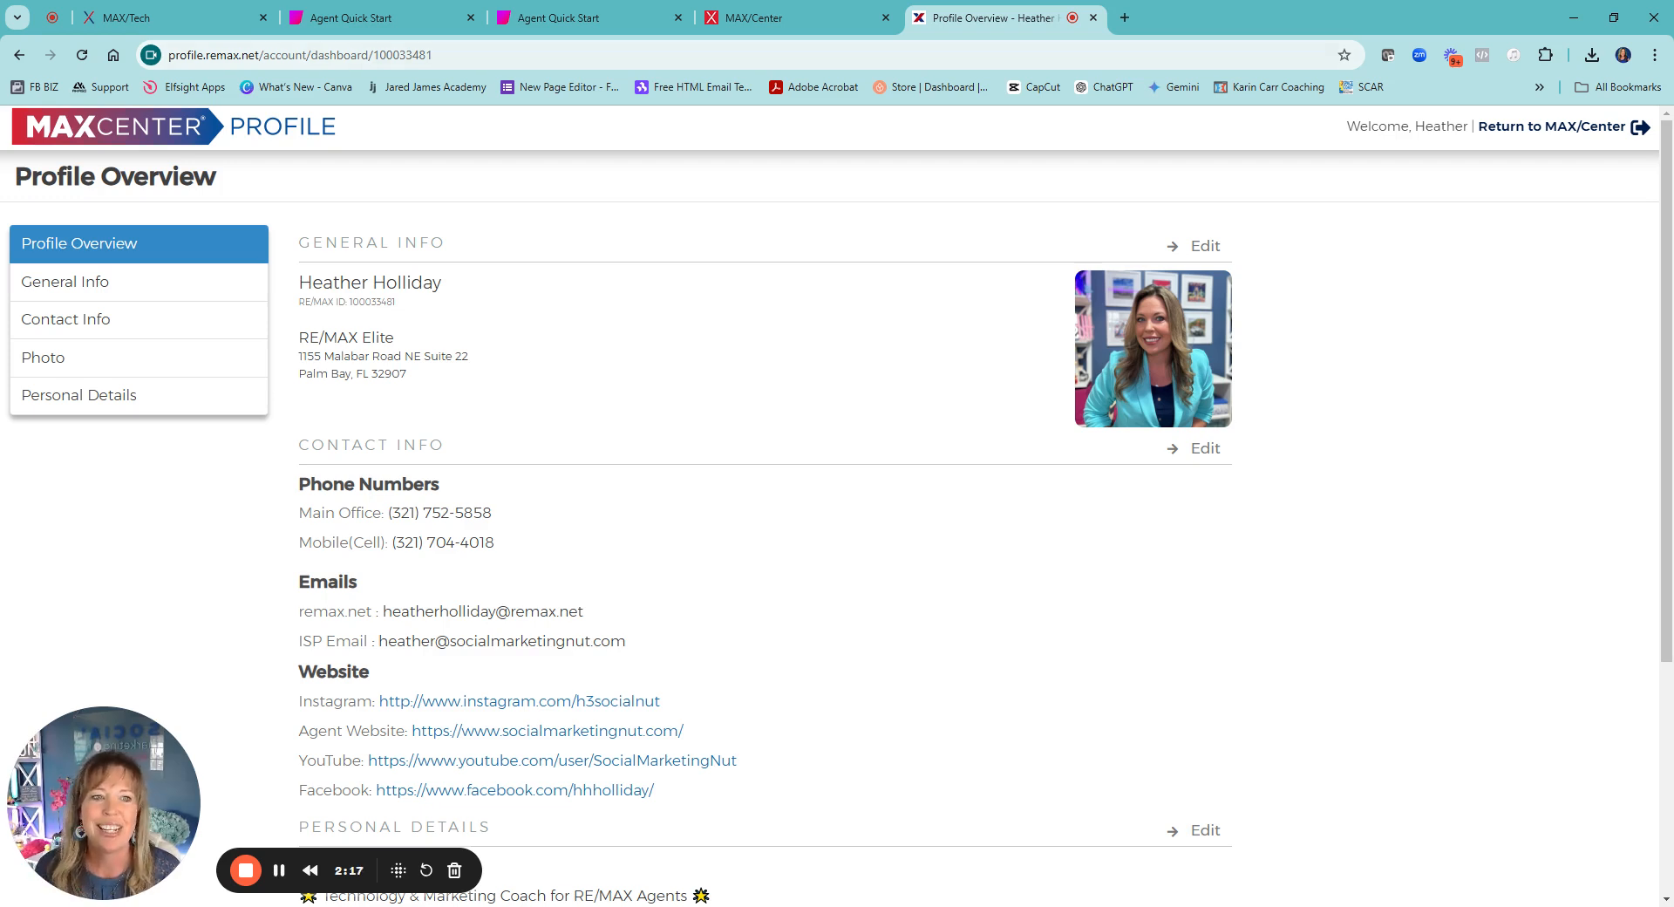
{"action": "mouse_move", "coordinate": [1205, 246]}
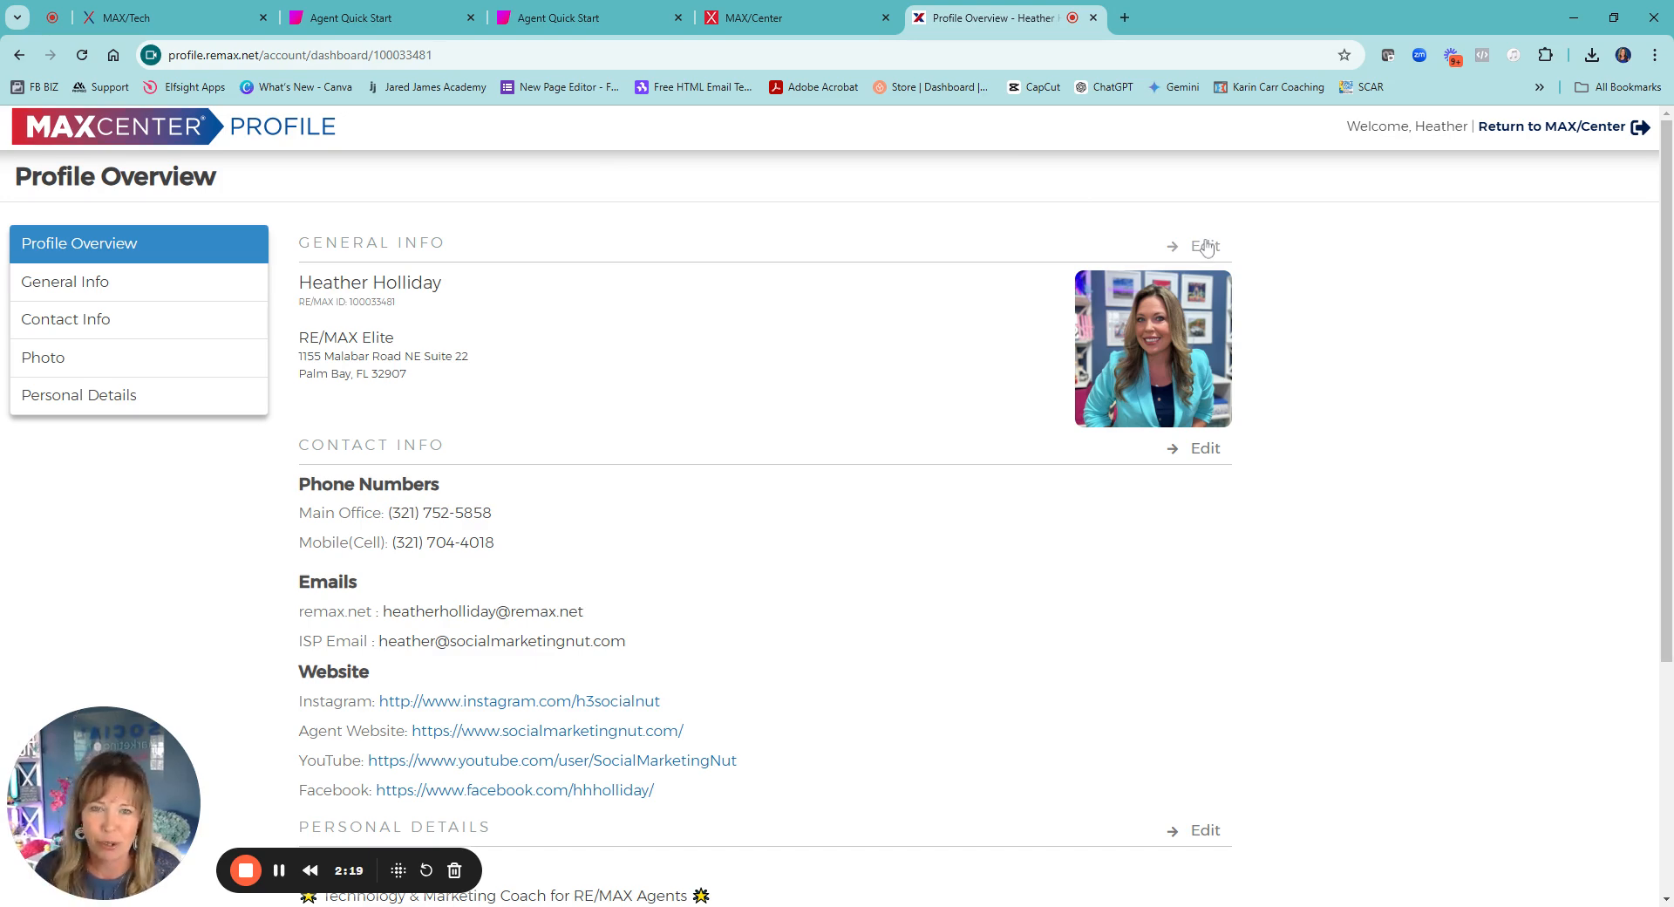
{"action": "left_click", "coordinate": [65, 281]}
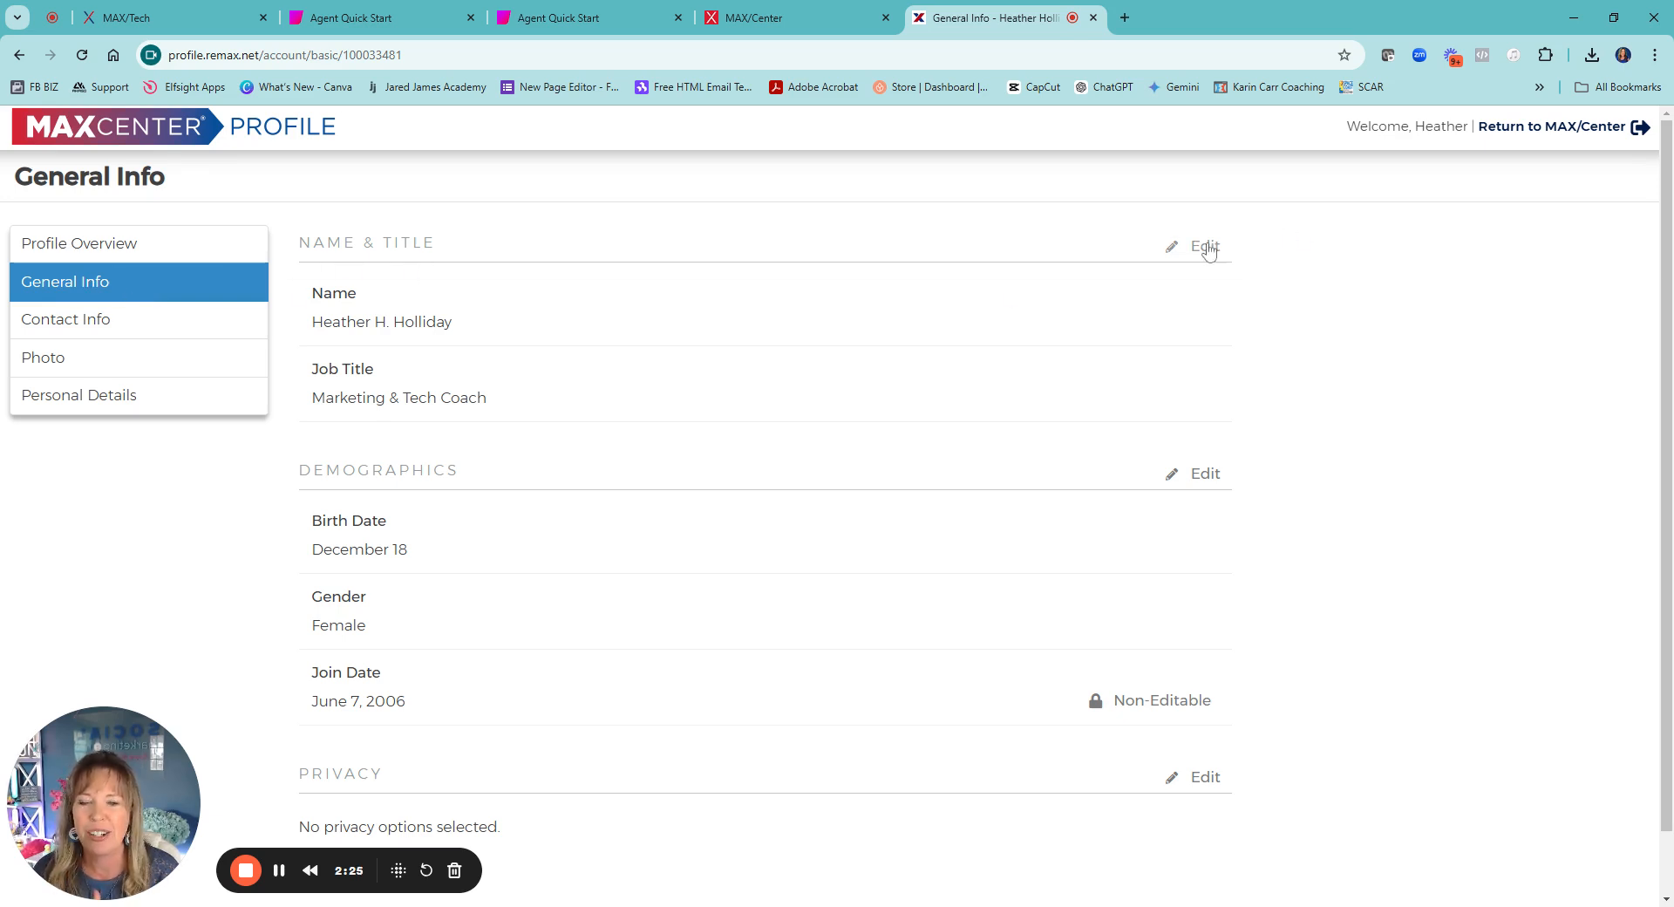
- Review the Name & Title details, then move to the Contact Info page of emails and social sites
{"action": "left_click", "coordinate": [1204, 246]}
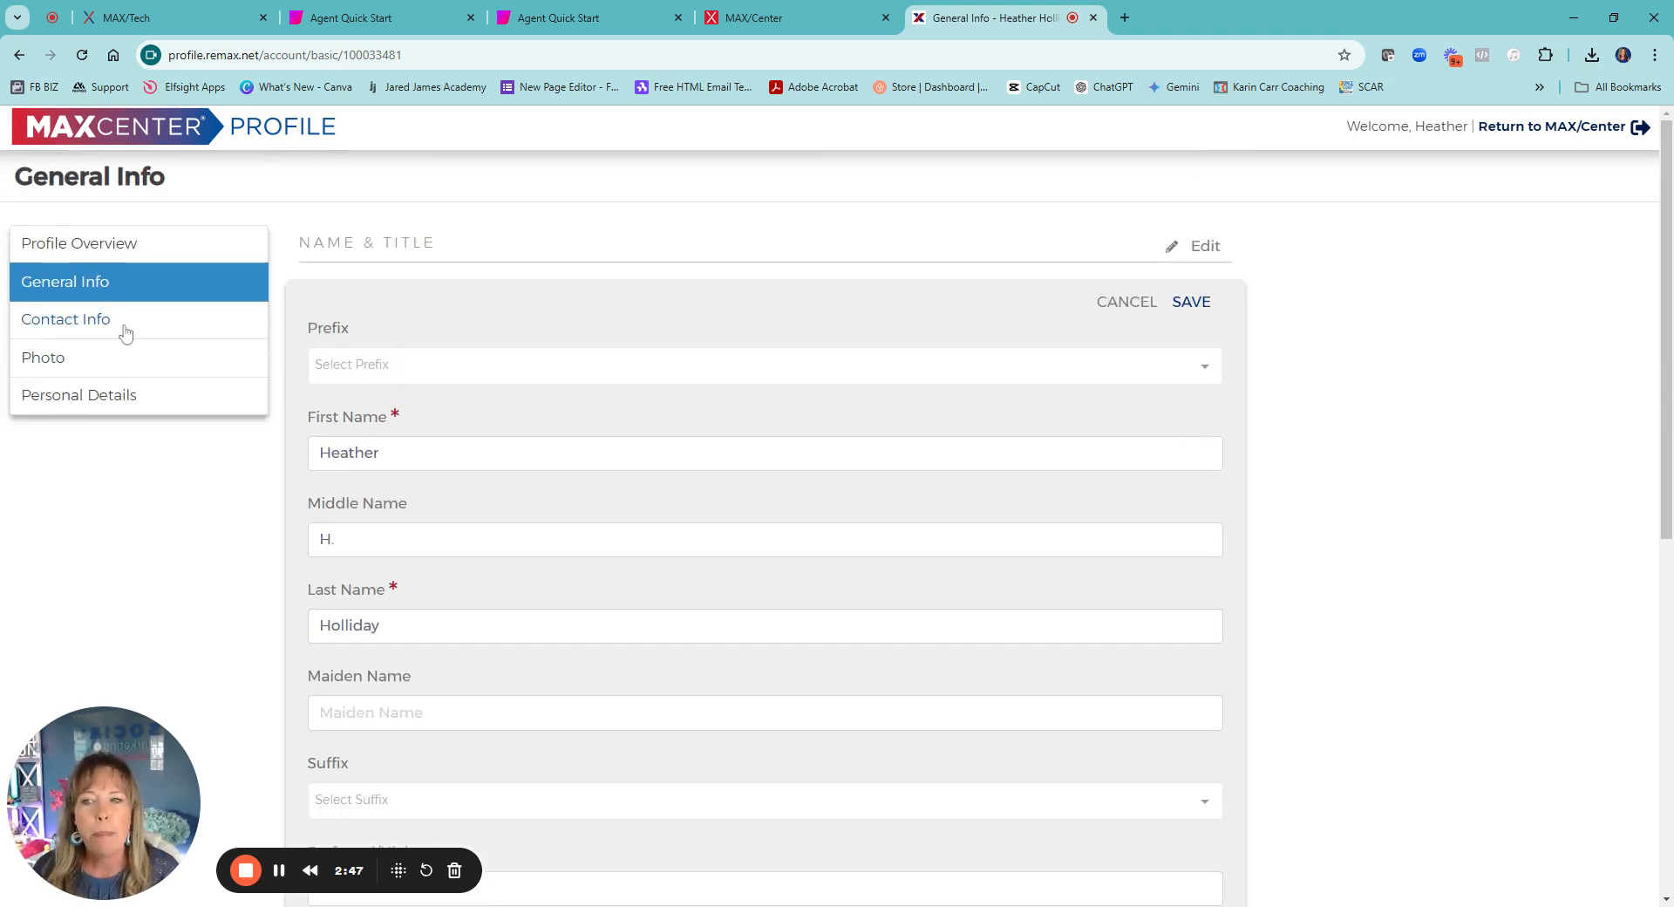
{"action": "left_click", "coordinate": [64, 319]}
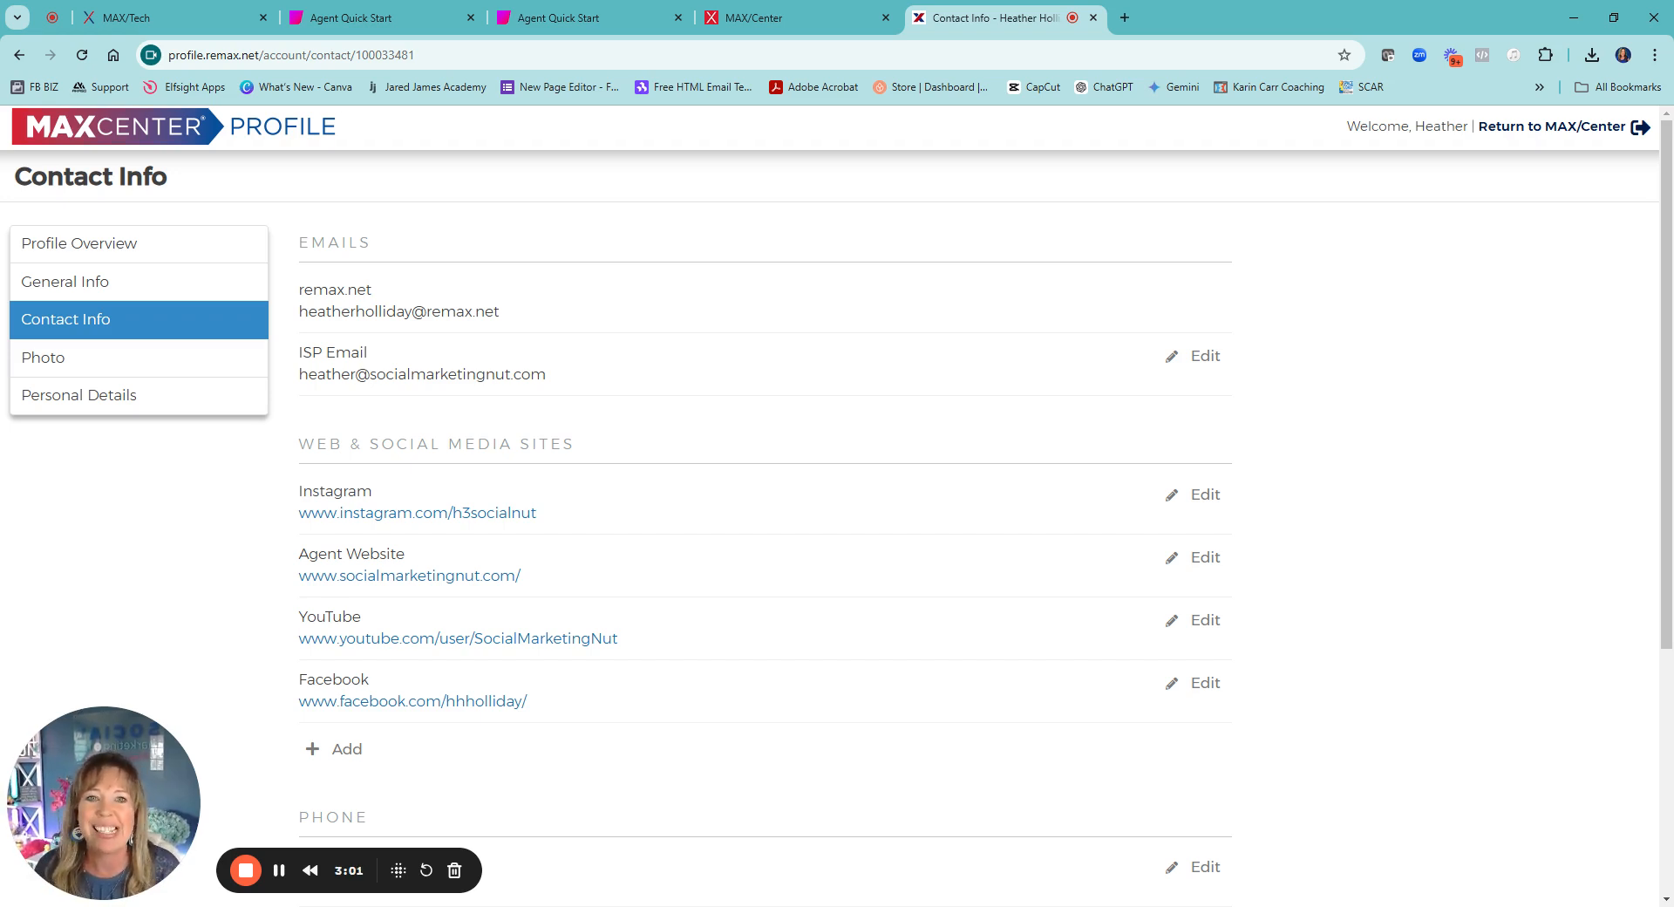
{"action": "mouse_move", "coordinate": [178, 18]}
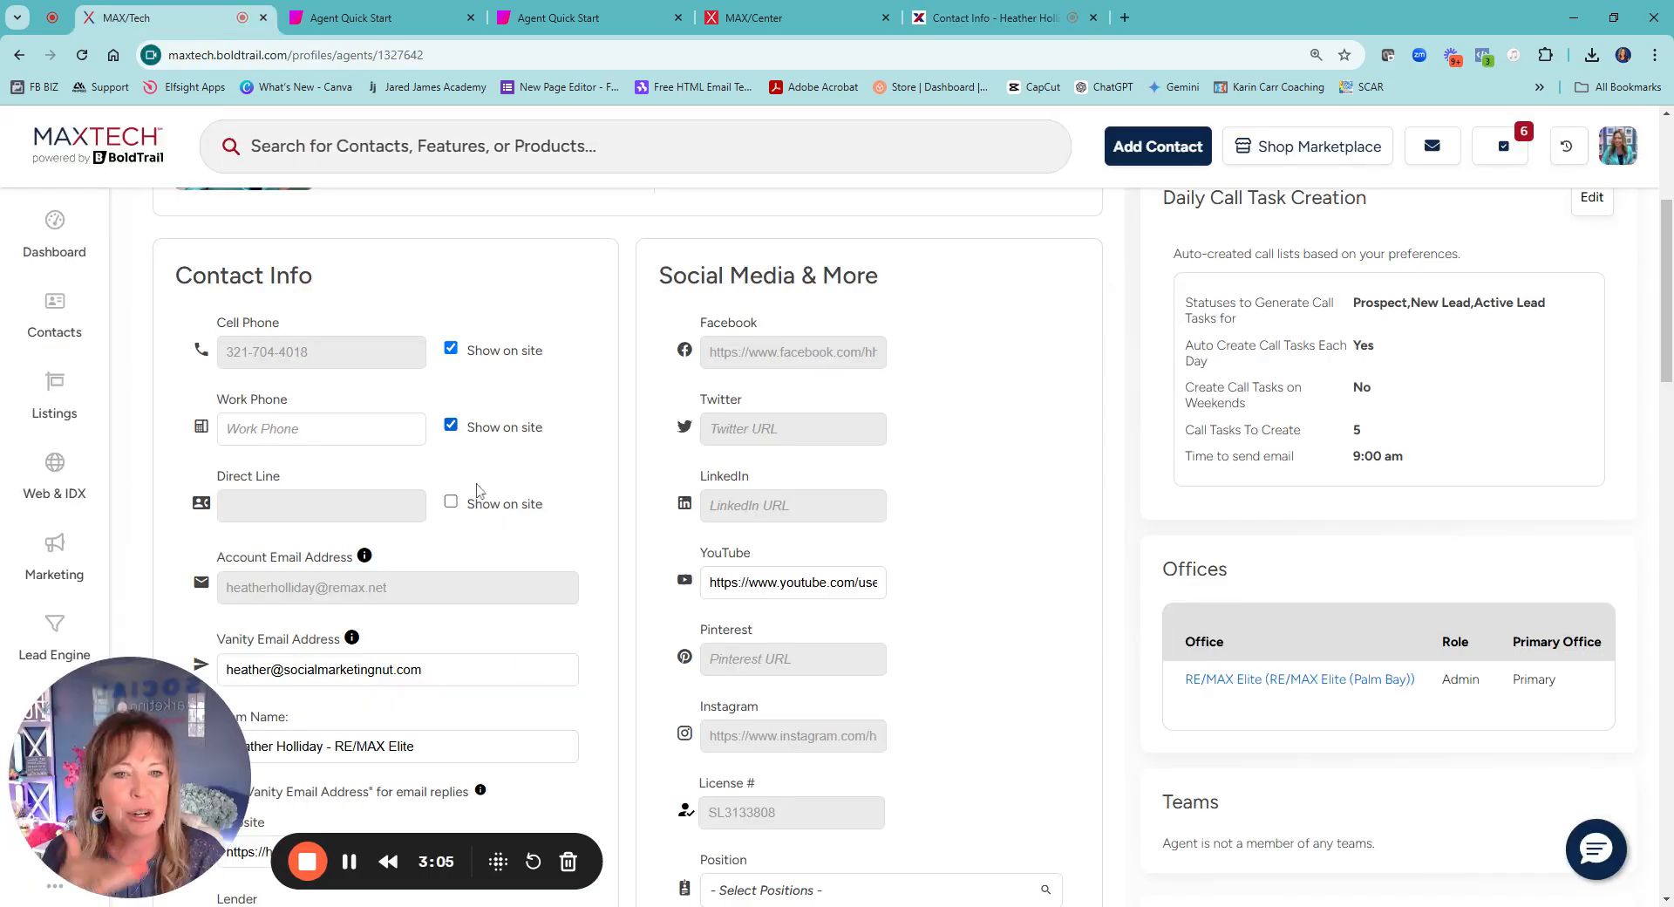
{"action": "scroll", "scroll_direction": "down", "scroll_amount": 3}
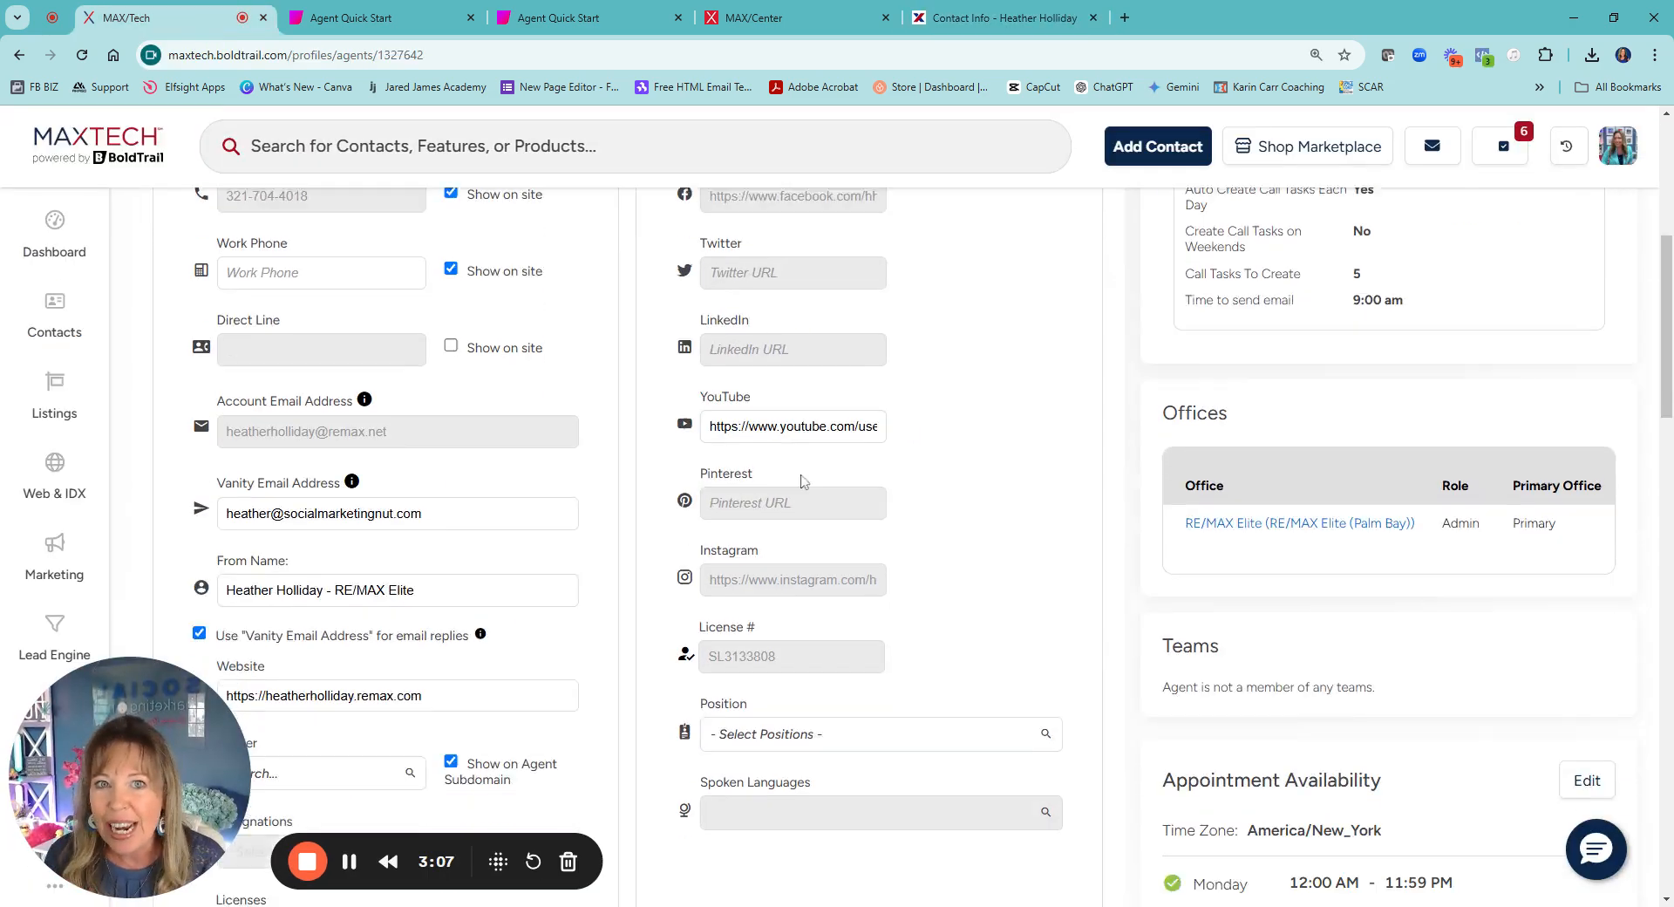
{"action": "scroll", "scroll_direction": "down", "scroll_amount": 3}
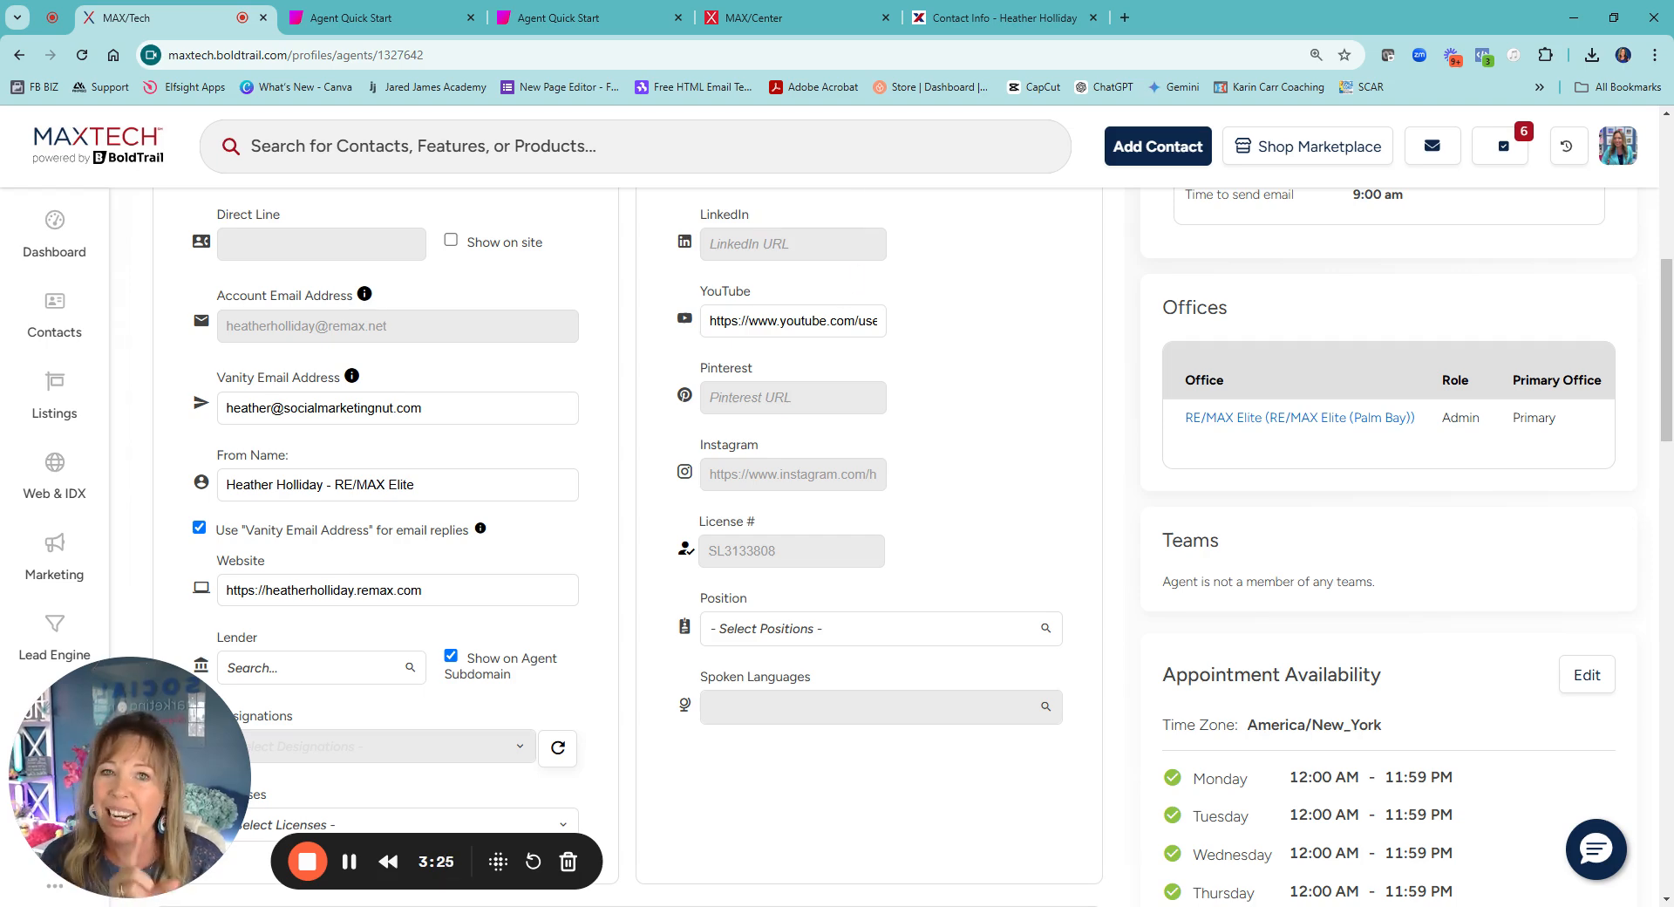
{"action": "mouse_move", "coordinate": [814, 291]}
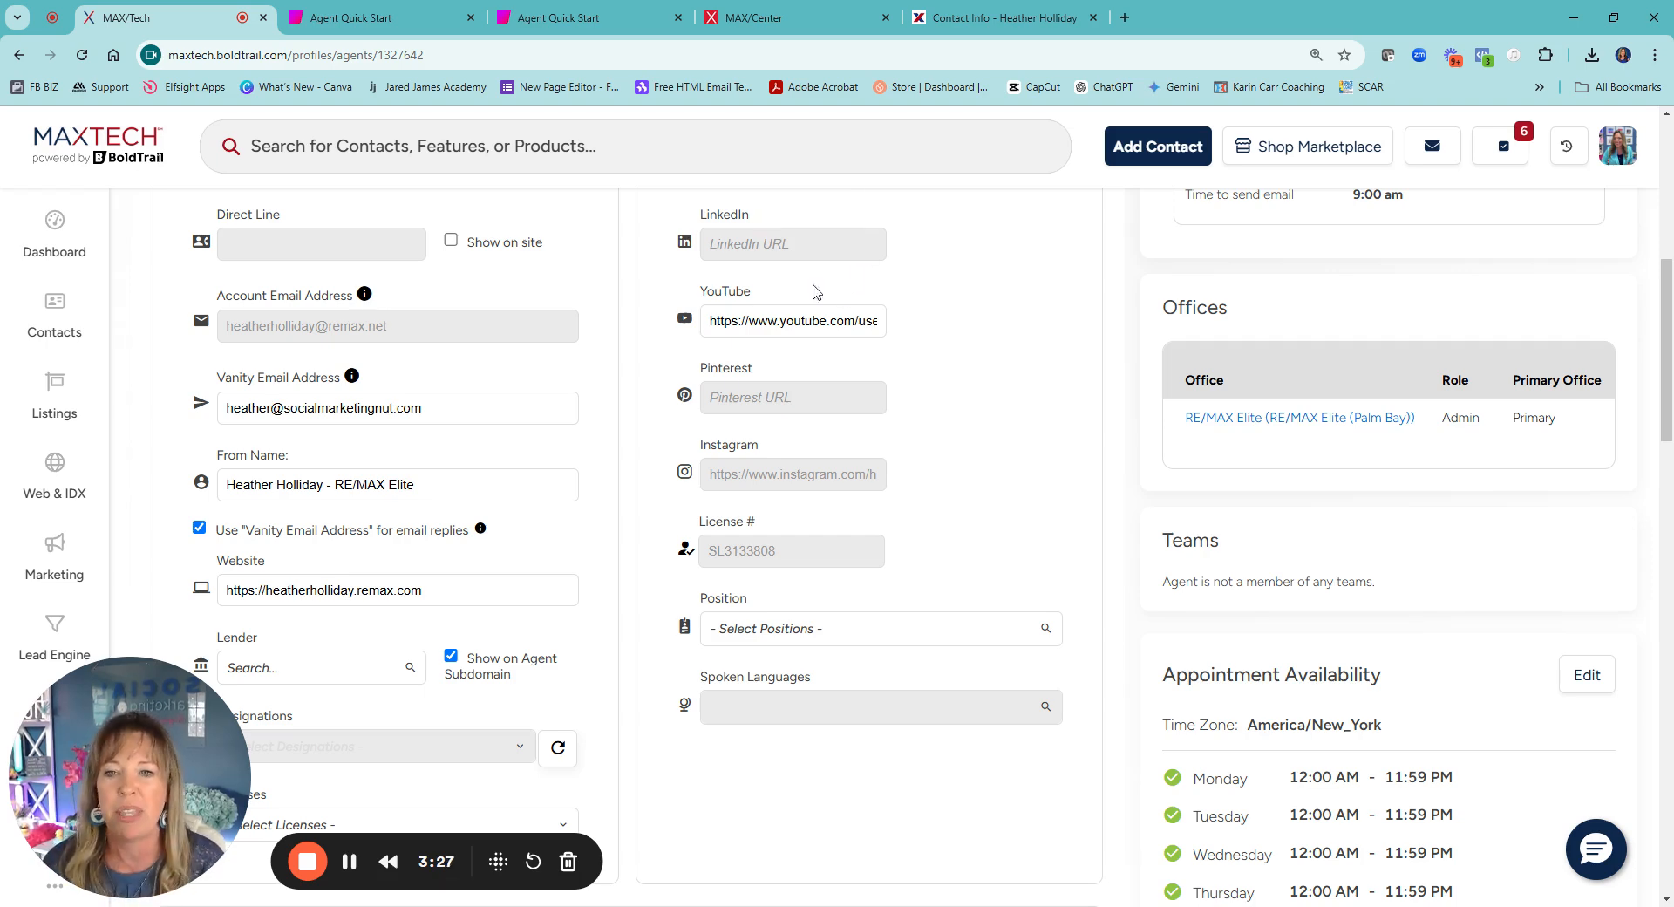
{"action": "scroll", "scroll_direction": "down", "scroll_amount": 3}
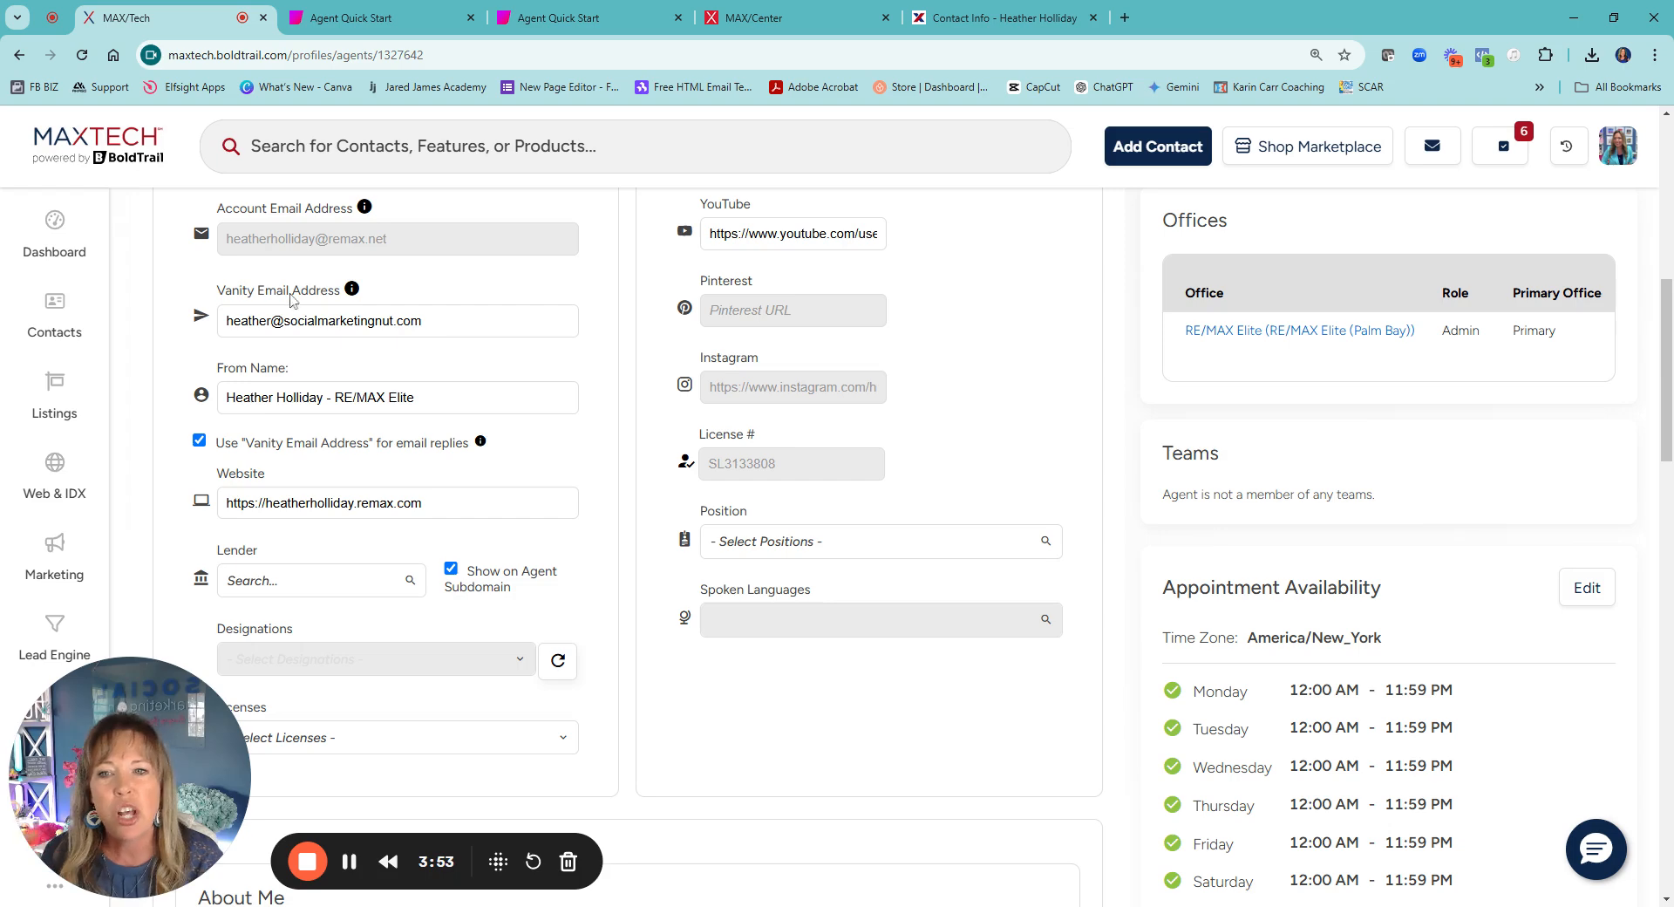
{"action": "mouse_move", "coordinate": [253, 304]}
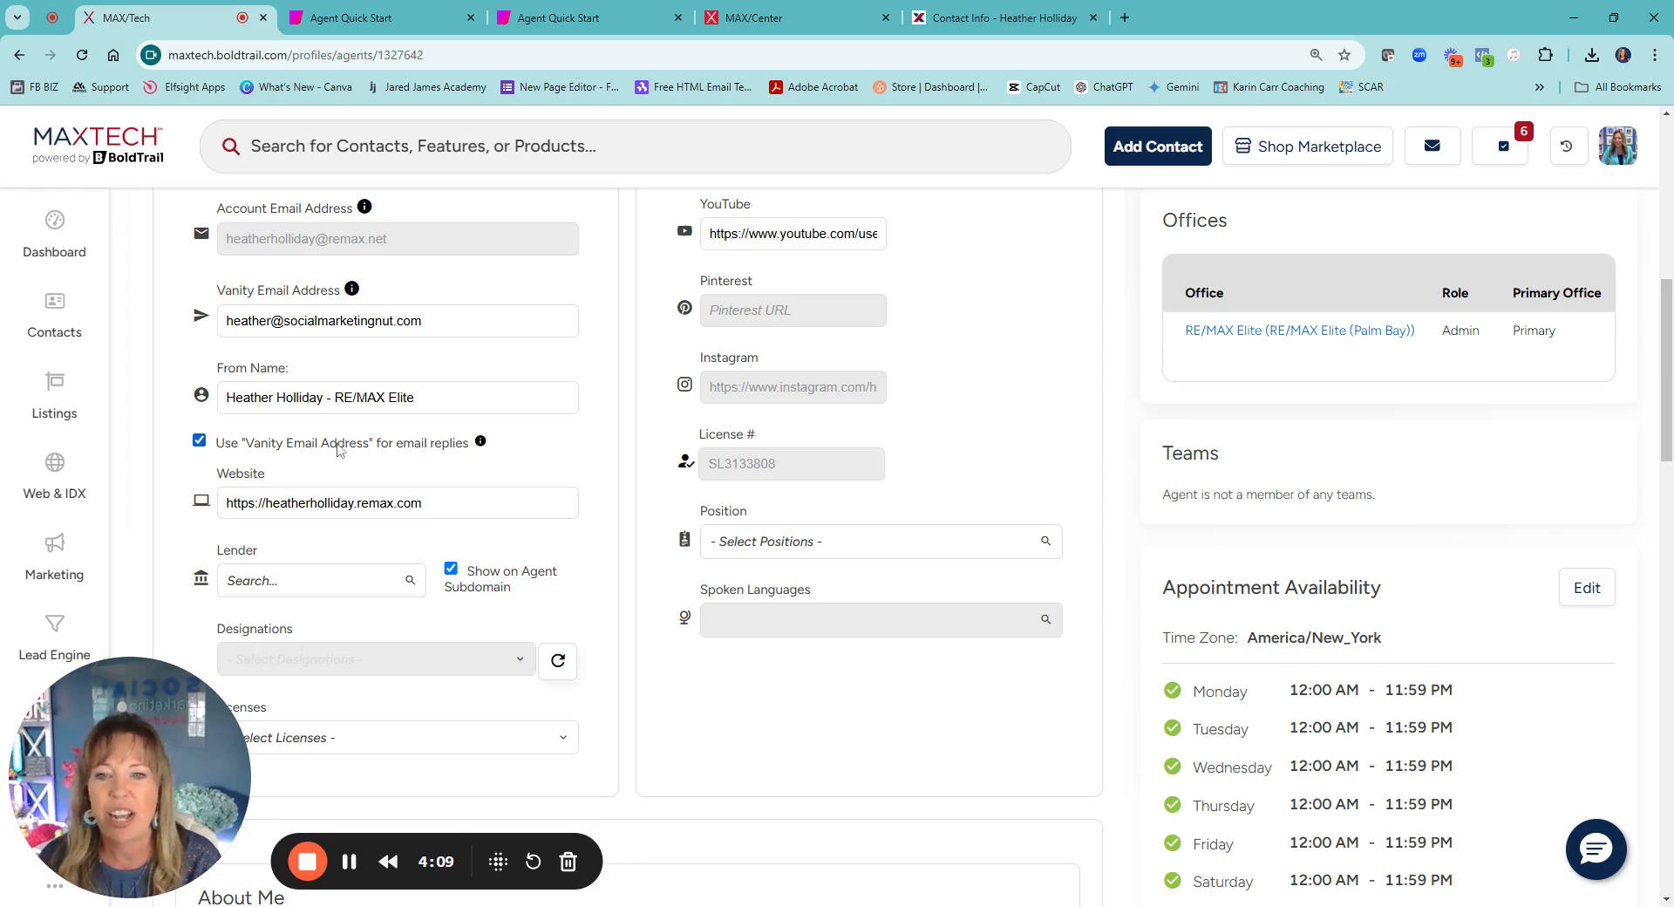
{"action": "scroll", "scroll_direction": "down", "scroll_amount": 3}
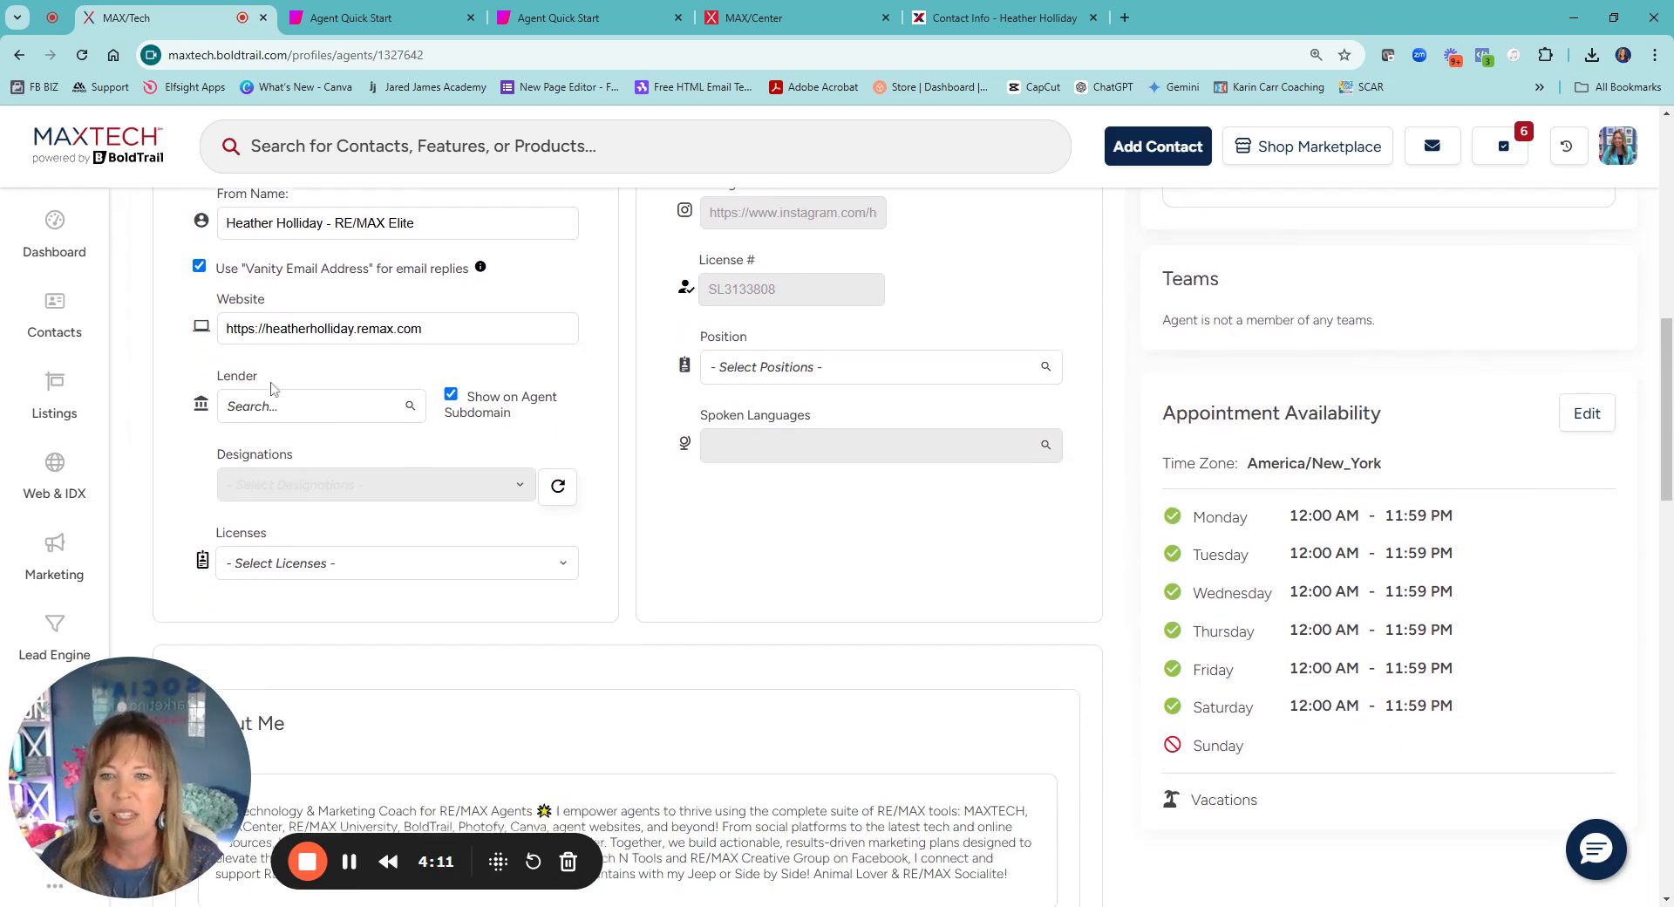
- Include the email signature on outgoing email and leave edit mode back to the profile view
{"action": "scroll", "scroll_direction": "down", "scroll_amount": 3}
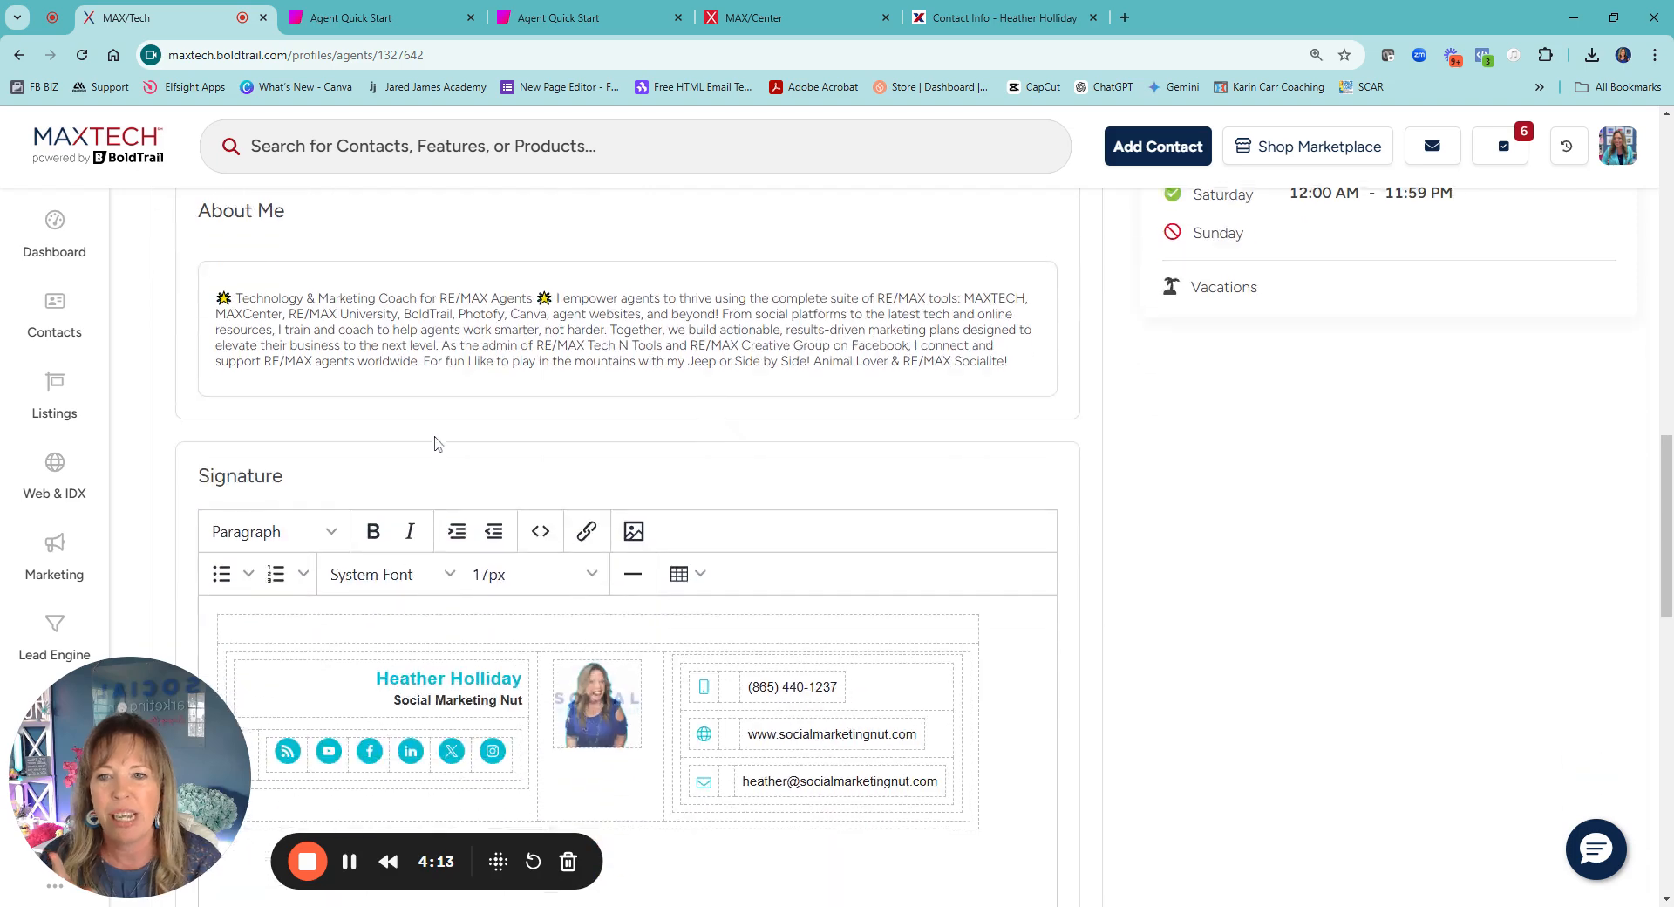
{"action": "scroll", "scroll_direction": "down", "scroll_amount": 3}
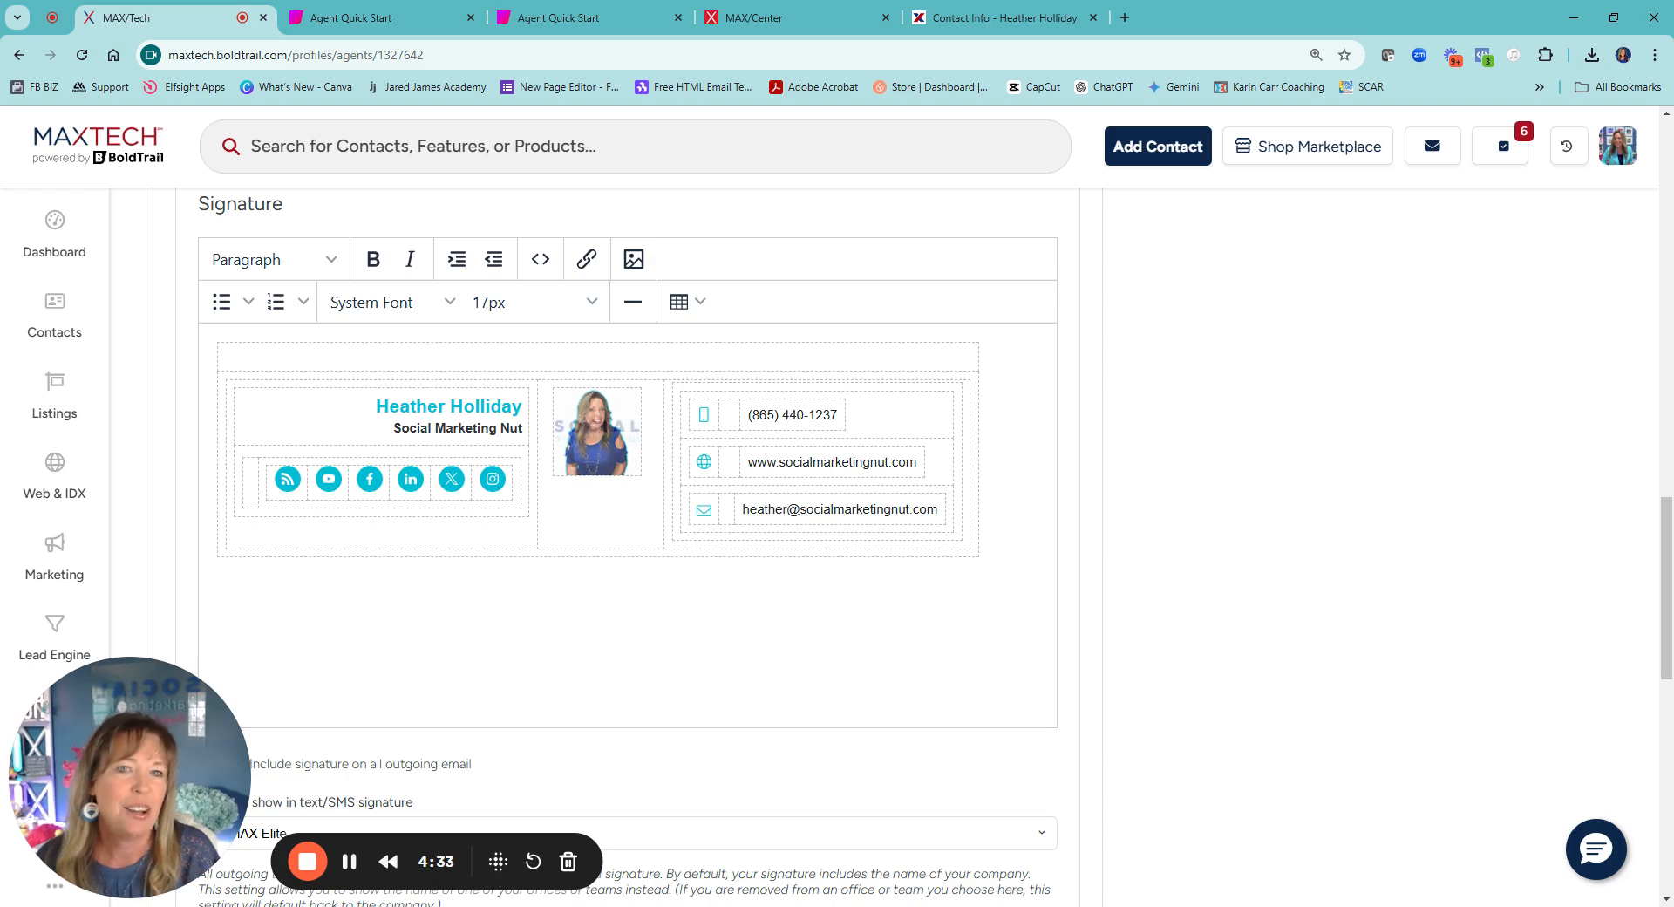
{"action": "scroll", "scroll_direction": "down", "scroll_amount": 3}
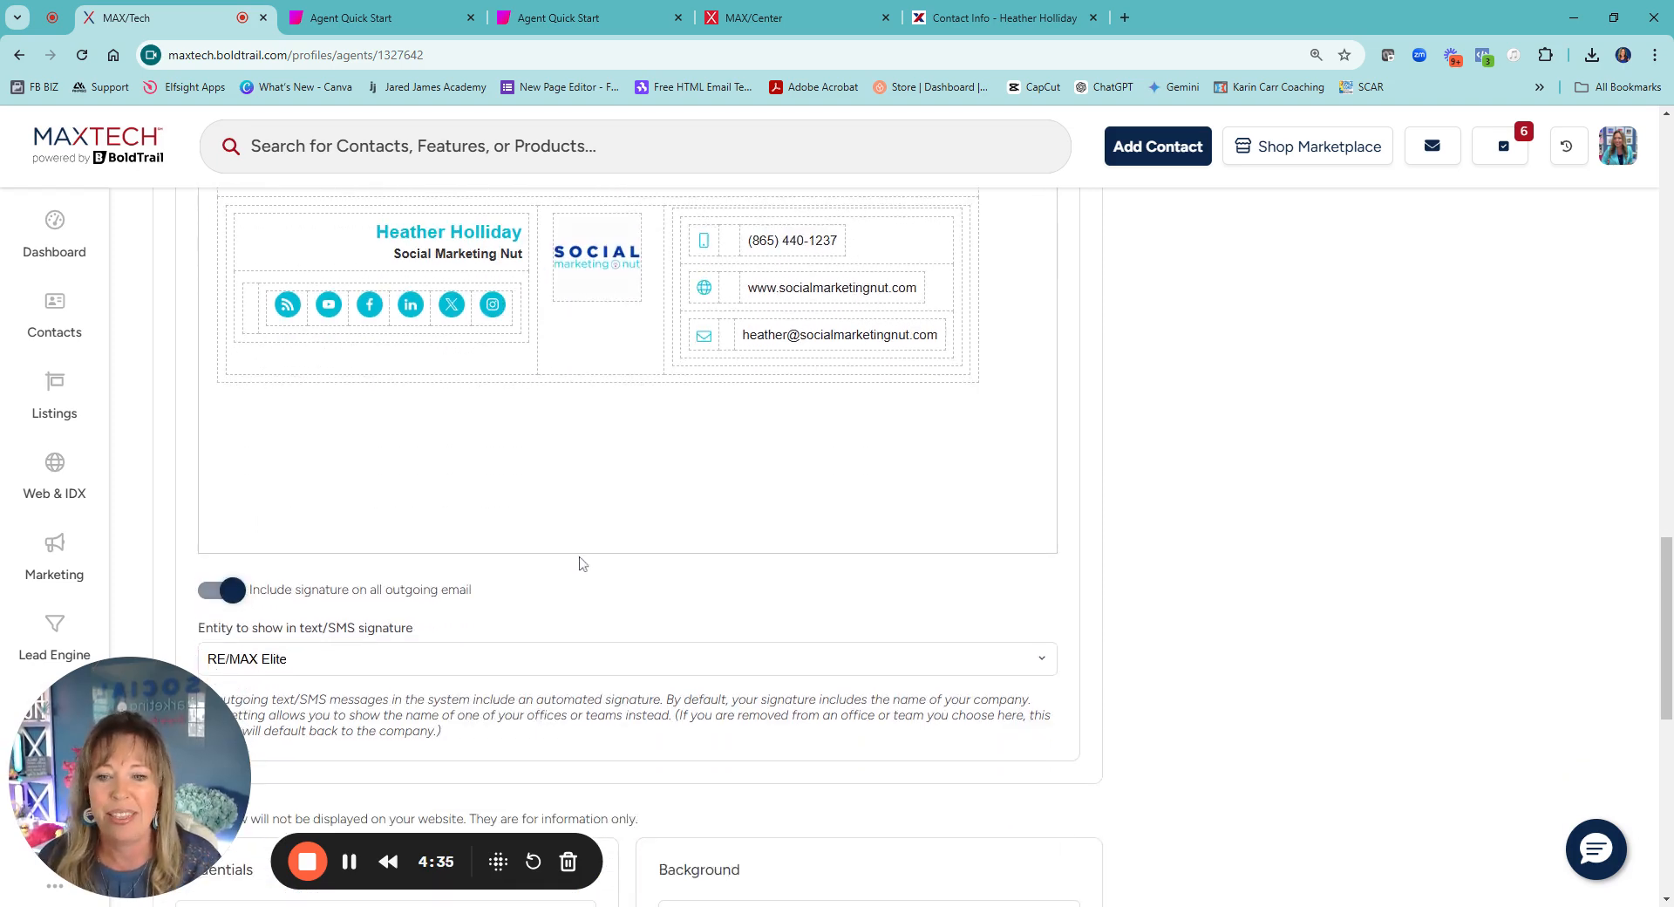
{"action": "scroll", "scroll_direction": "down", "scroll_amount": 3}
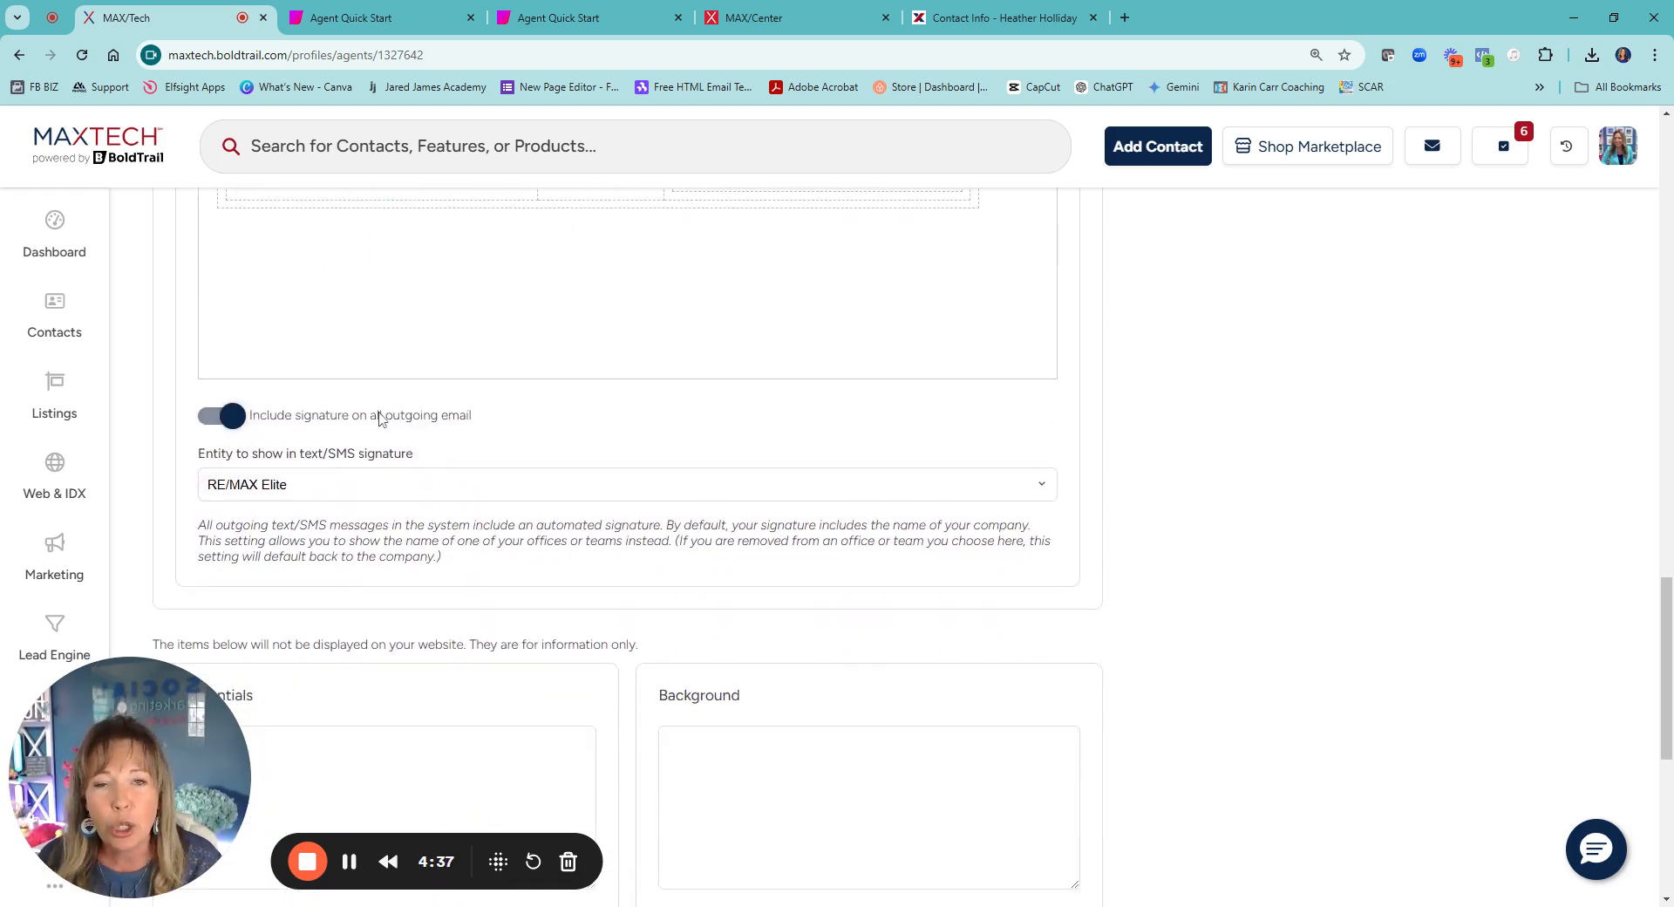
{"action": "left_click", "coordinate": [219, 415]}
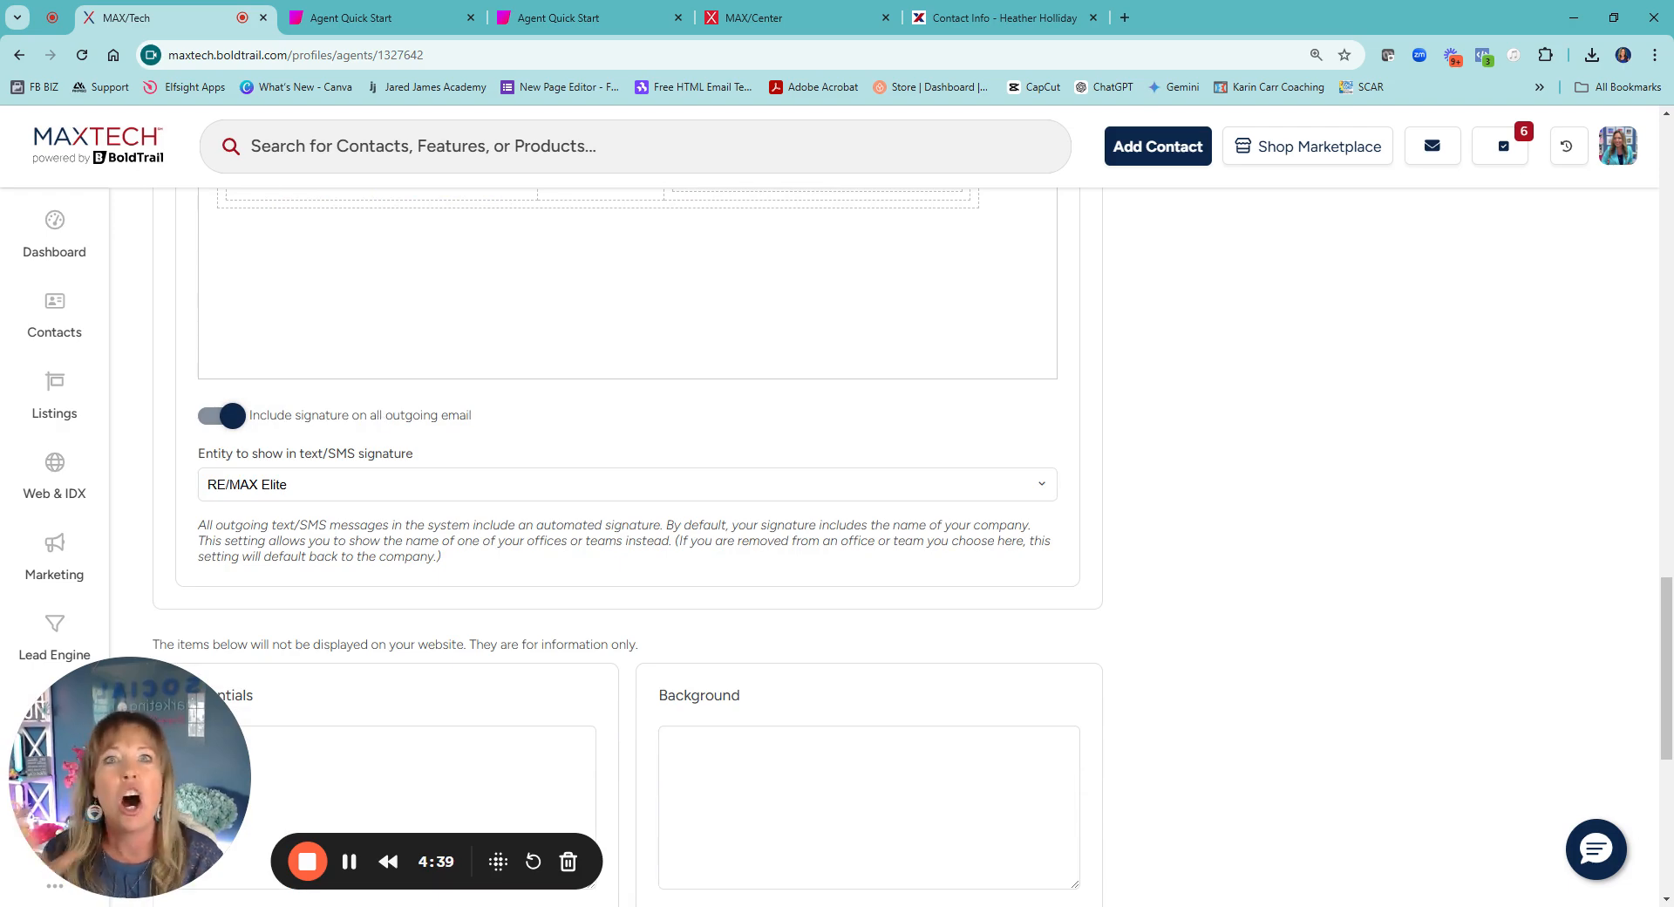
{"action": "mouse_move", "coordinate": [598, 516]}
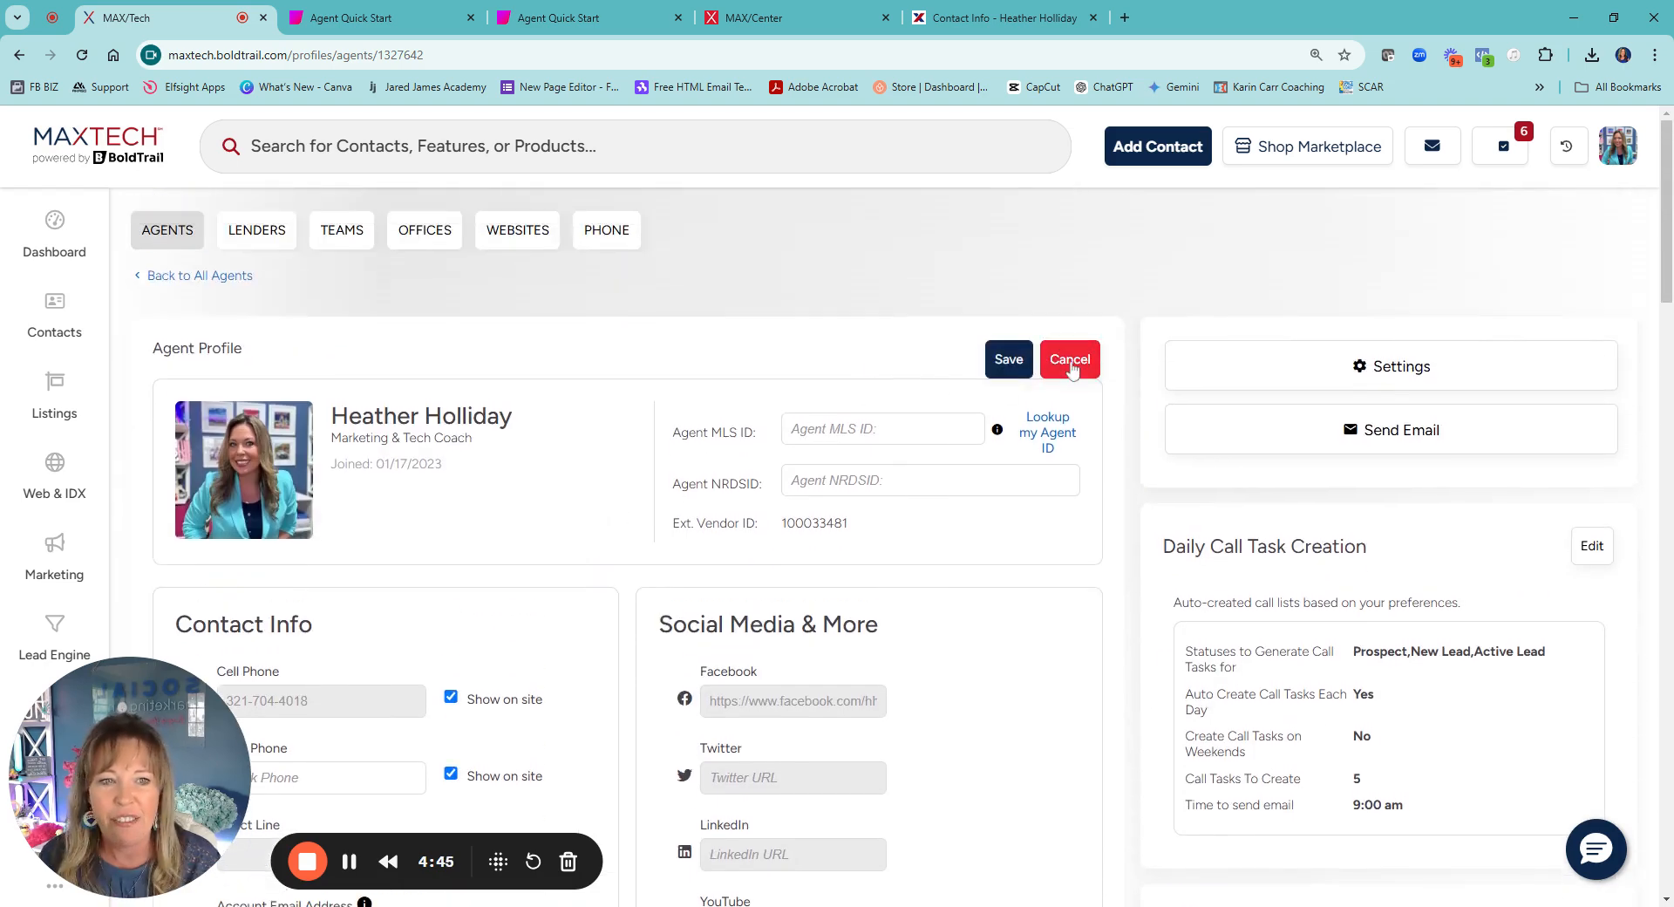
{"action": "left_click", "coordinate": [1069, 360]}
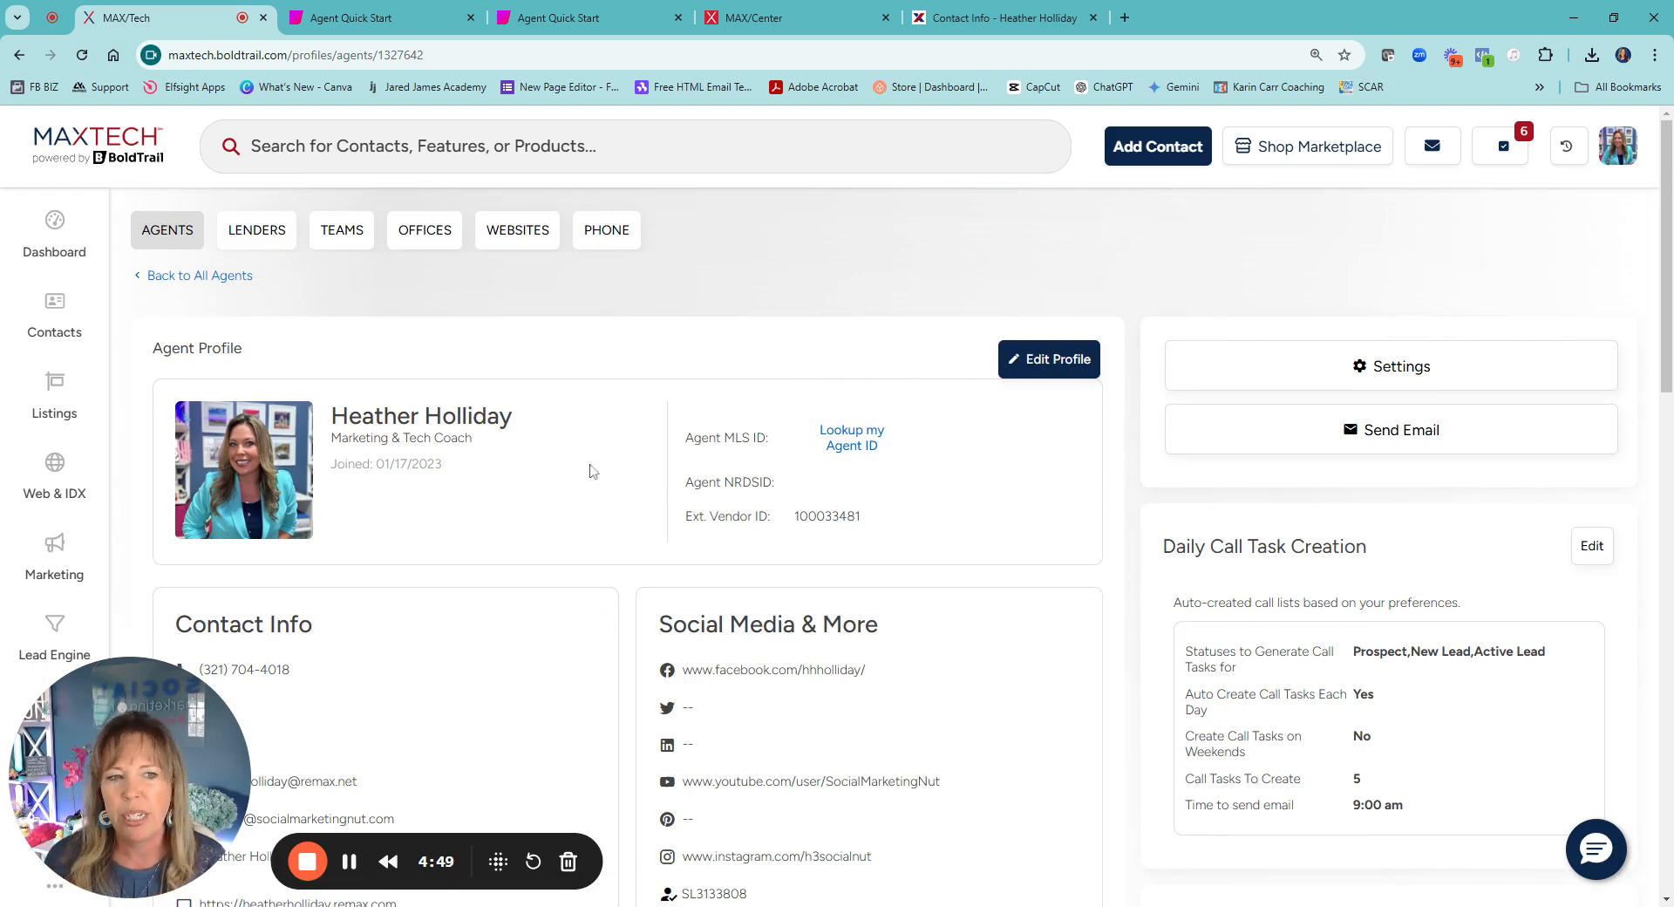
- Open the Agent Settings dialog with lead privacy, routing and daily call creation options
{"action": "left_click", "coordinate": [1400, 364]}
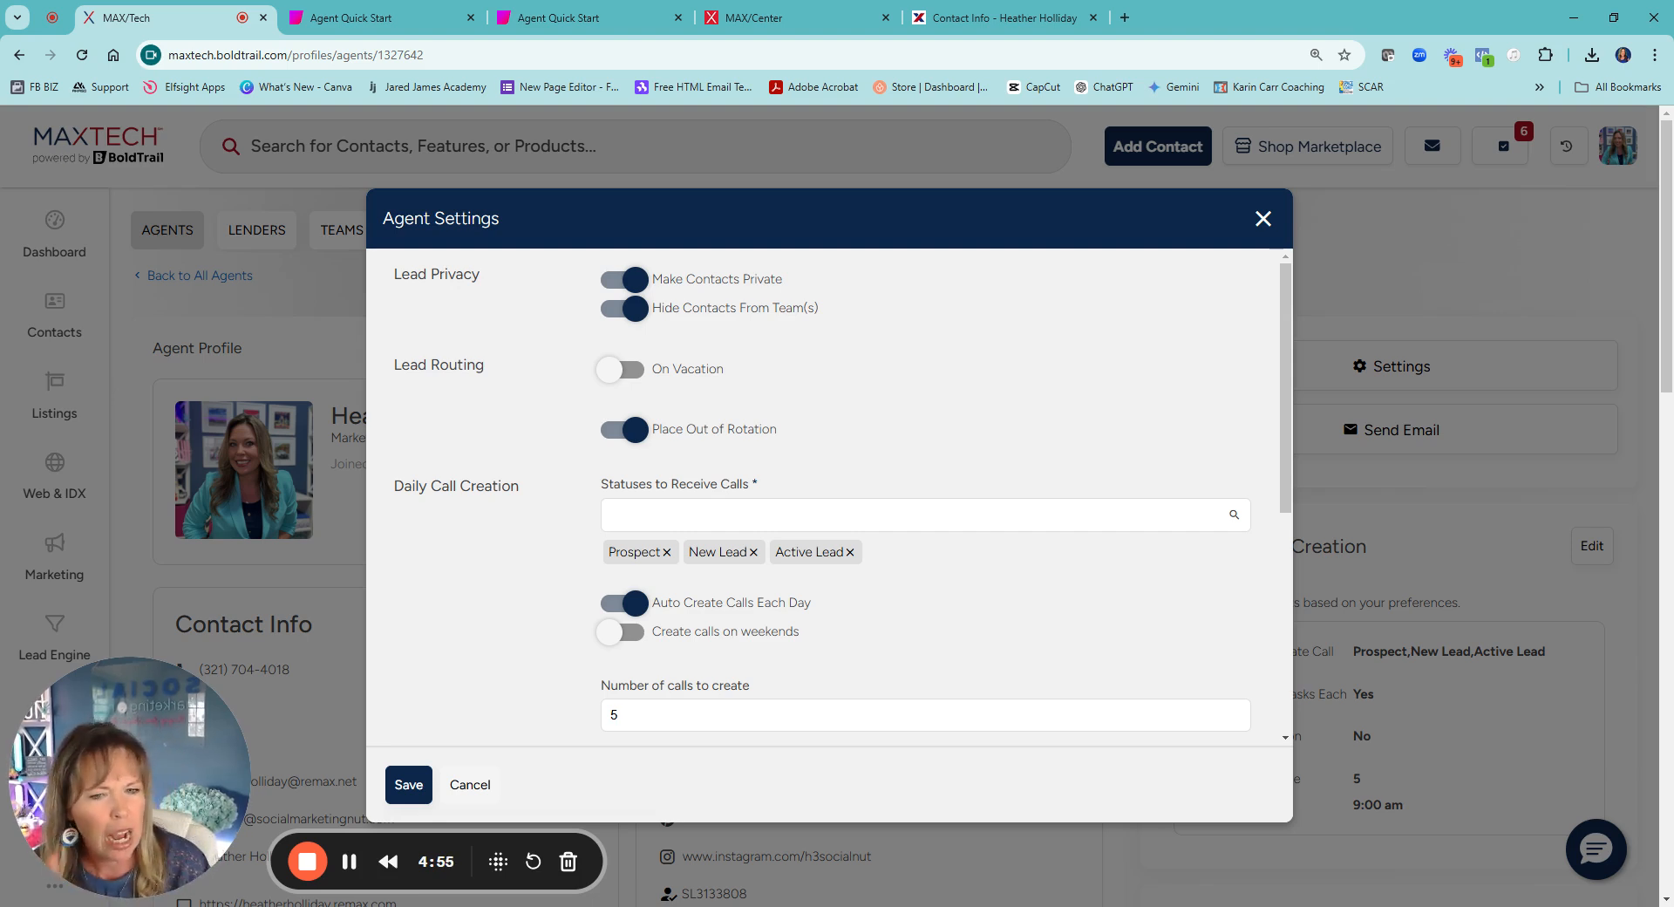
{"action": "mouse_move", "coordinate": [710, 291]}
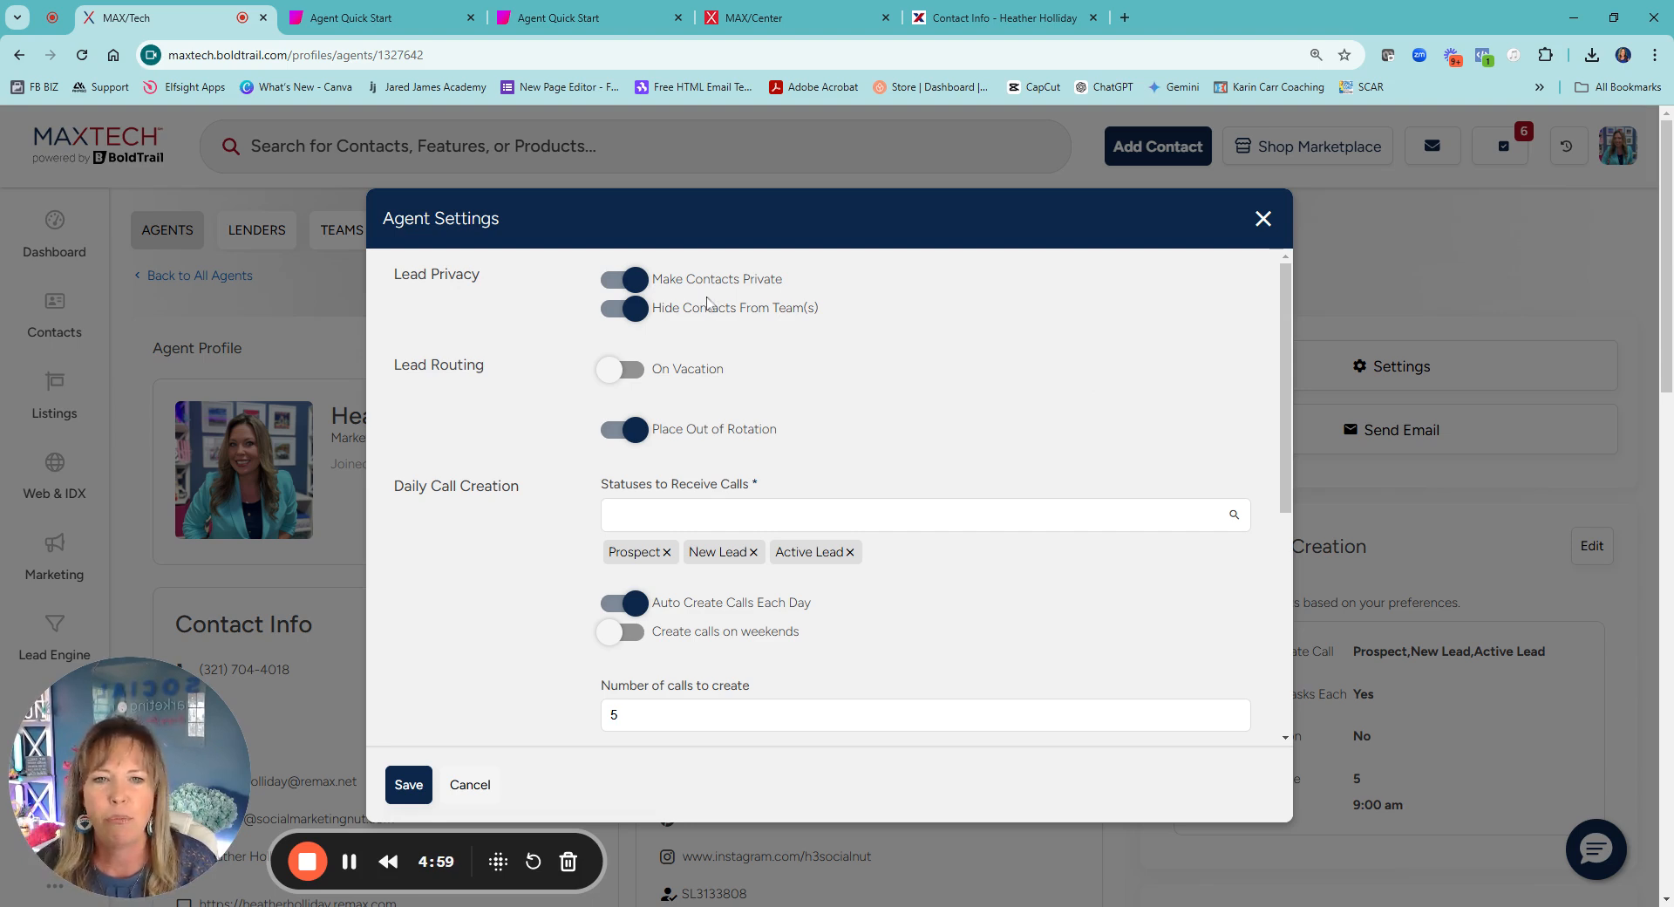
{"action": "mouse_move", "coordinate": [709, 286]}
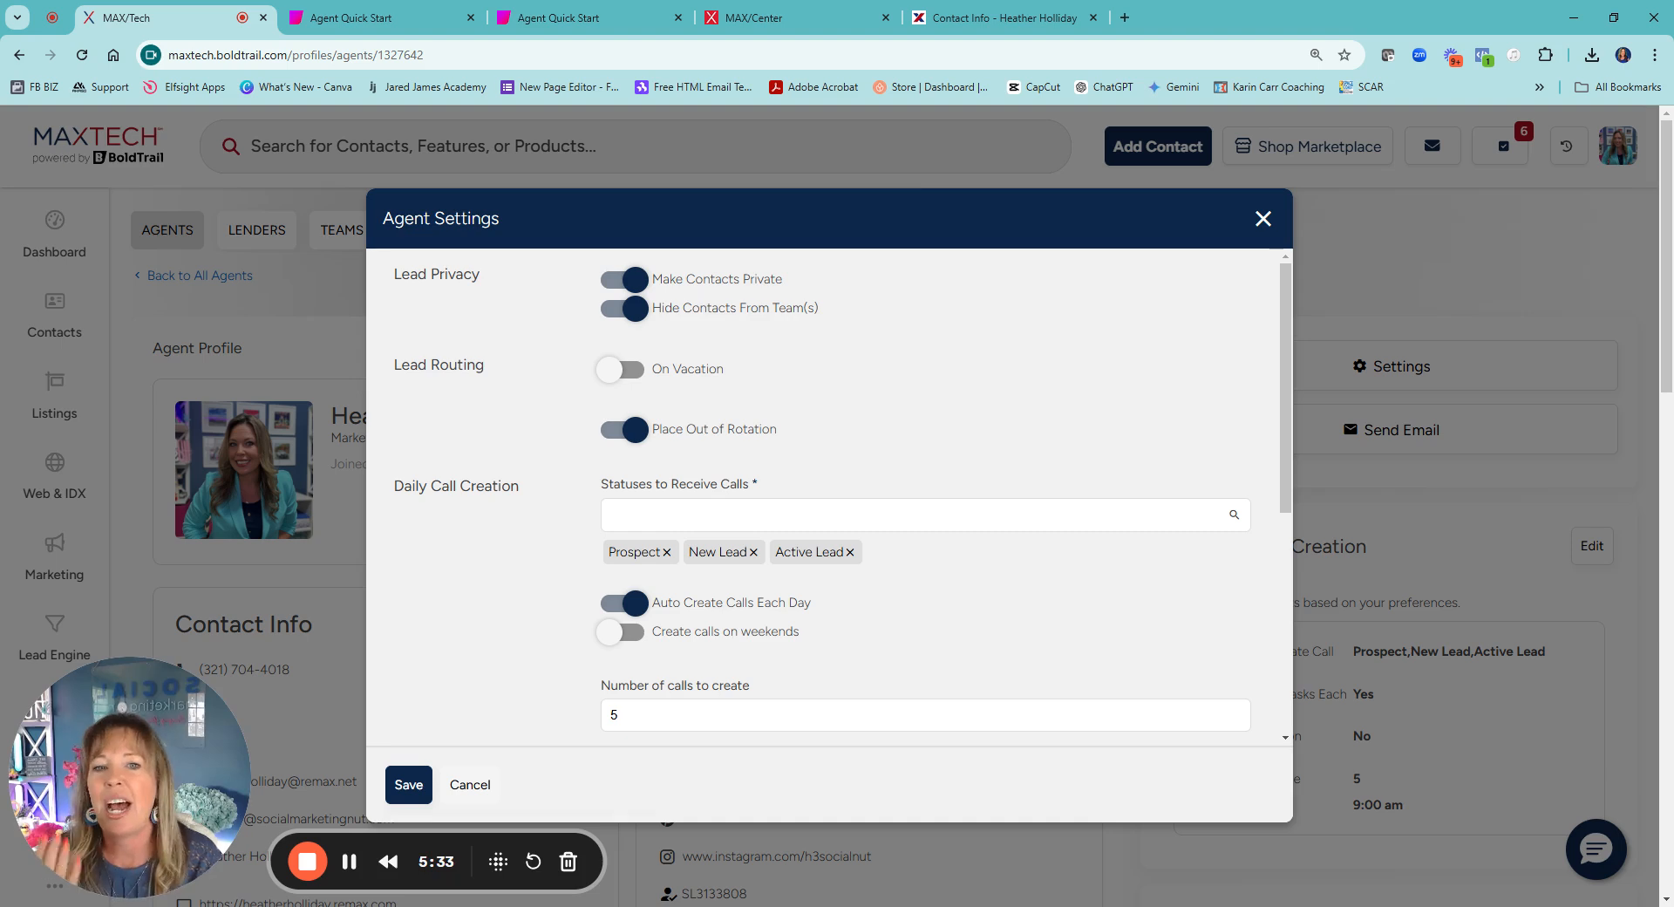
{"action": "mouse_move", "coordinate": [713, 321]}
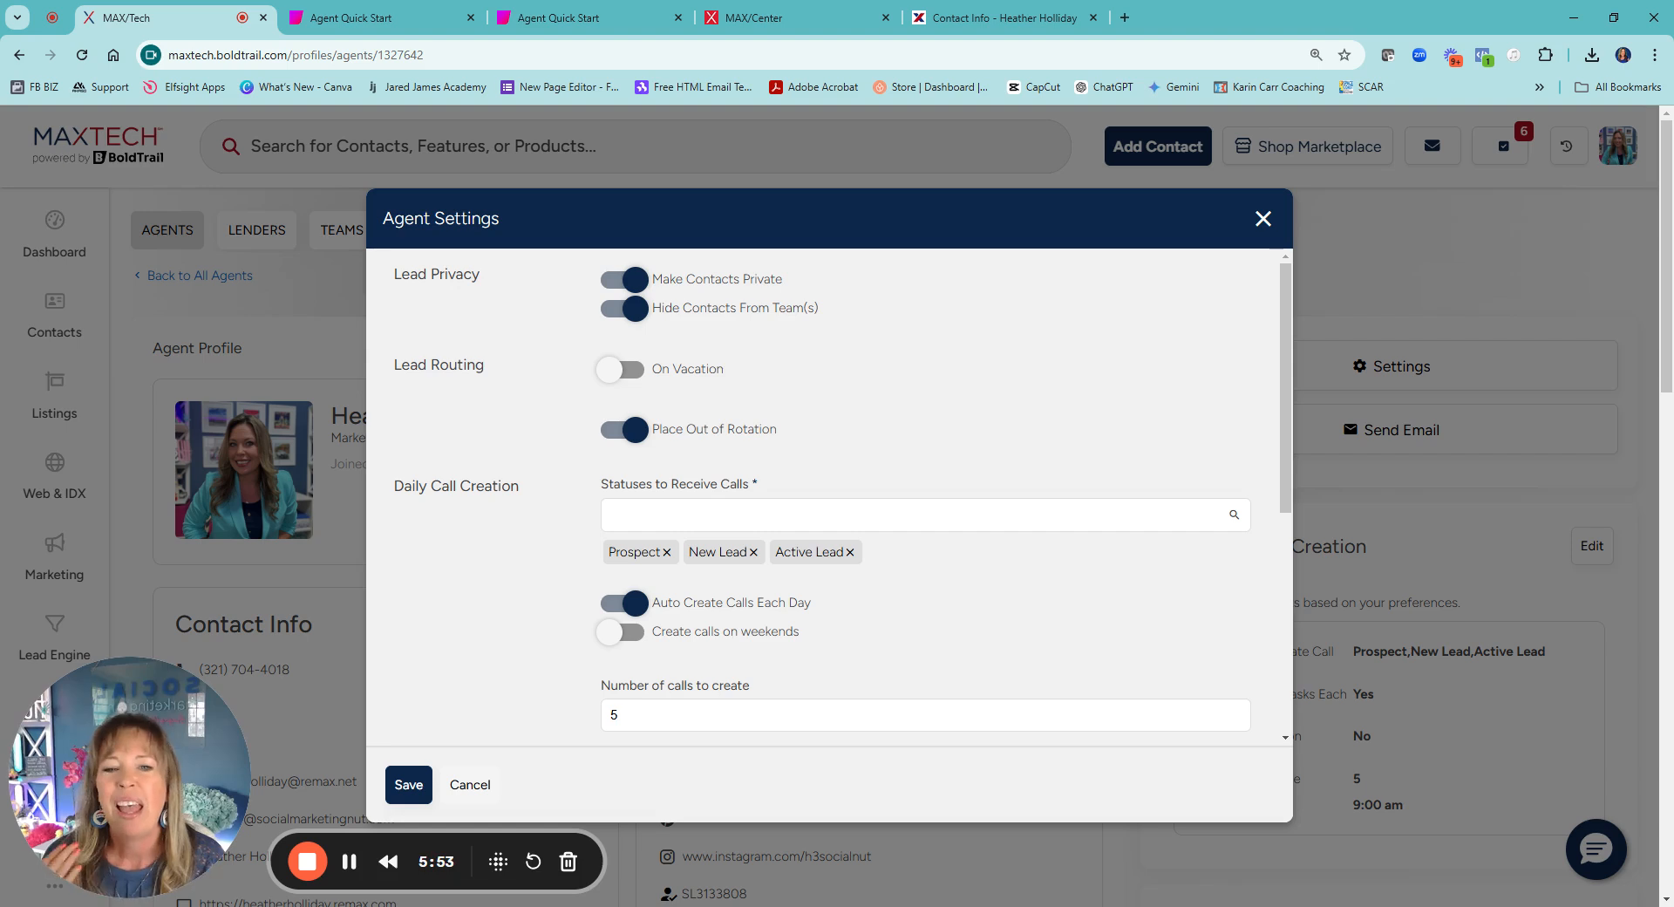
{"action": "mouse_move", "coordinate": [574, 368]}
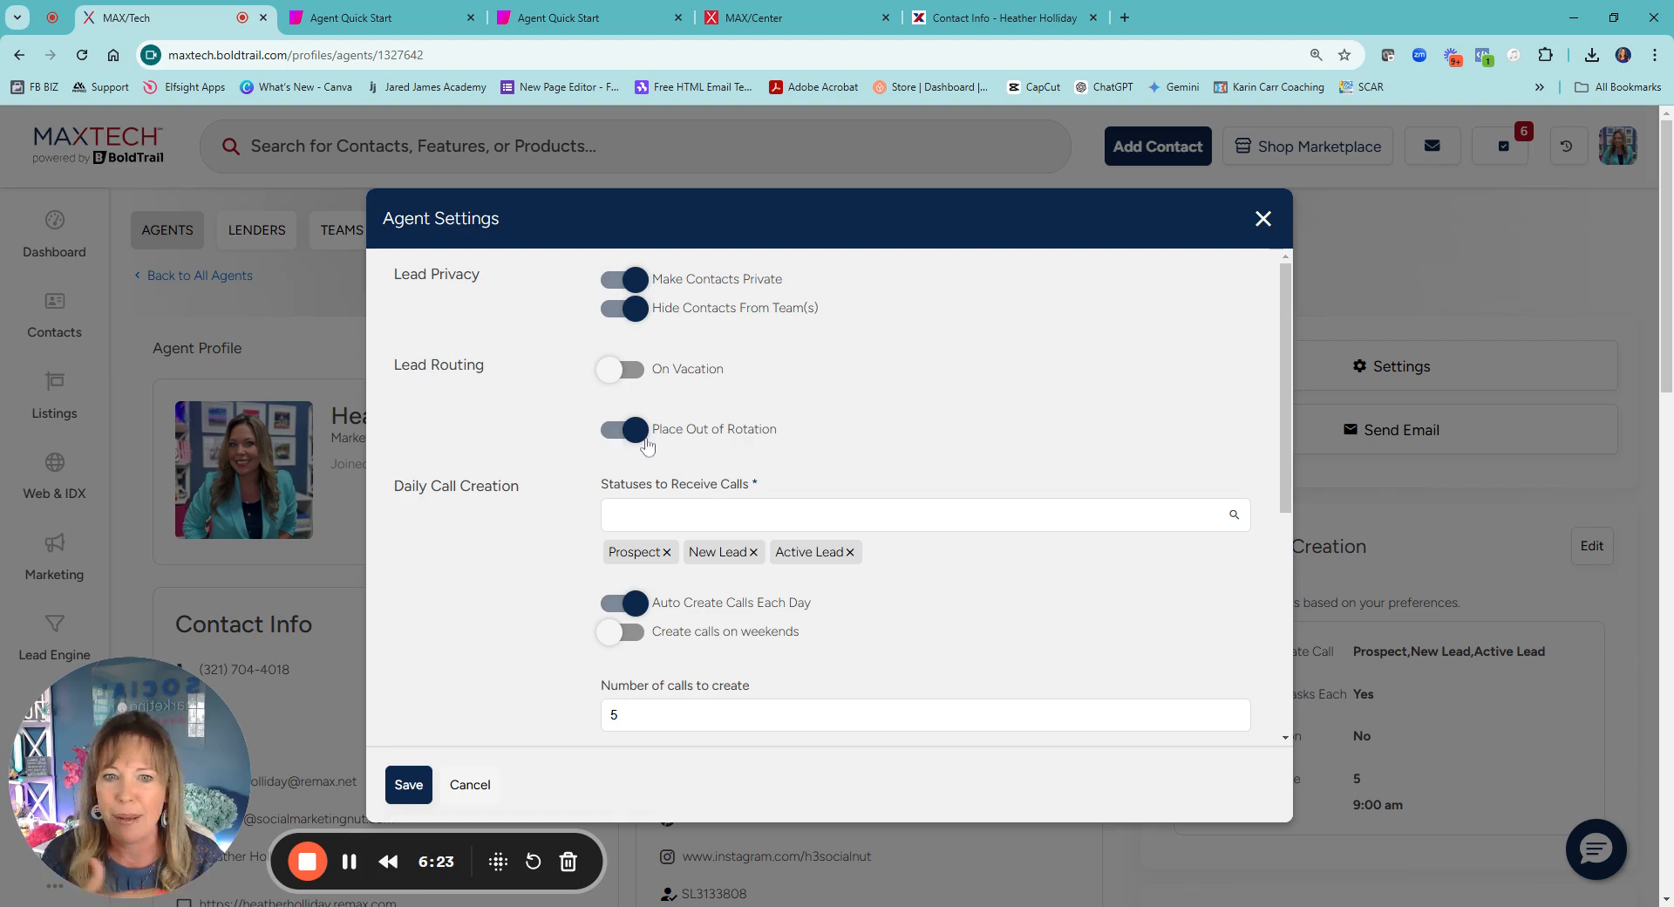
- Review the Daily Call Task Creation preferences and close Agent Settings unchanged
{"action": "scroll", "scroll_direction": "down", "scroll_amount": 3}
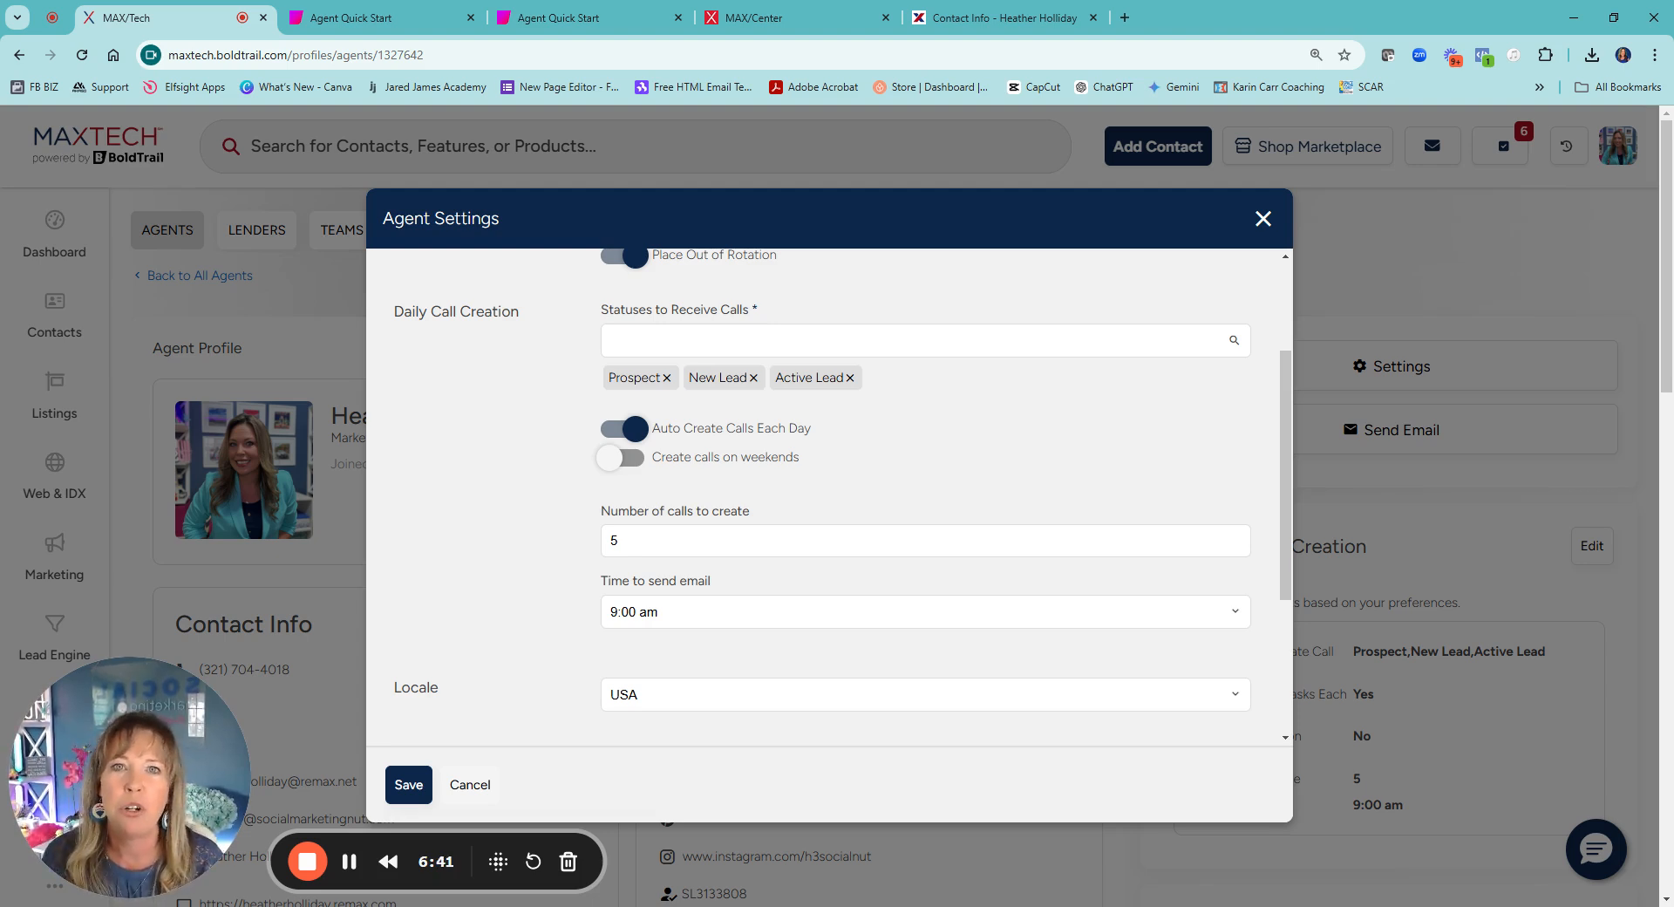
{"action": "mouse_move", "coordinate": [811, 375]}
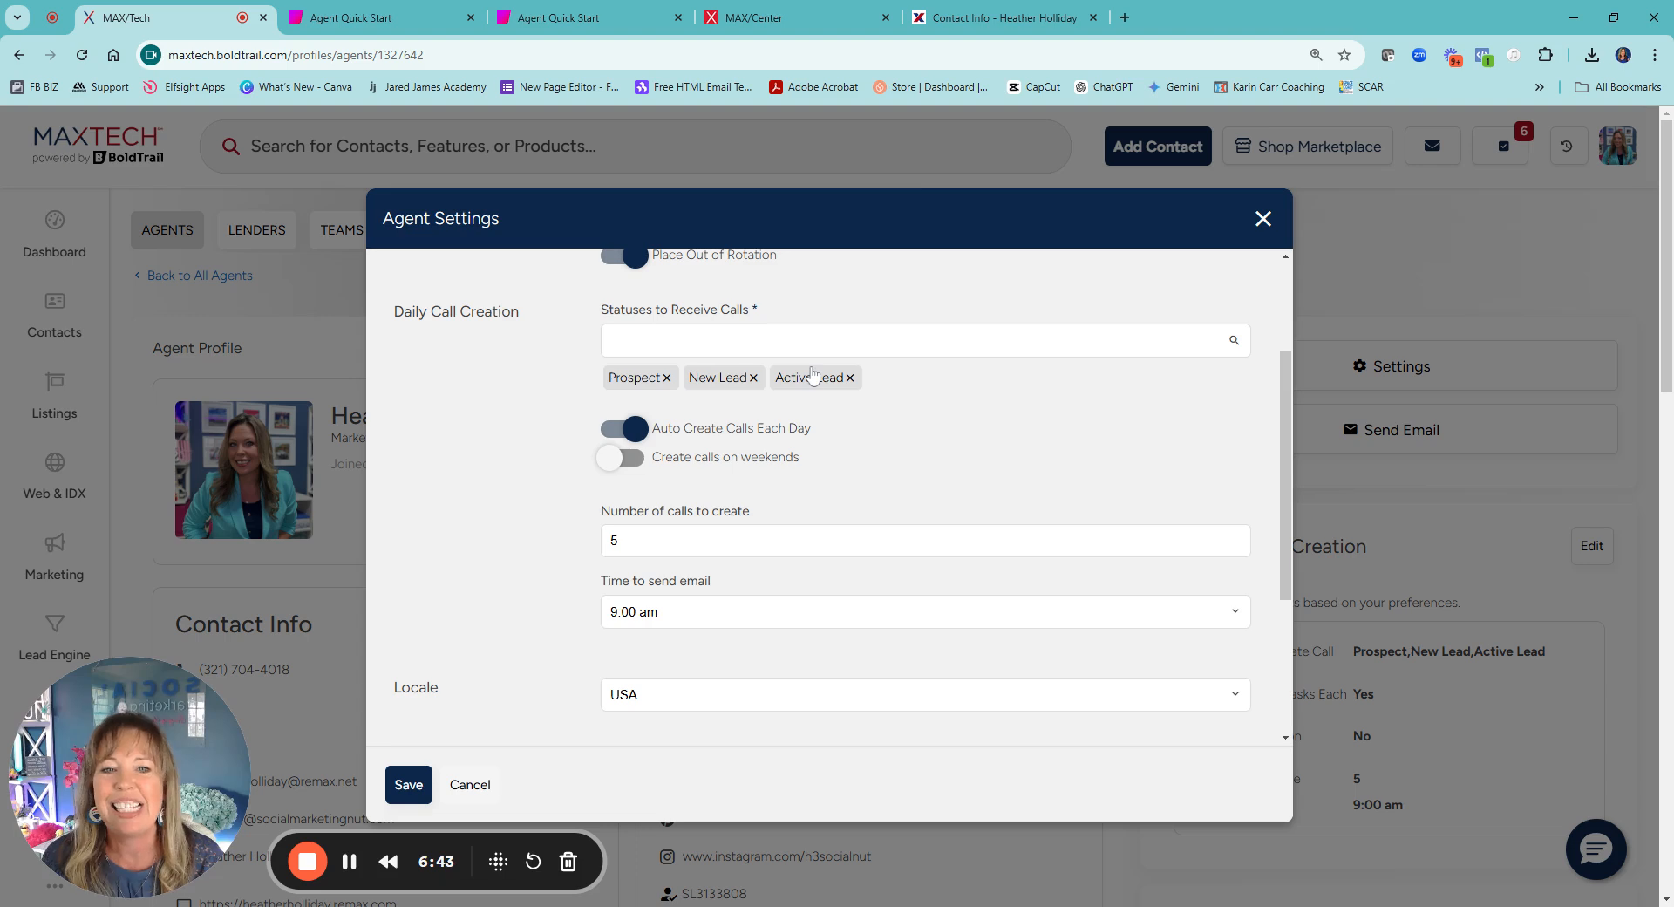
{"action": "left_click", "coordinate": [921, 340]}
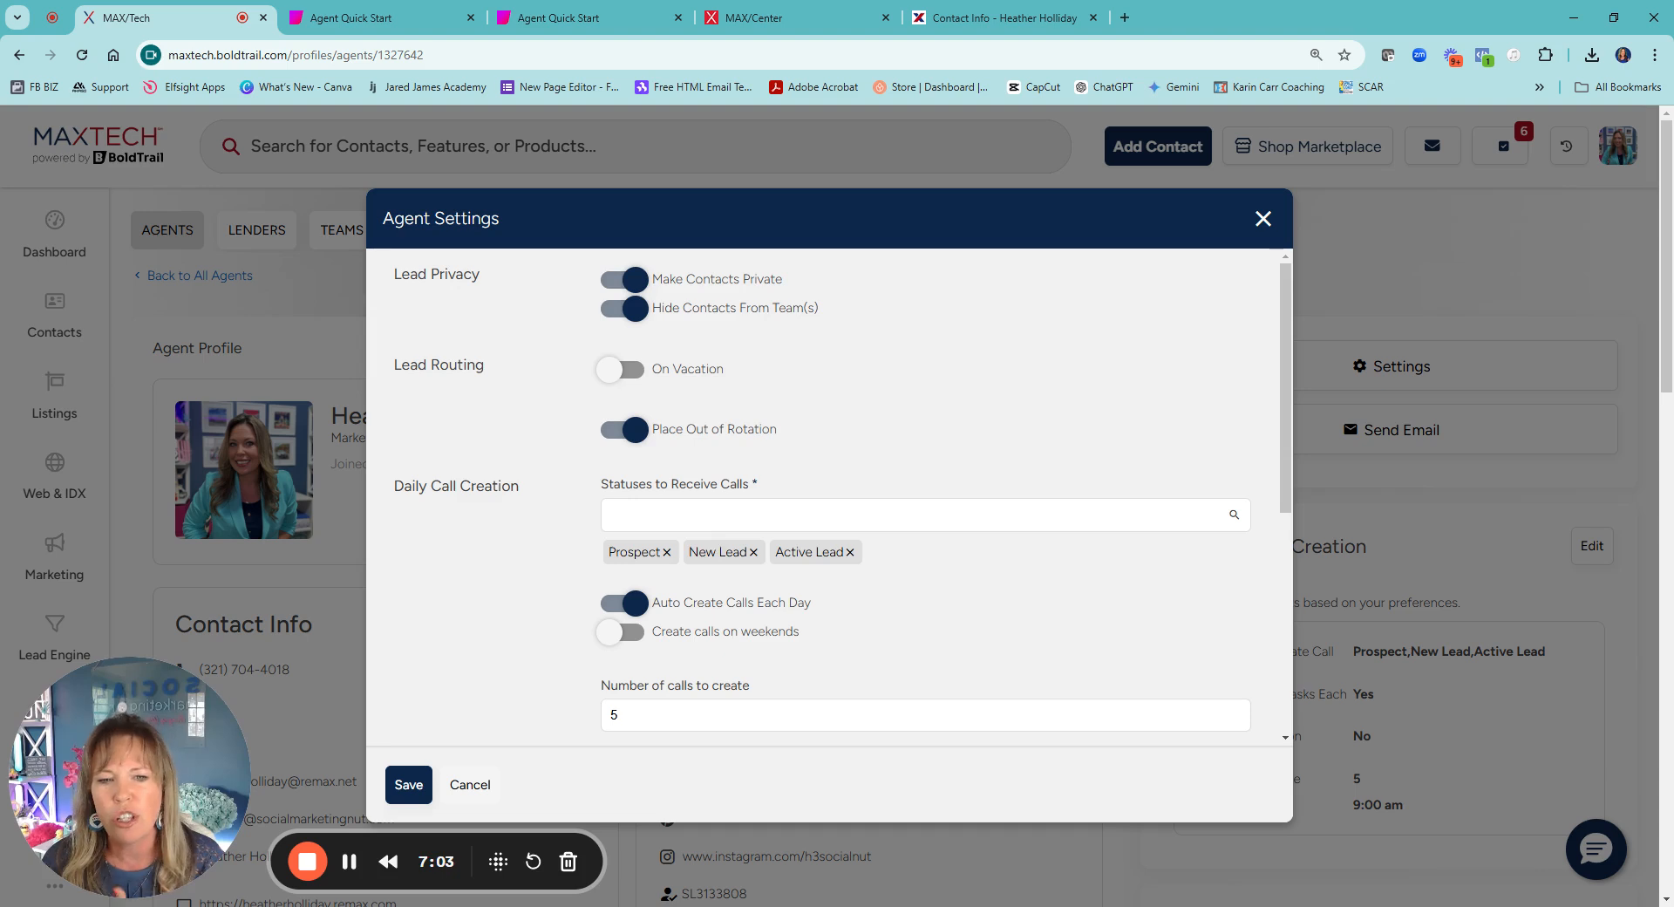
{"action": "scroll", "scroll_direction": "down", "scroll_amount": 3}
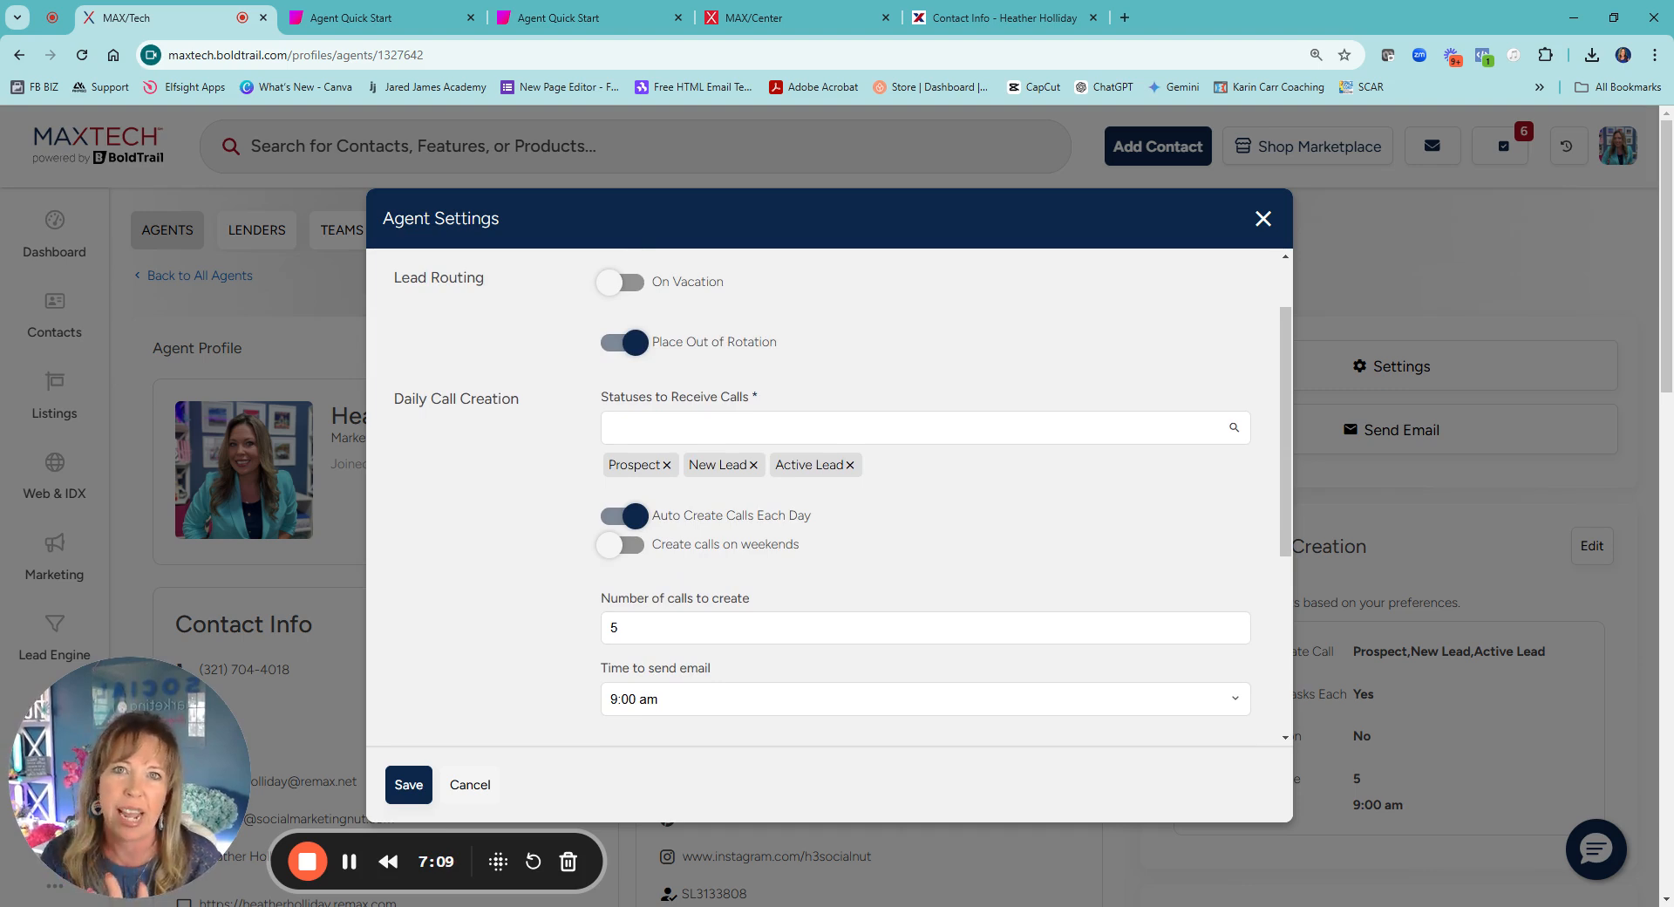
{"action": "scroll", "scroll_direction": "down", "scroll_amount": 3}
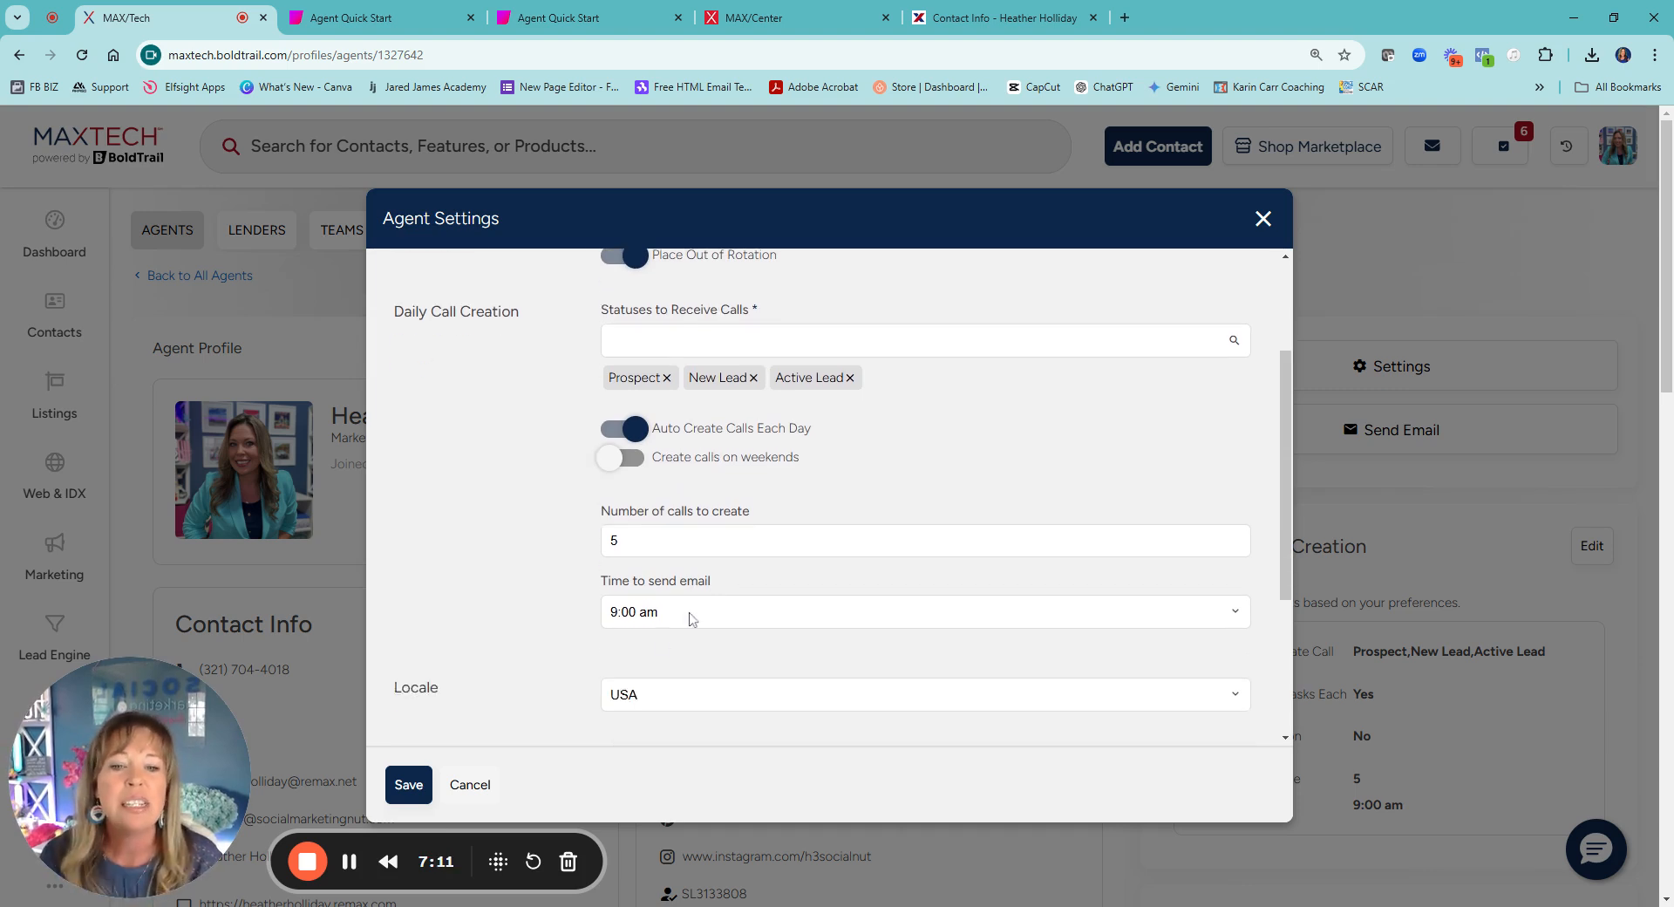
{"action": "scroll", "scroll_direction": "down", "scroll_amount": 3}
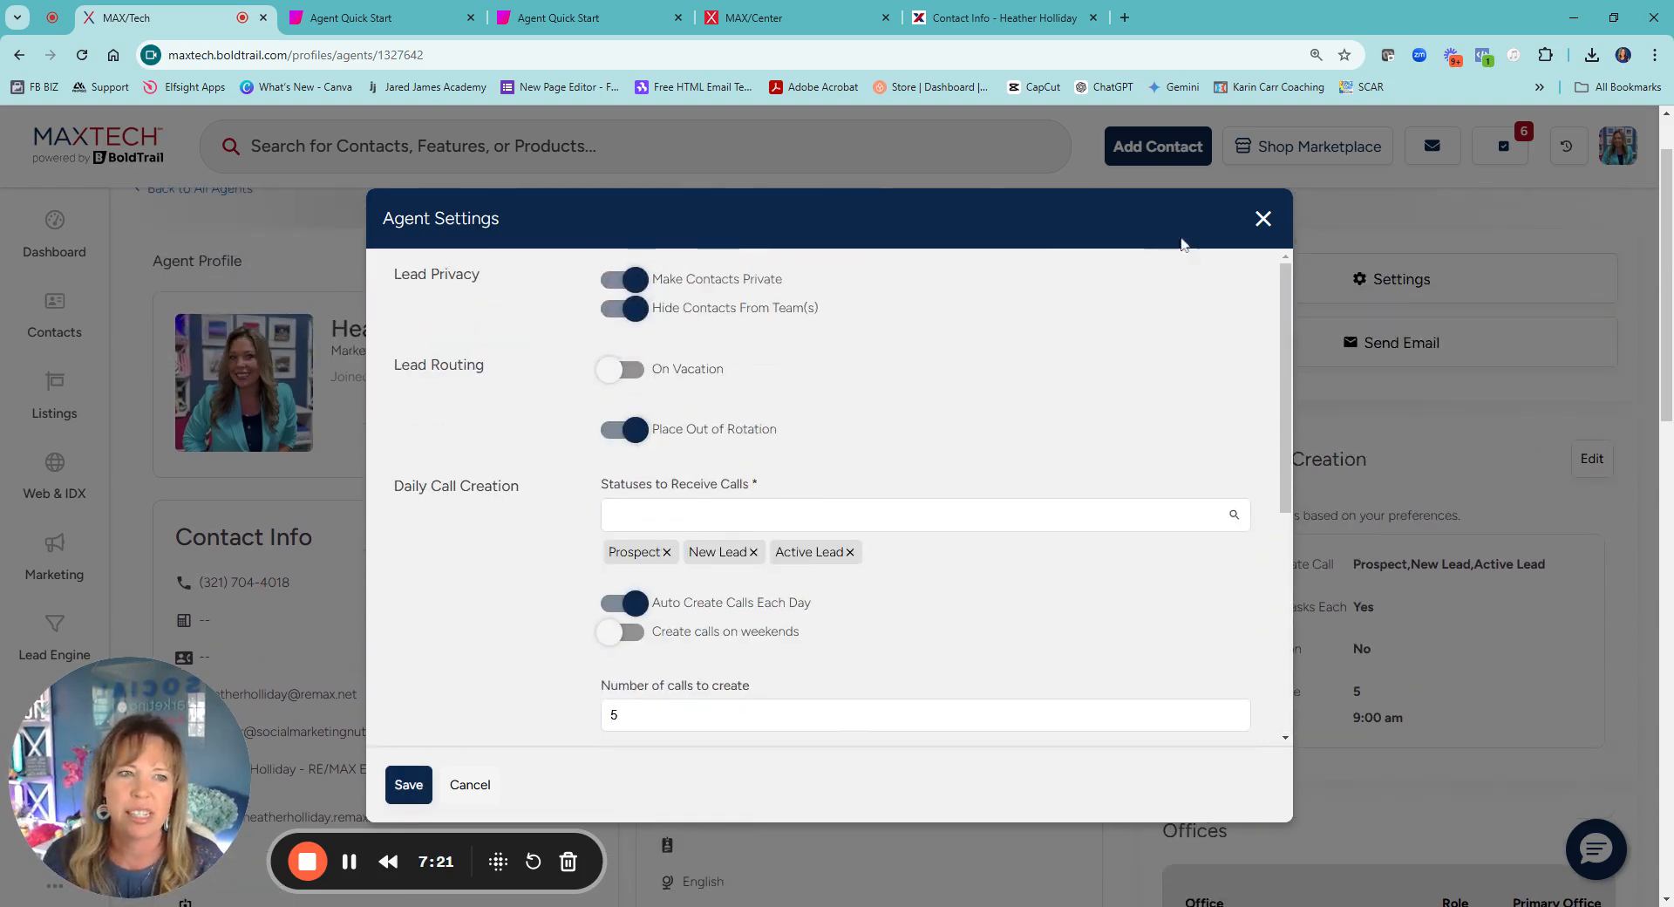
{"action": "left_click", "coordinate": [1262, 220]}
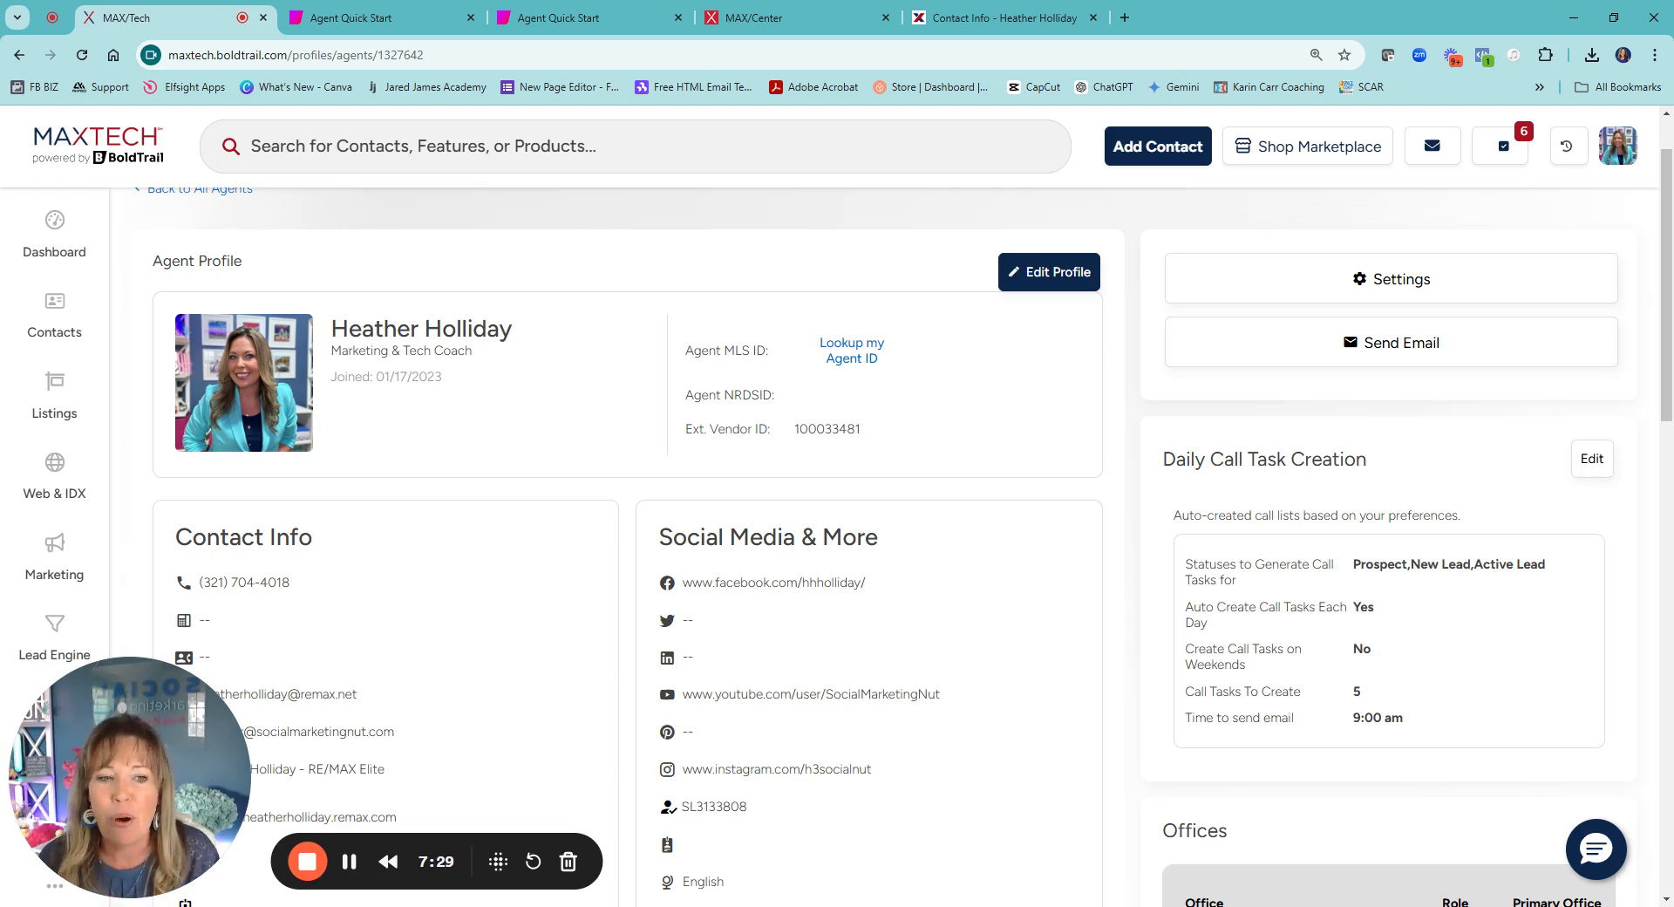
{"action": "left_click", "coordinate": [55, 225]}
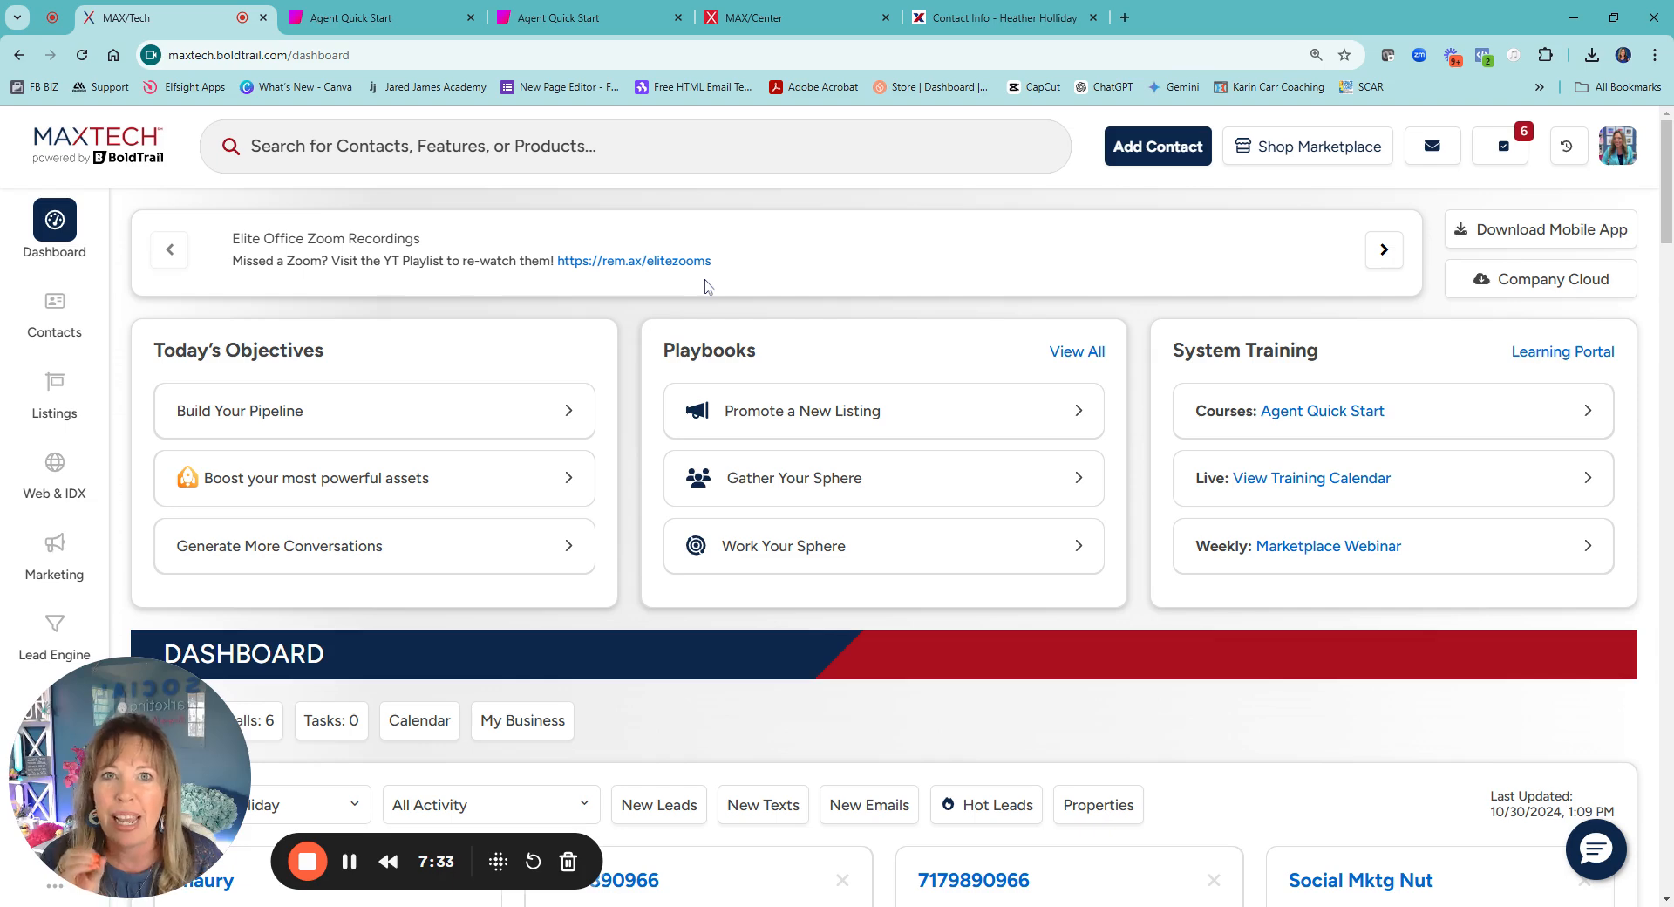
{"action": "mouse_move", "coordinate": [1322, 410]}
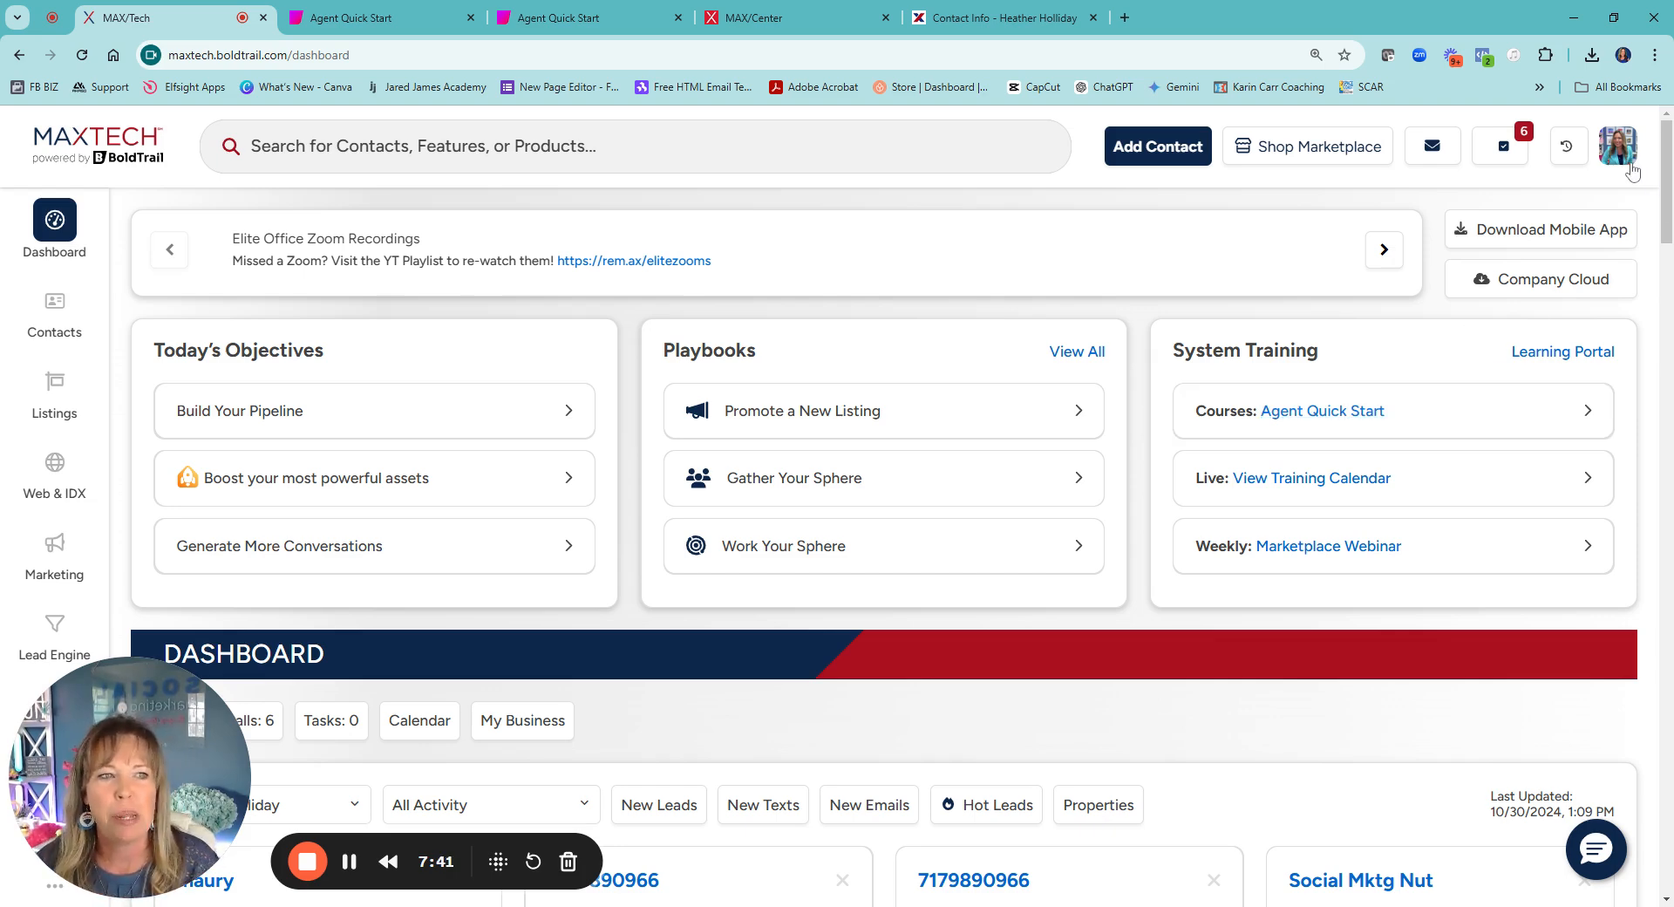
{"action": "left_click", "coordinate": [1620, 147]}
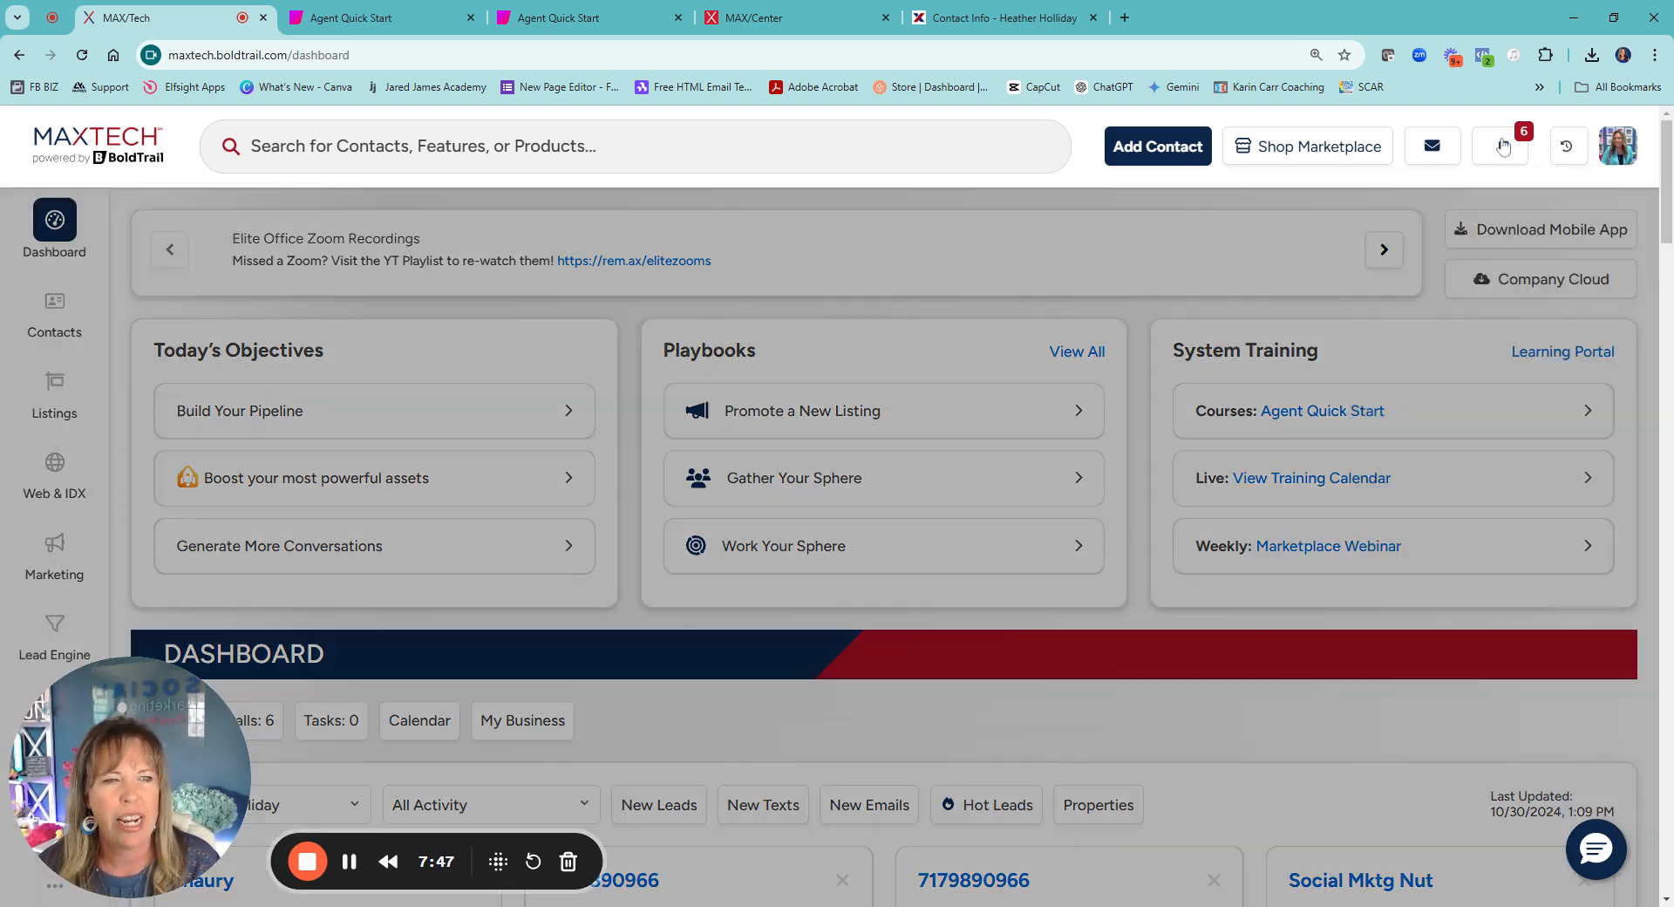
{"action": "left_click", "coordinate": [1500, 147]}
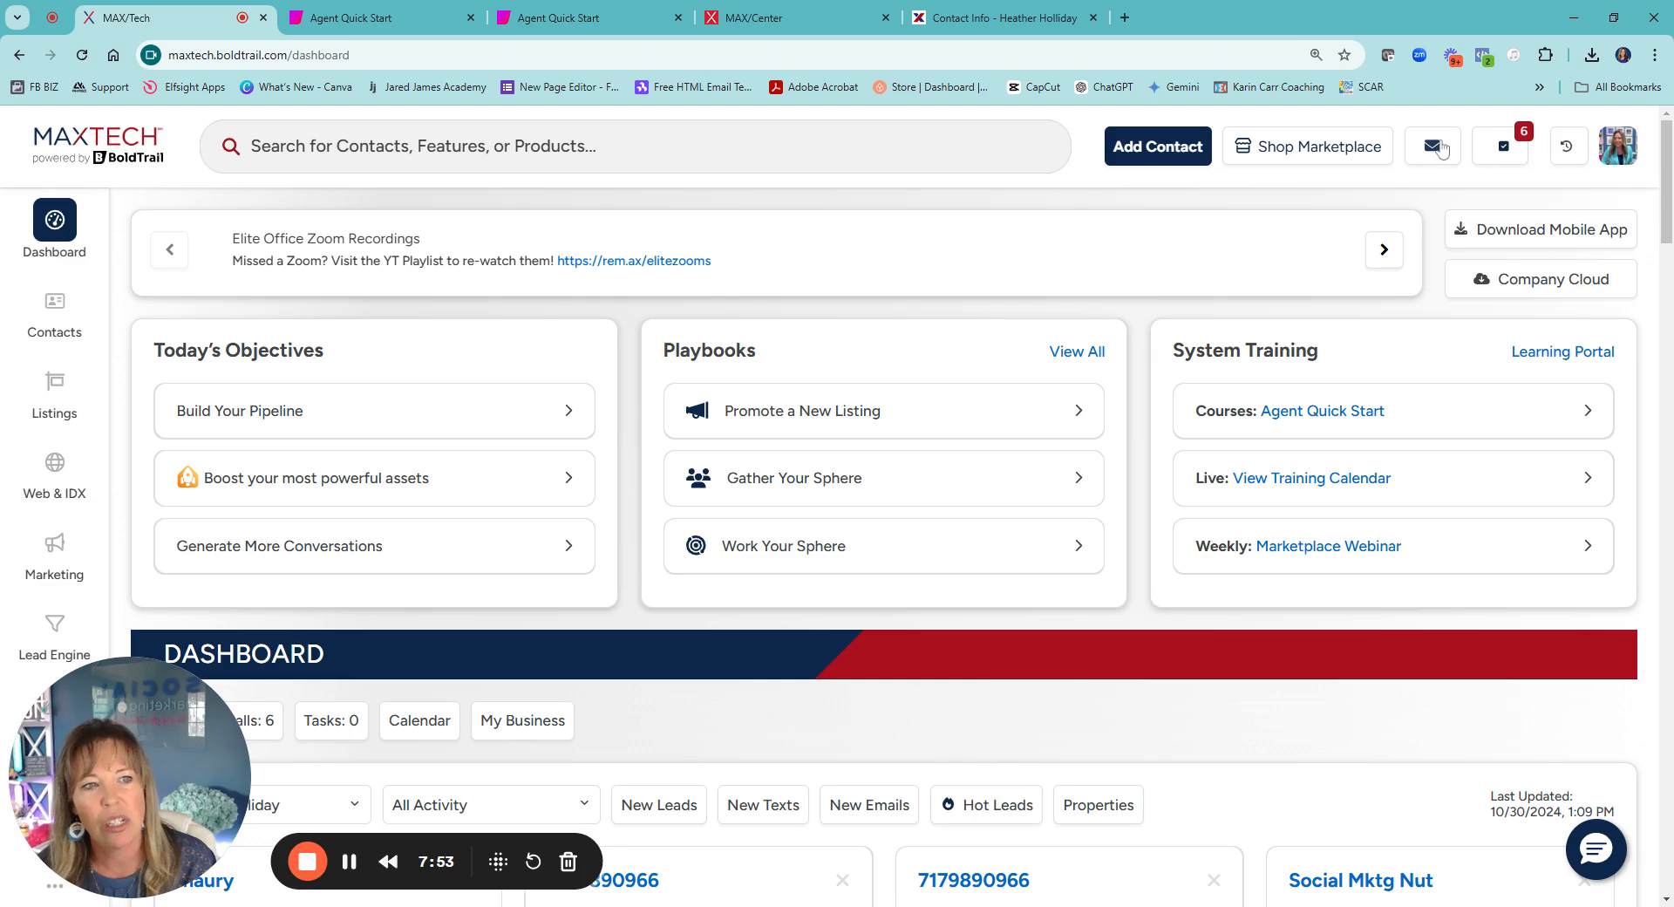
- Open the messages panel showing 0 new messages and Google or Outlook mail connection options
{"action": "left_click", "coordinate": [1430, 146]}
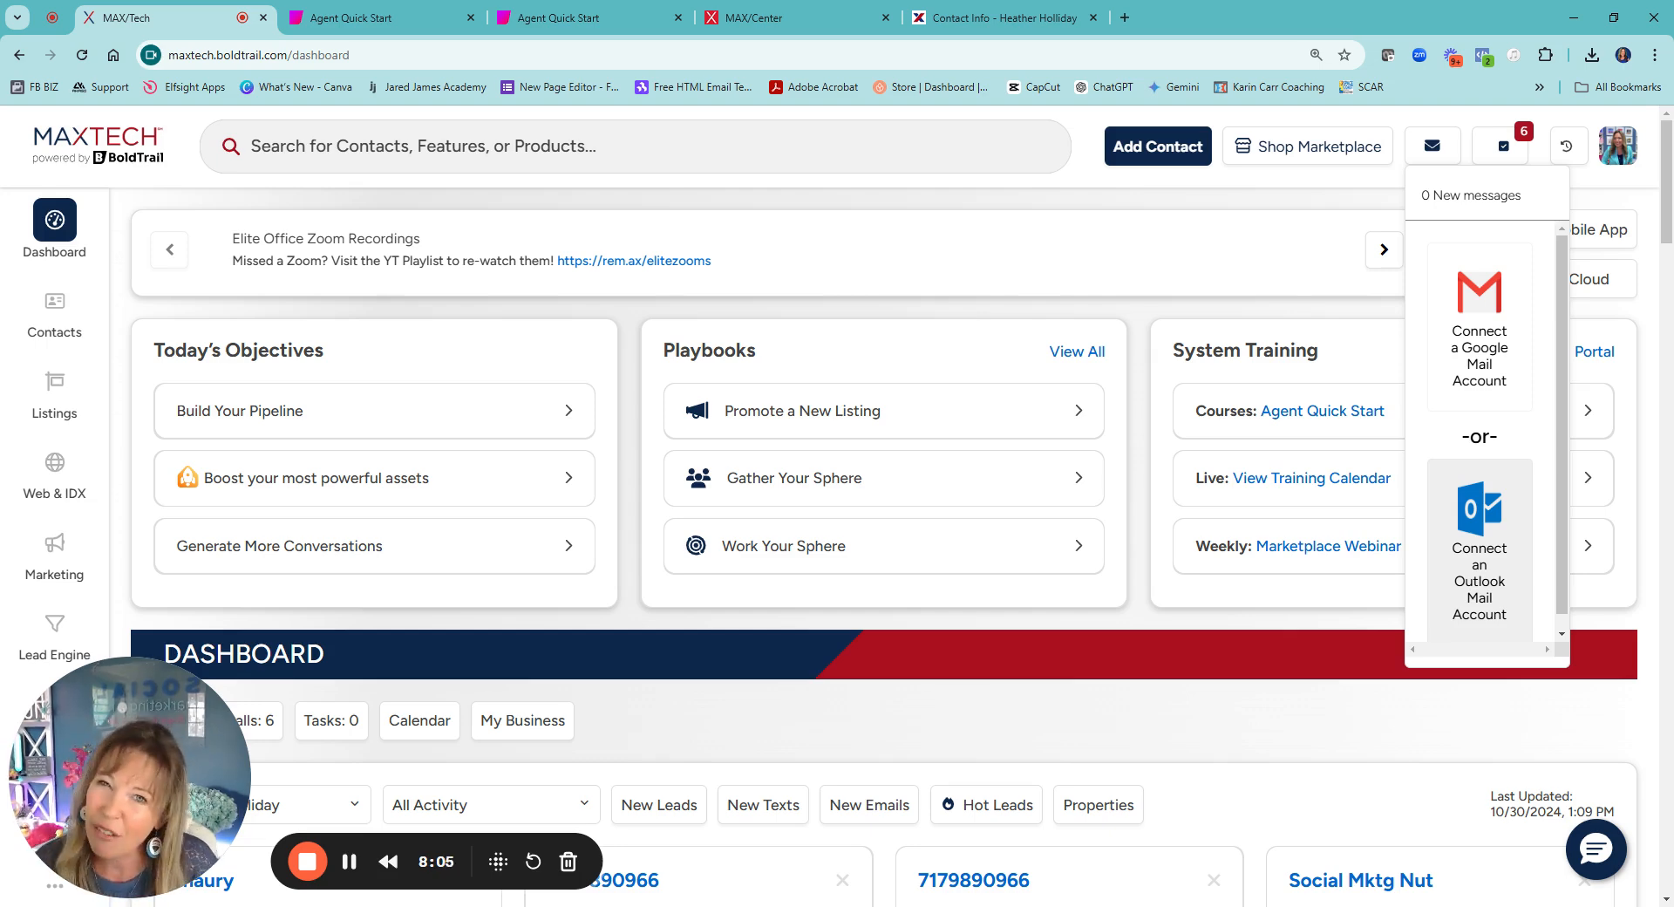
{"action": "scroll", "scroll_direction": "down", "scroll_amount": 3}
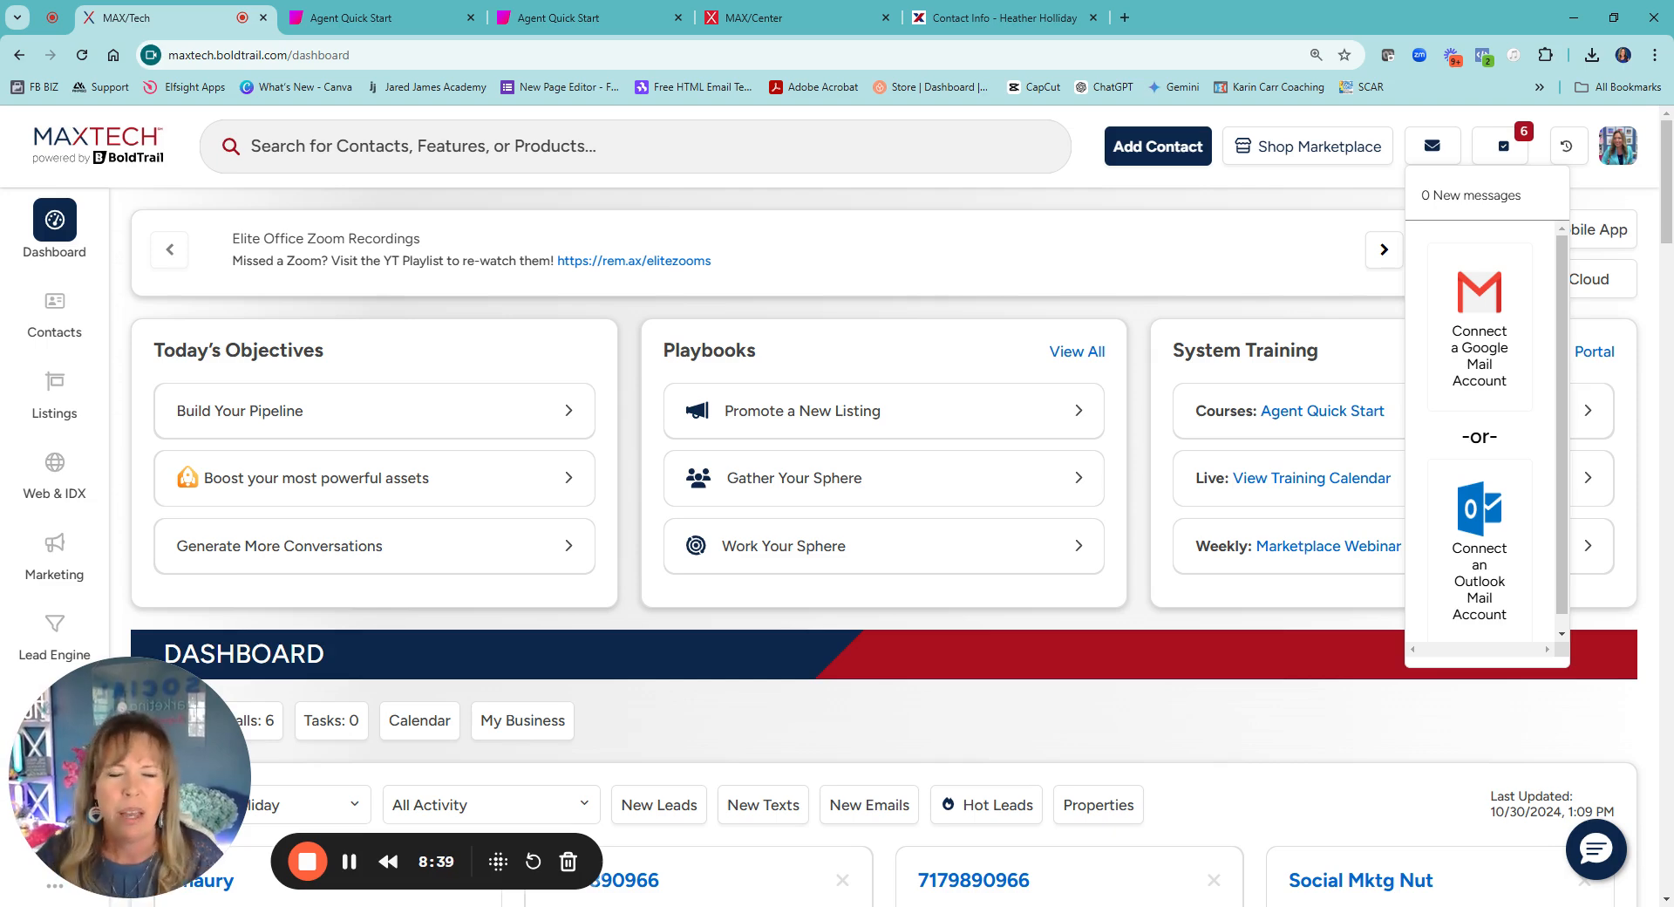
{"action": "scroll", "scroll_direction": "down", "scroll_amount": 3}
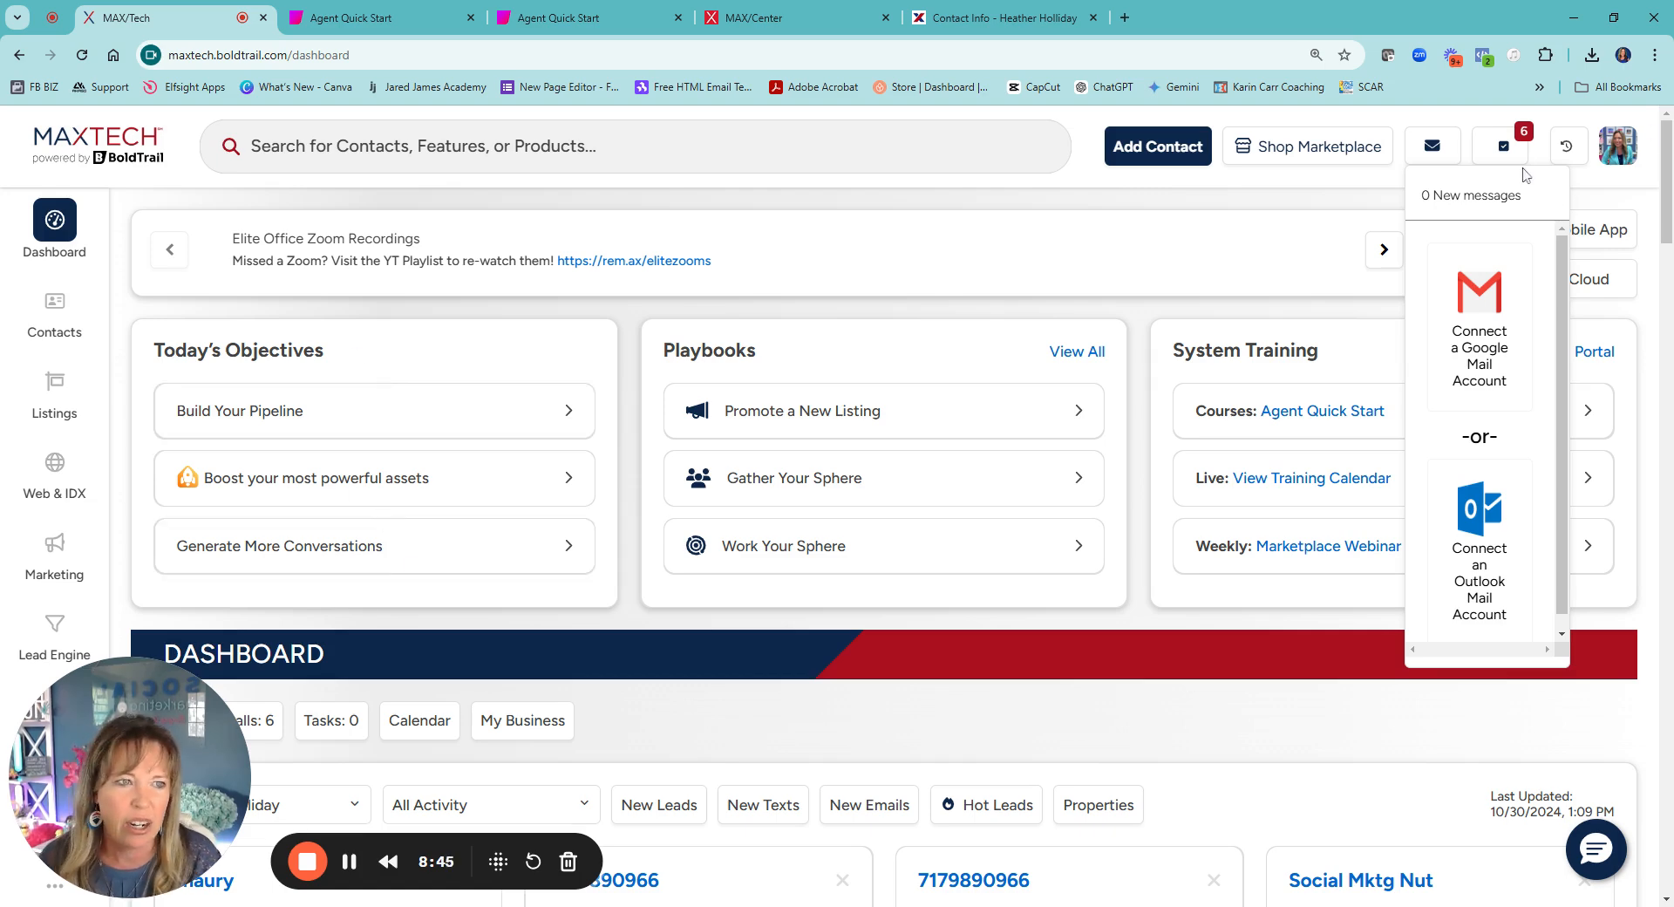
- Peek at the tasks panel, then advance announcements to the Monthly MAXTECH Mastermind Zoom Recordings notice
{"action": "left_click", "coordinate": [1500, 147]}
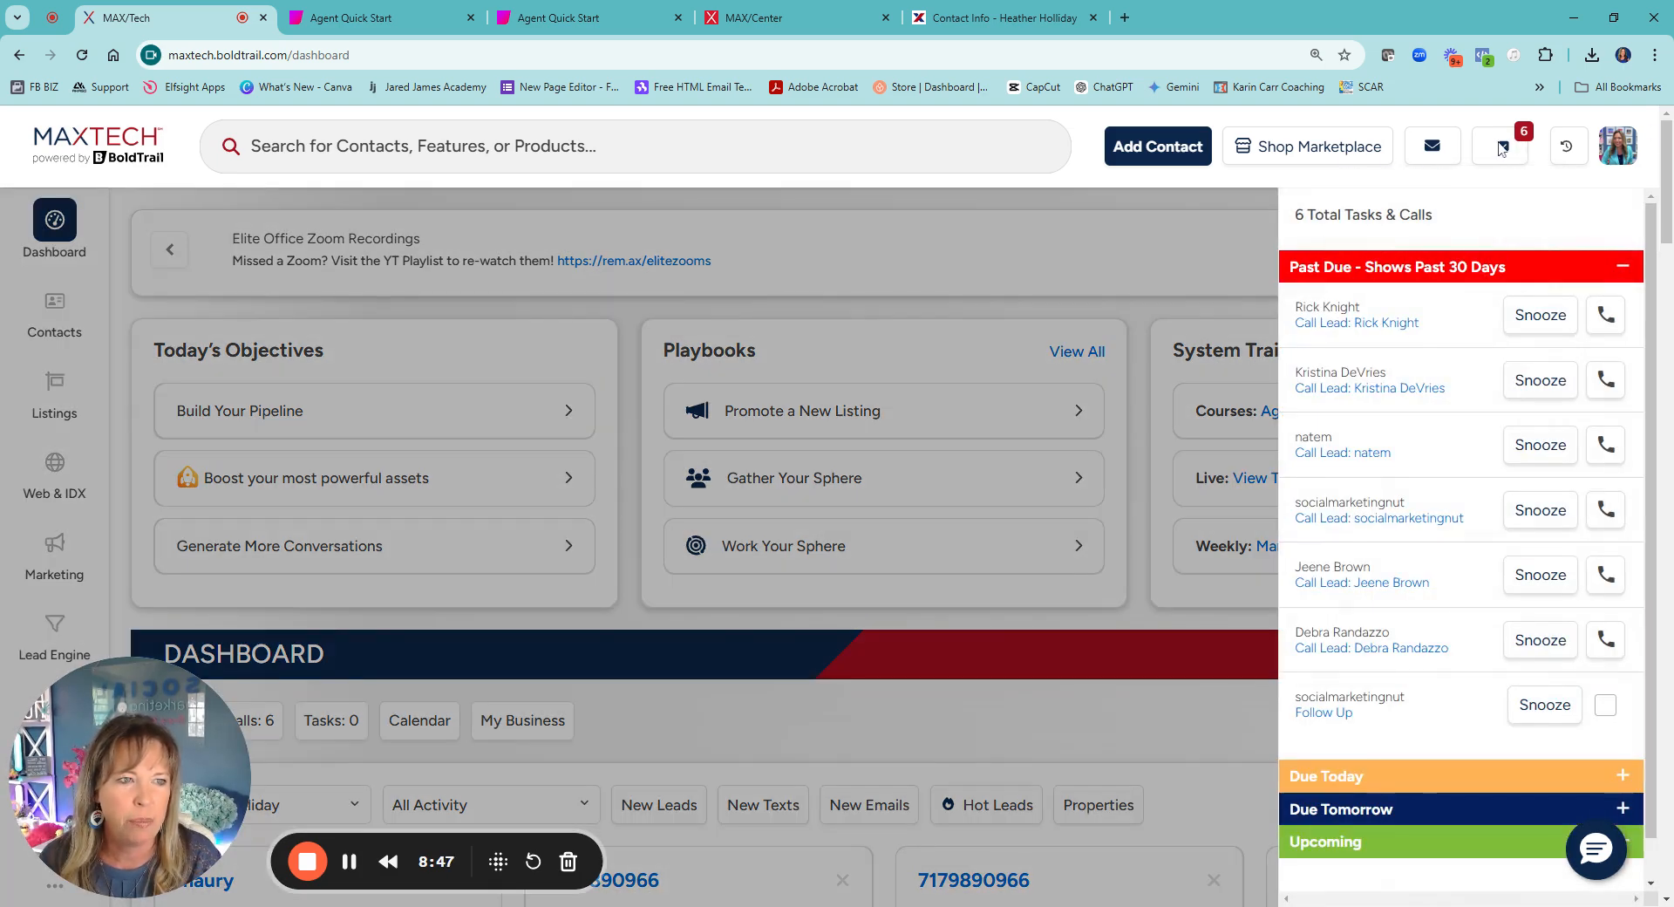
{"action": "left_click", "coordinate": [1500, 146]}
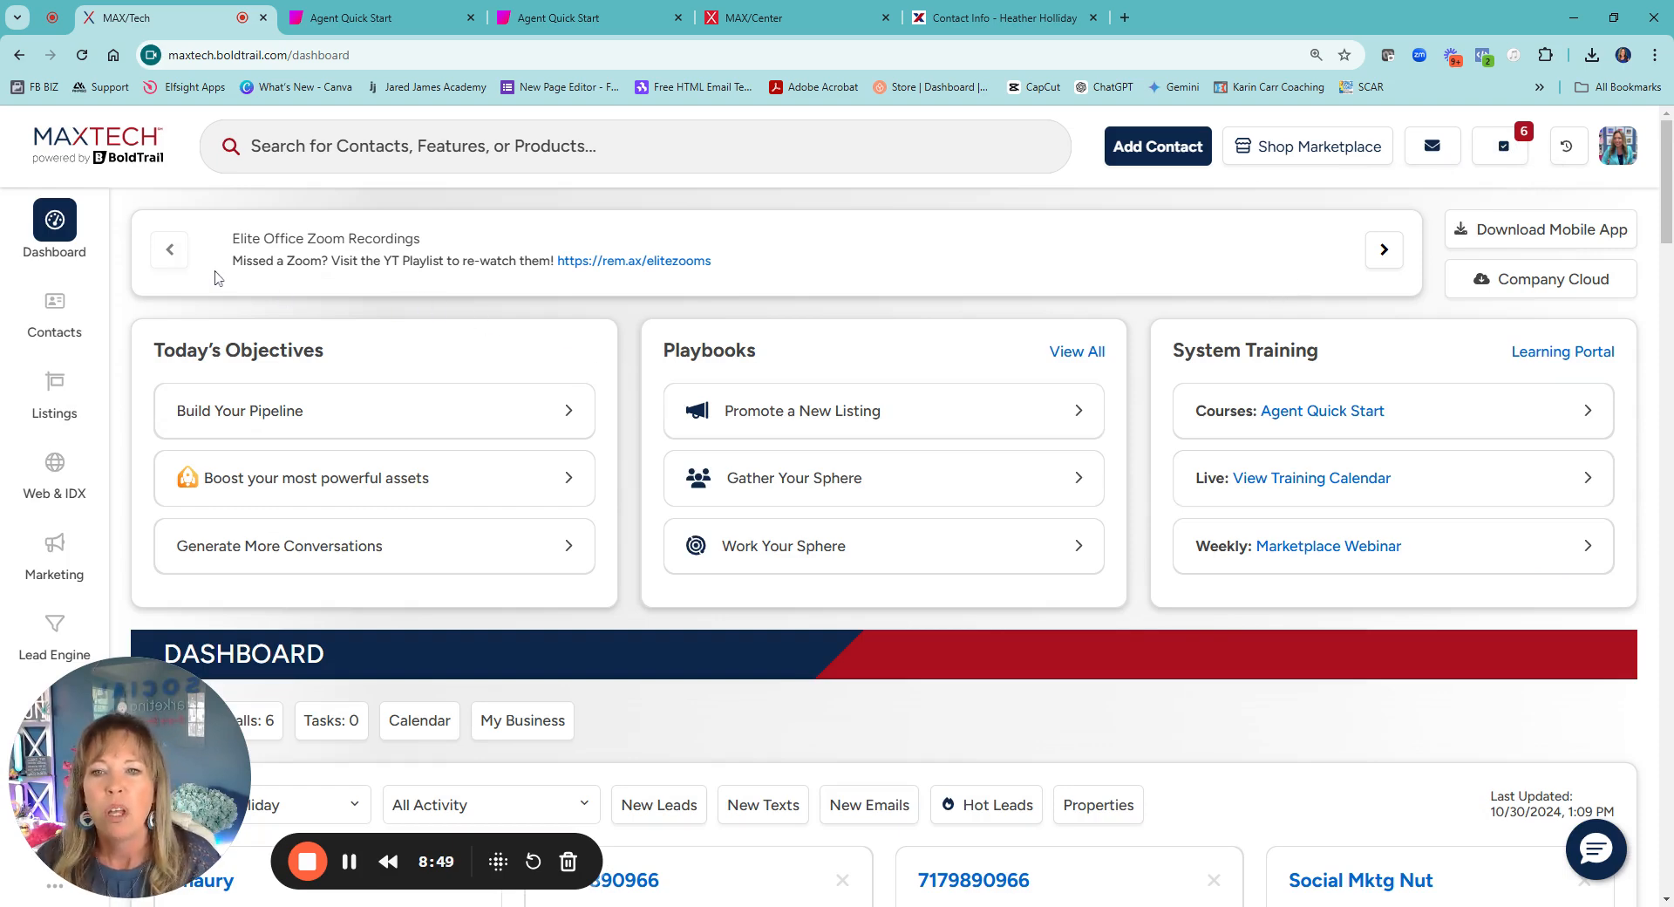
{"action": "mouse_move", "coordinate": [987, 234]}
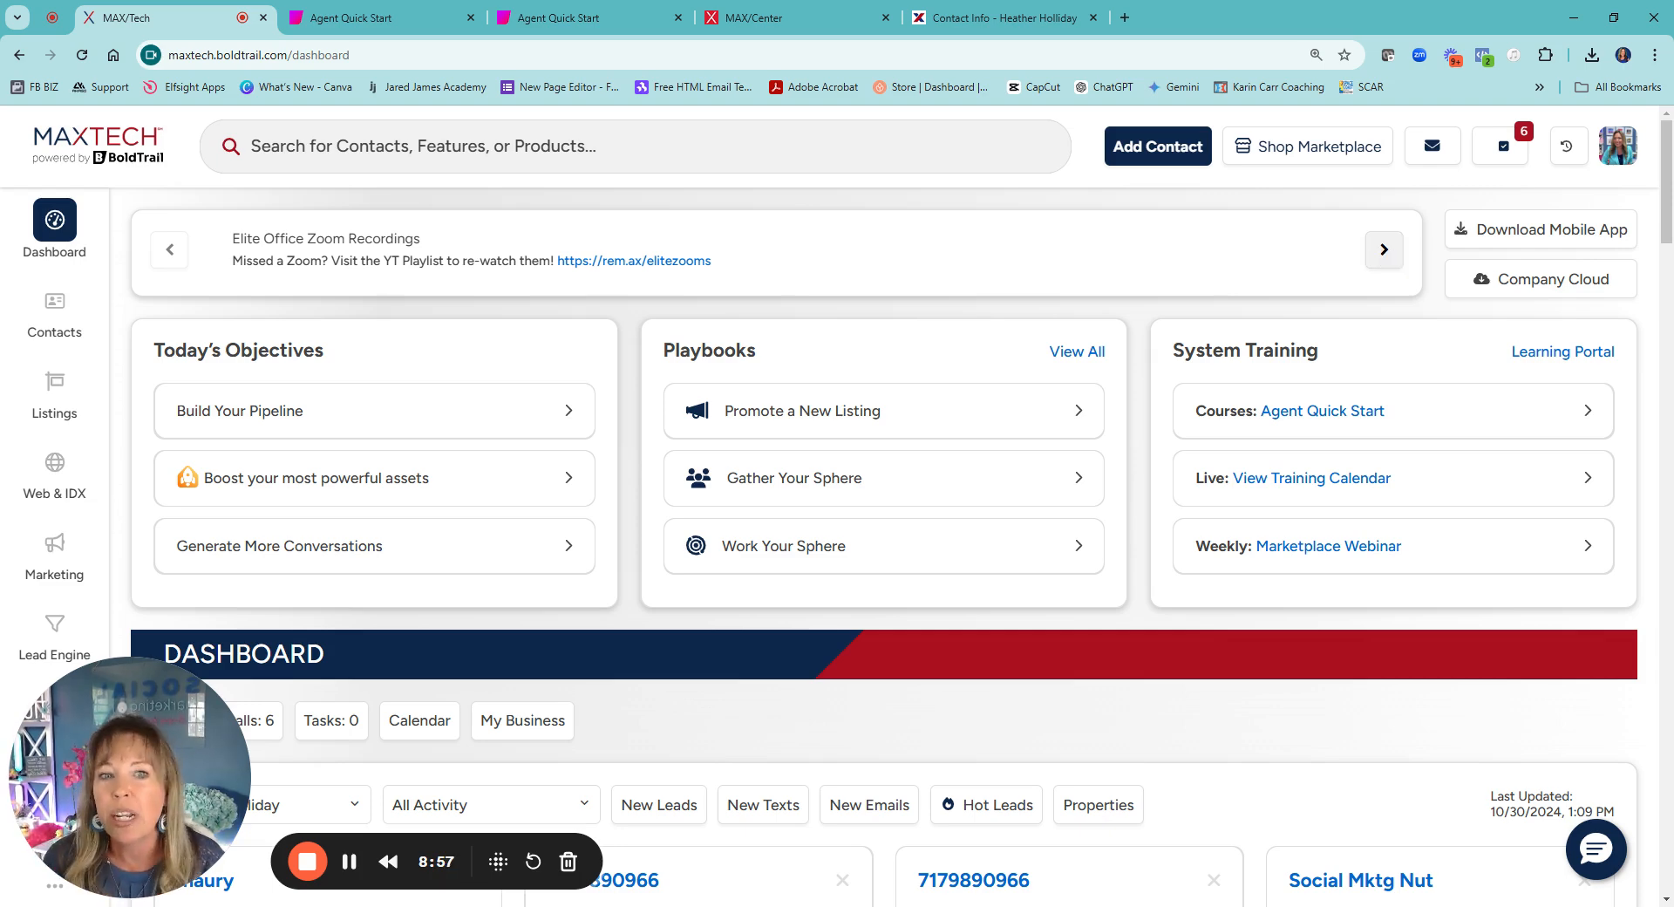
{"action": "left_click", "coordinate": [1382, 249]}
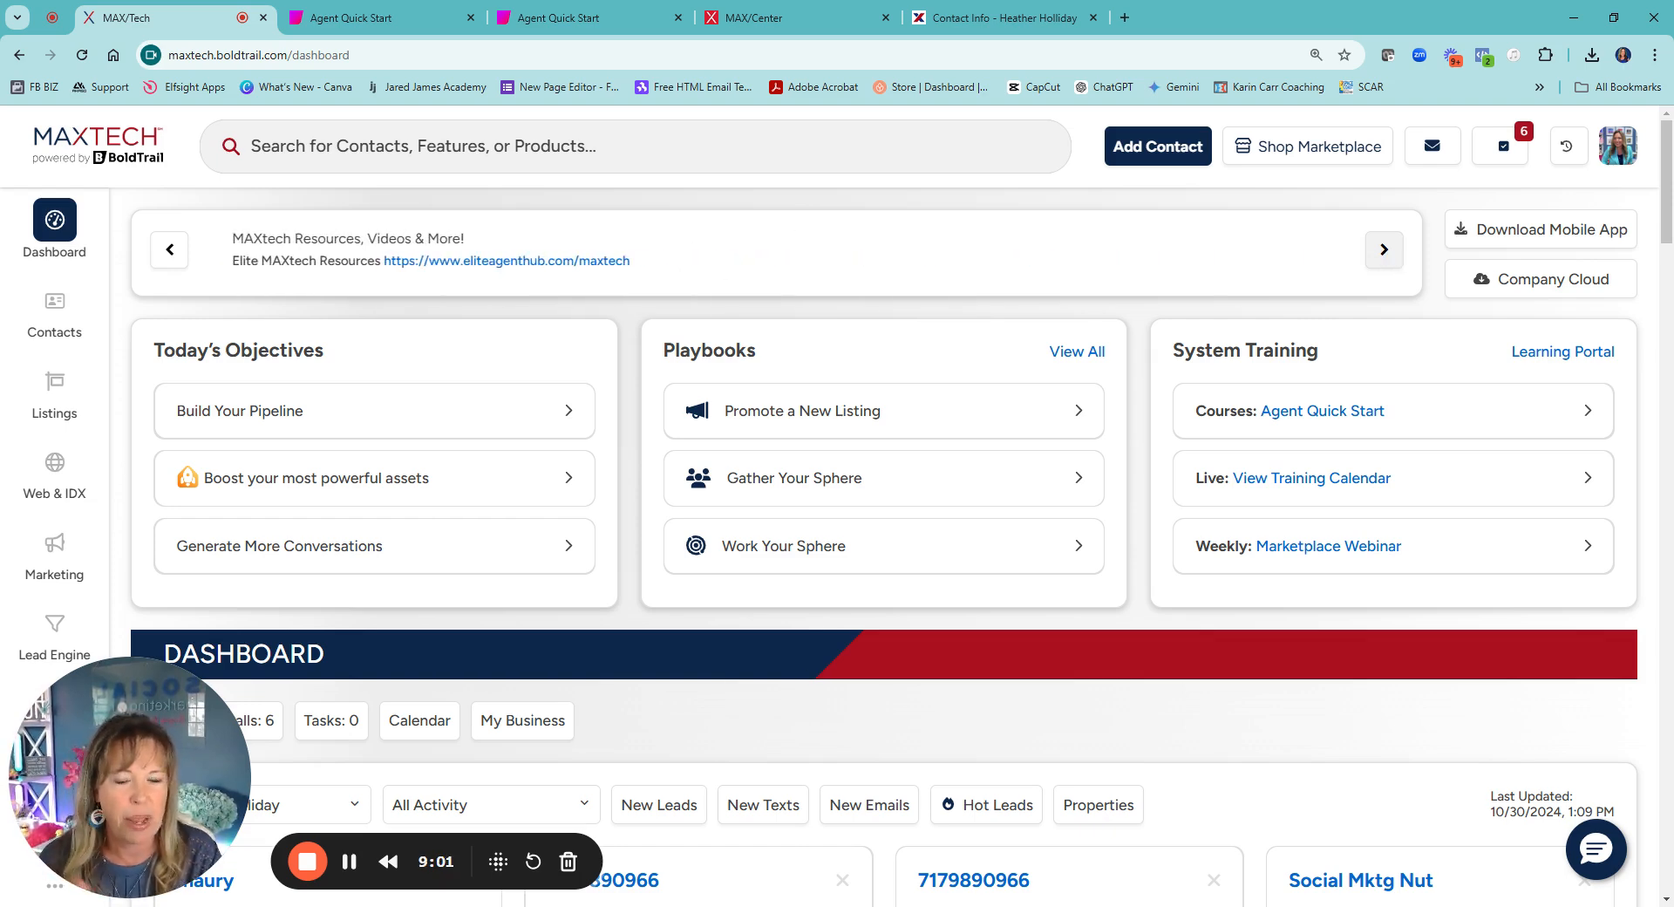
{"action": "left_click", "coordinate": [1383, 249]}
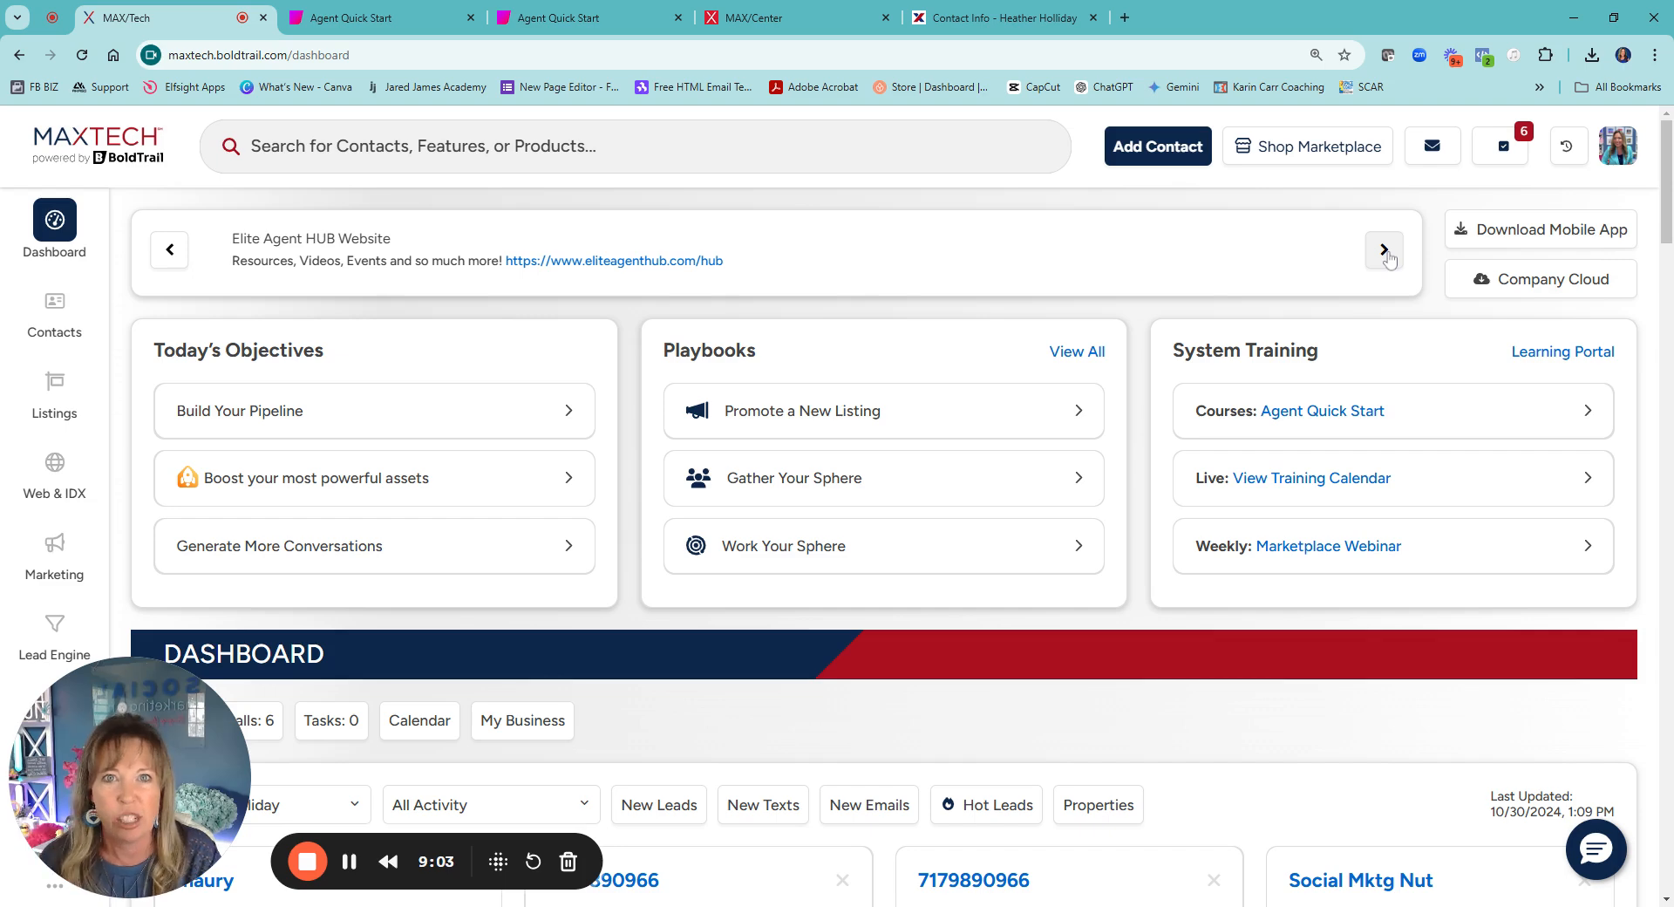
{"action": "left_click", "coordinate": [1382, 249]}
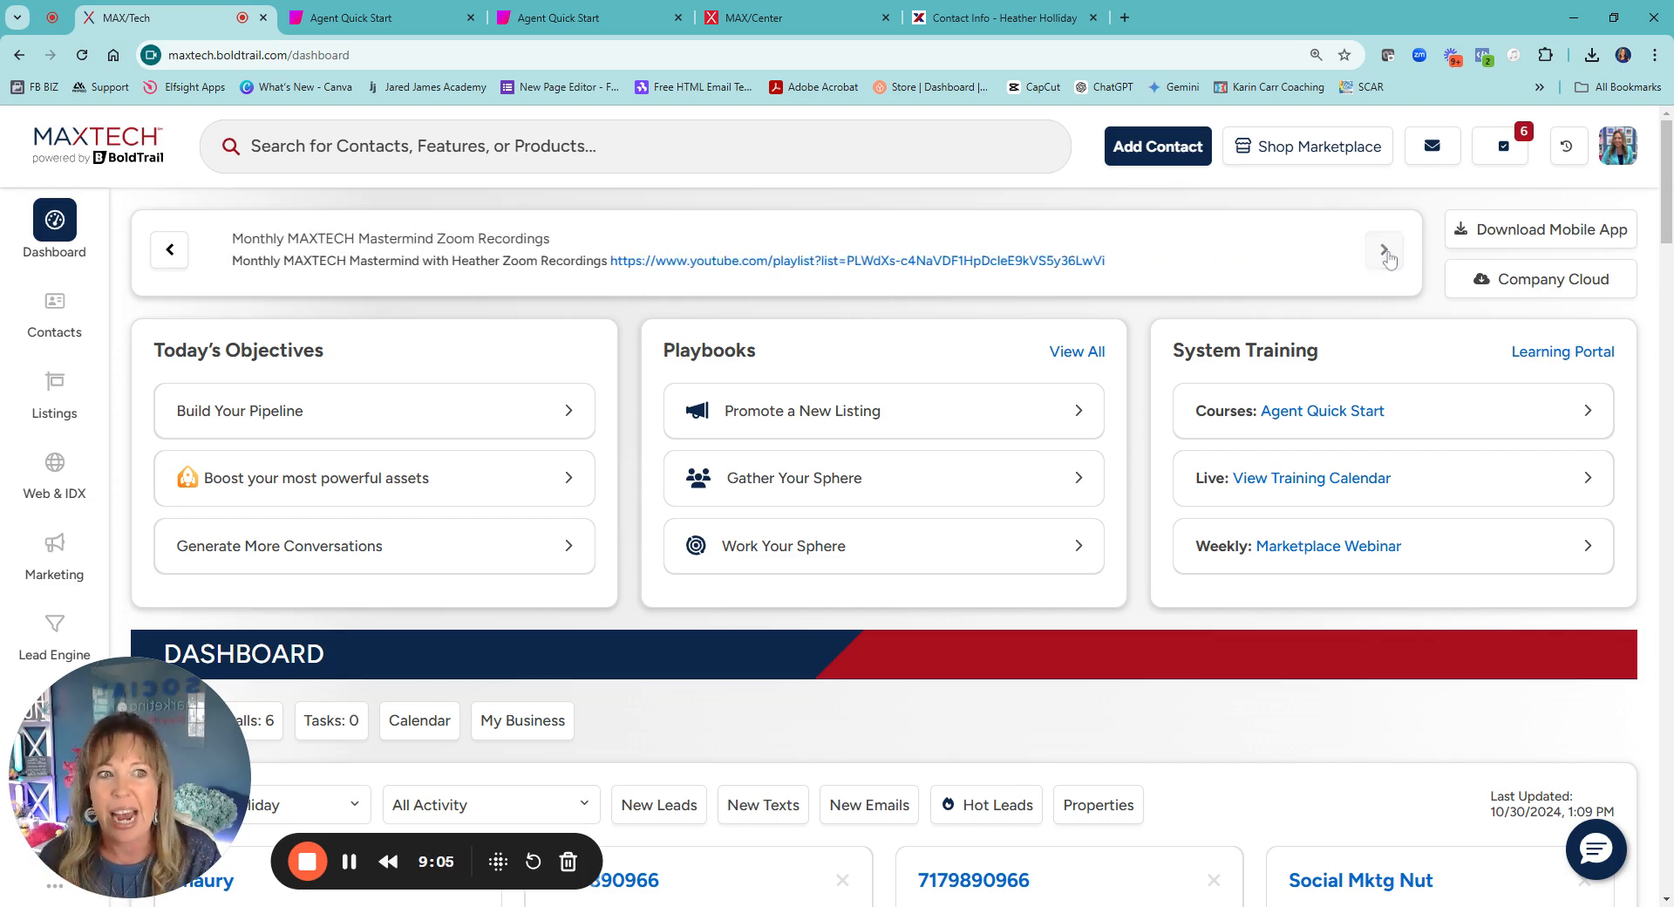
- Open the Company Cloud panel listing the Property Boost login and MAXTECH Resource Page links
{"action": "left_click", "coordinate": [1540, 279]}
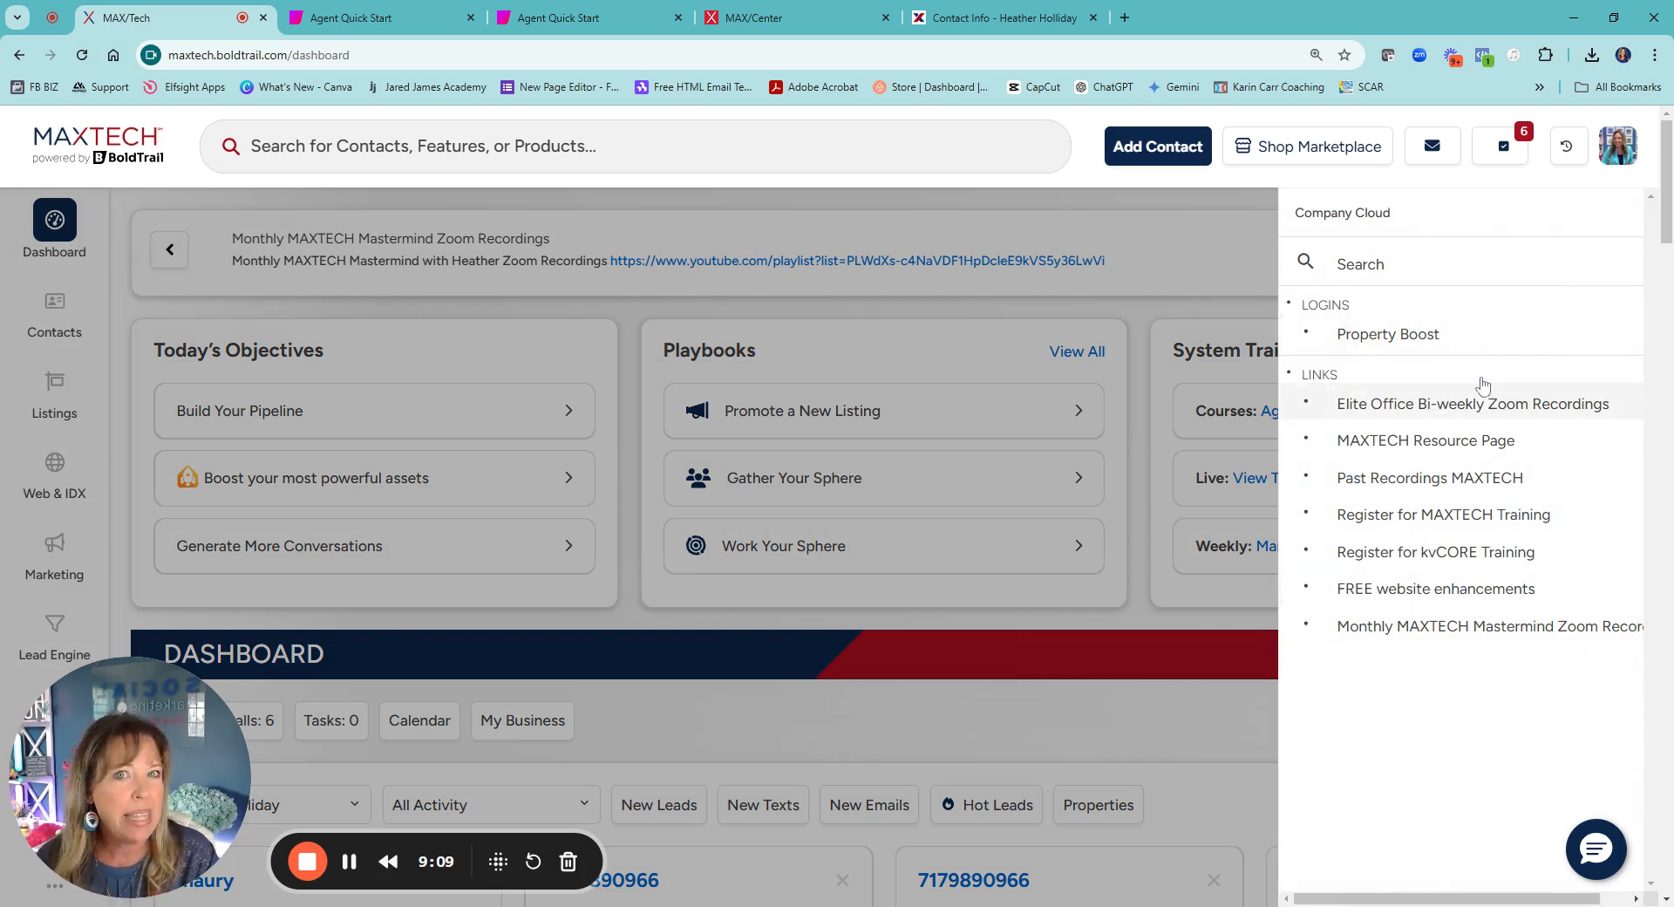
{"action": "mouse_move", "coordinate": [1527, 572]}
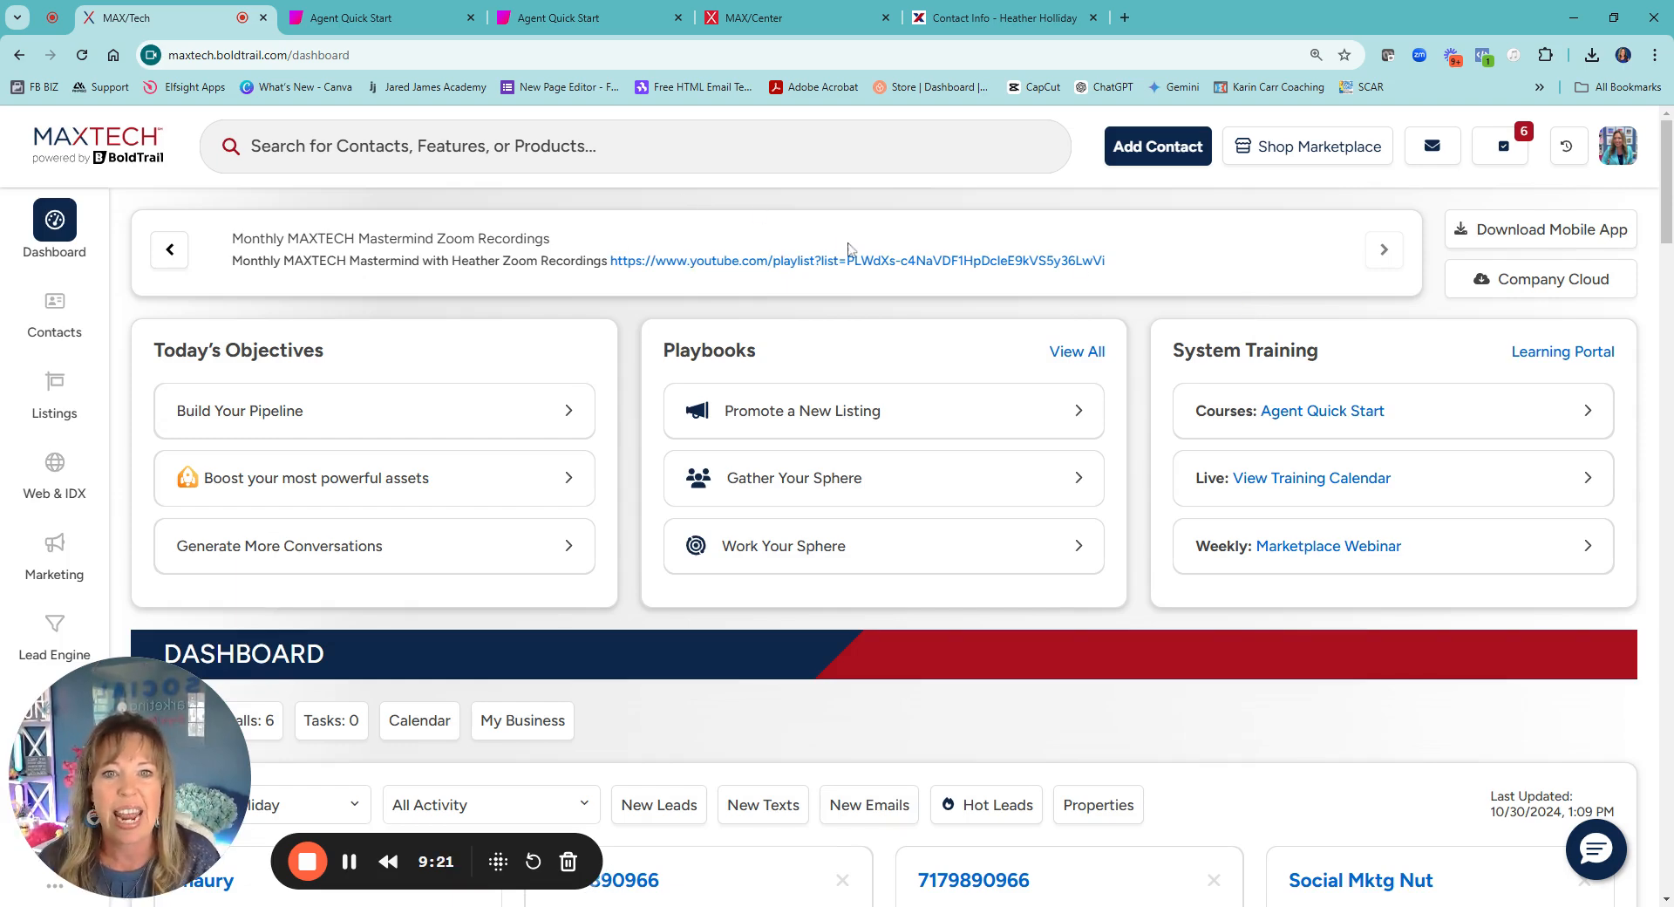
{"action": "left_click", "coordinate": [1549, 279]}
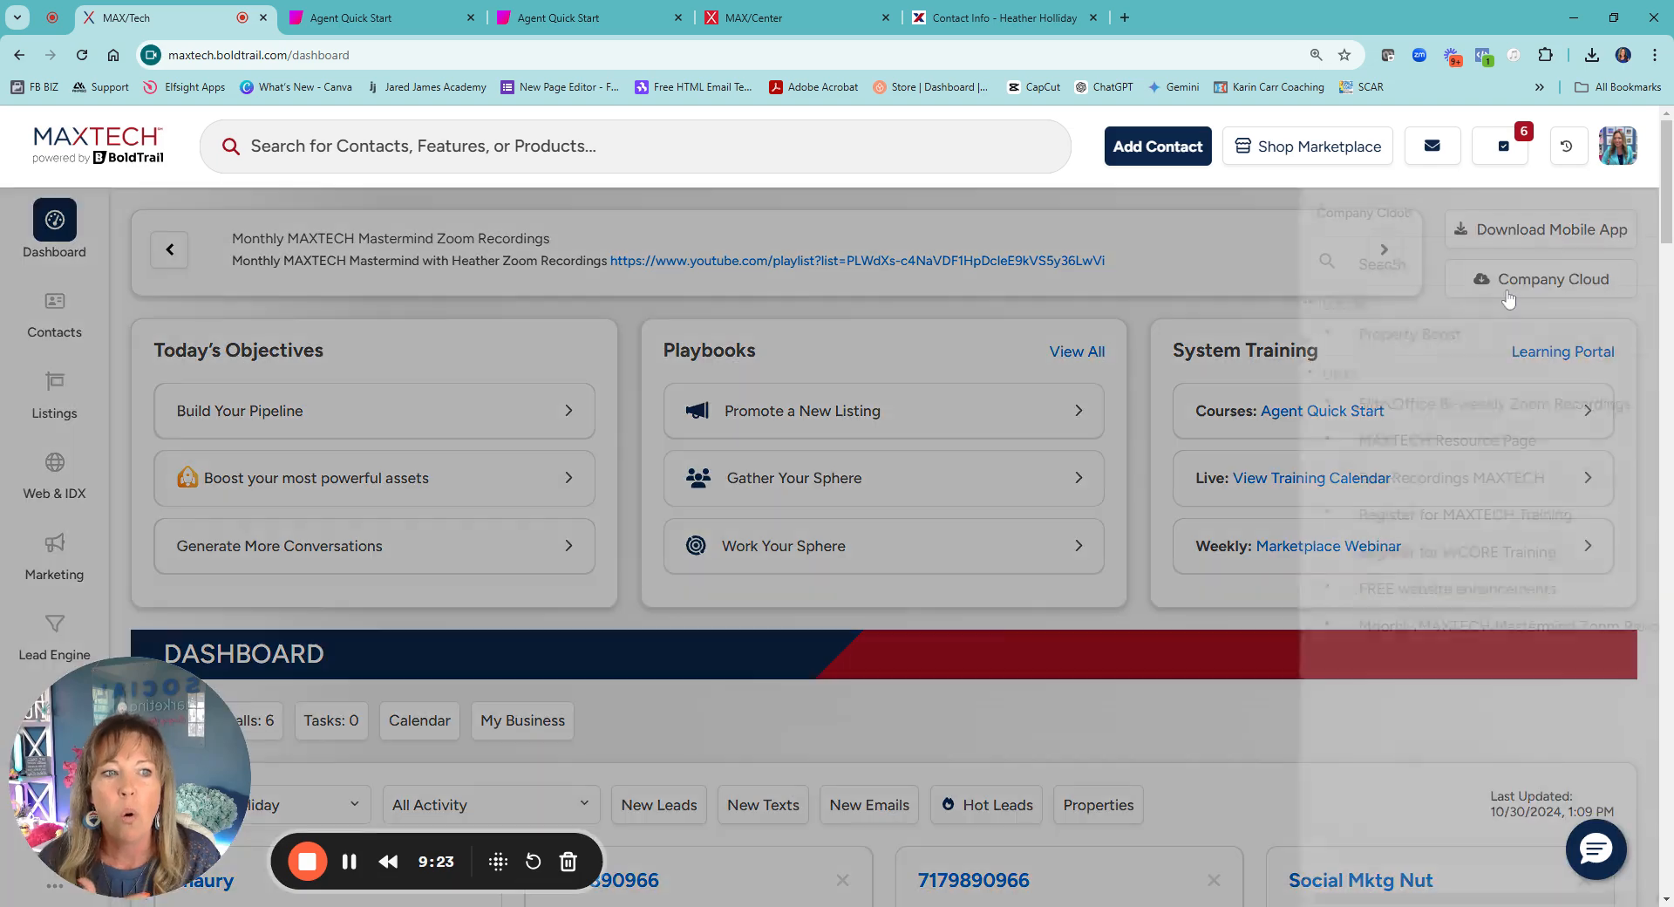
{"action": "left_click", "coordinate": [1551, 279]}
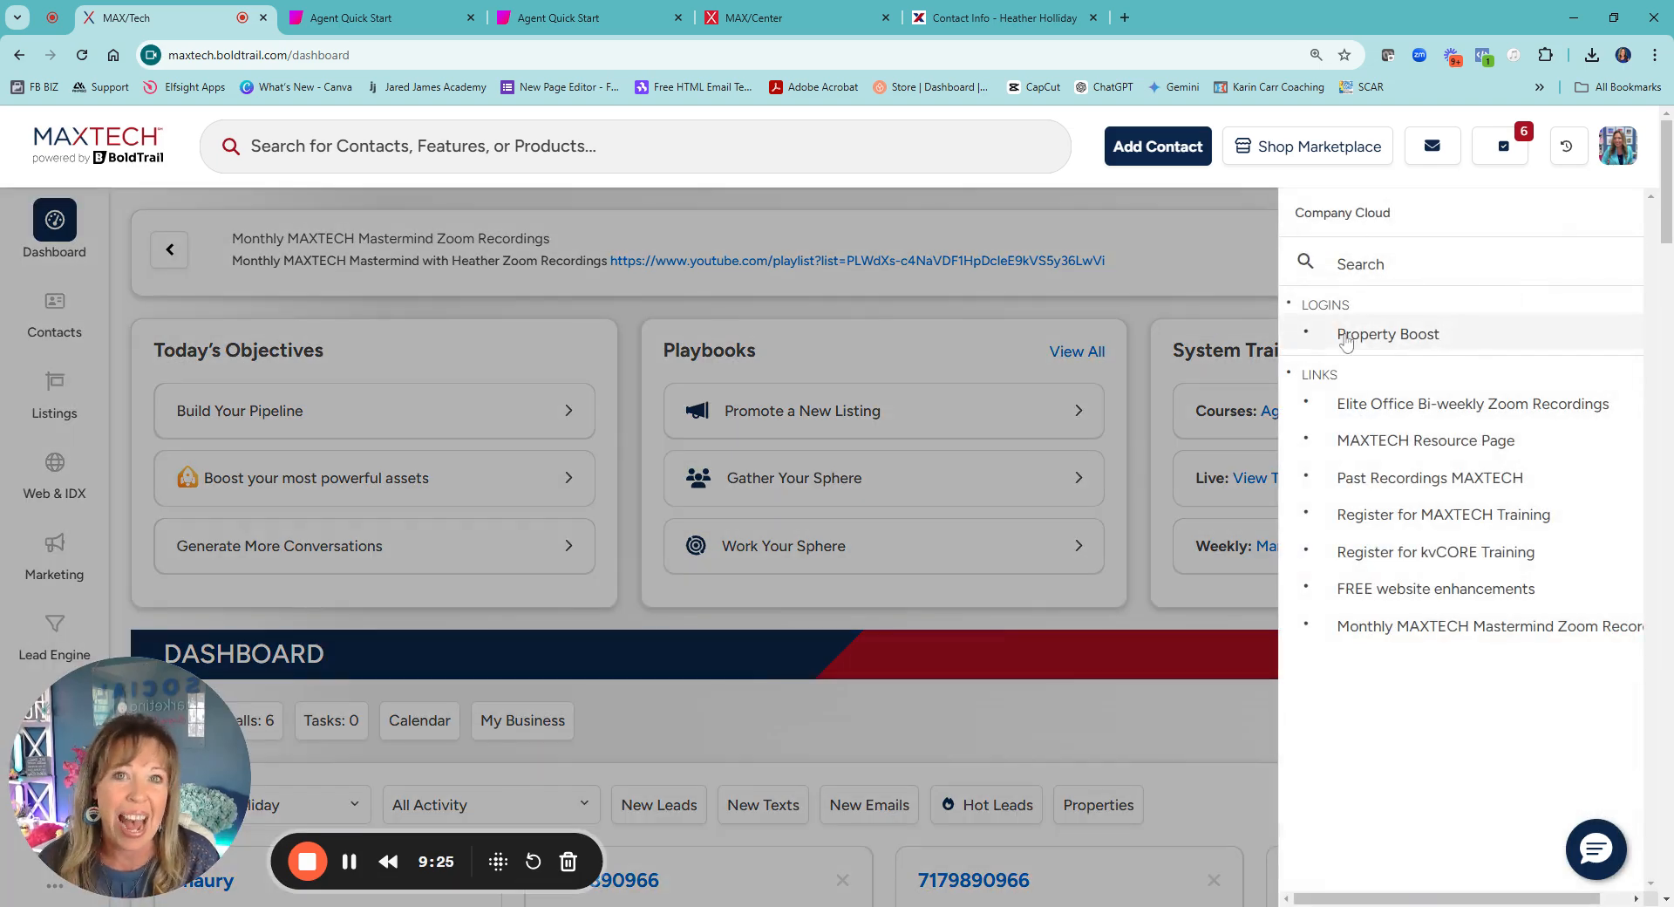
{"action": "mouse_move", "coordinate": [1425, 440]}
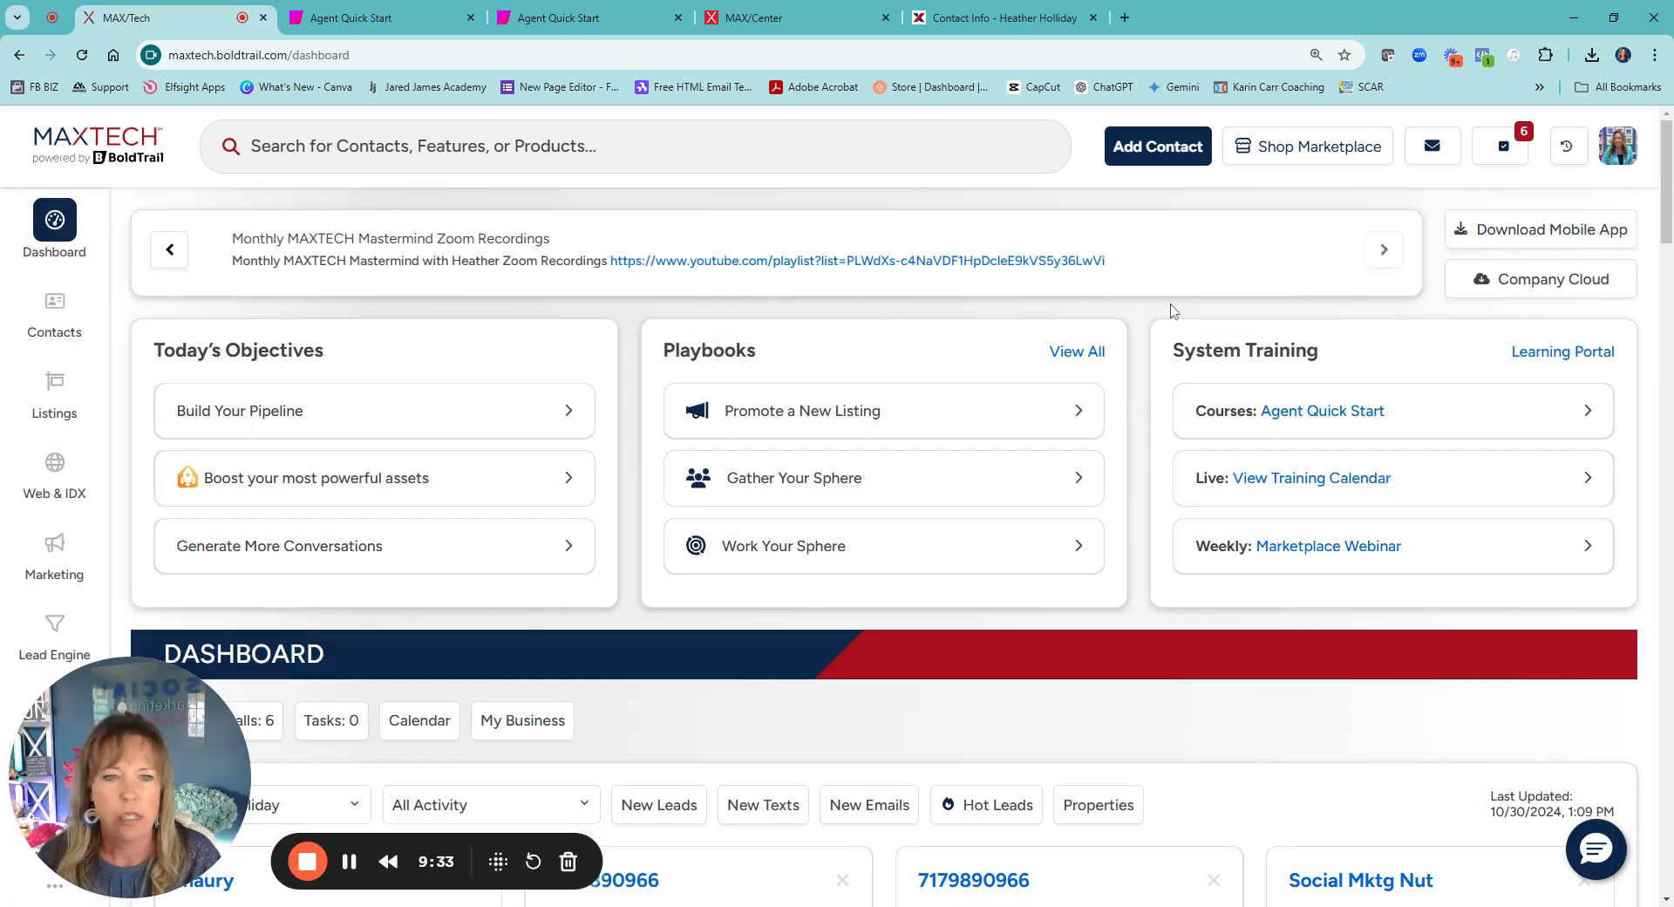
{"action": "mouse_move", "coordinate": [394, 453]}
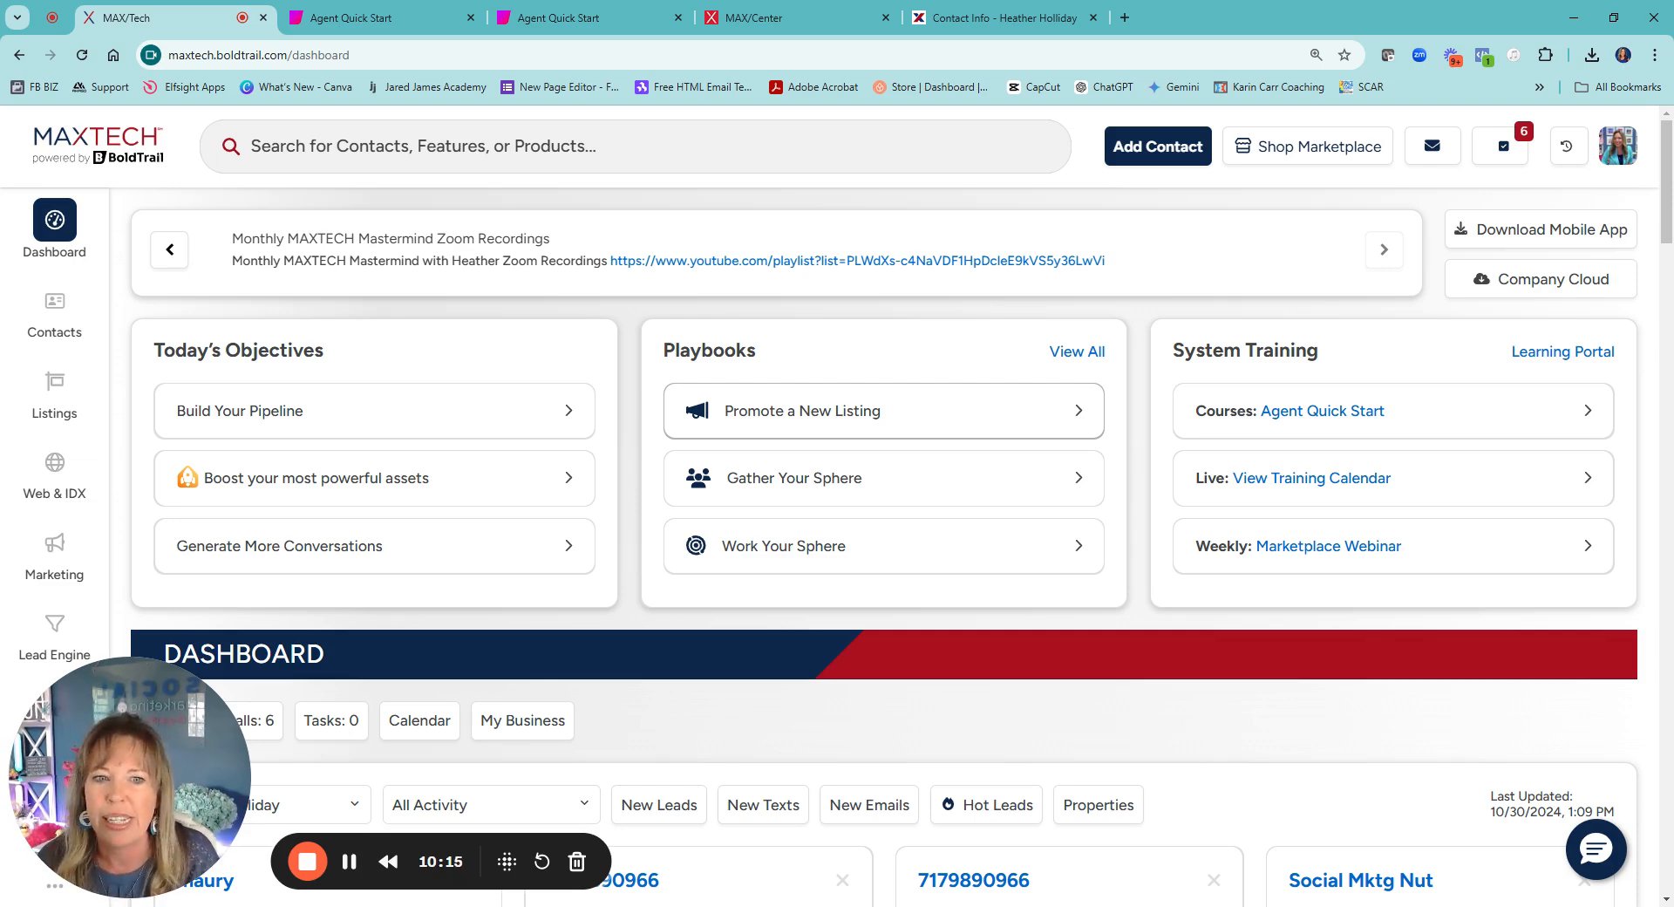
{"action": "mouse_move", "coordinate": [783, 477]}
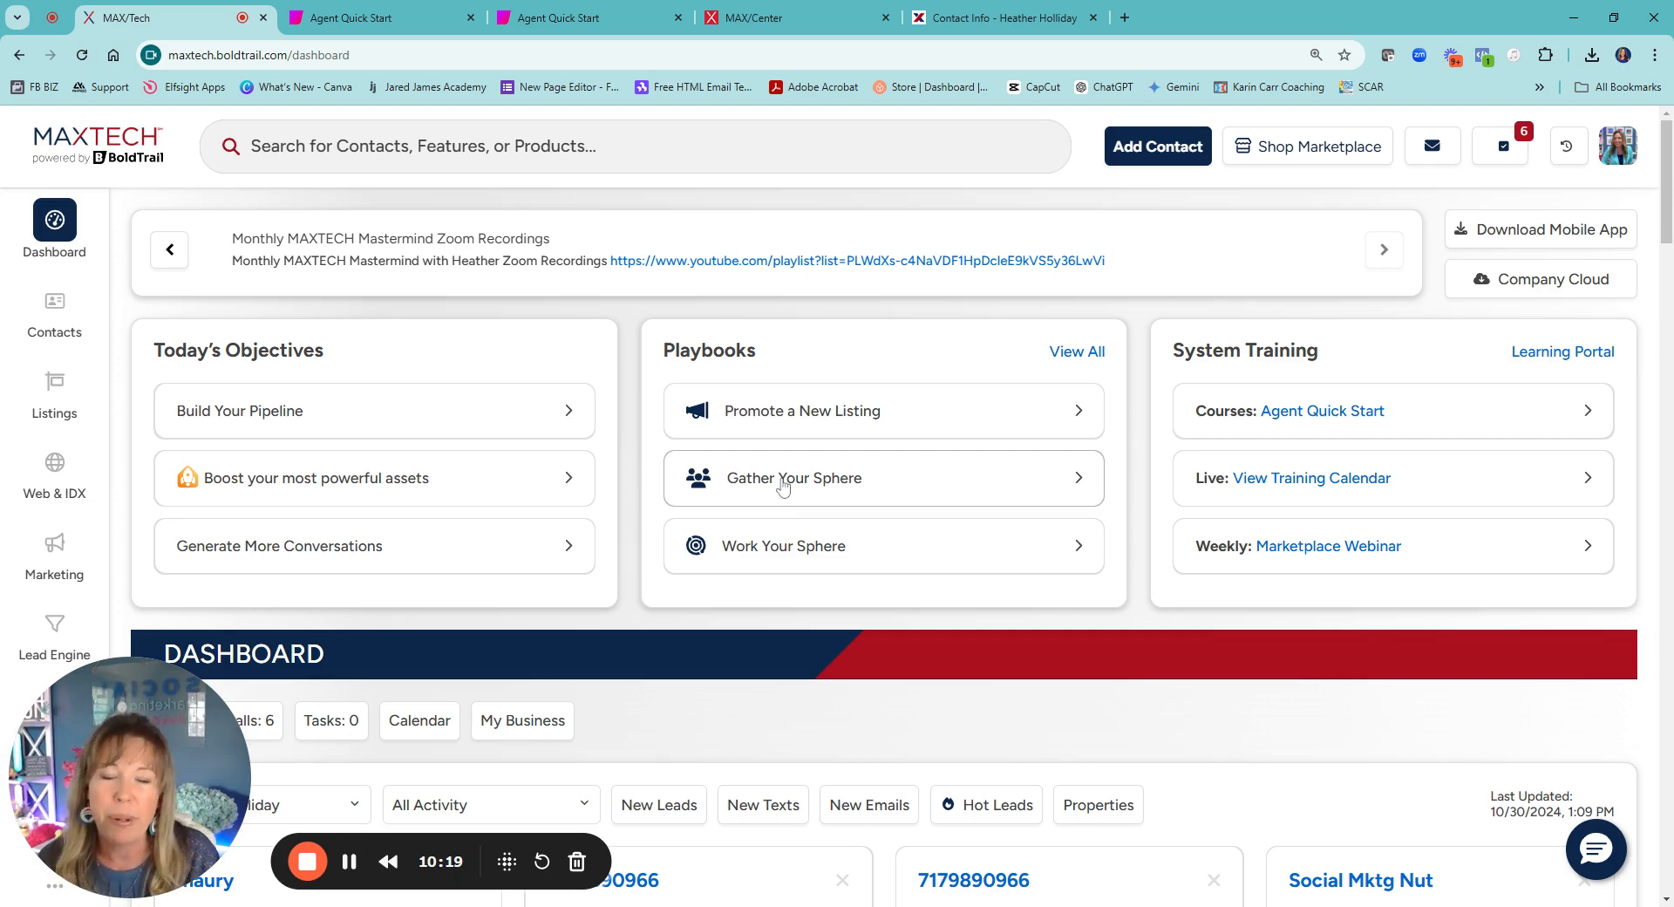
{"action": "left_click", "coordinate": [795, 478]}
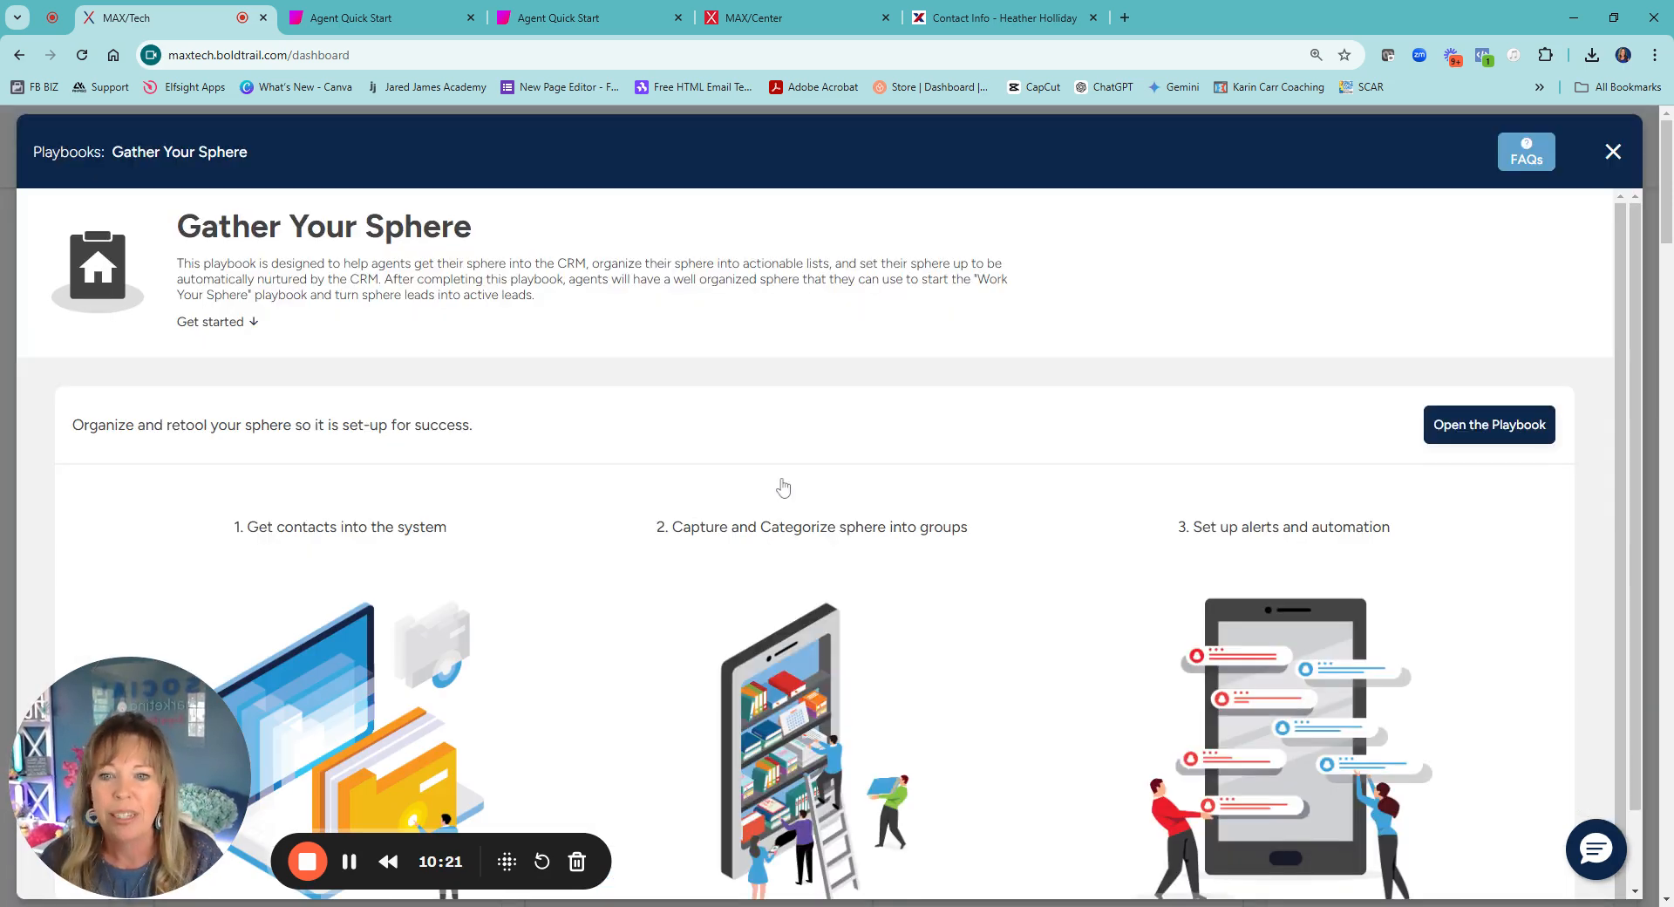
{"action": "scroll", "scroll_direction": "down", "scroll_amount": 3}
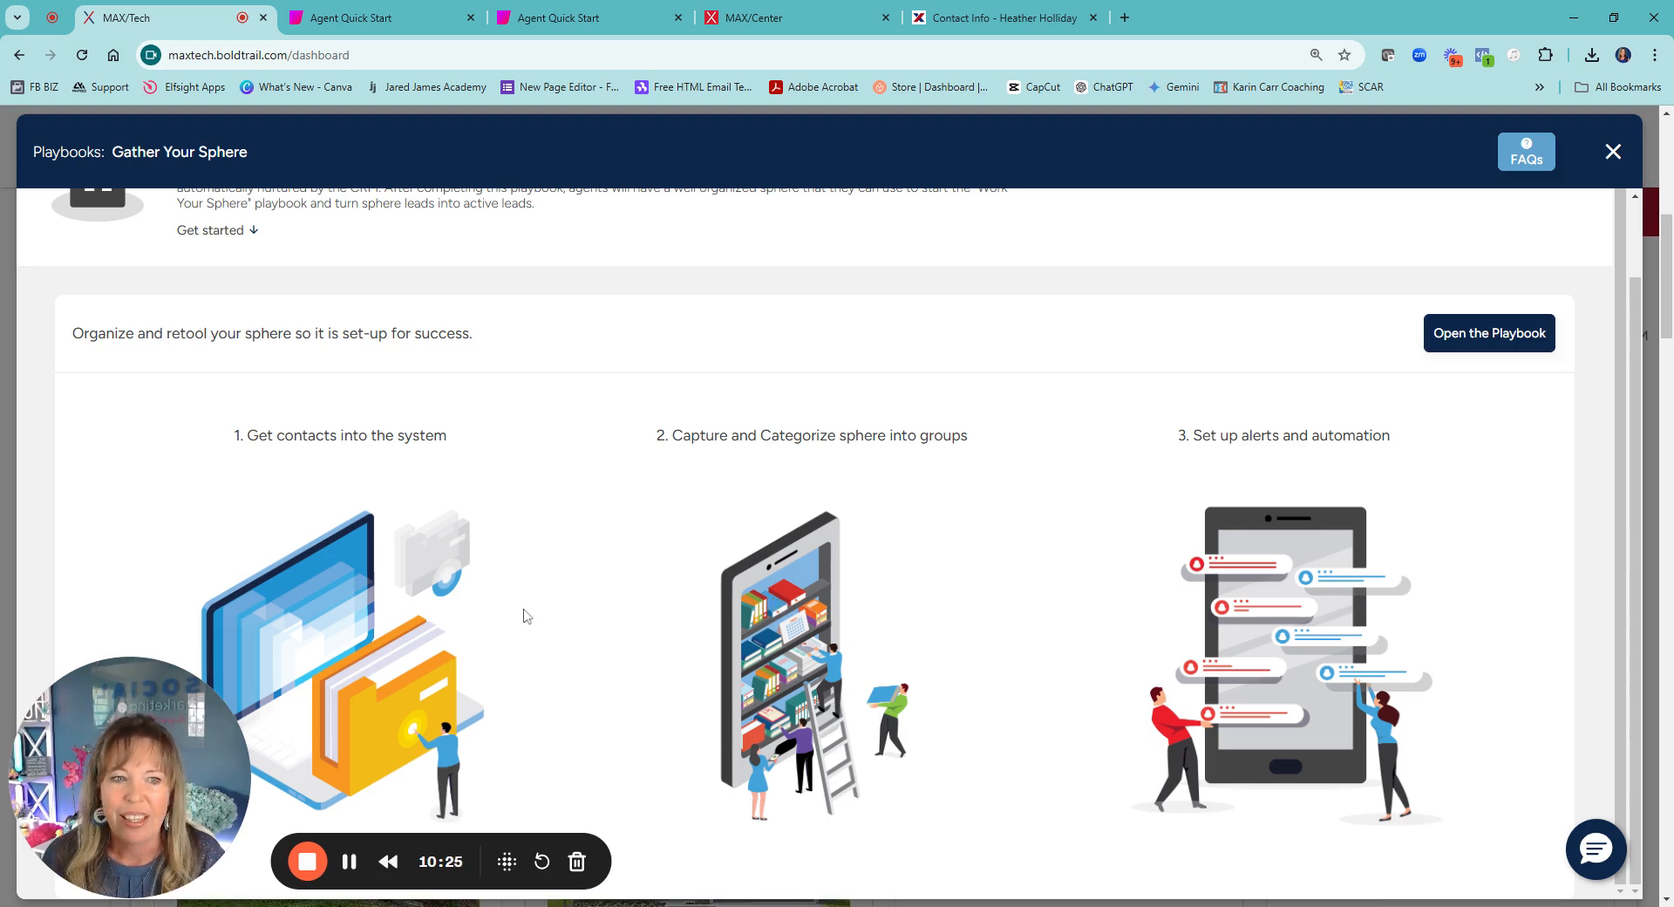
{"action": "left_click", "coordinate": [1488, 331]}
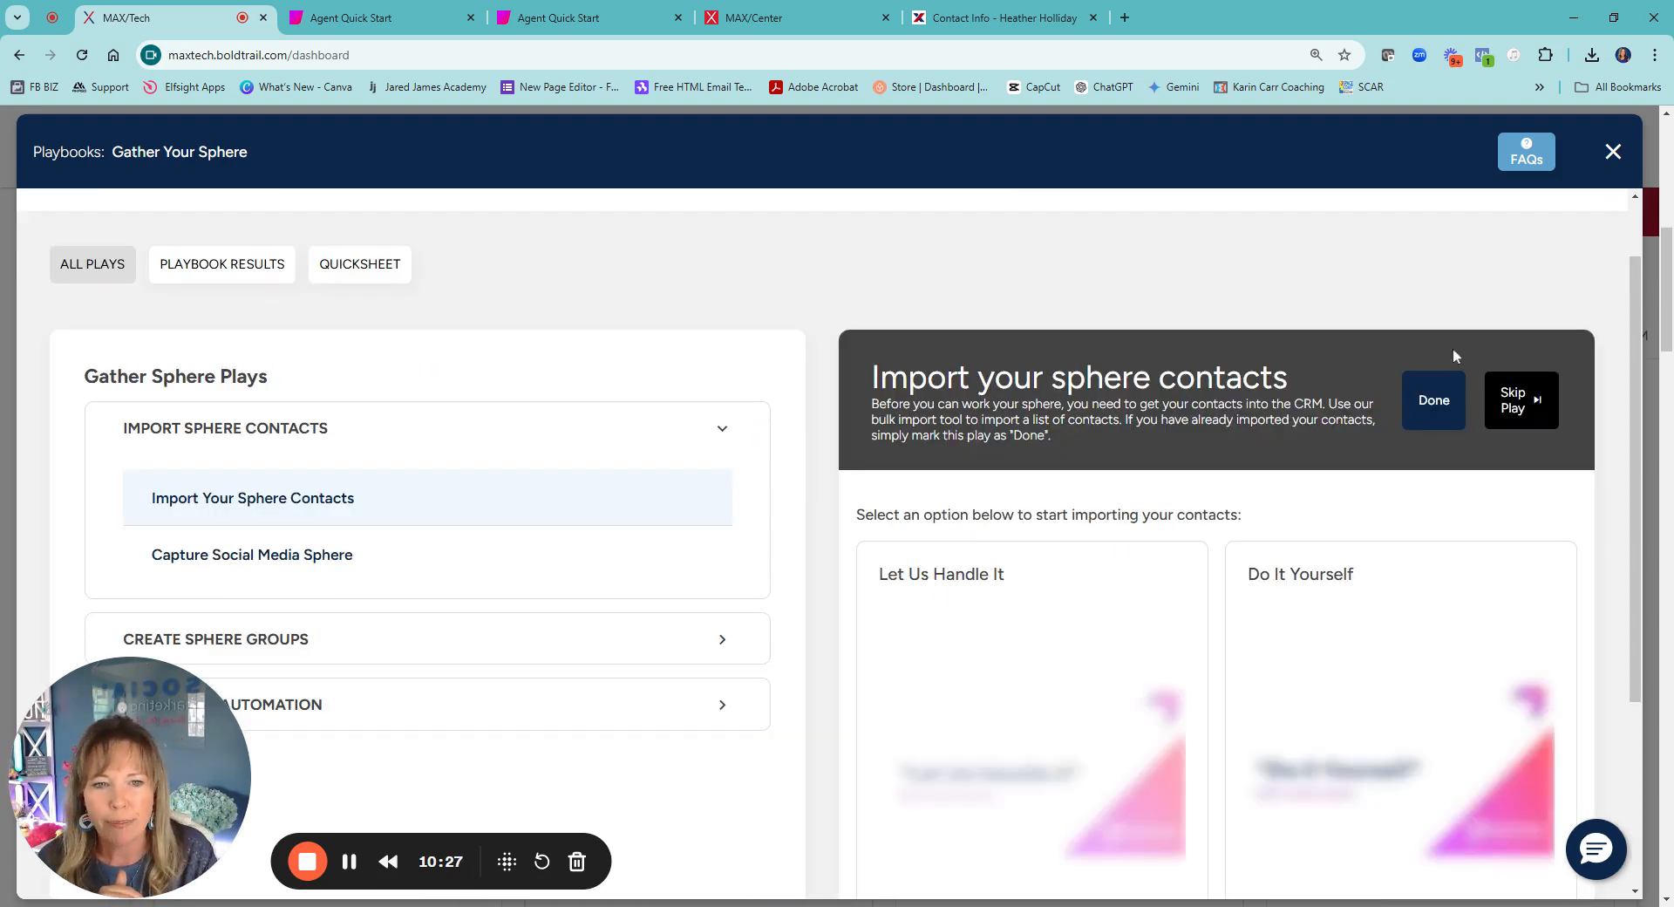
{"action": "scroll", "scroll_direction": "down", "scroll_amount": 3}
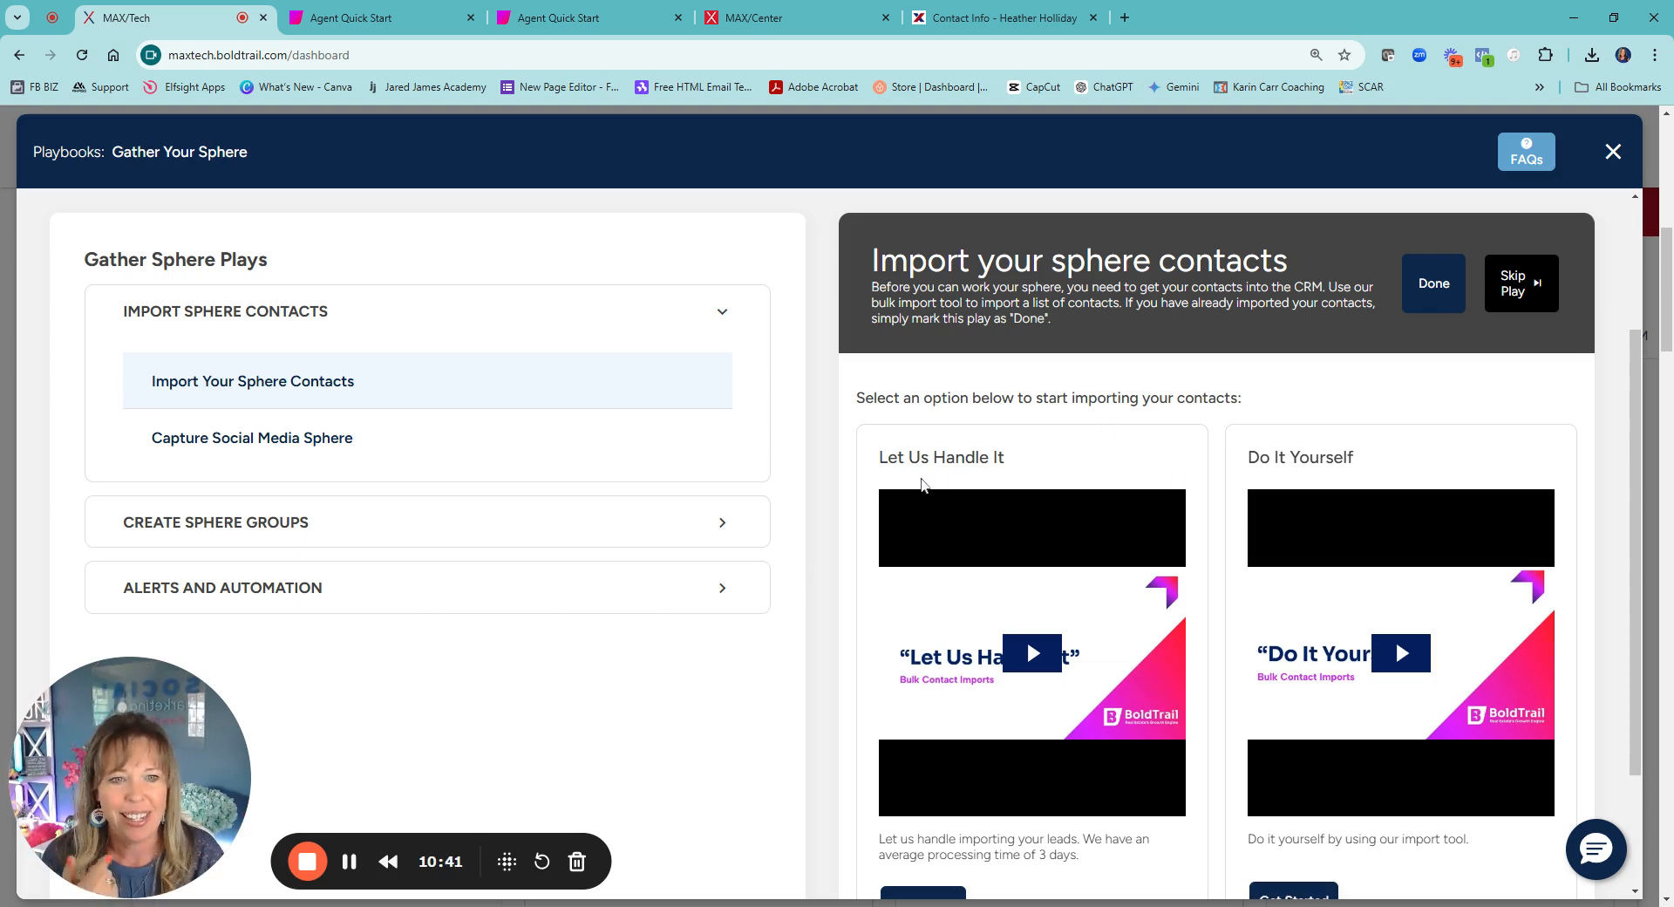
{"action": "scroll", "scroll_direction": "down", "scroll_amount": 3}
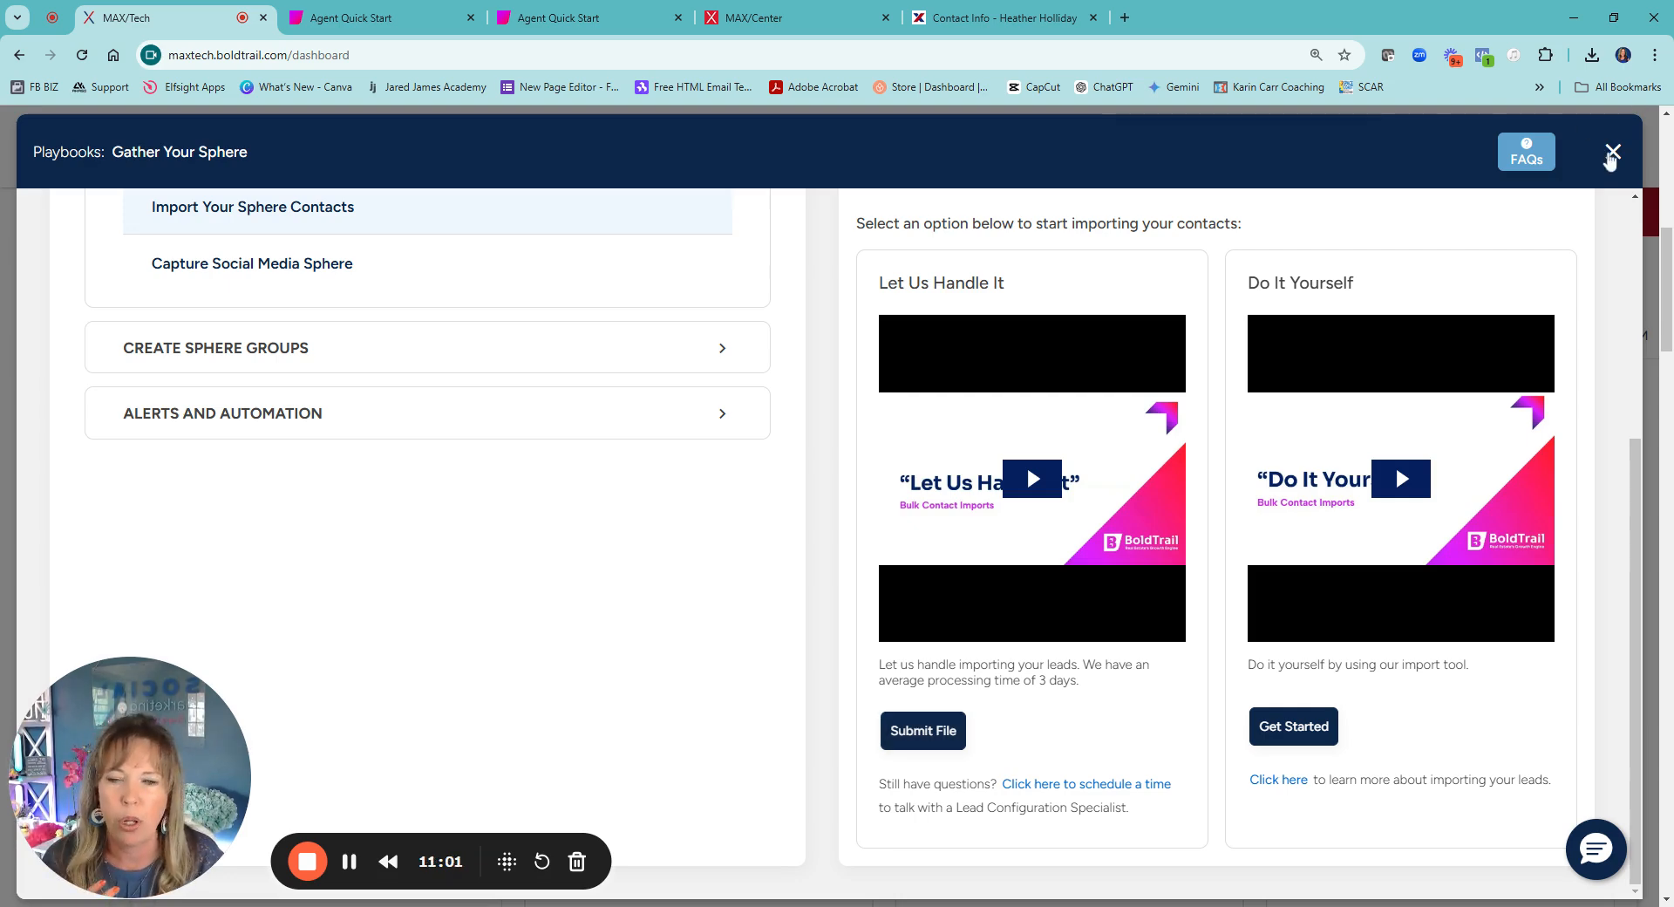
{"action": "left_click", "coordinate": [1611, 151]}
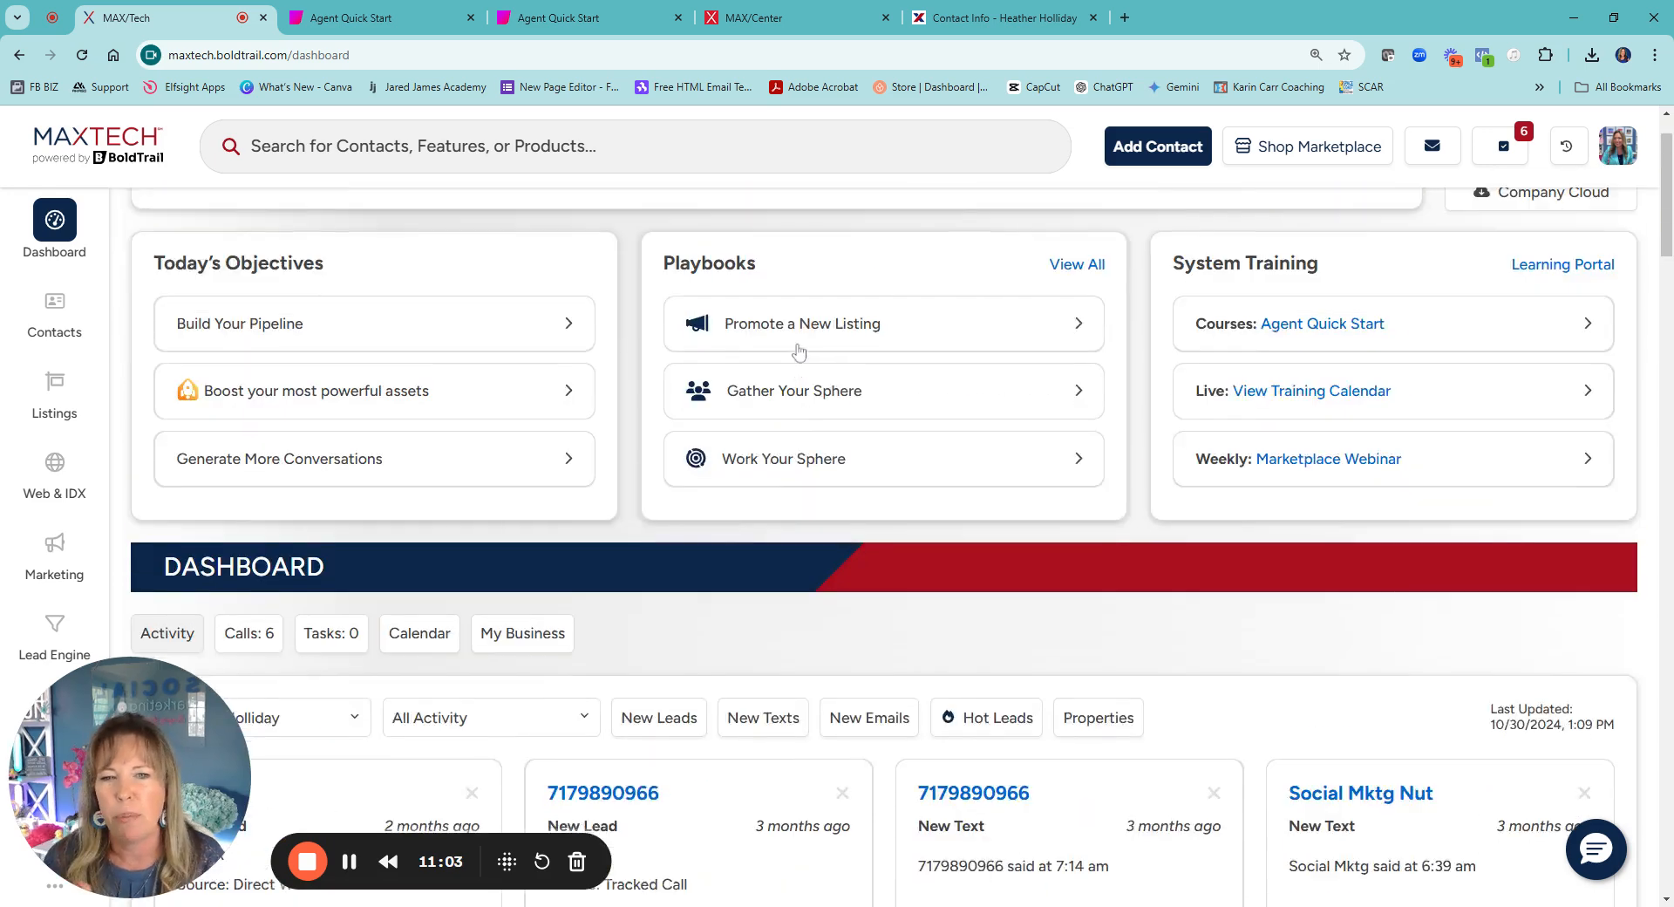
- Close the Work Your Sphere playbook and return to the dashboard
{"action": "left_click", "coordinate": [783, 459]}
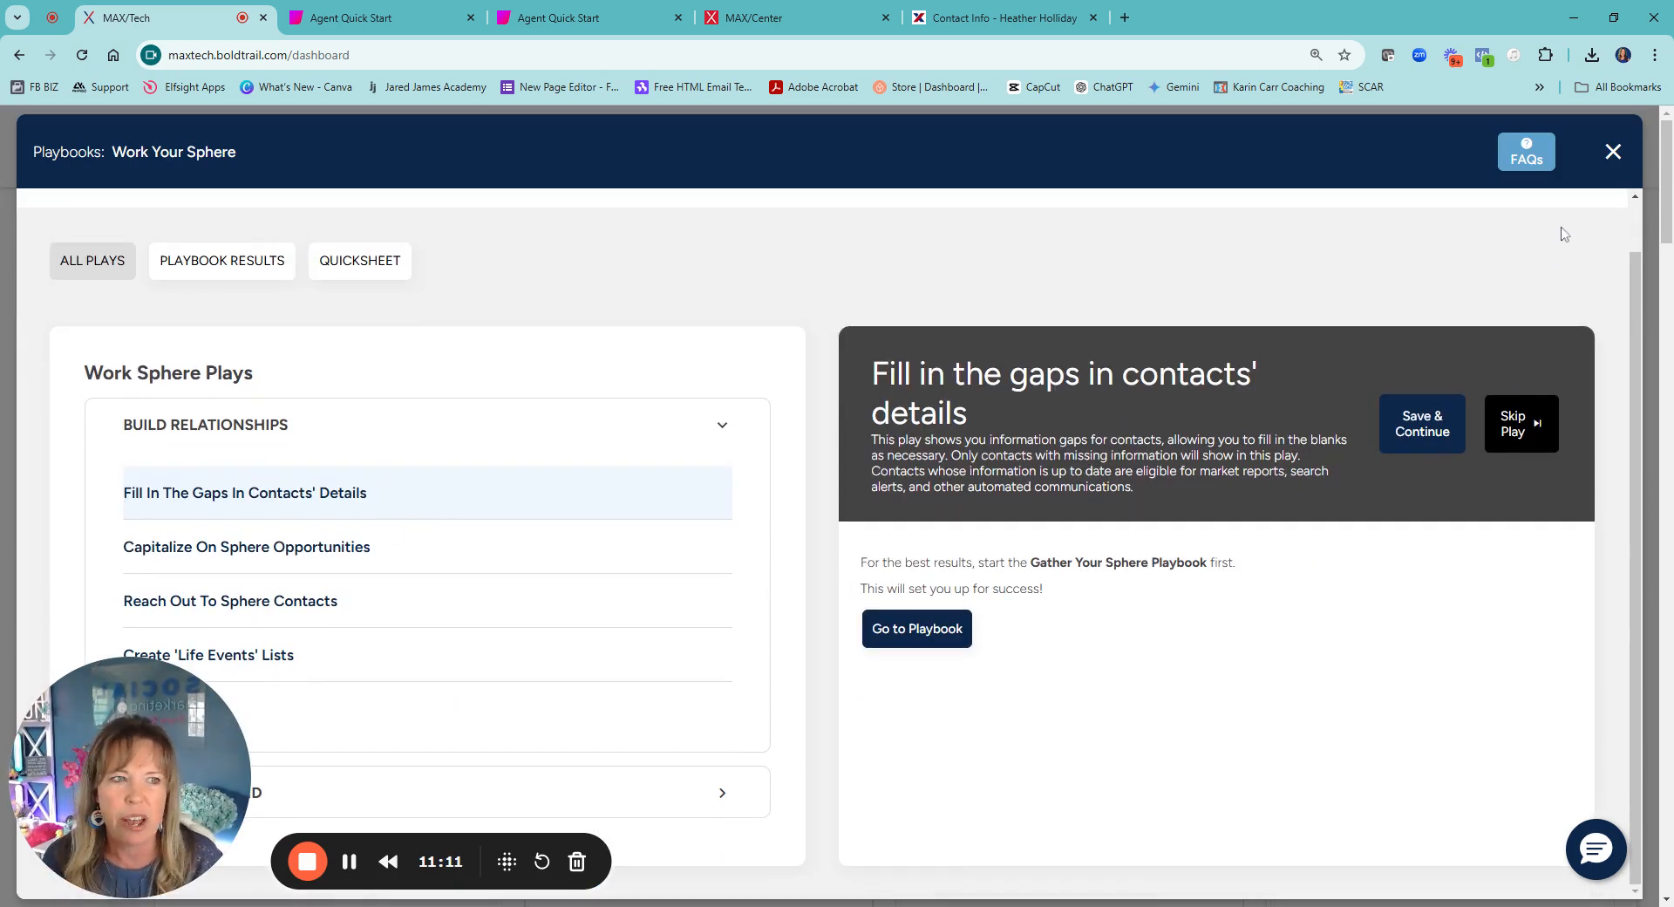
{"action": "left_click", "coordinate": [1612, 152]}
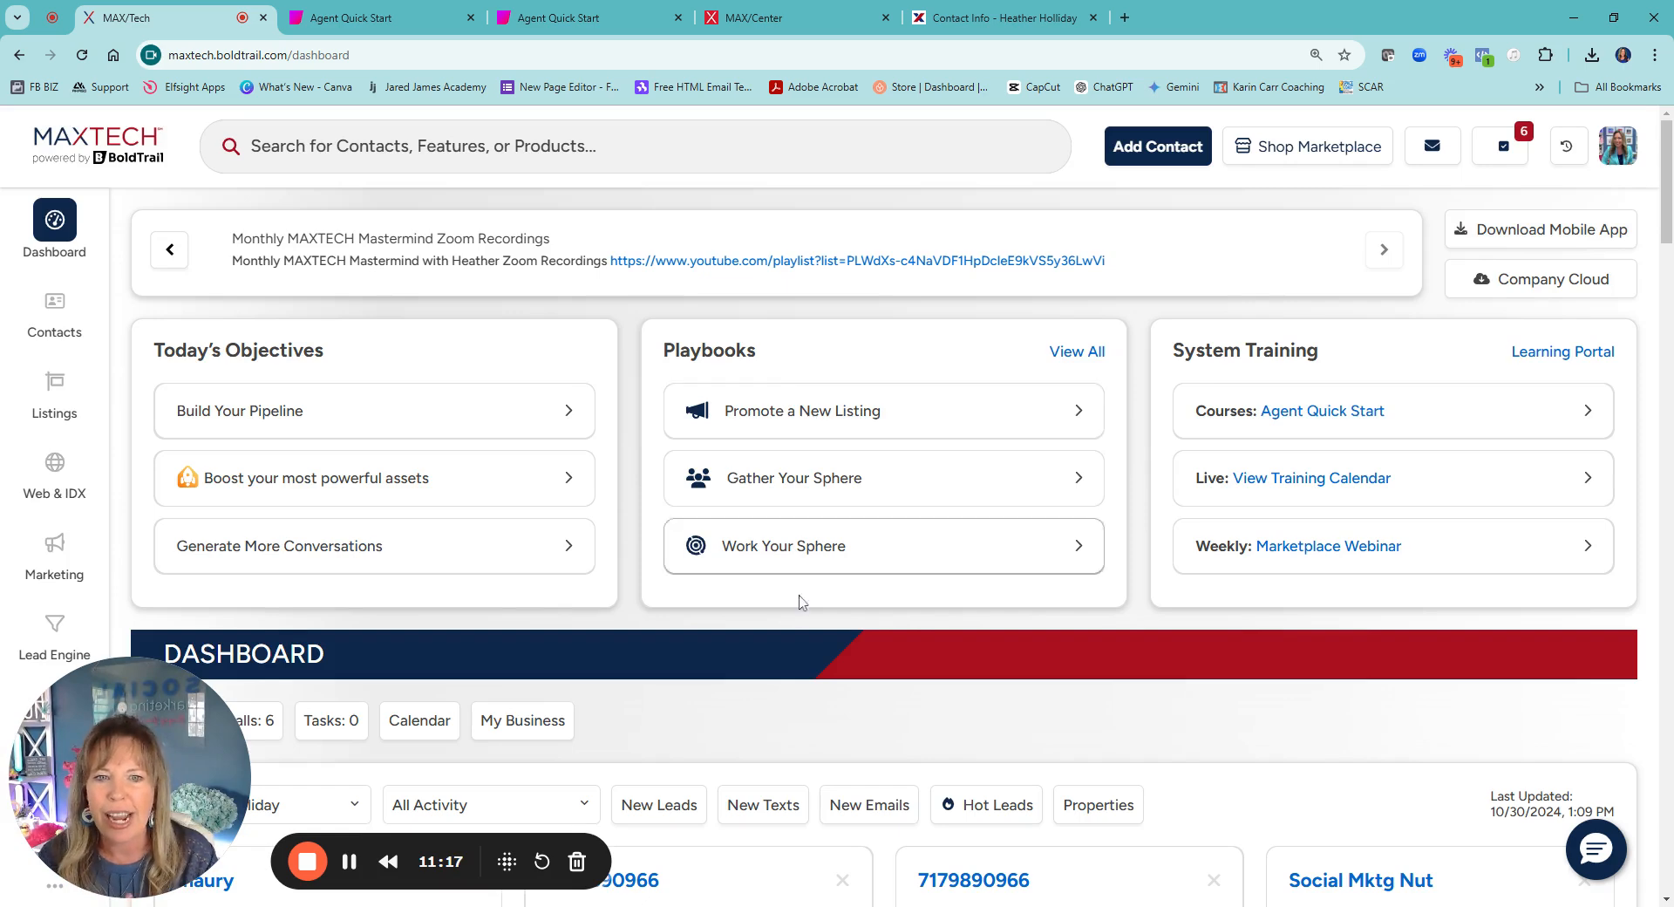
{"action": "mouse_move", "coordinate": [1447, 498]}
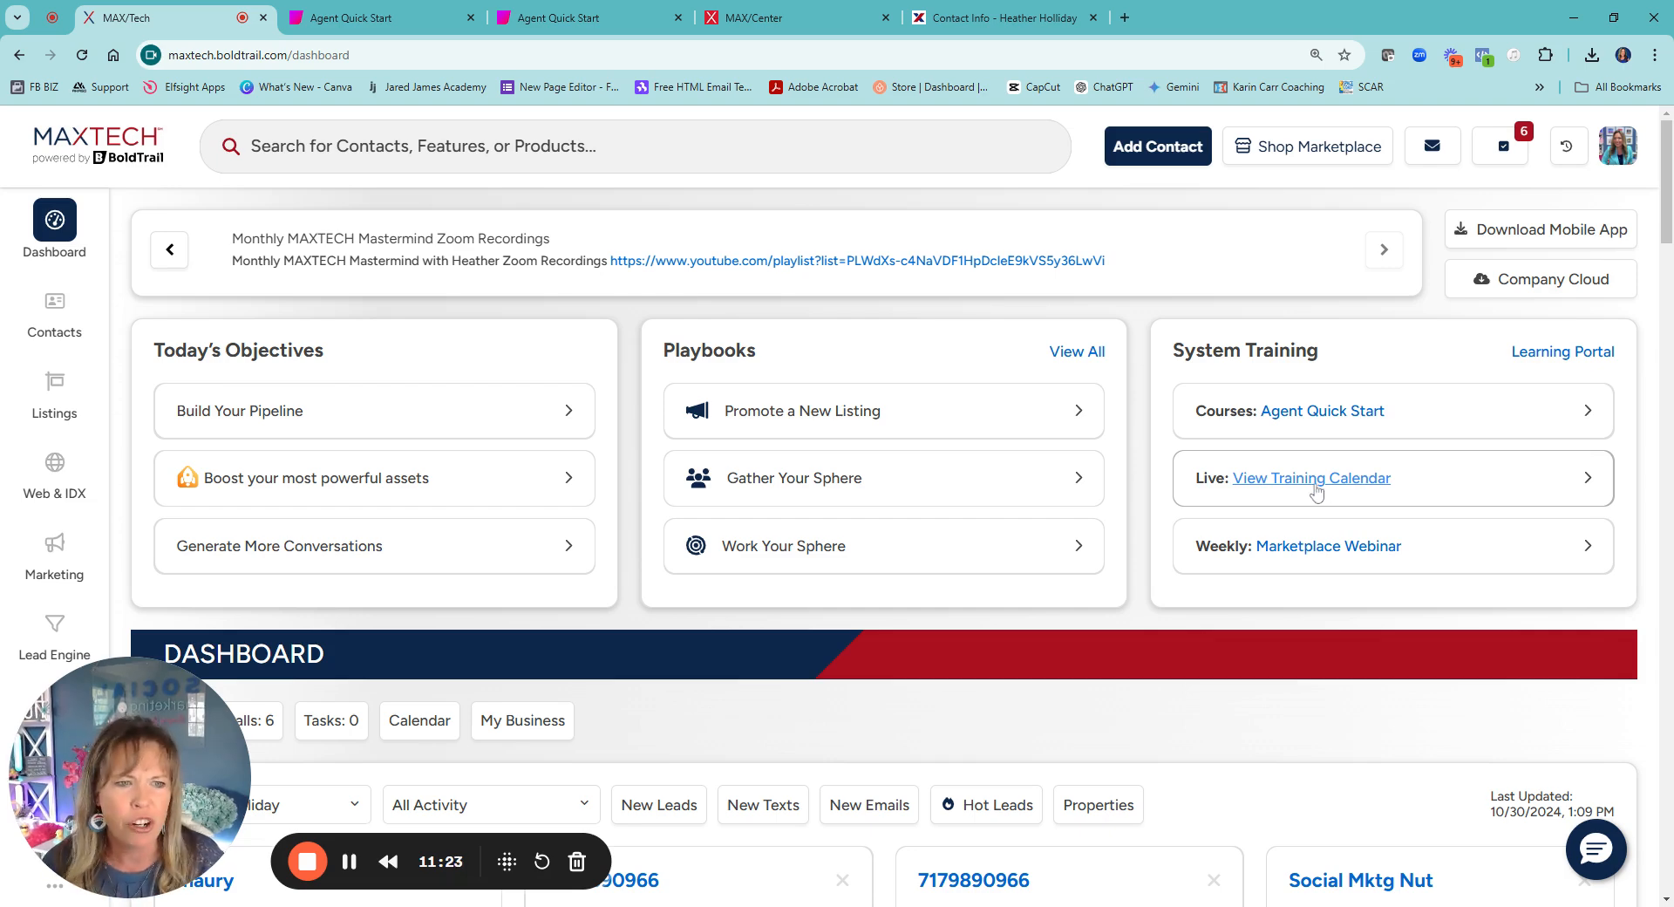
- Browse the Eastern time zone live sessions for late October and early November in the training calendar
{"action": "left_click", "coordinate": [1312, 478]}
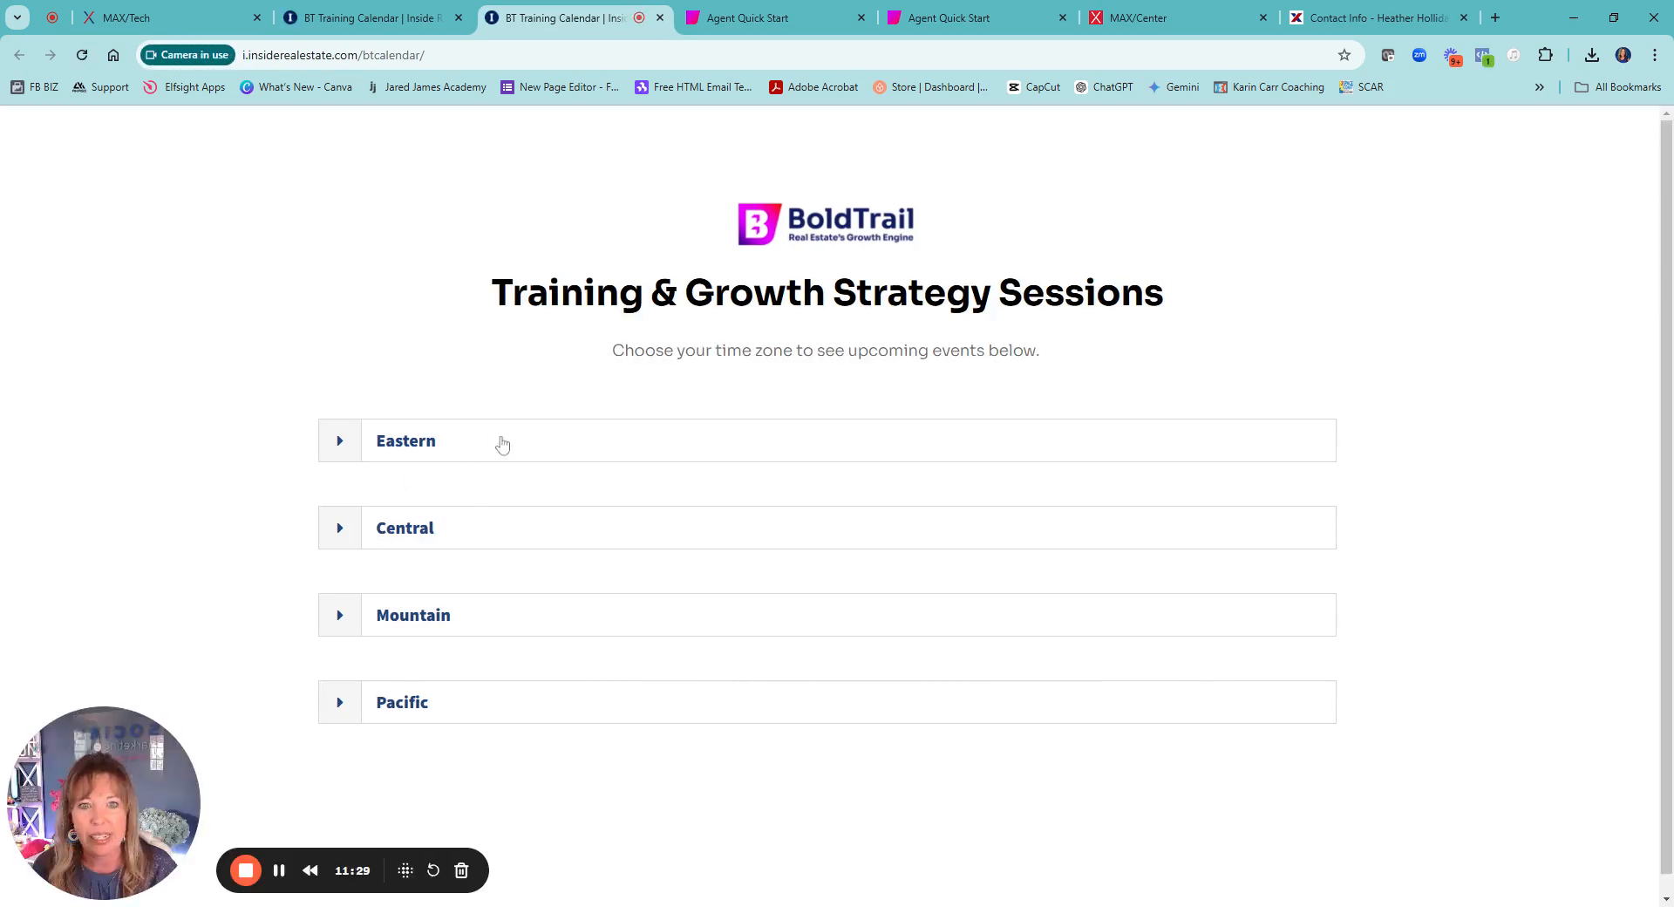
{"action": "left_click", "coordinate": [406, 439]}
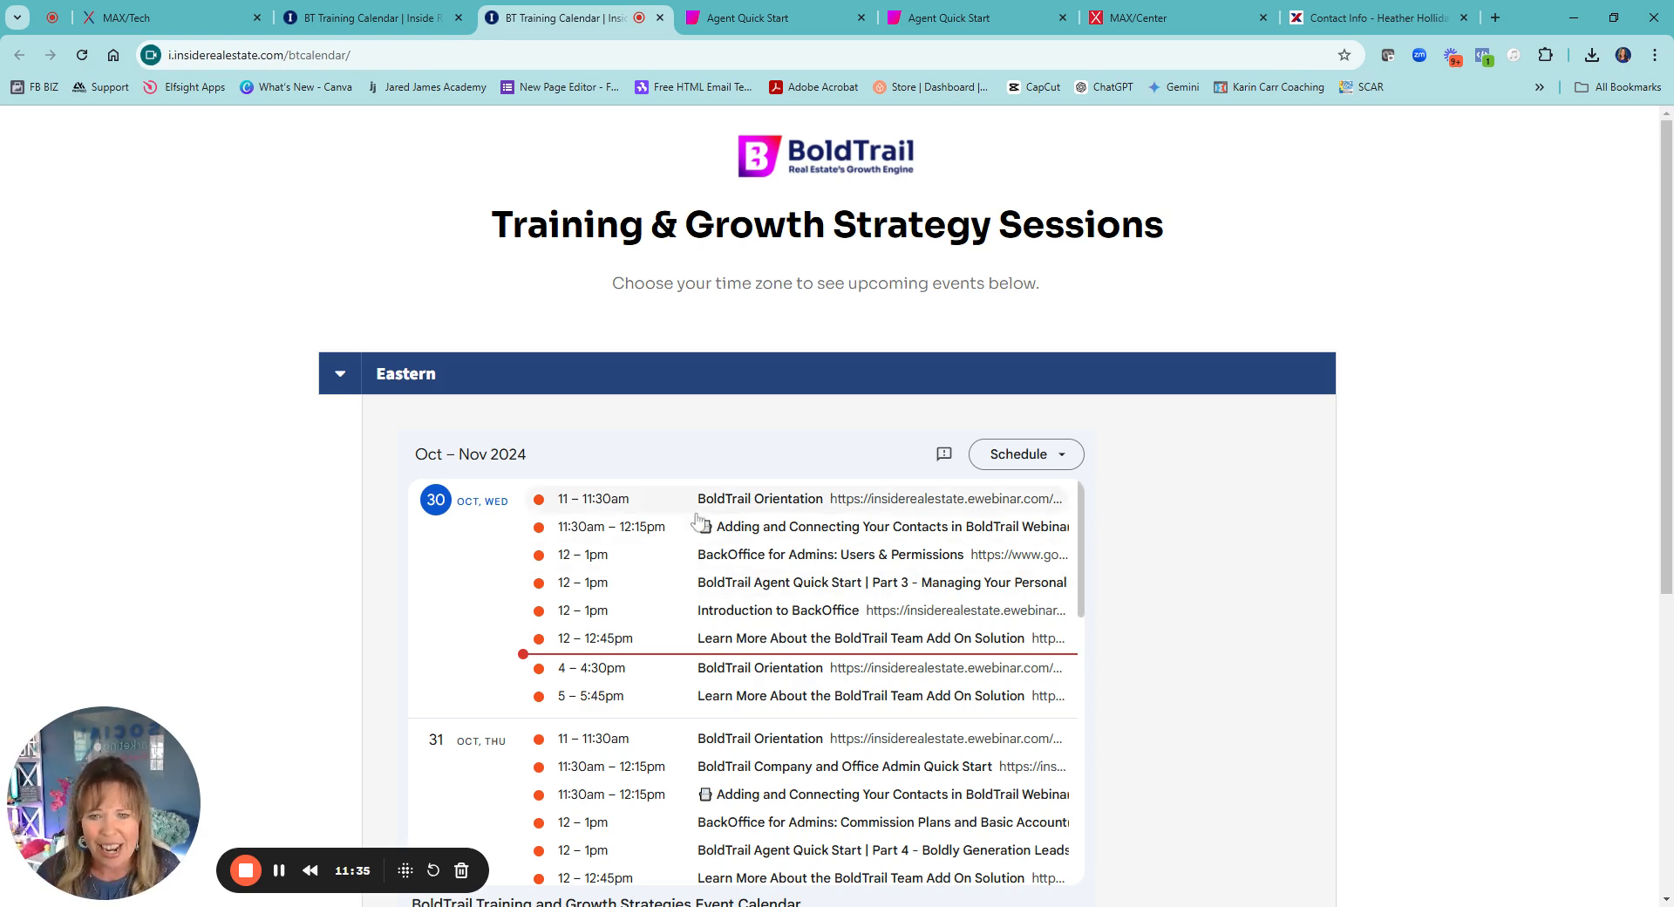
{"action": "scroll", "scroll_direction": "down", "scroll_amount": 3}
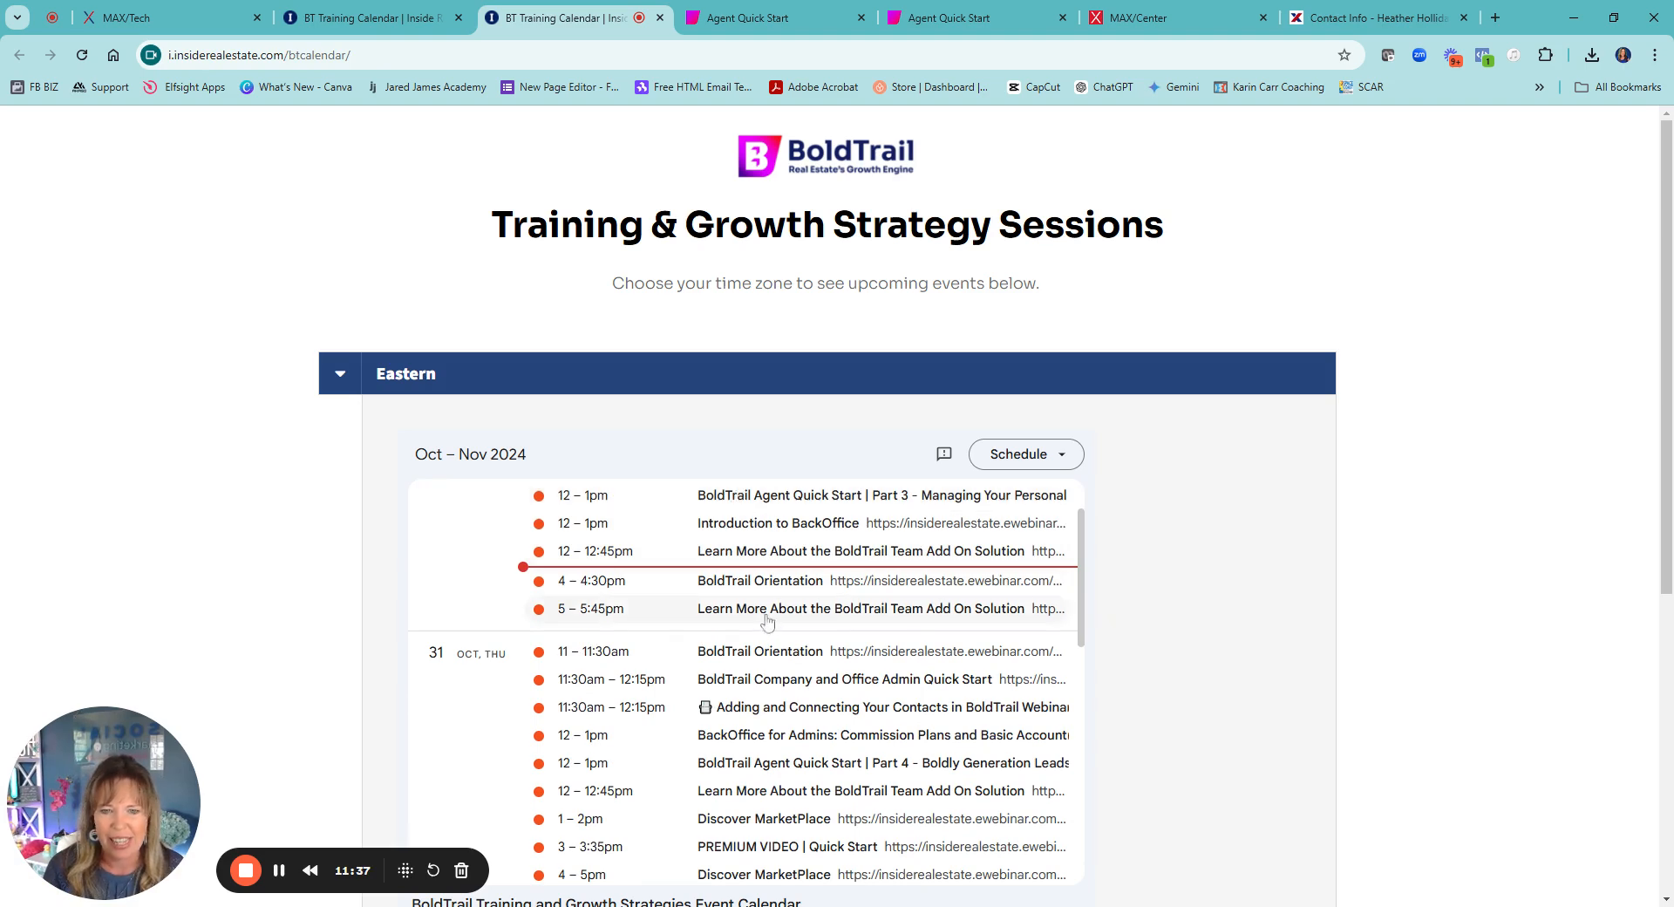
{"action": "scroll", "scroll_direction": "up", "scroll_amount": 3}
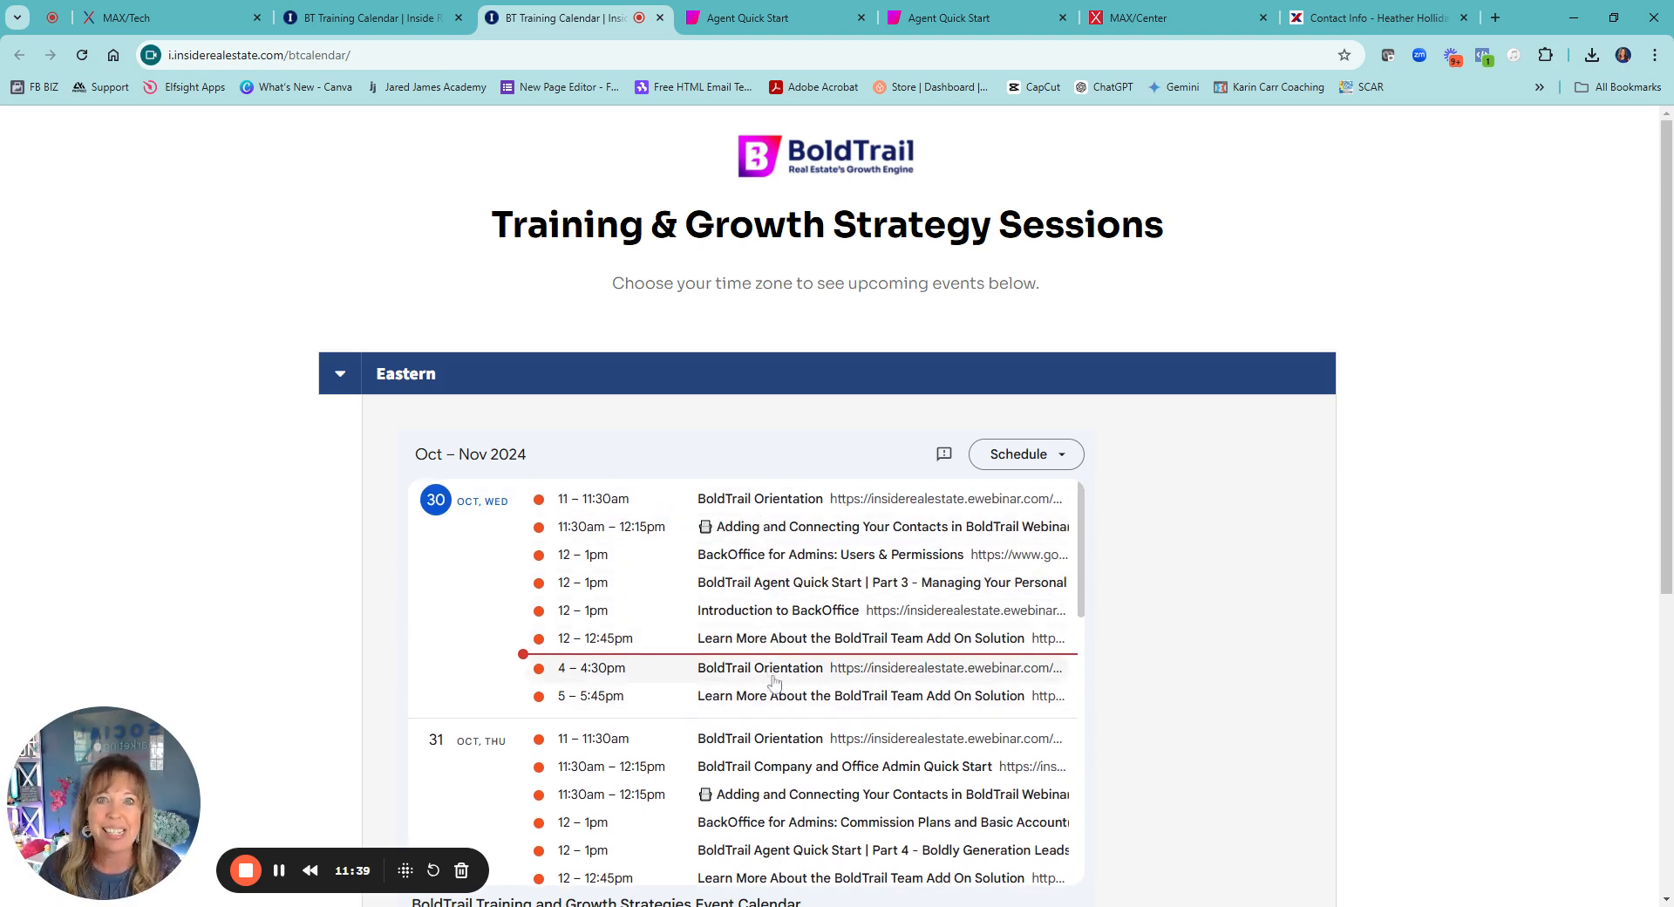
{"action": "scroll", "scroll_direction": "down", "scroll_amount": 3}
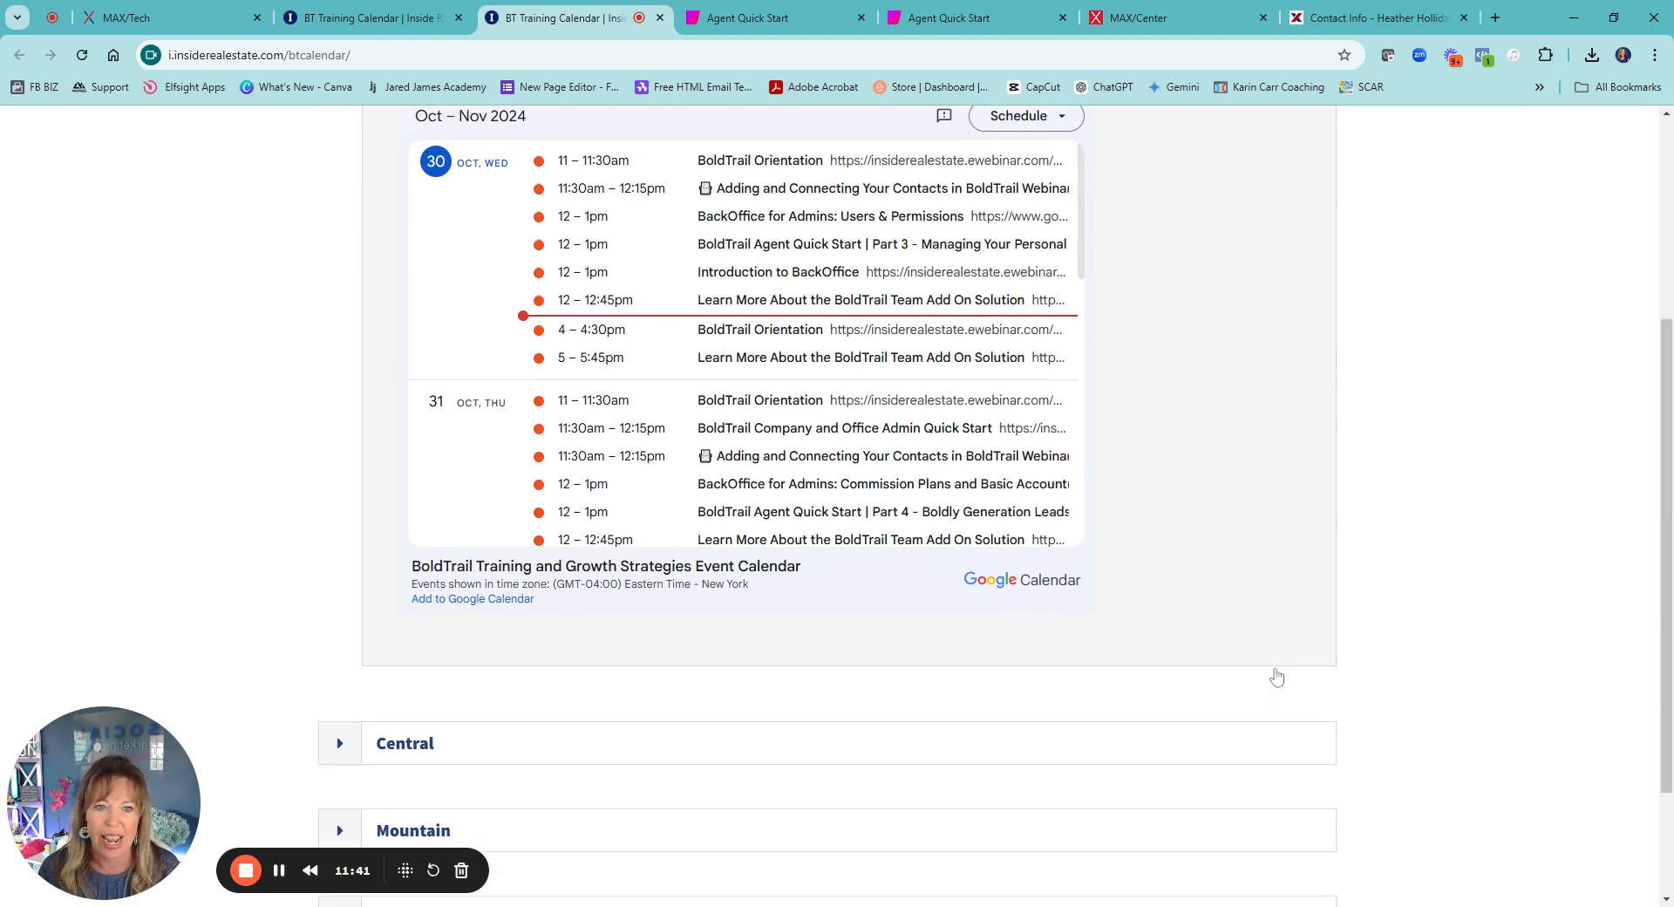
{"action": "scroll", "scroll_direction": "down", "scroll_amount": 3}
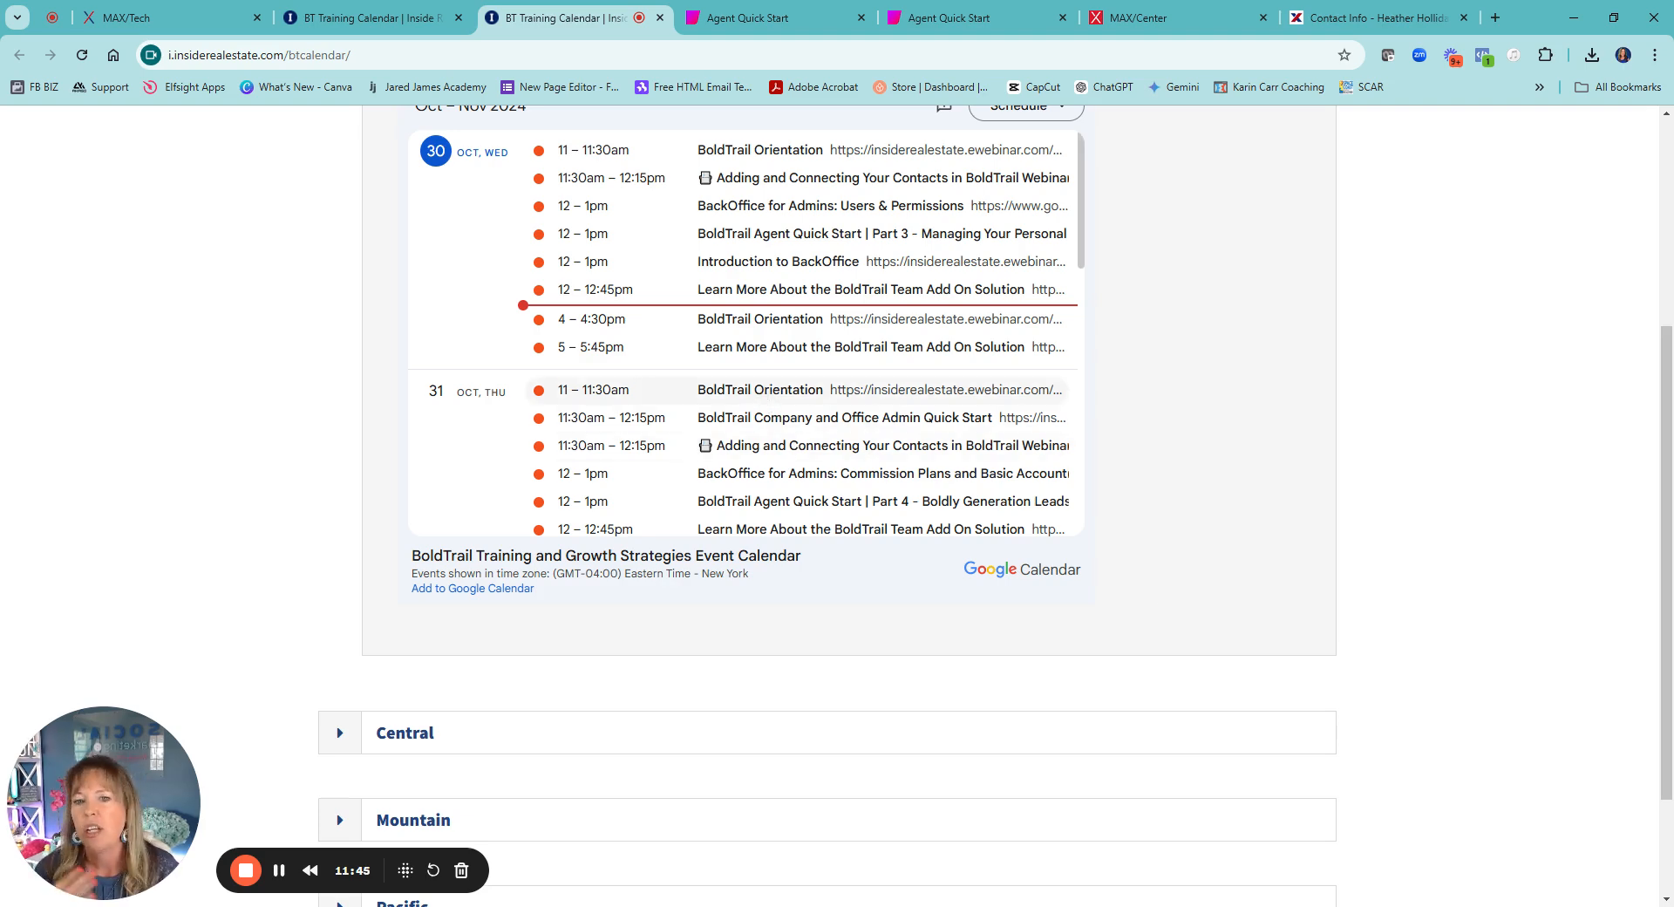
{"action": "scroll", "scroll_direction": "down", "scroll_amount": 3}
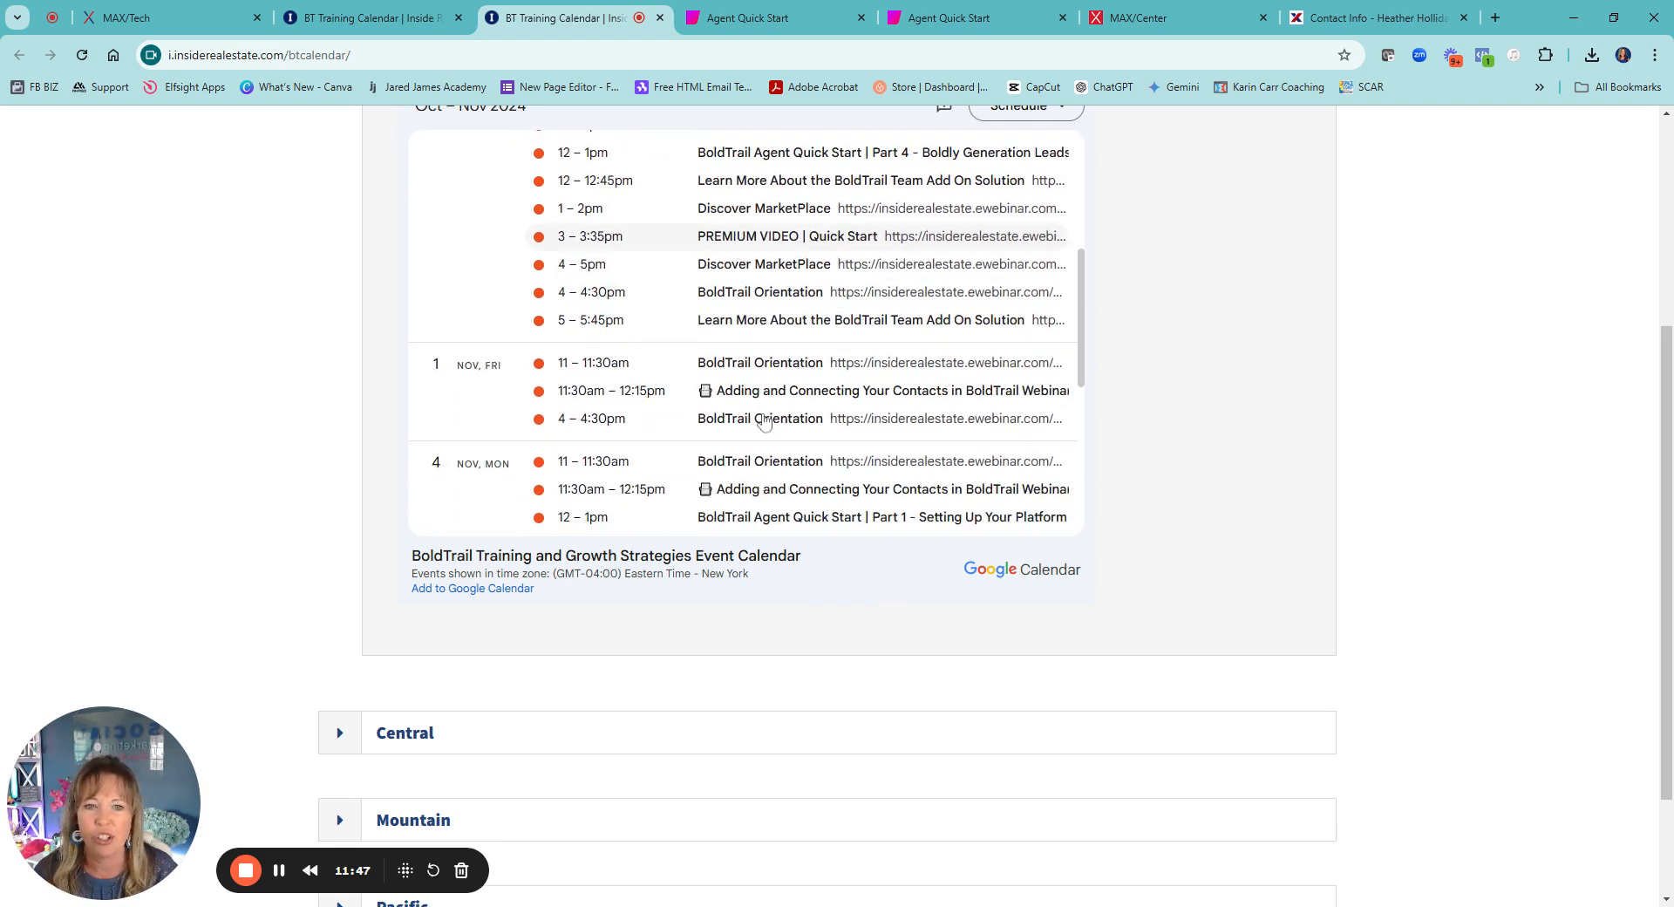
{"action": "scroll", "scroll_direction": "down", "scroll_amount": 3}
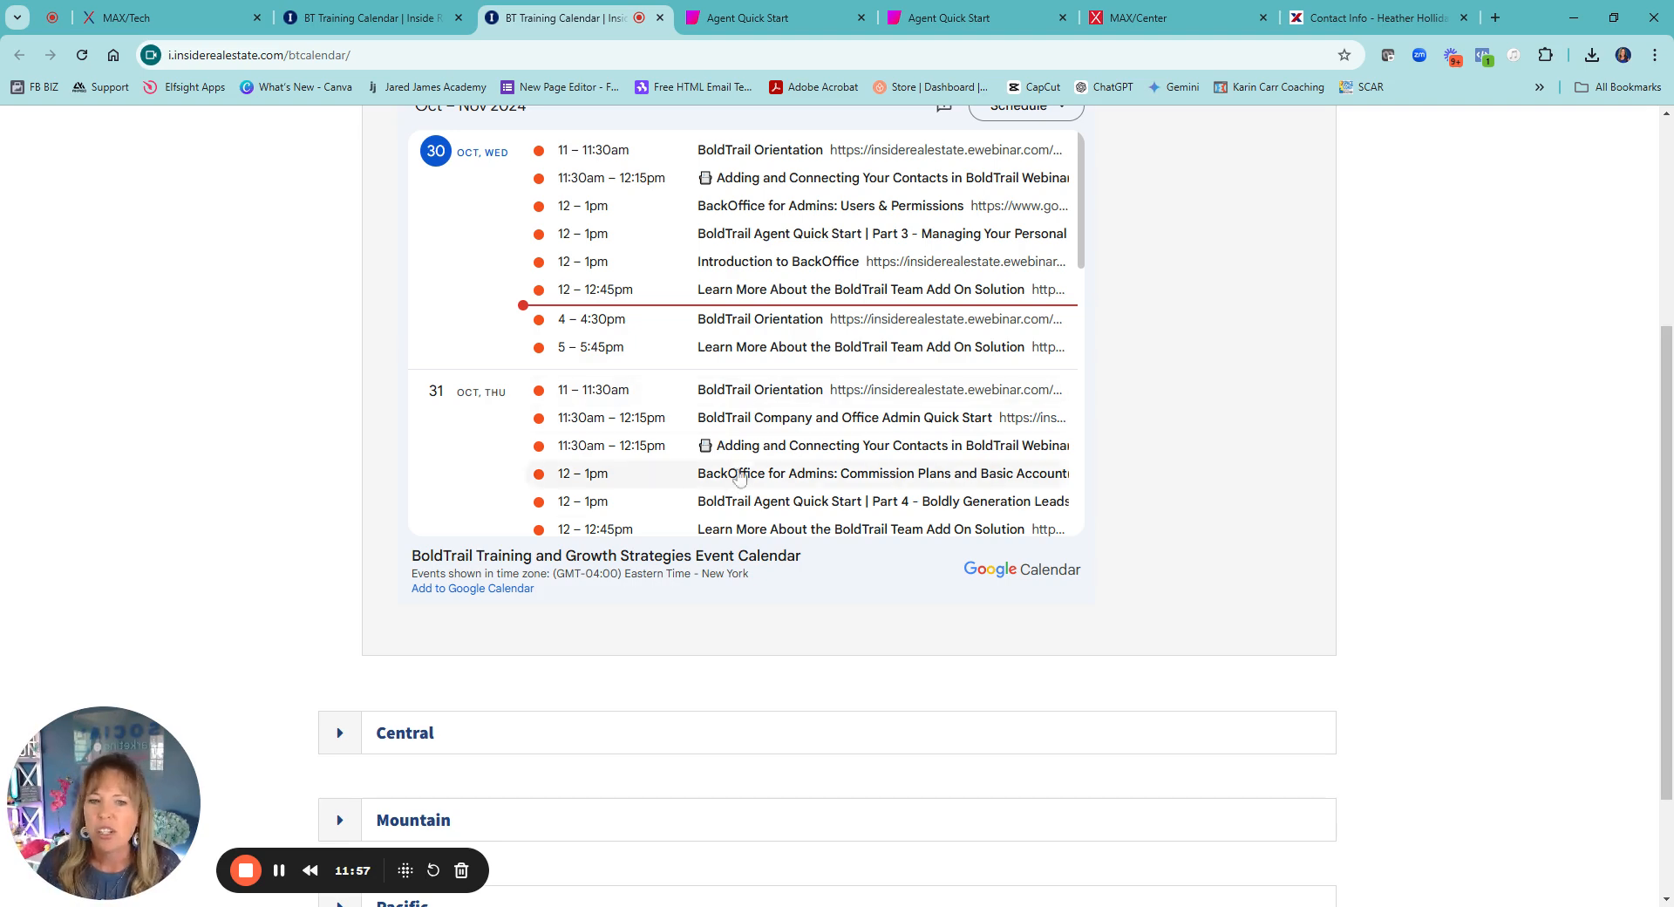
{"action": "scroll", "scroll_direction": "down", "scroll_amount": 3}
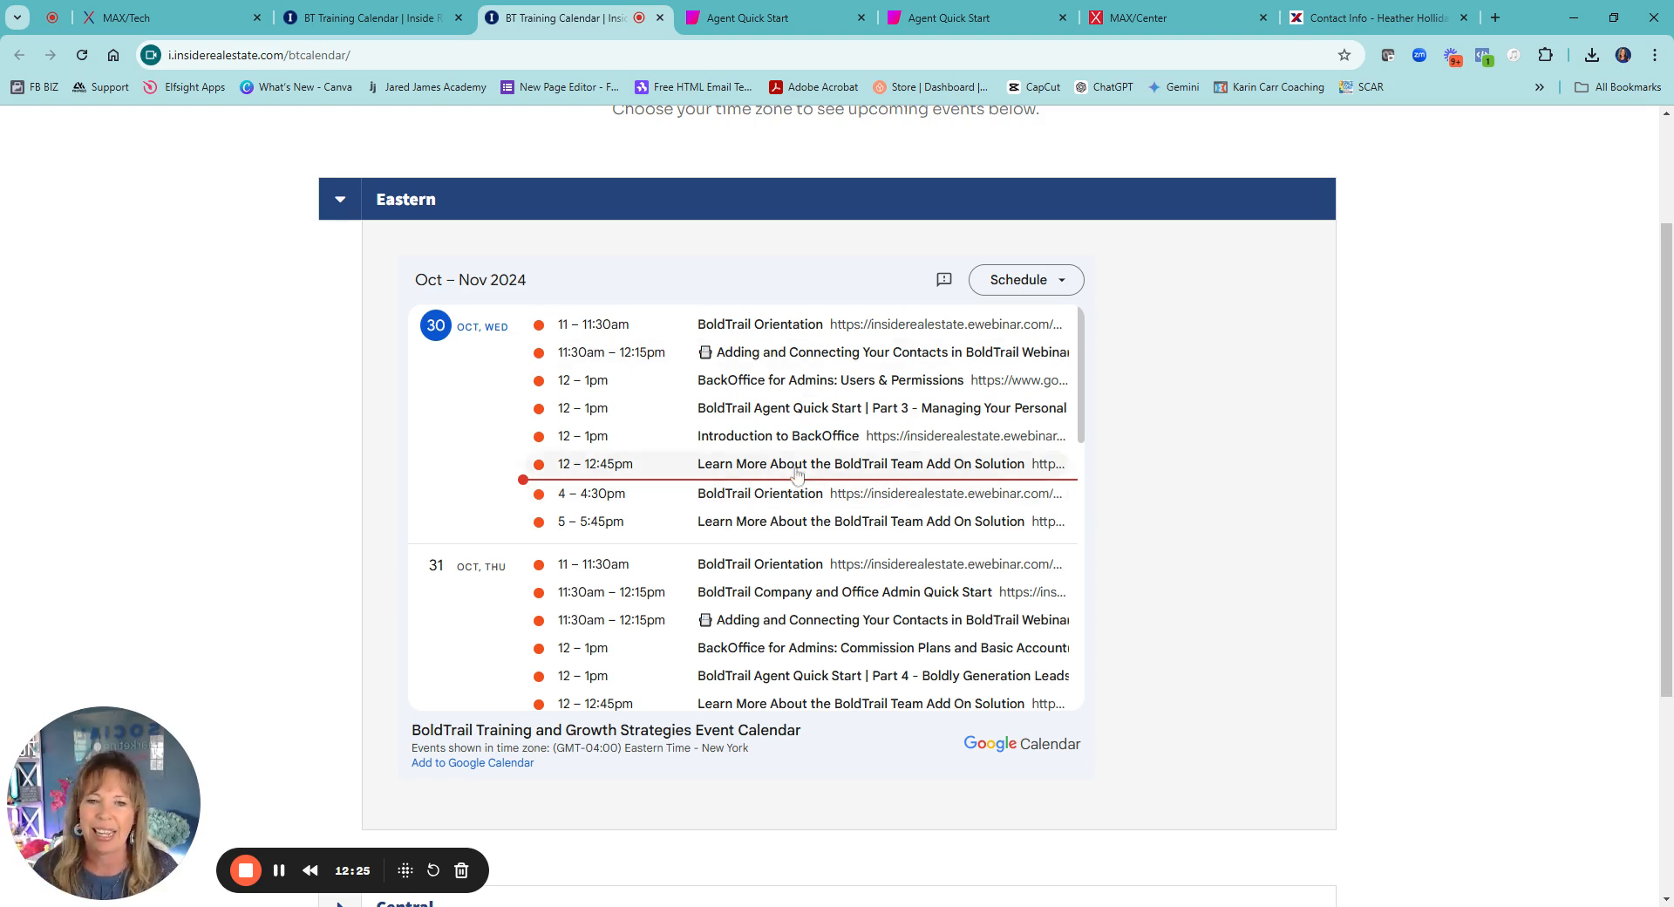
{"action": "mouse_move", "coordinate": [833, 503]}
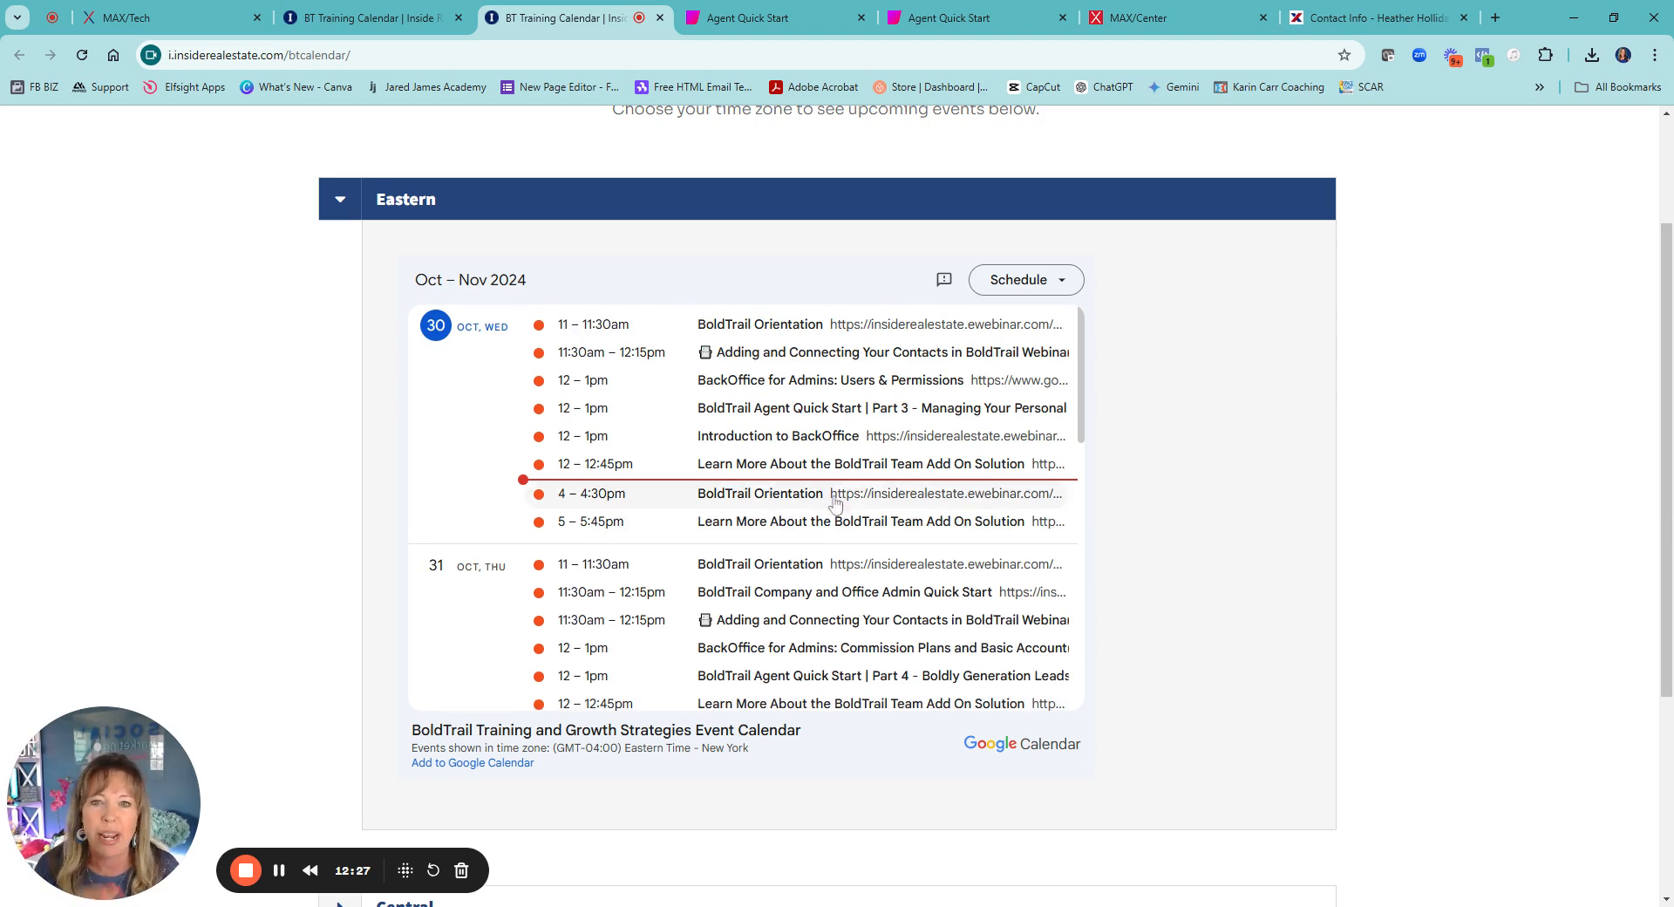
{"action": "scroll", "scroll_direction": "down", "scroll_amount": 3}
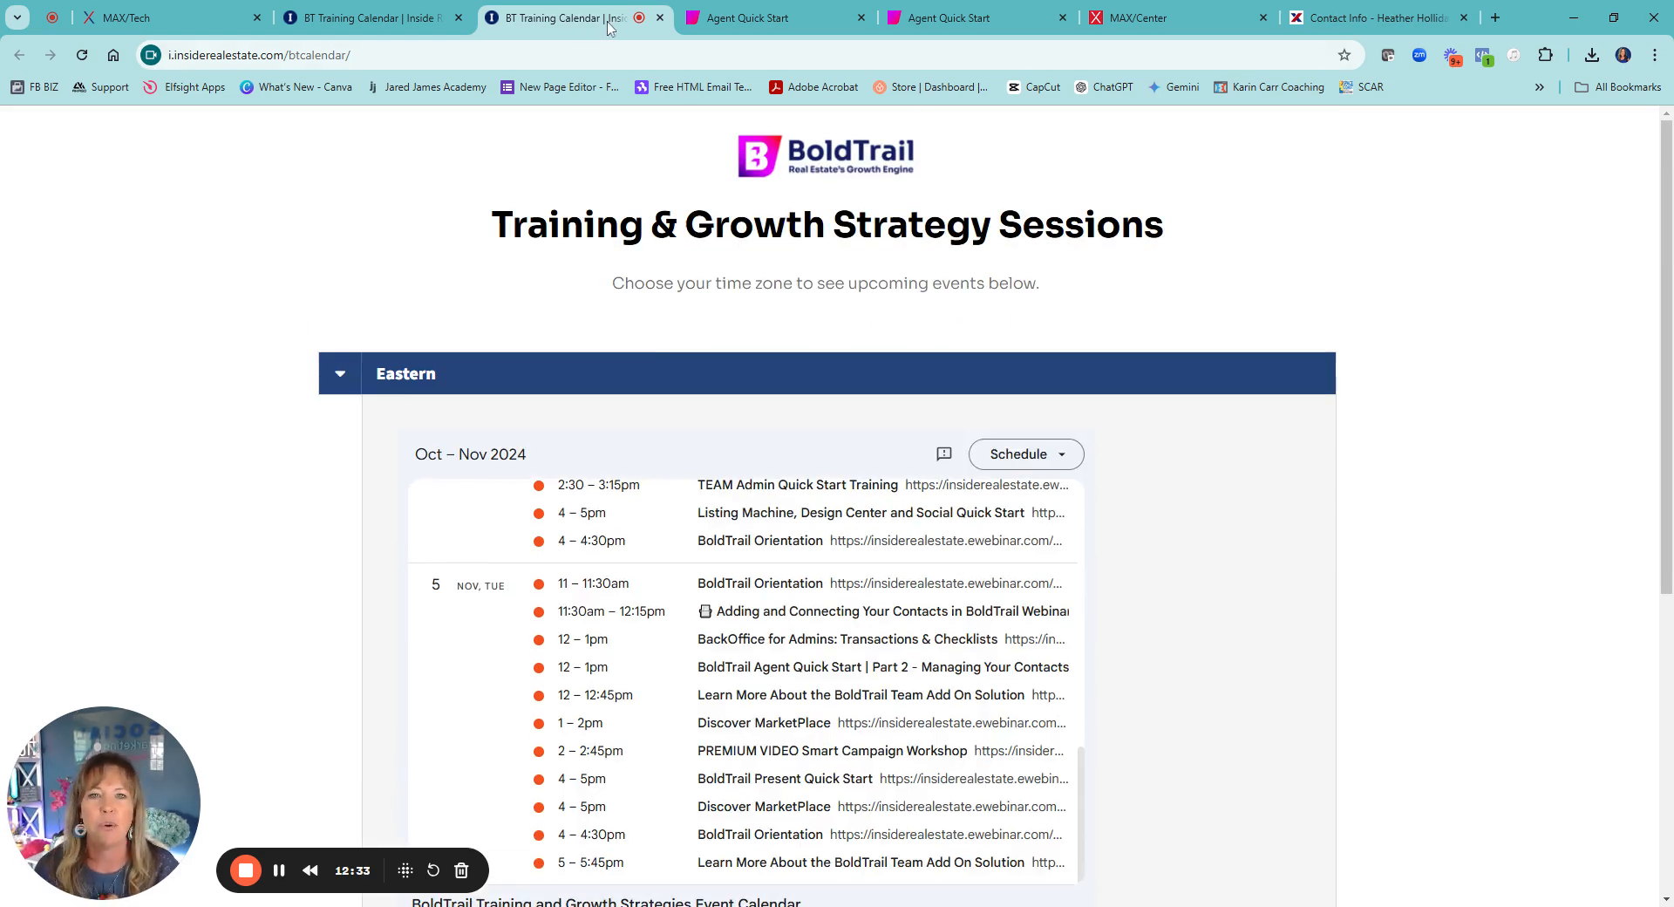
- Return to the MAXTECH dashboard browser tab
{"action": "left_click", "coordinate": [120, 17]}
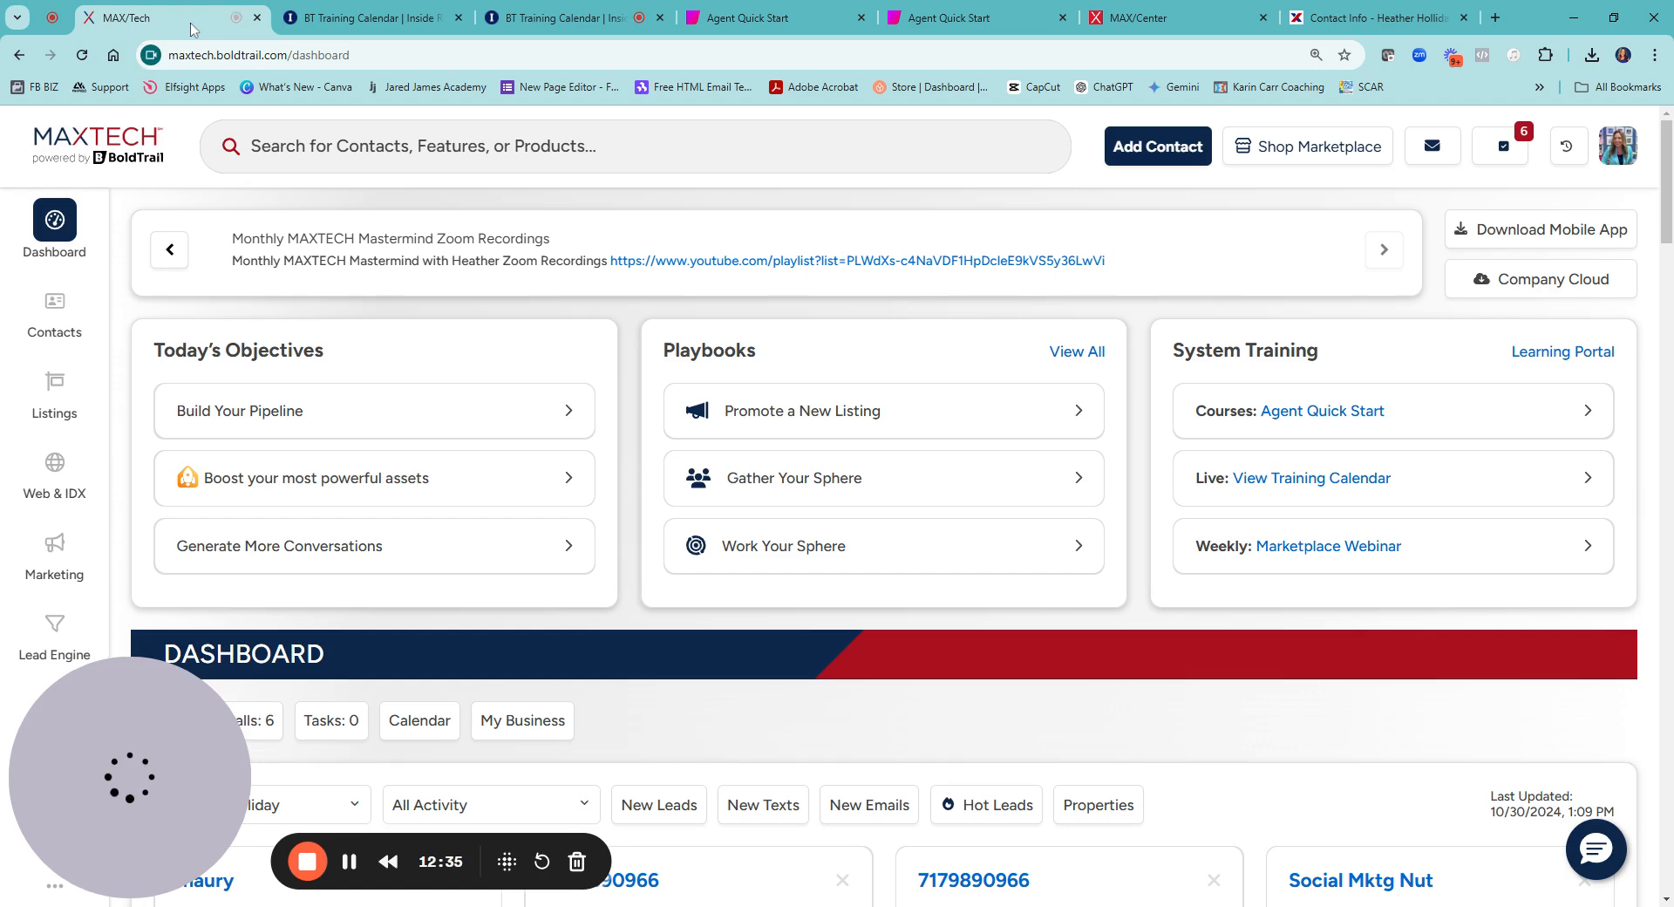
{"action": "scroll", "scroll_direction": "down", "scroll_amount": 3}
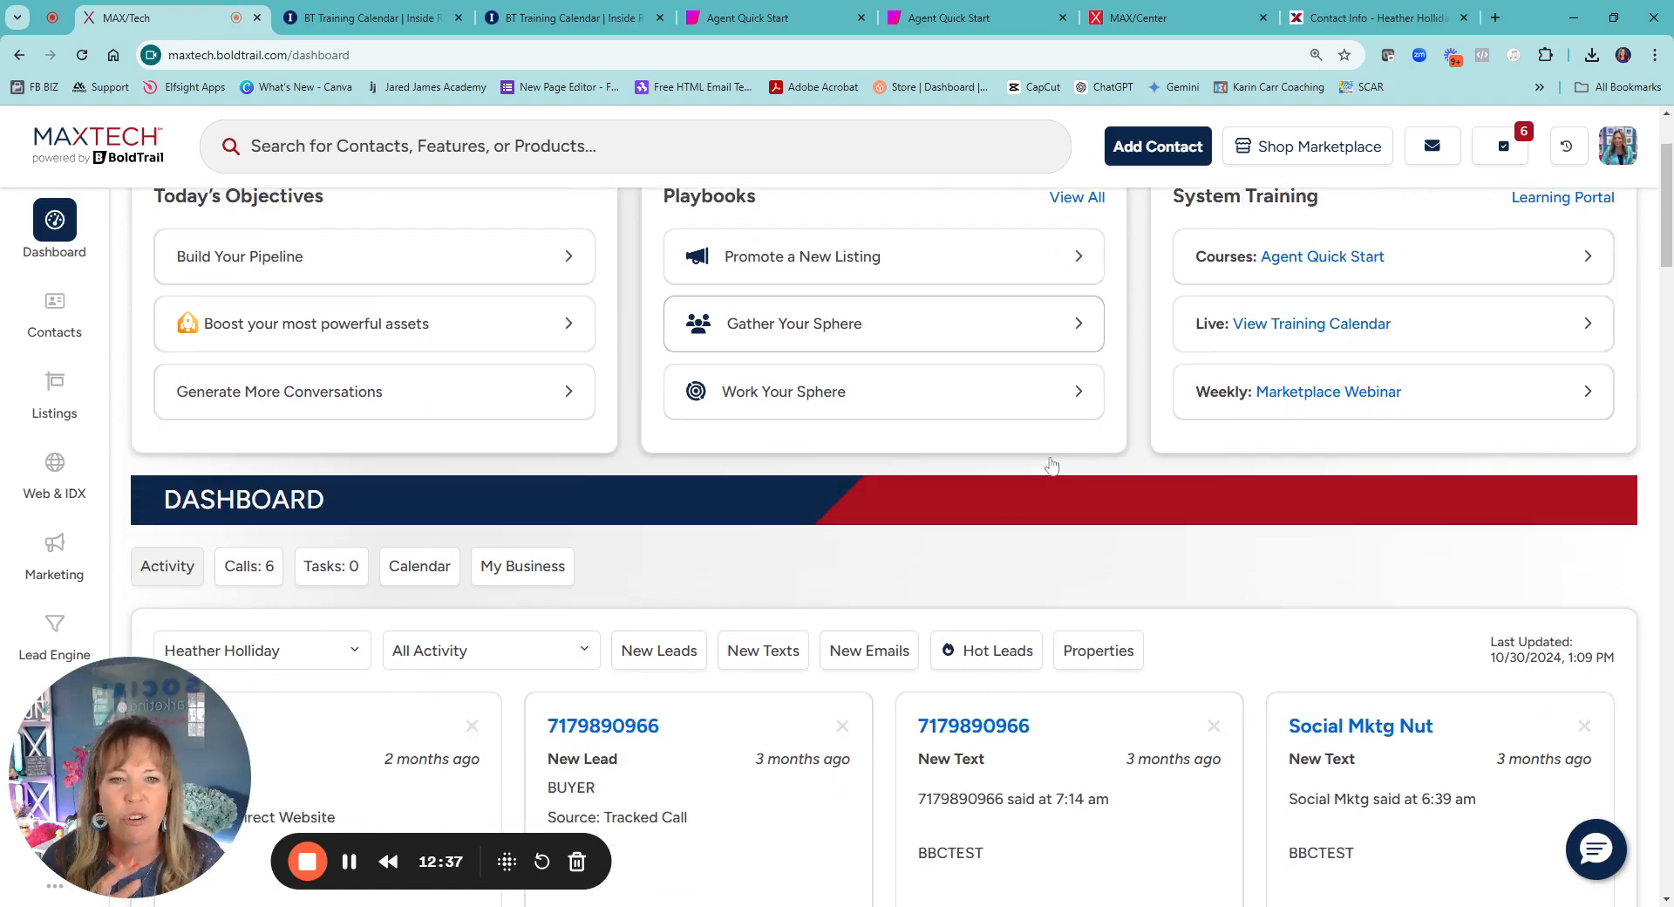
{"action": "scroll", "scroll_direction": "down", "scroll_amount": 3}
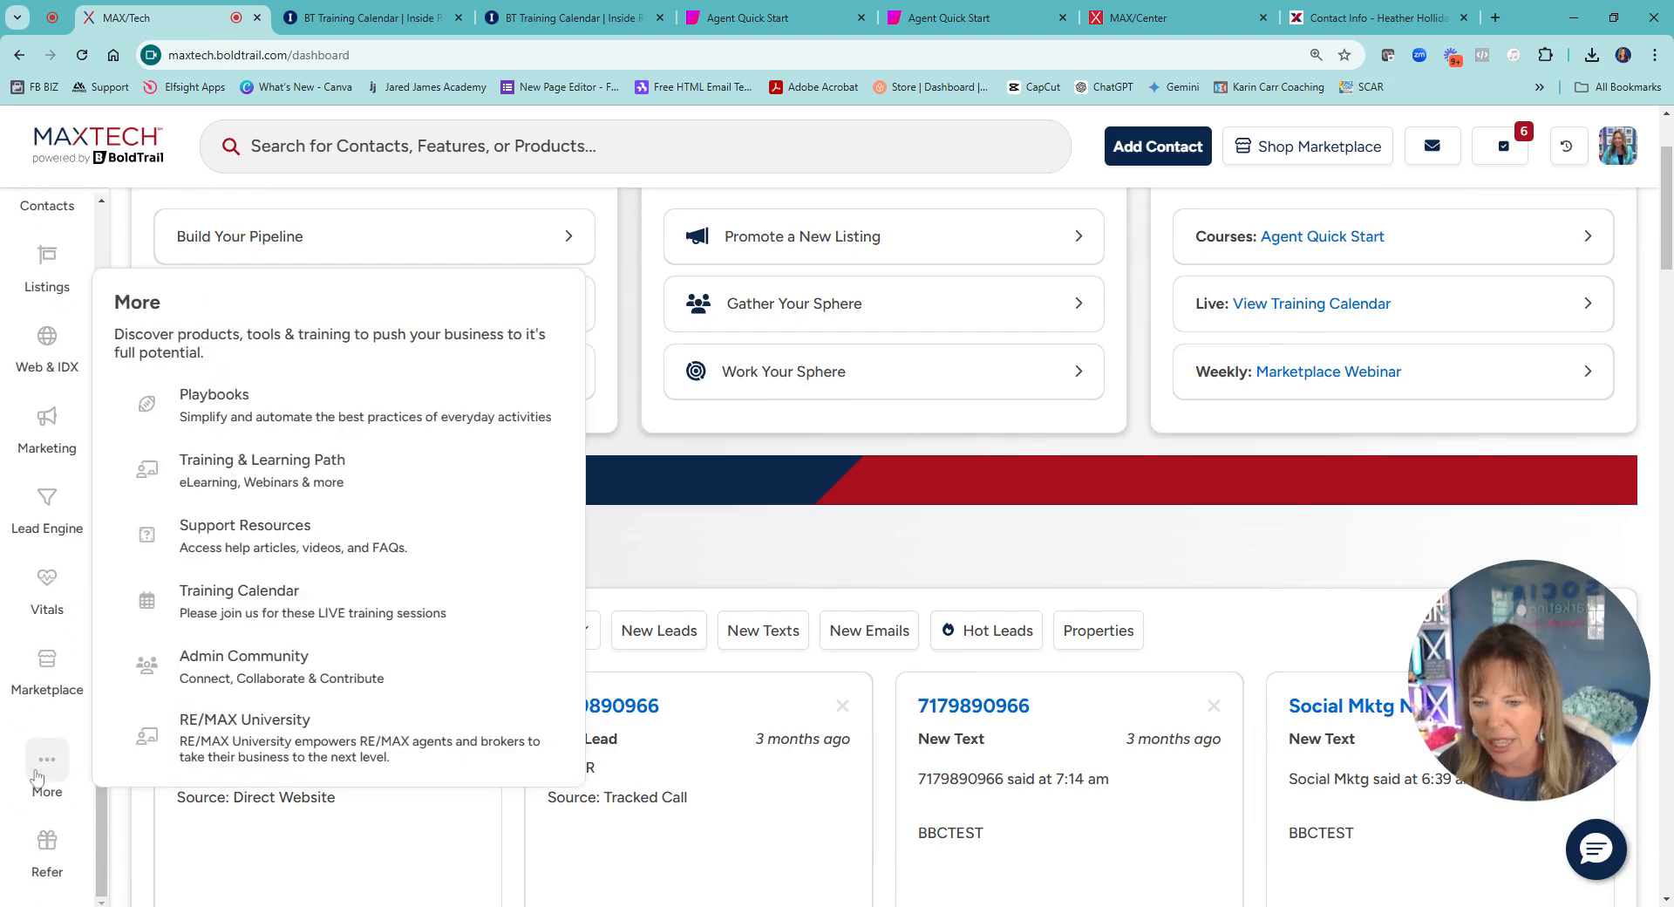
{"action": "mouse_move", "coordinate": [244, 737]}
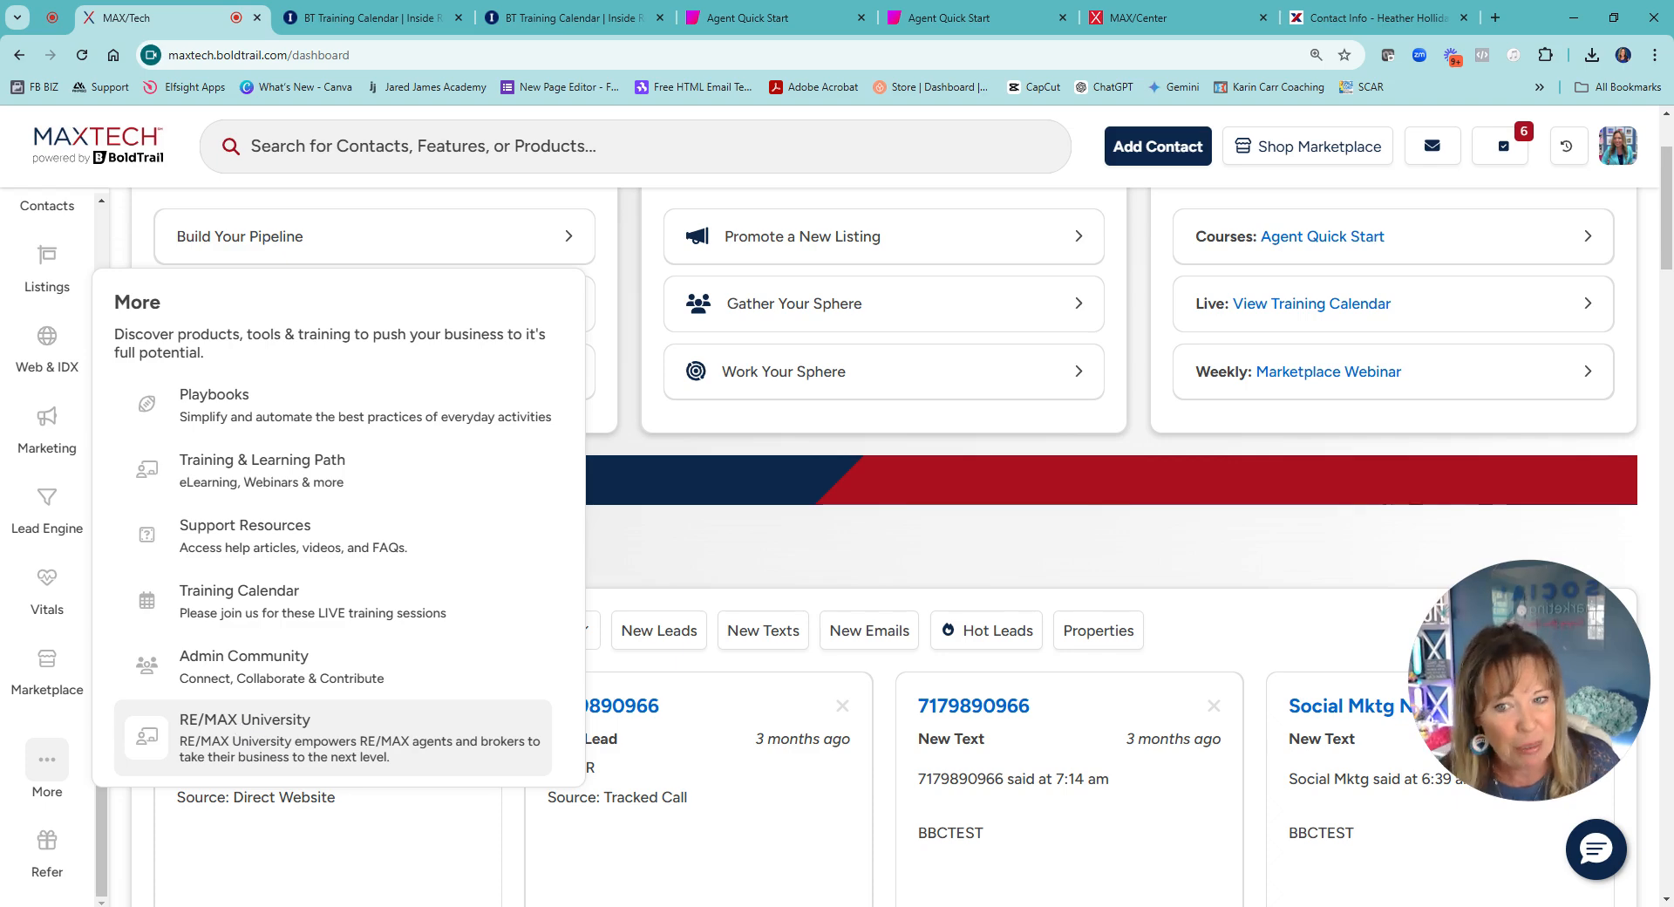
{"action": "mouse_move", "coordinate": [262, 469]}
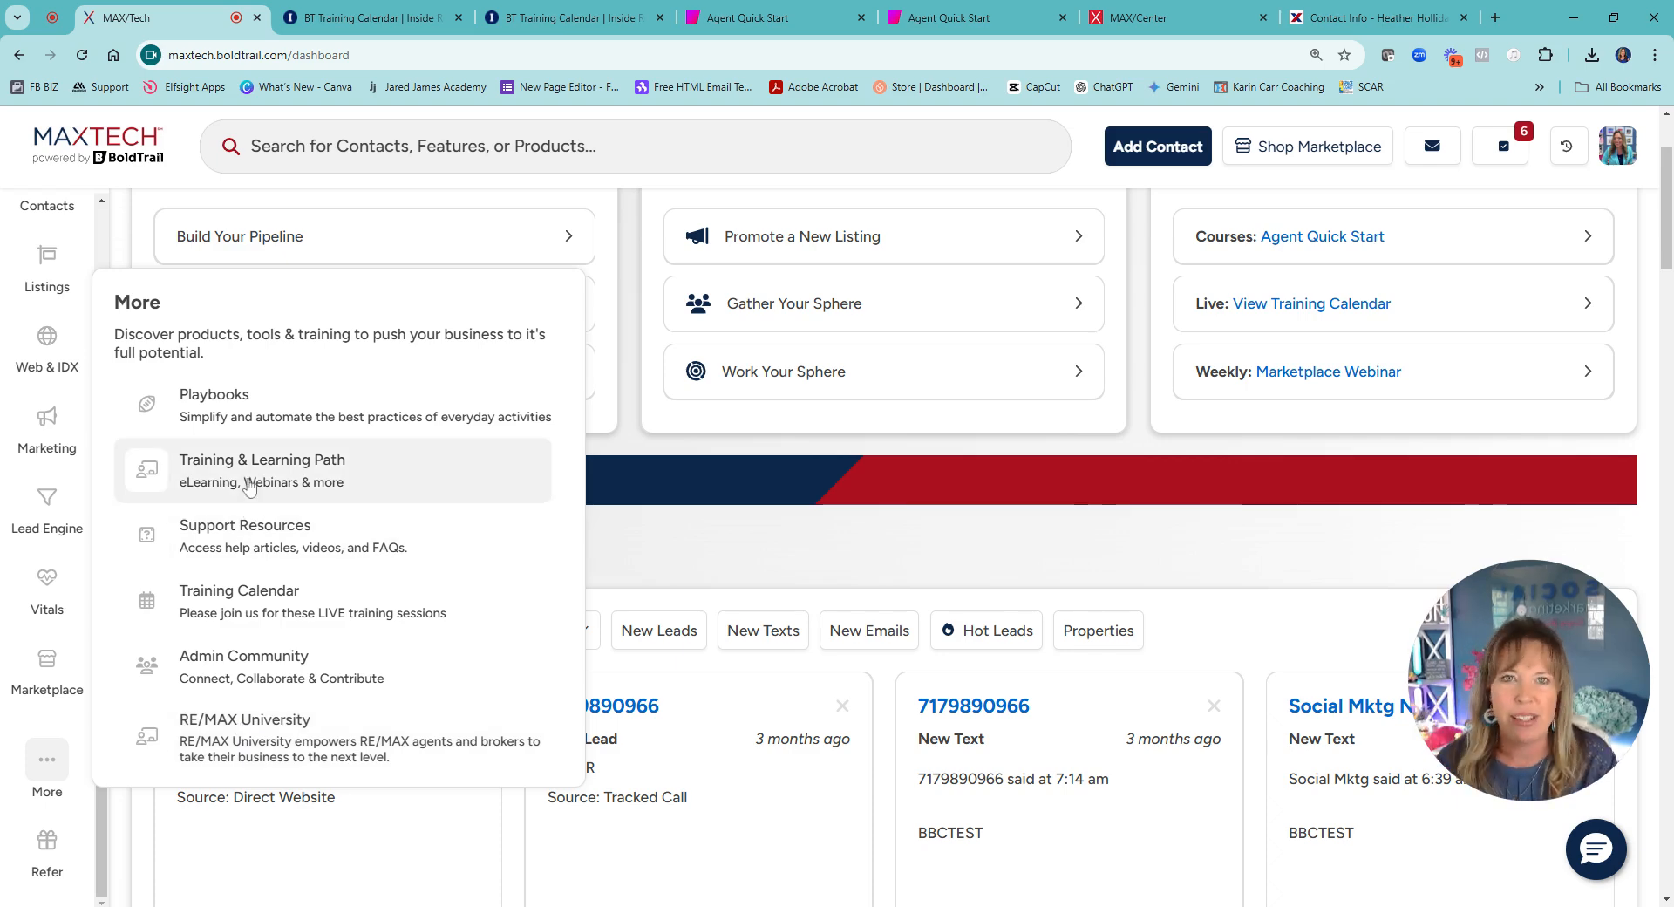
{"action": "mouse_move", "coordinate": [235, 737]}
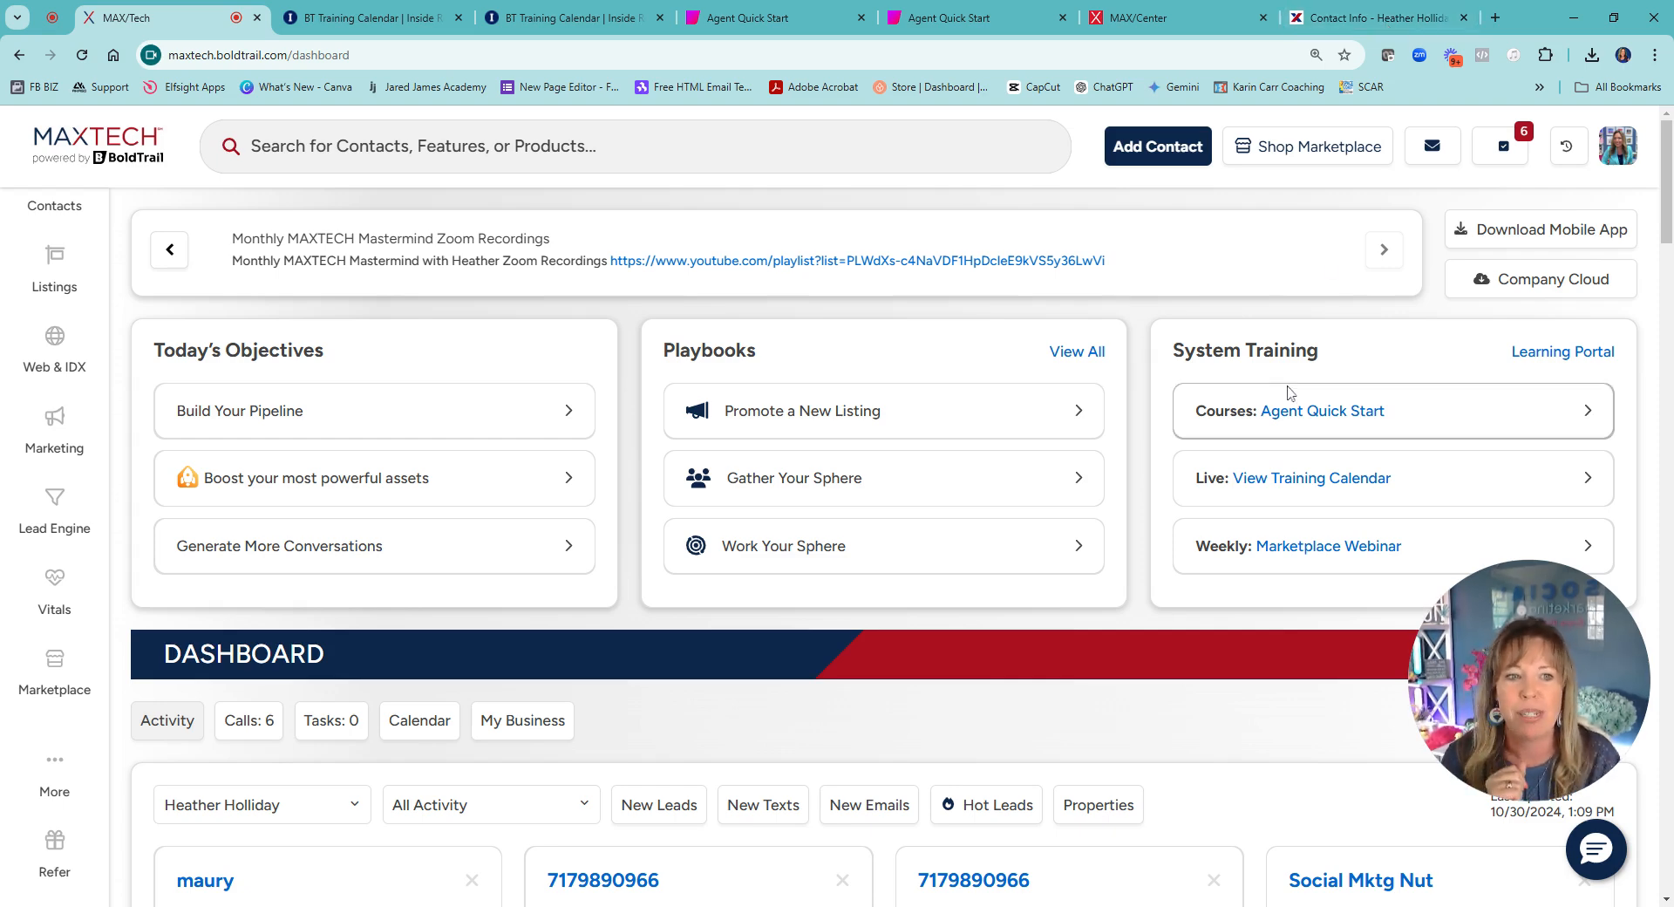
{"action": "scroll", "scroll_direction": "down", "scroll_amount": 3}
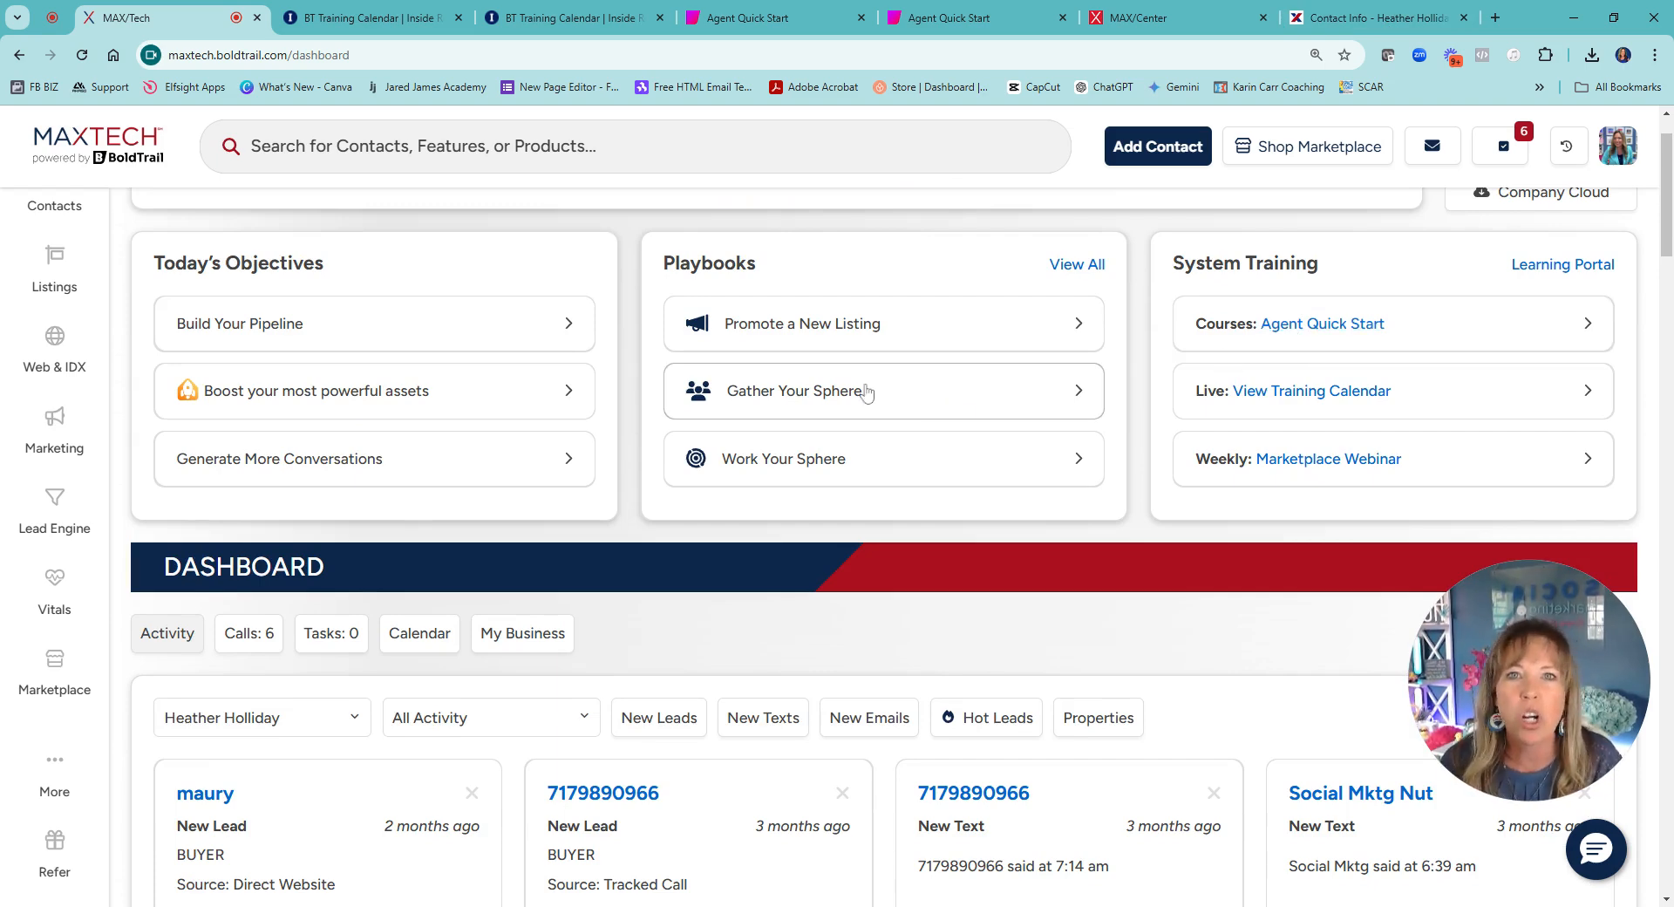
{"action": "mouse_move", "coordinate": [919, 393]}
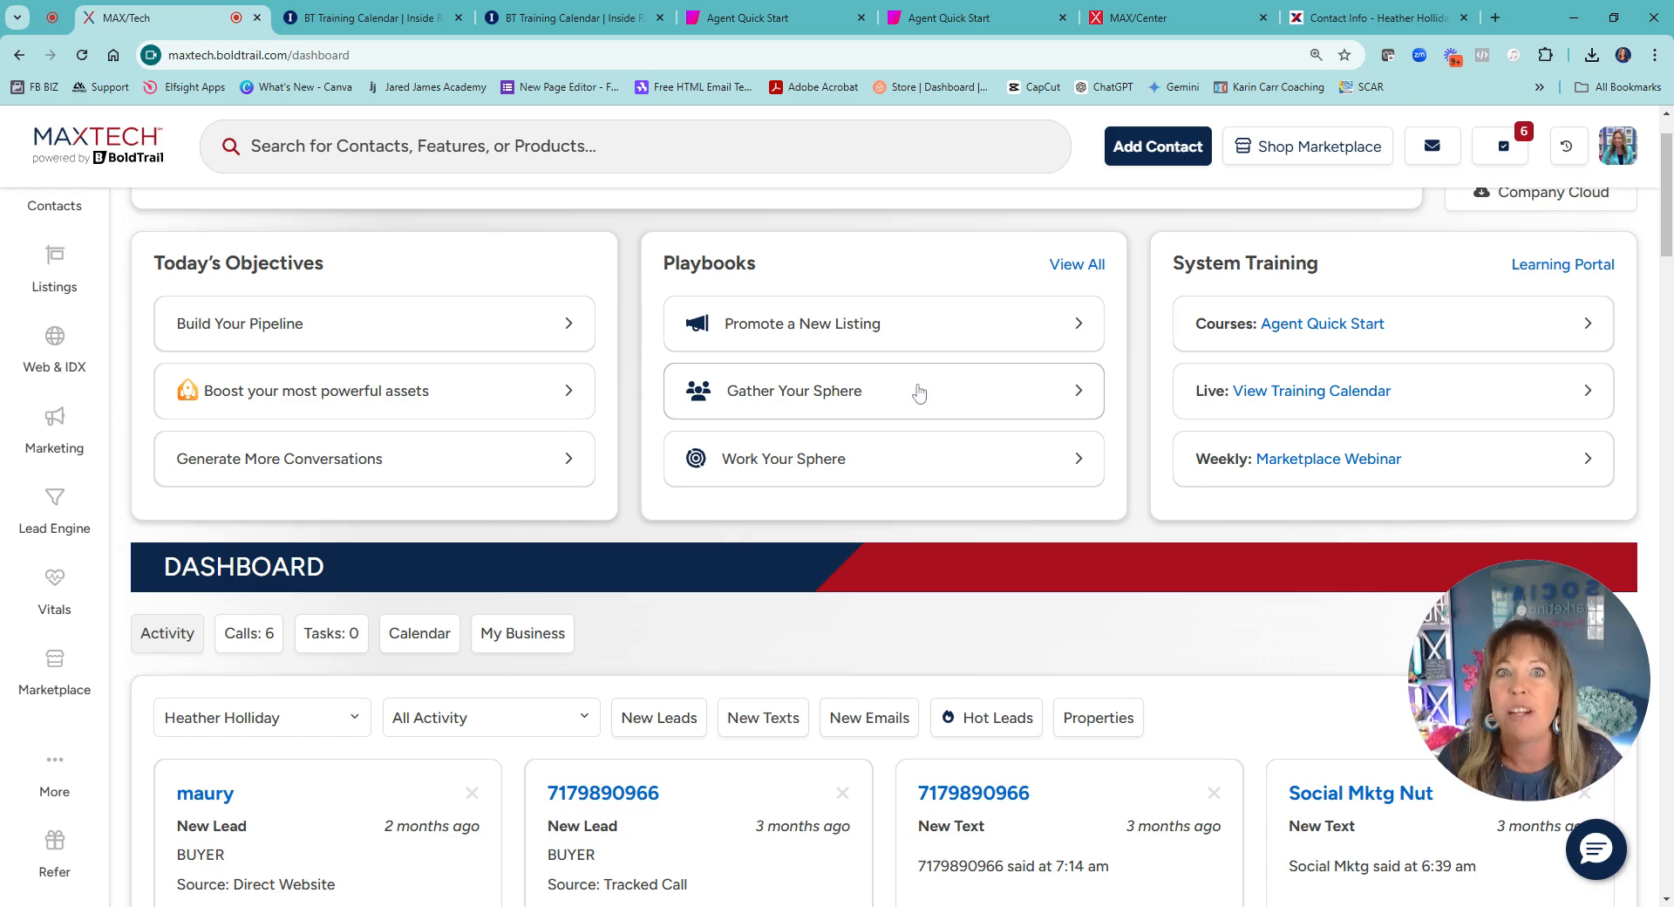